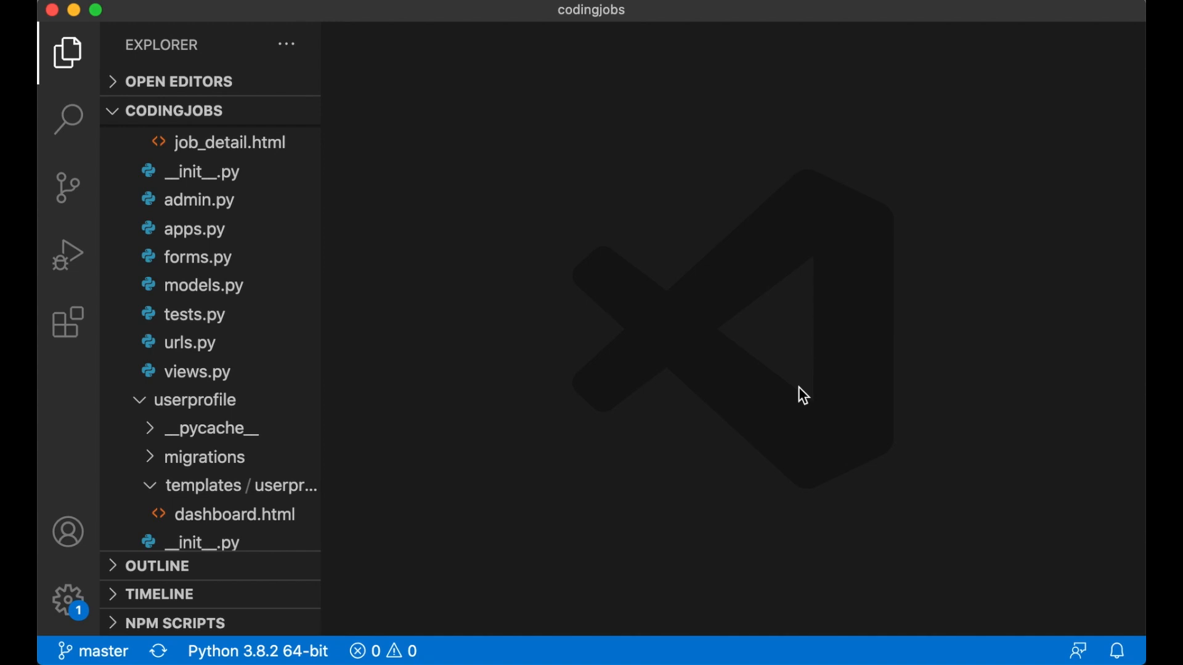
mouse_move(263, 377)
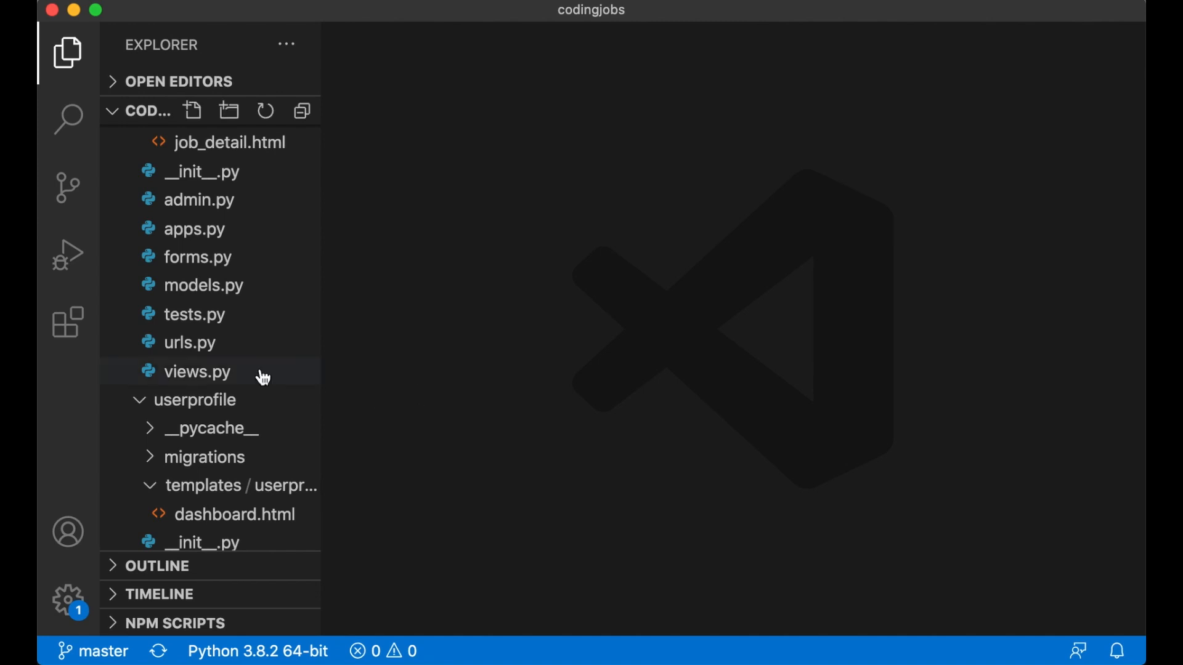
Step: Open the job app's models.py so the Job model is visible
scroll("up", 3)
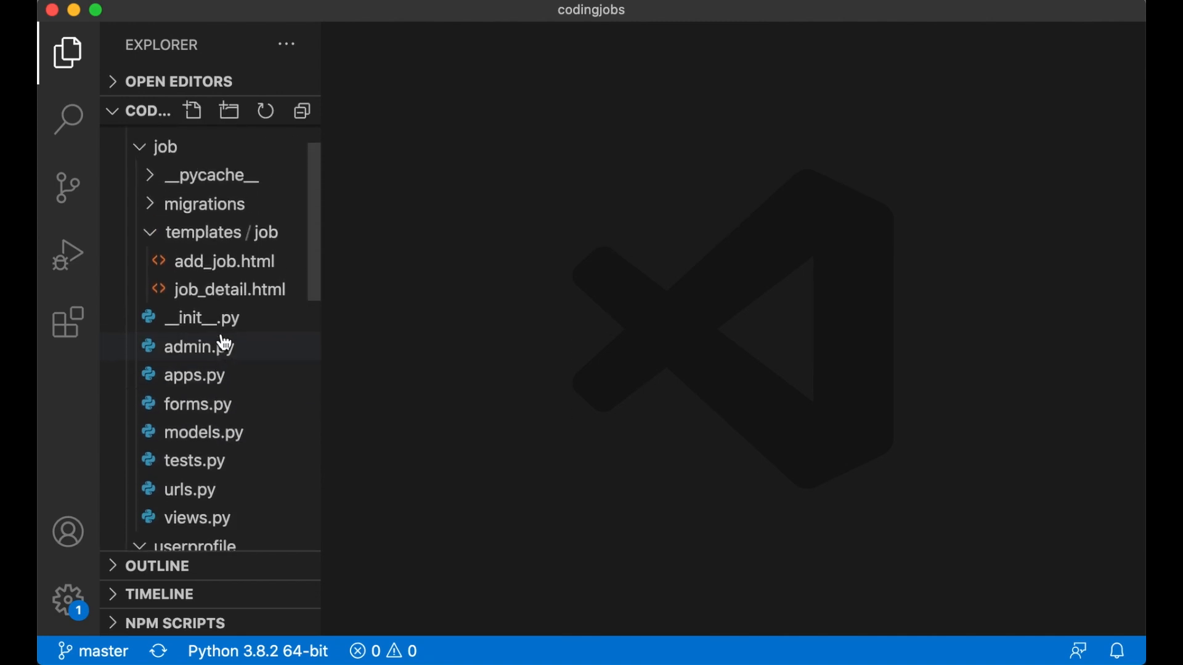
left_click(204, 431)
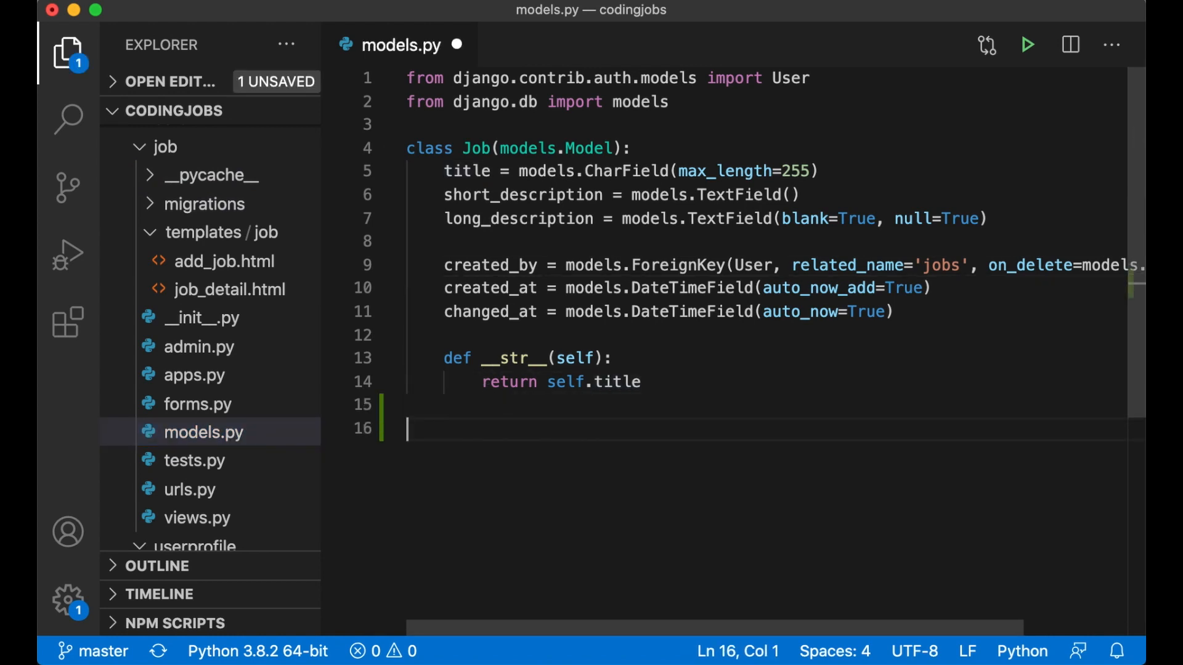
Step: Add class Application with a job ForeignKey to Job, related_name 'applications', CASCADE delete
type("class Appl")
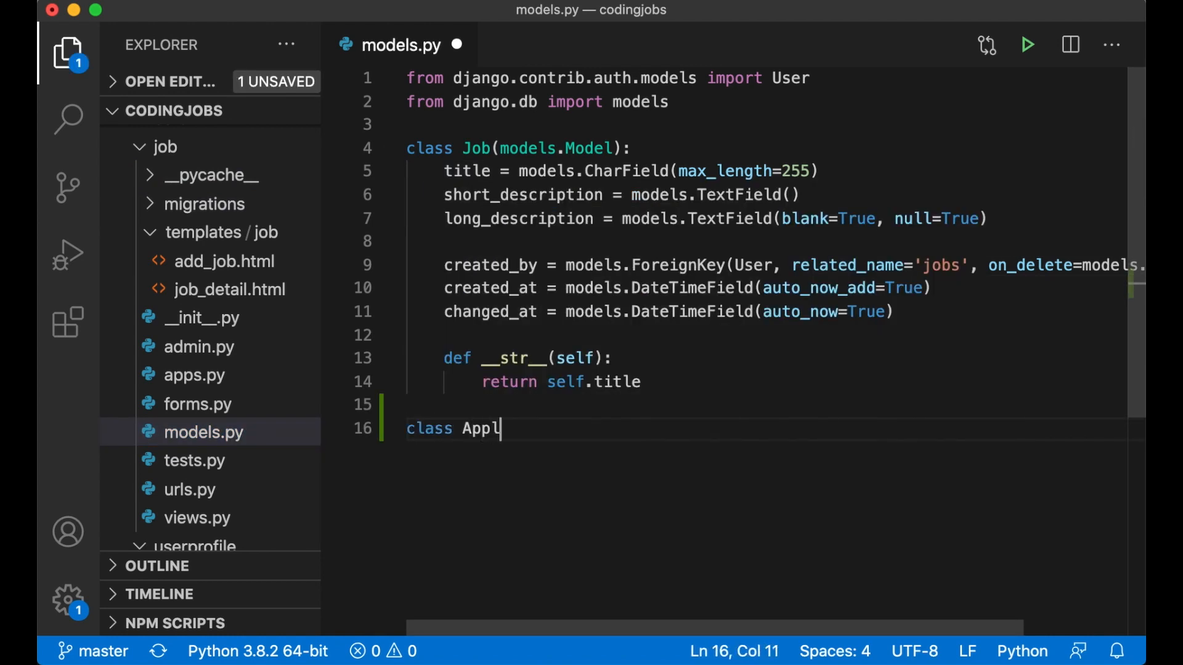
type("ication(models.Model):")
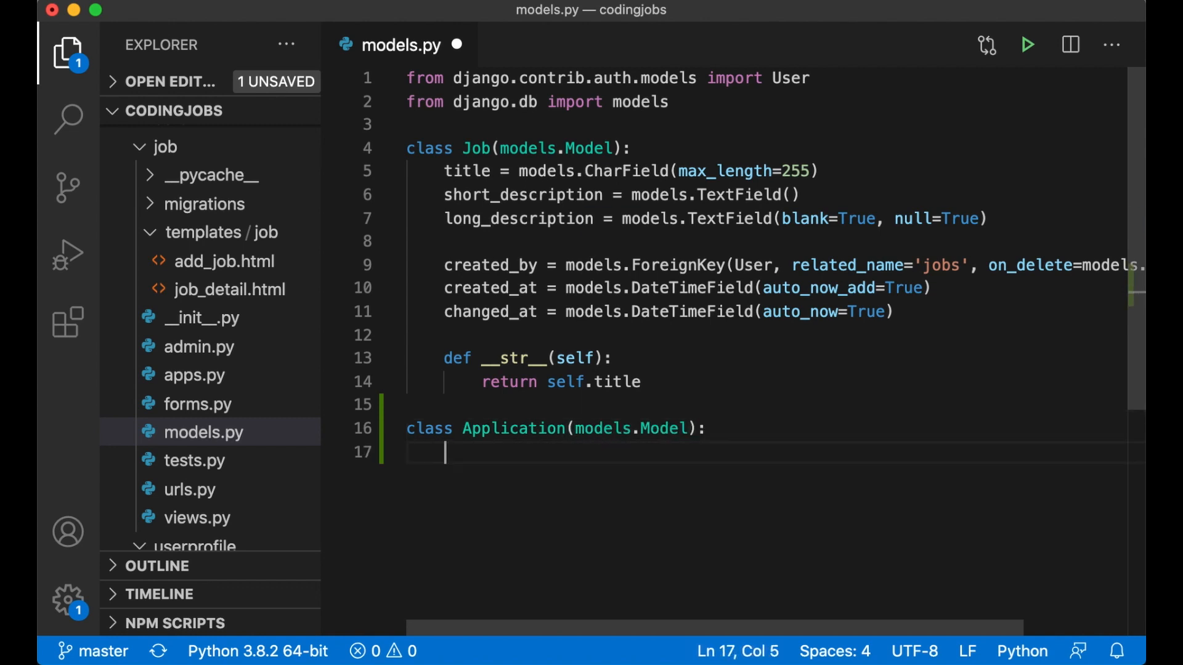
mouse_move(755, 366)
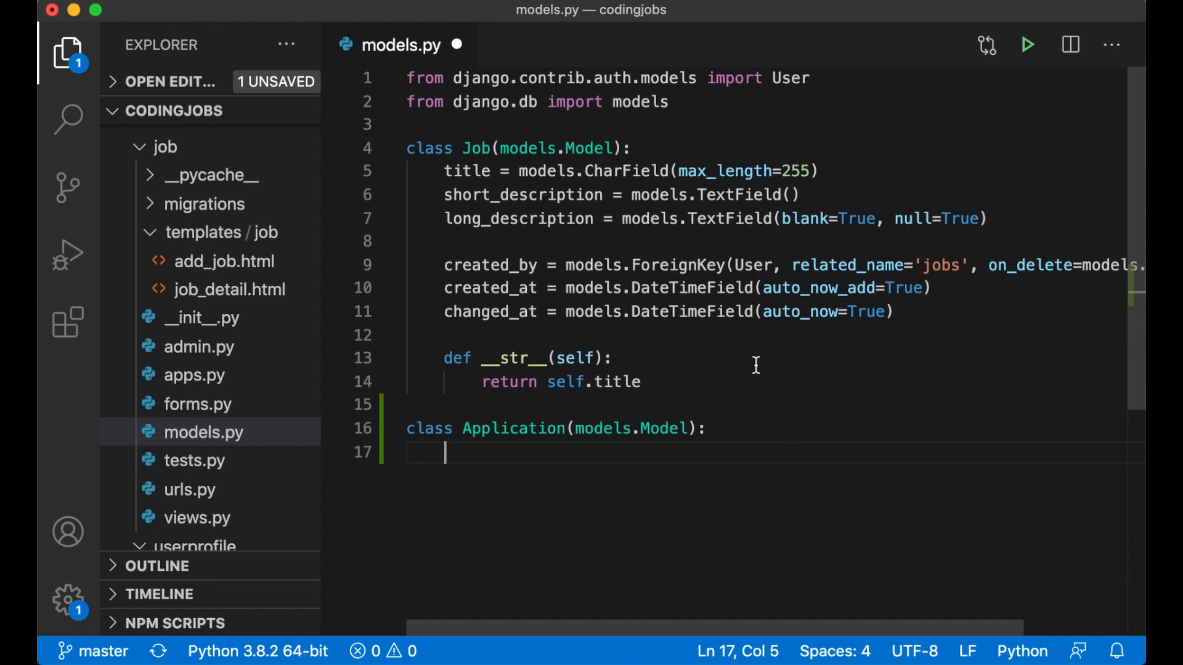
mouse_move(530, 171)
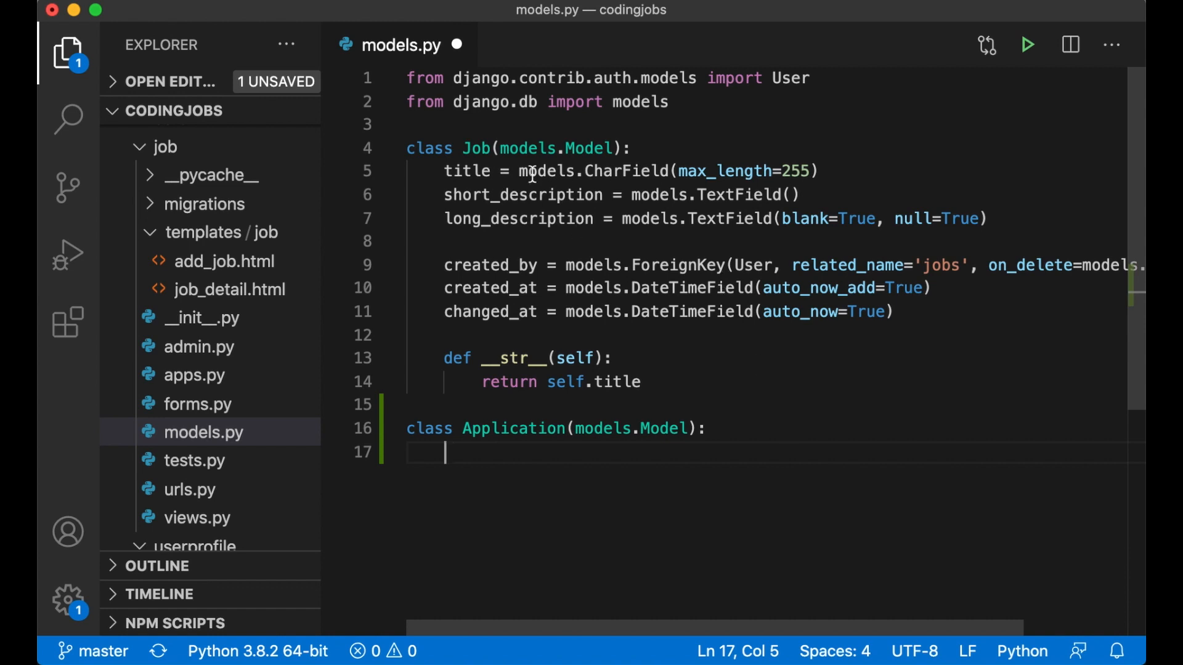
type("job = models.ForeignKey(Job")
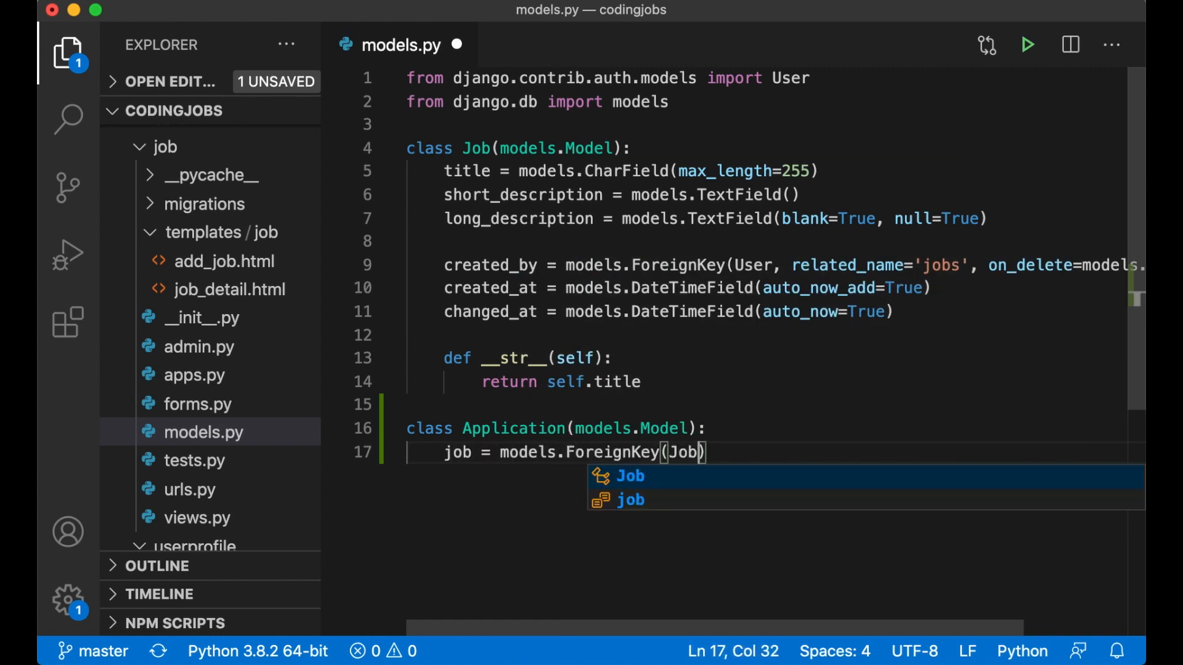
type(", related_name='")
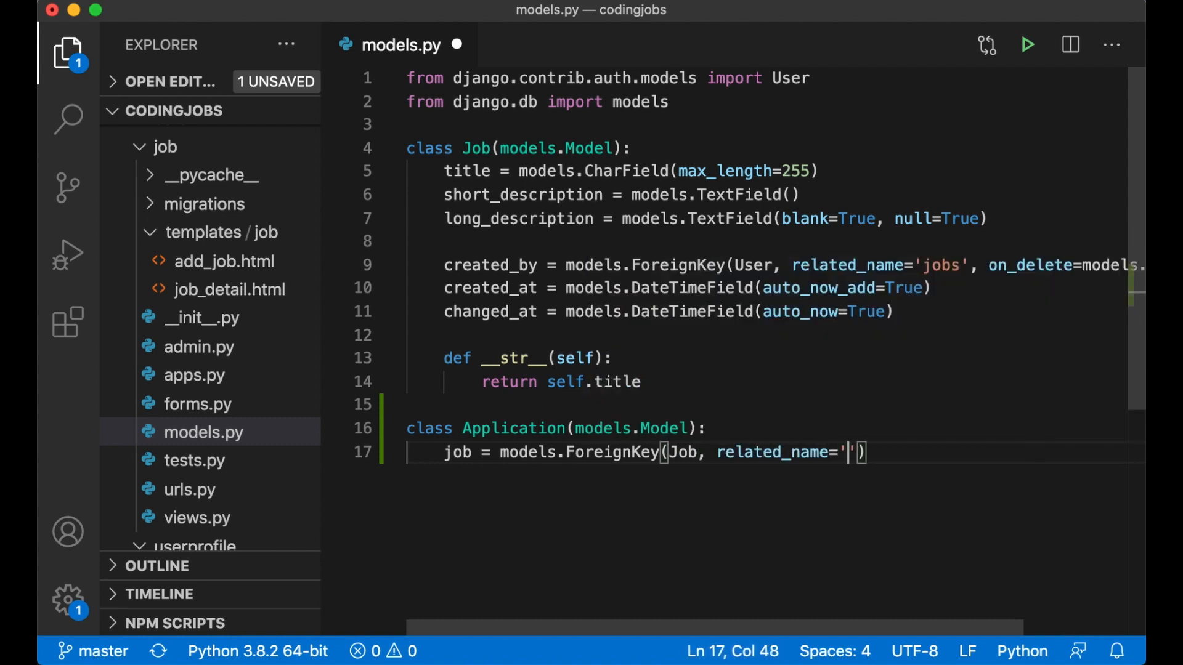
type("applications")
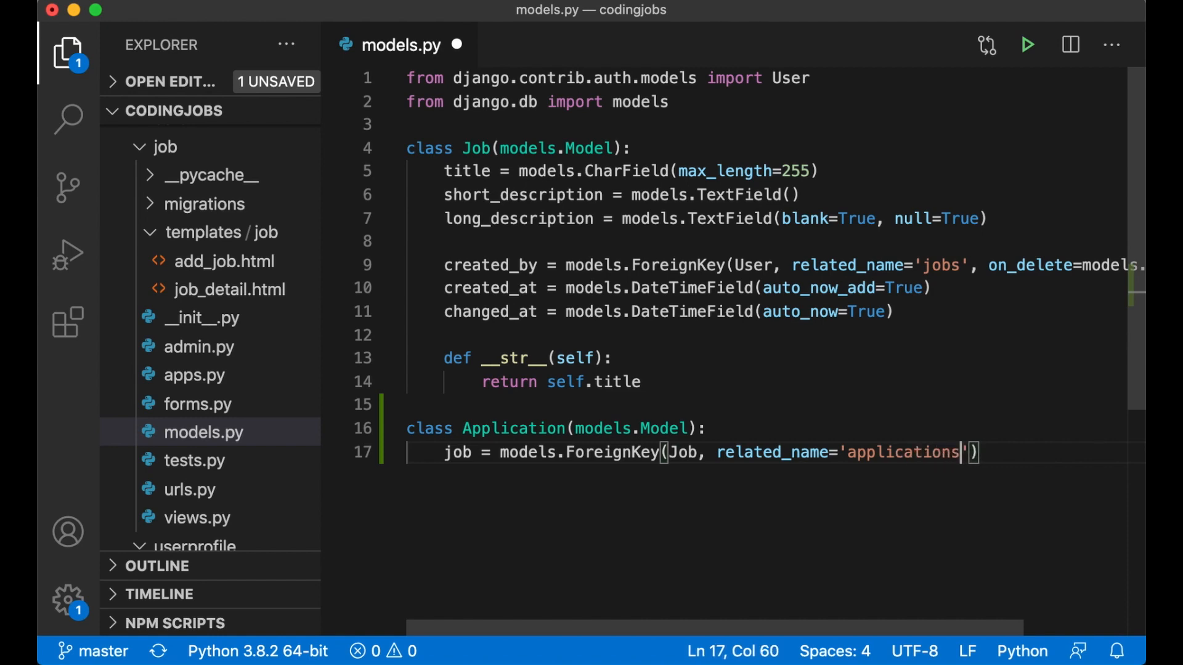
type(", on_delete=models.DELETE")
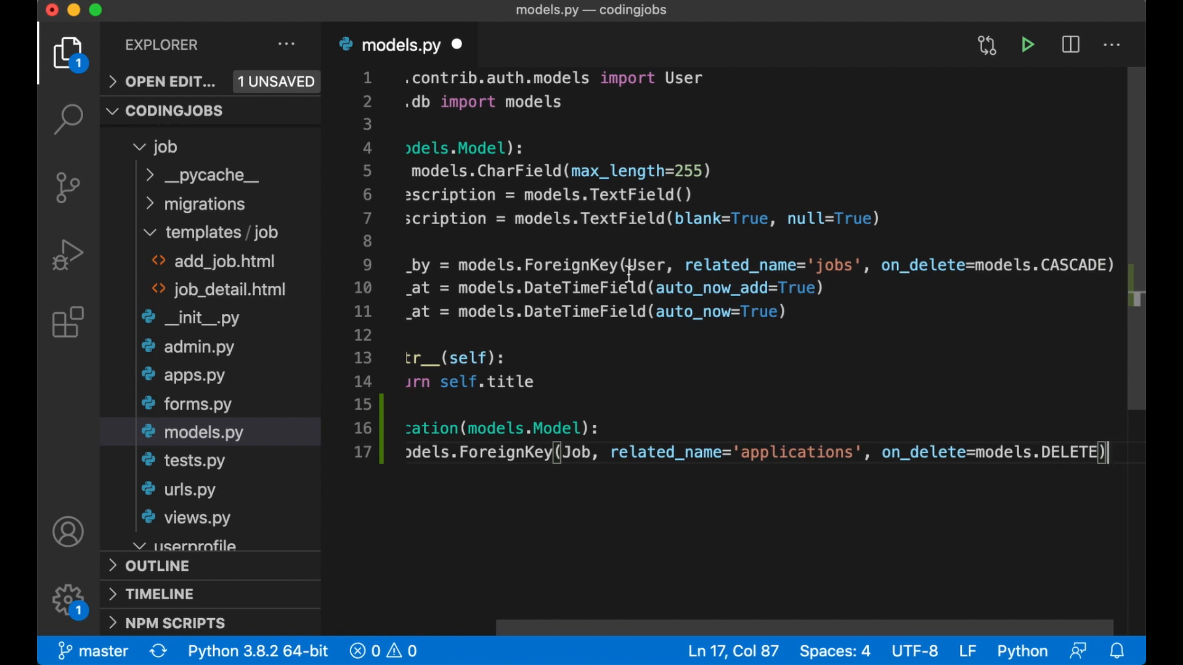
mouse_move(670, 396)
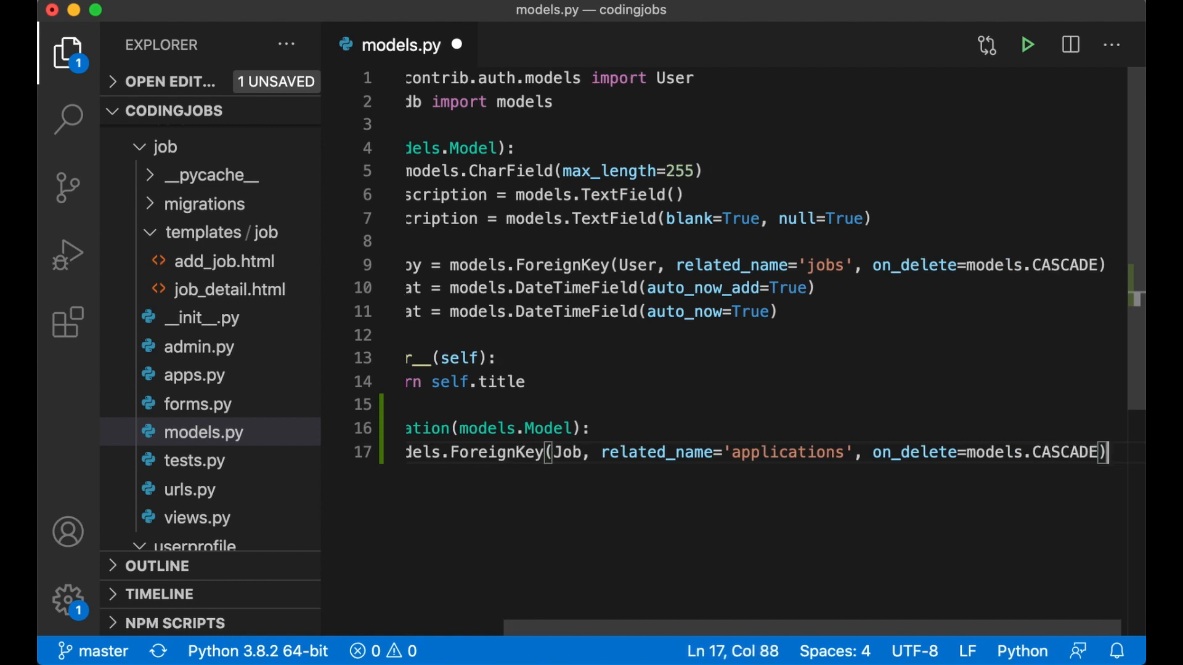
scroll("left", 3)
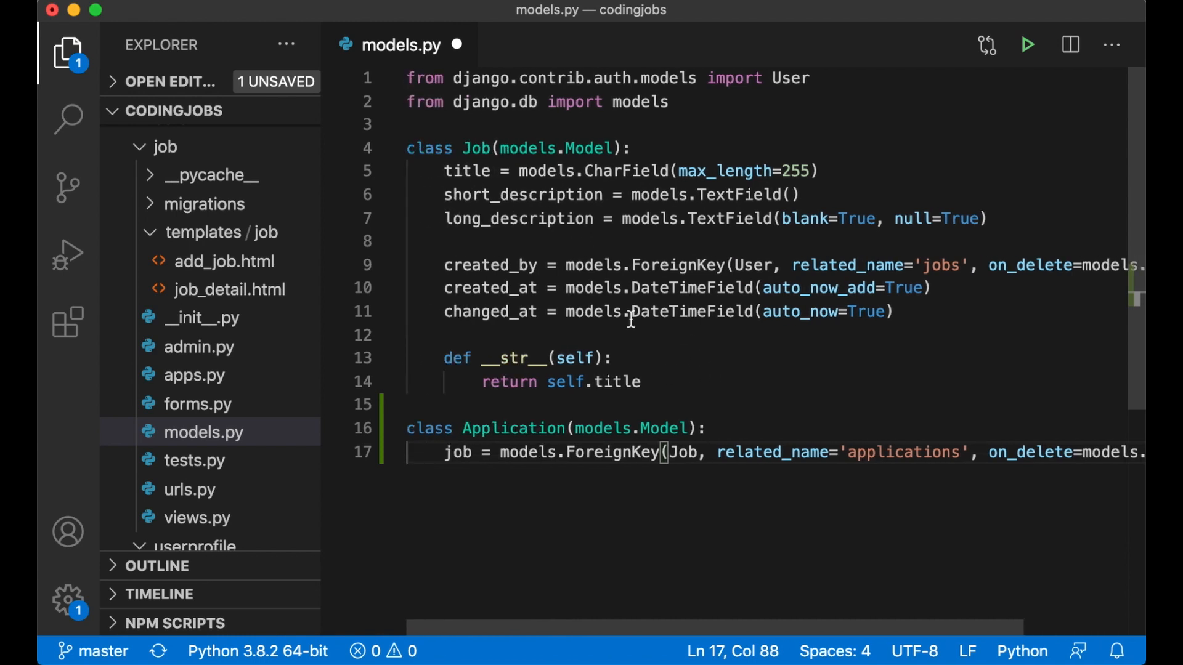
scroll("right", 3)
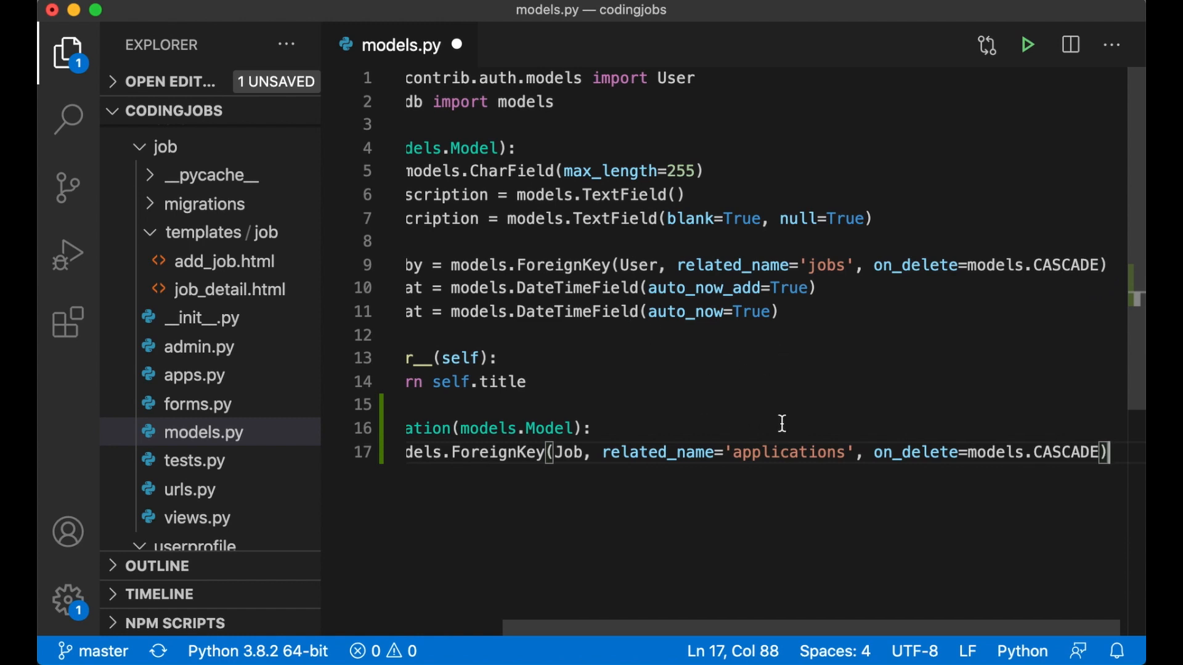
key("Enter")
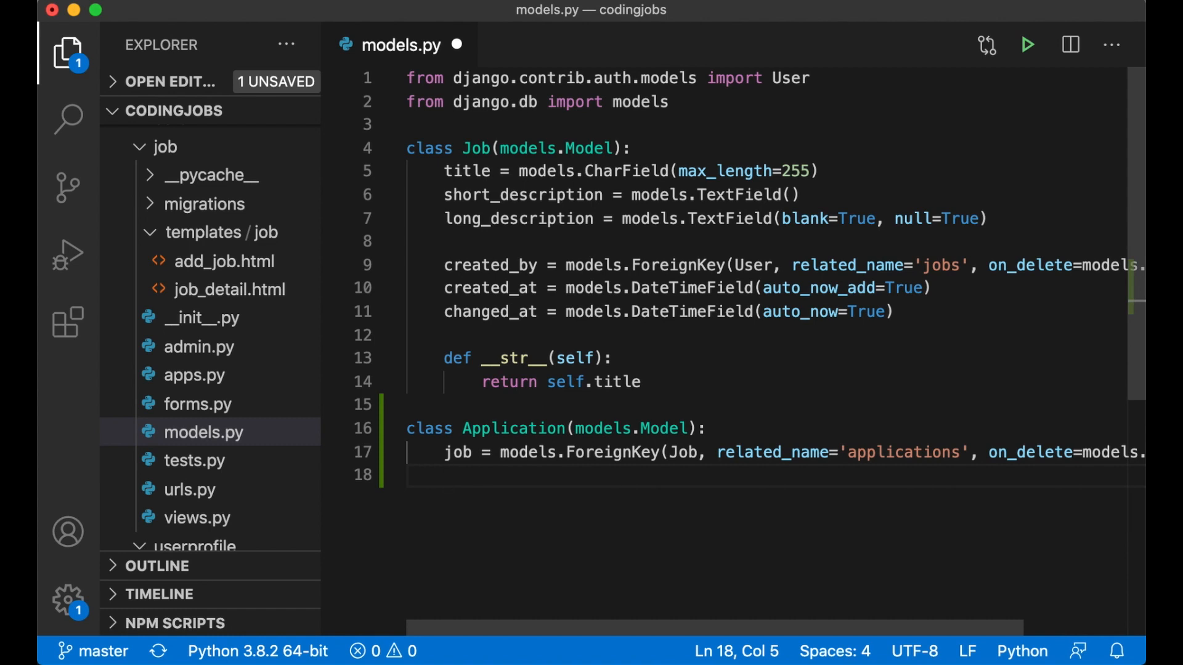
Step: Add content and experience TextFields plus created_by and created_at fields to Application, and save
type("content")
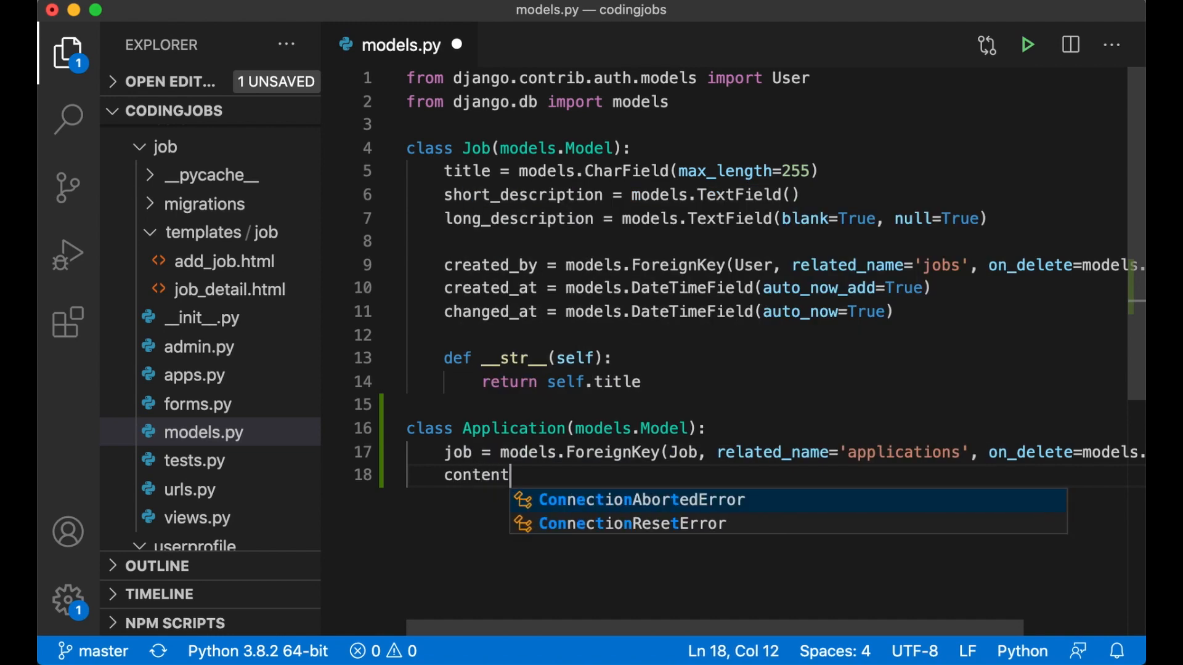
type("= models.")
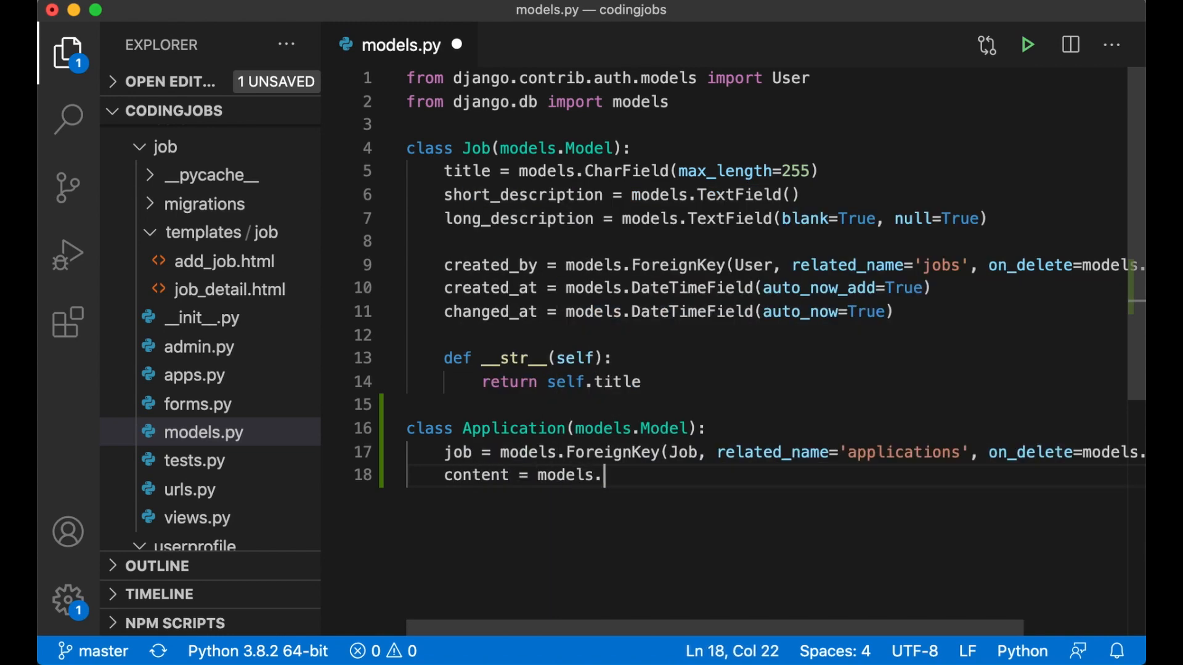
type("TextField(")
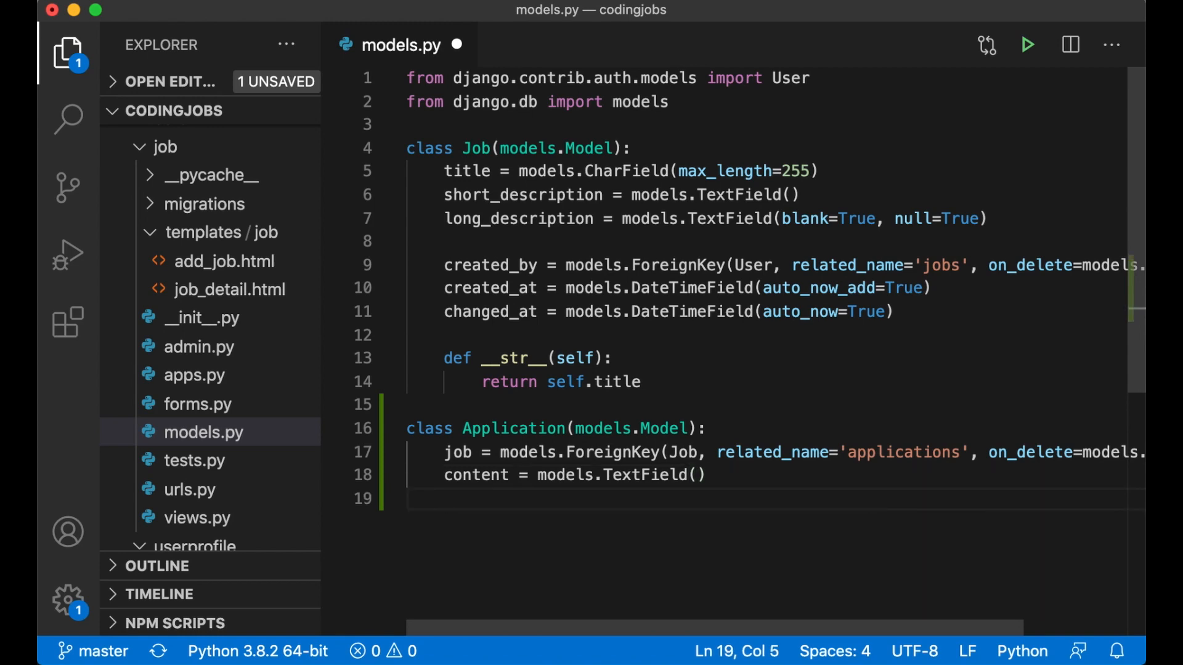
type("exper")
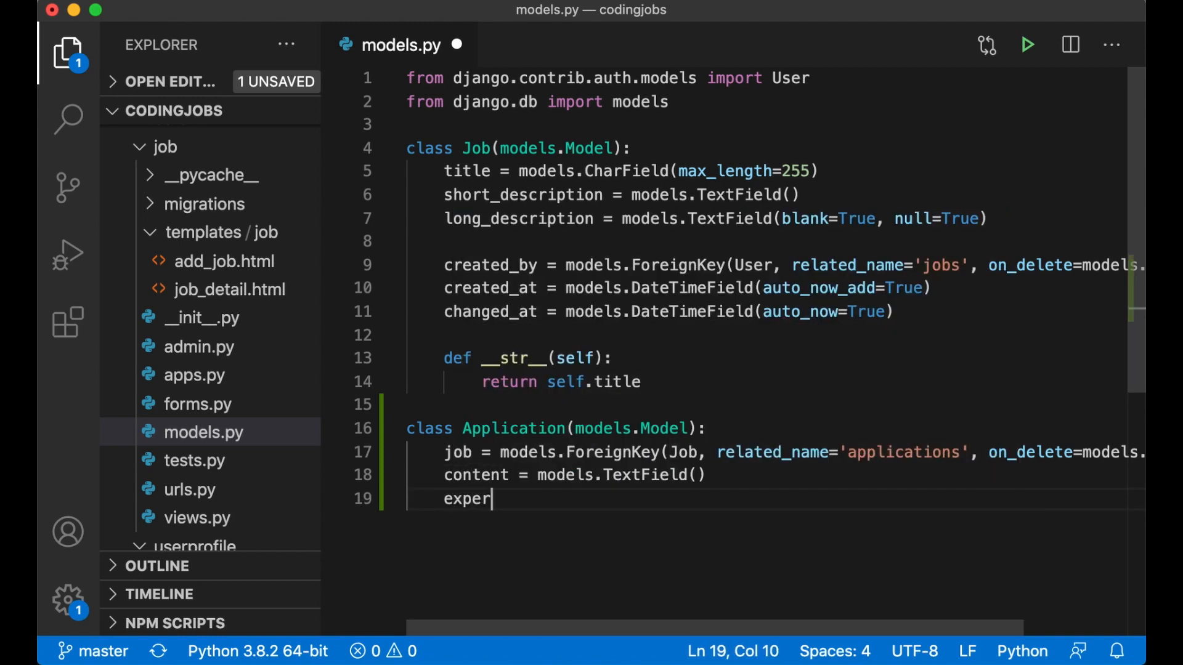
type("ience = models.")
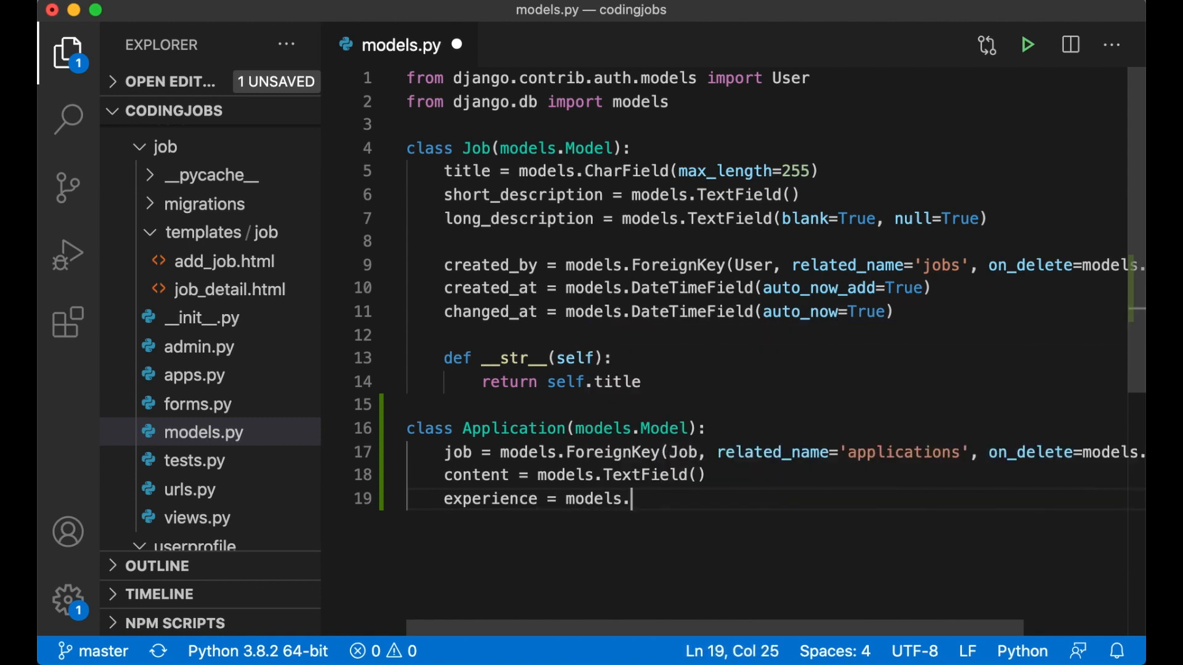
type("TextField()")
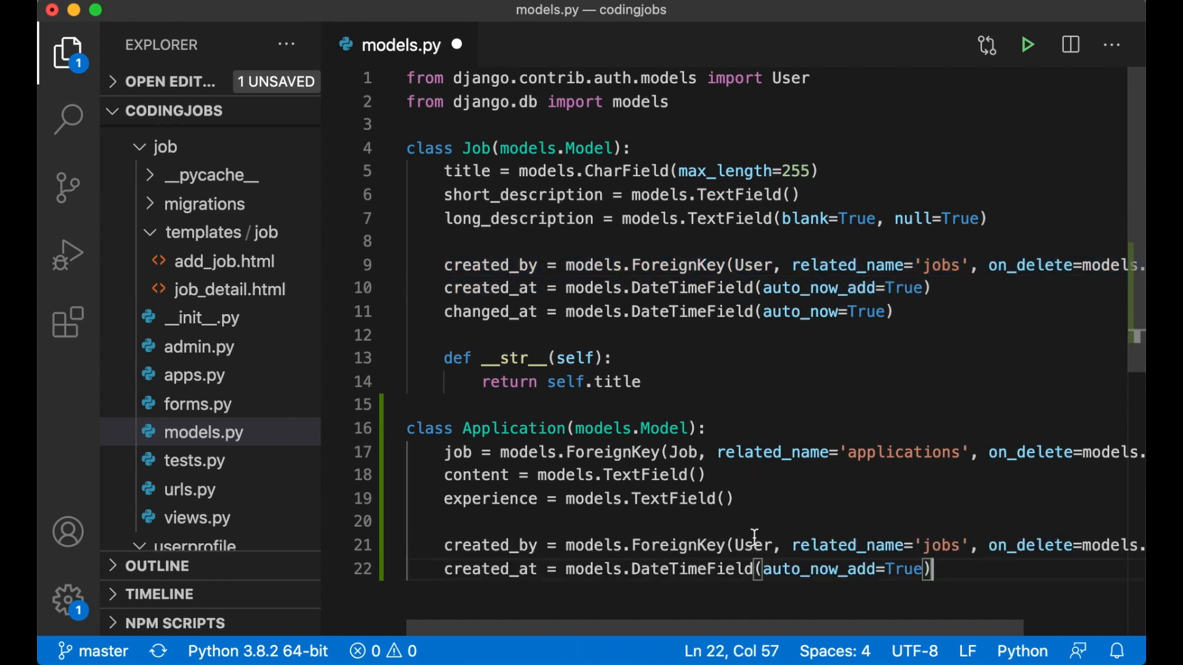
double_click(902, 451)
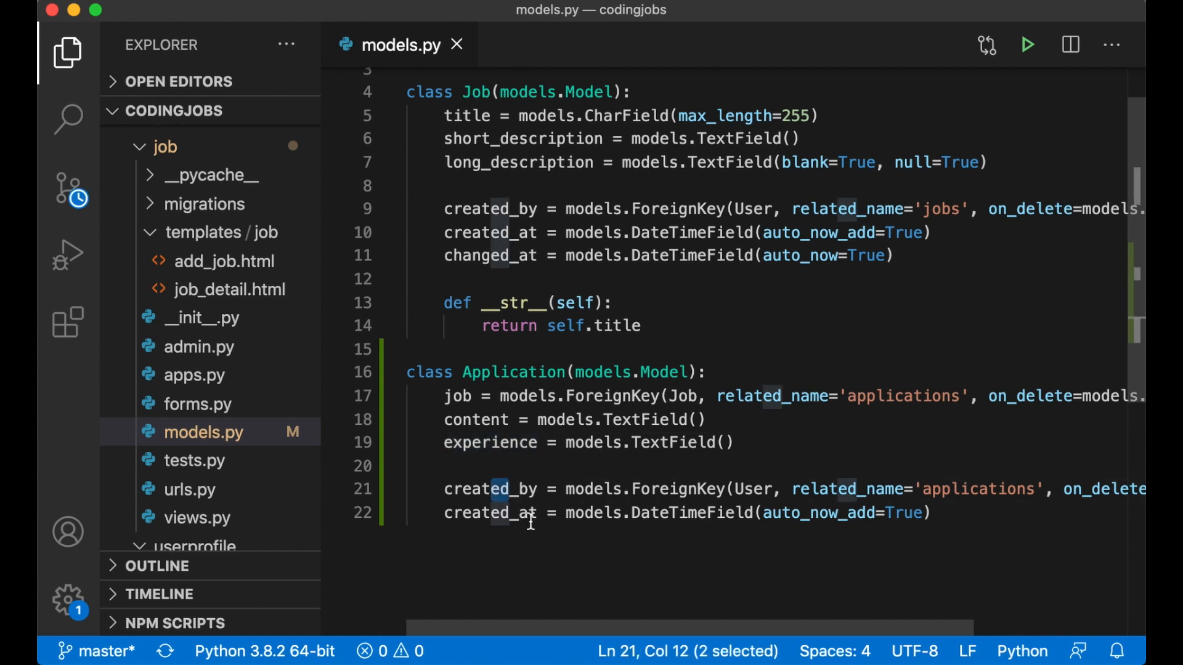
left_click(528, 513)
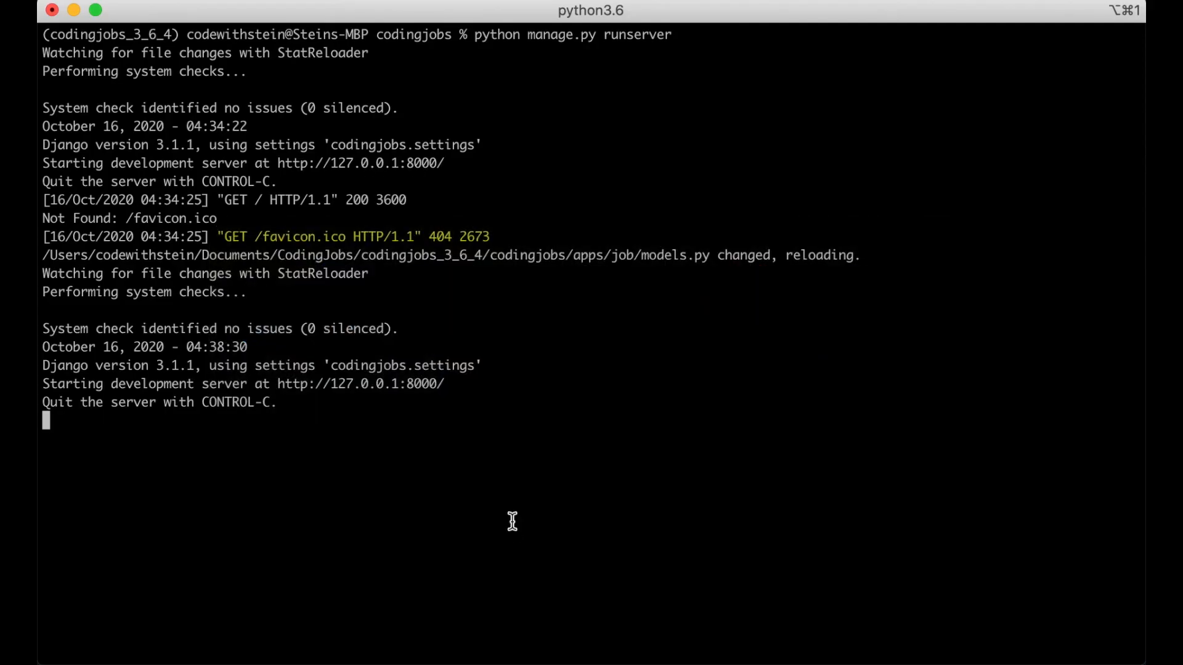
Step: Stop the dev server, run the migration for the job app, and restart runserver
key("ctrl+c")
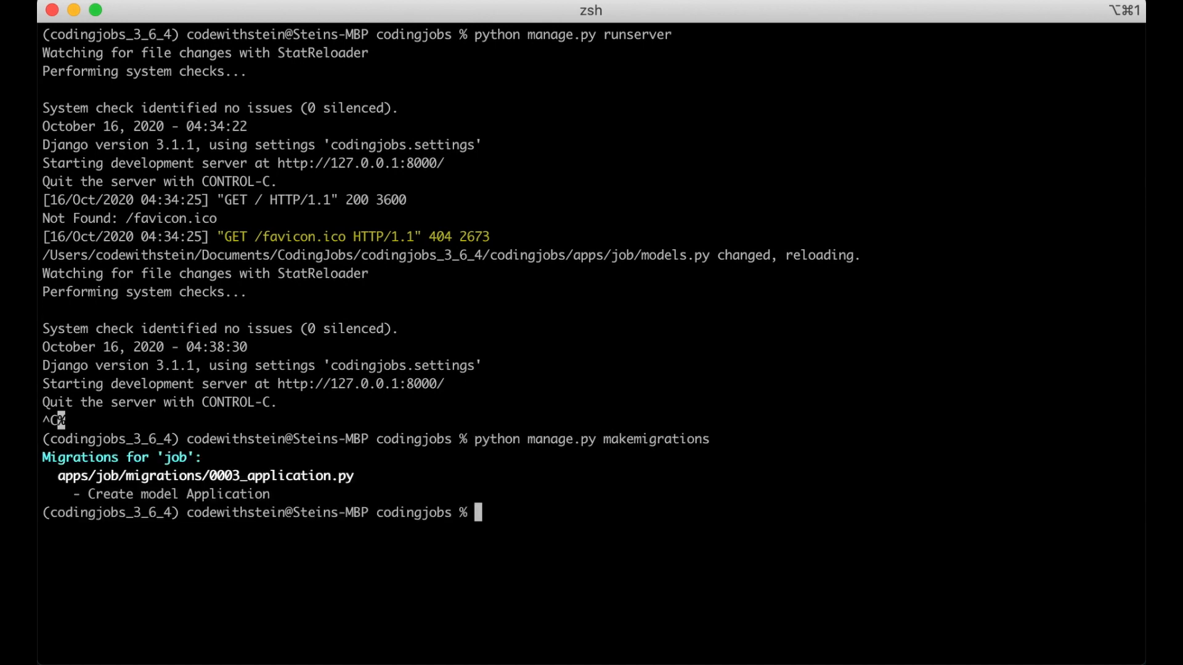
type("python")
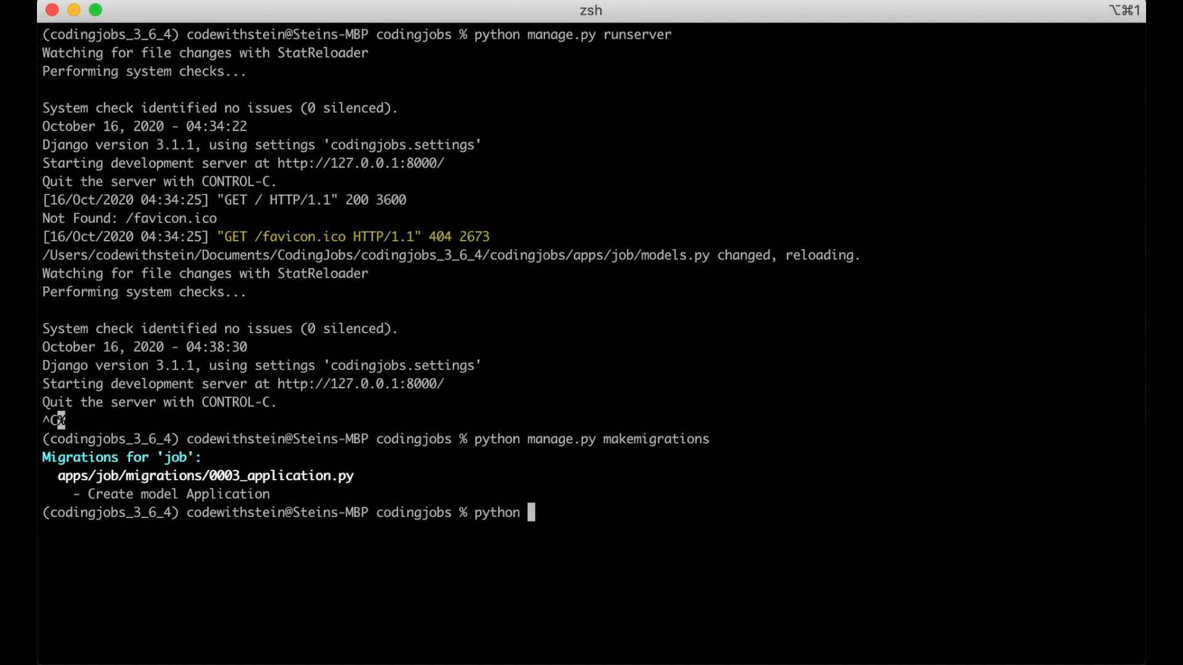
type("manage.py migrate")
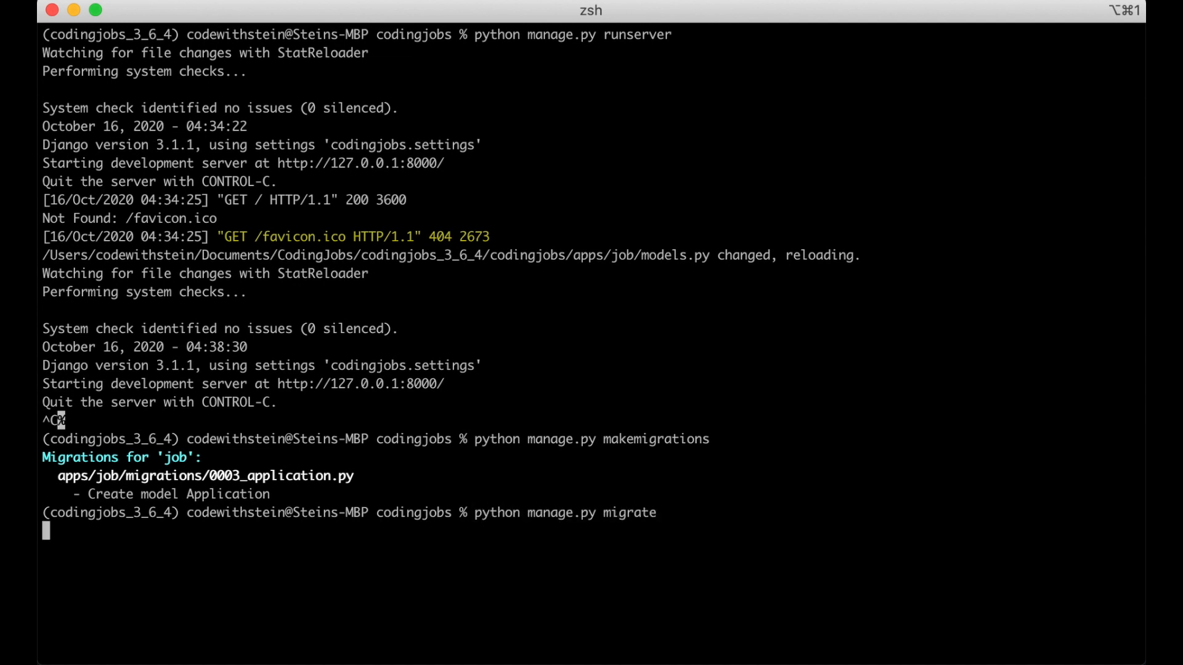
key("Return")
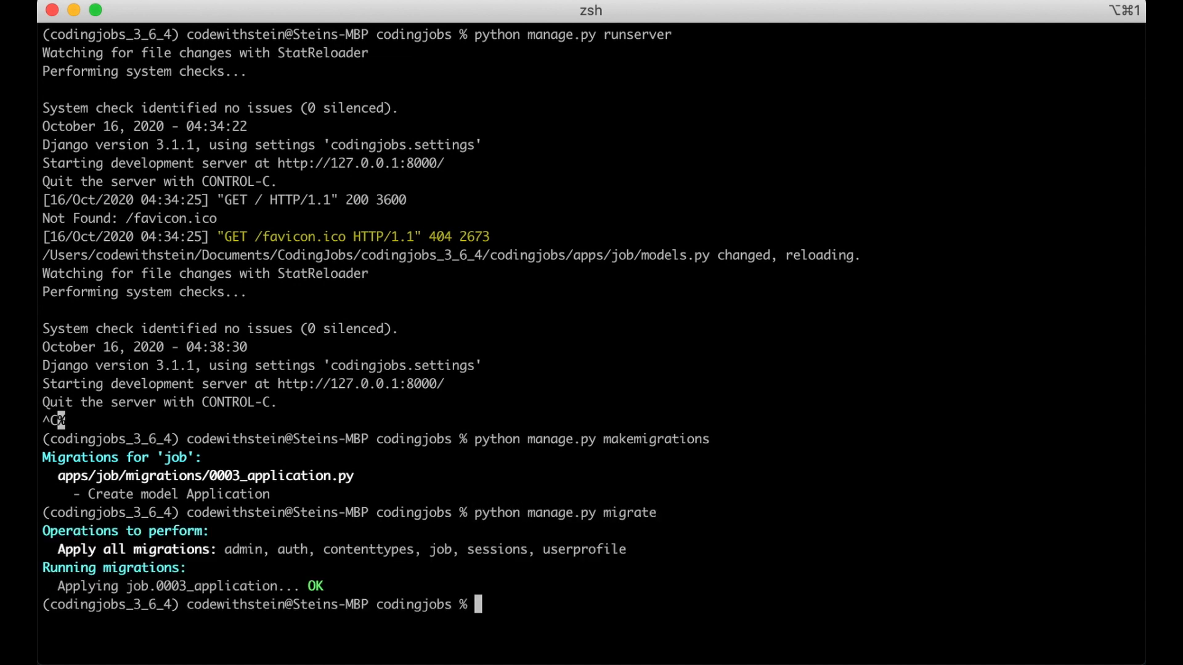
type("python manage.py runserver")
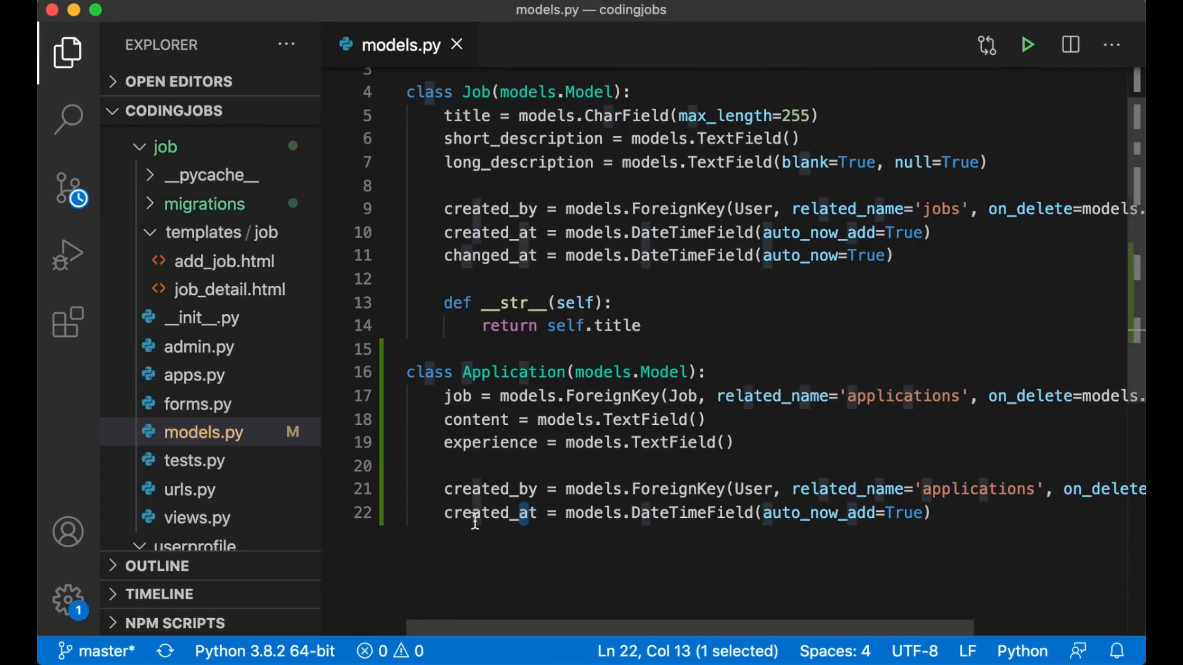
Step: In admin.py import Application alongside Job and add admin.site.register(Application)
double_click(513, 372)
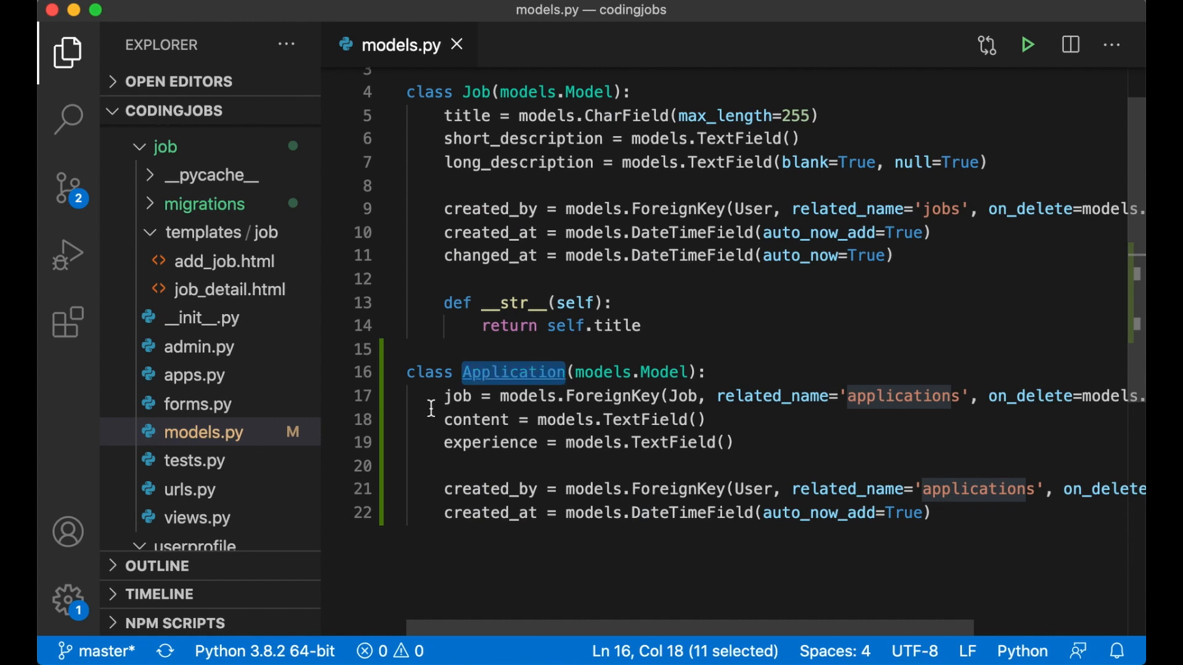
left_click(199, 346)
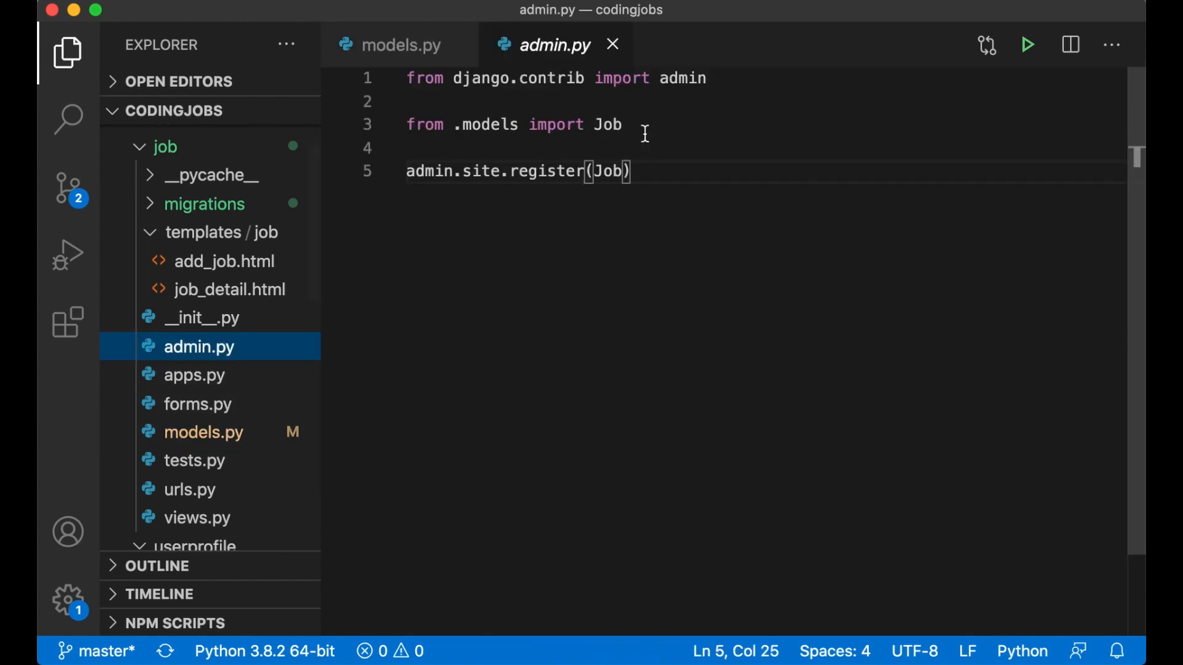
type(", Application")
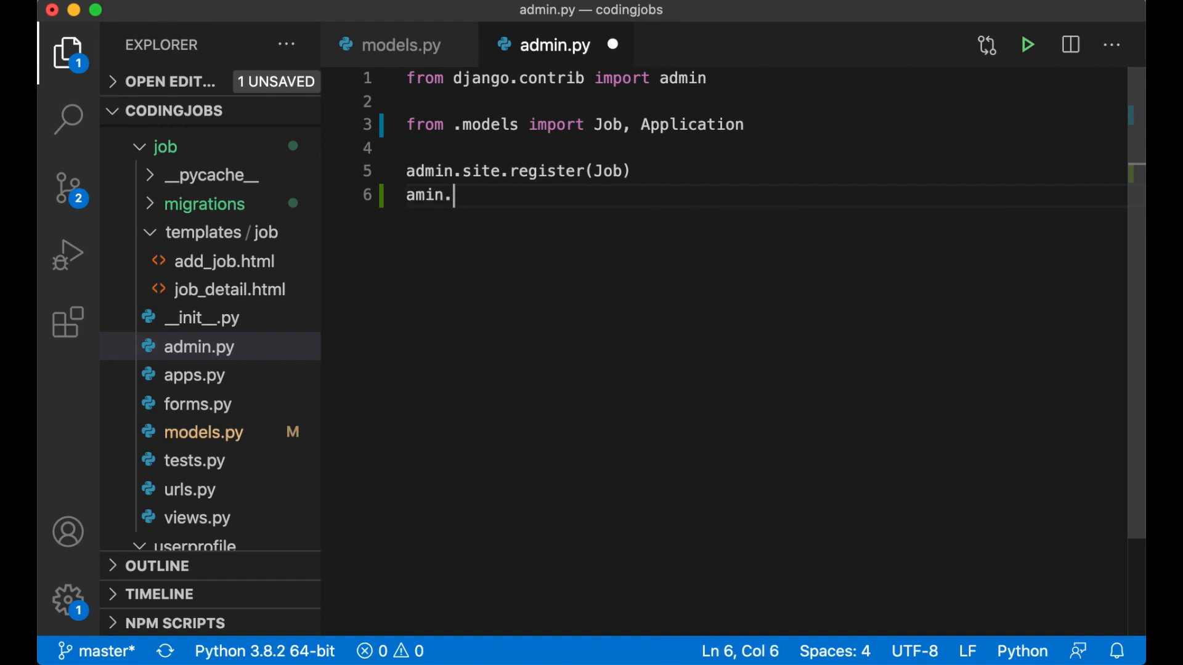
type("dmin.site")
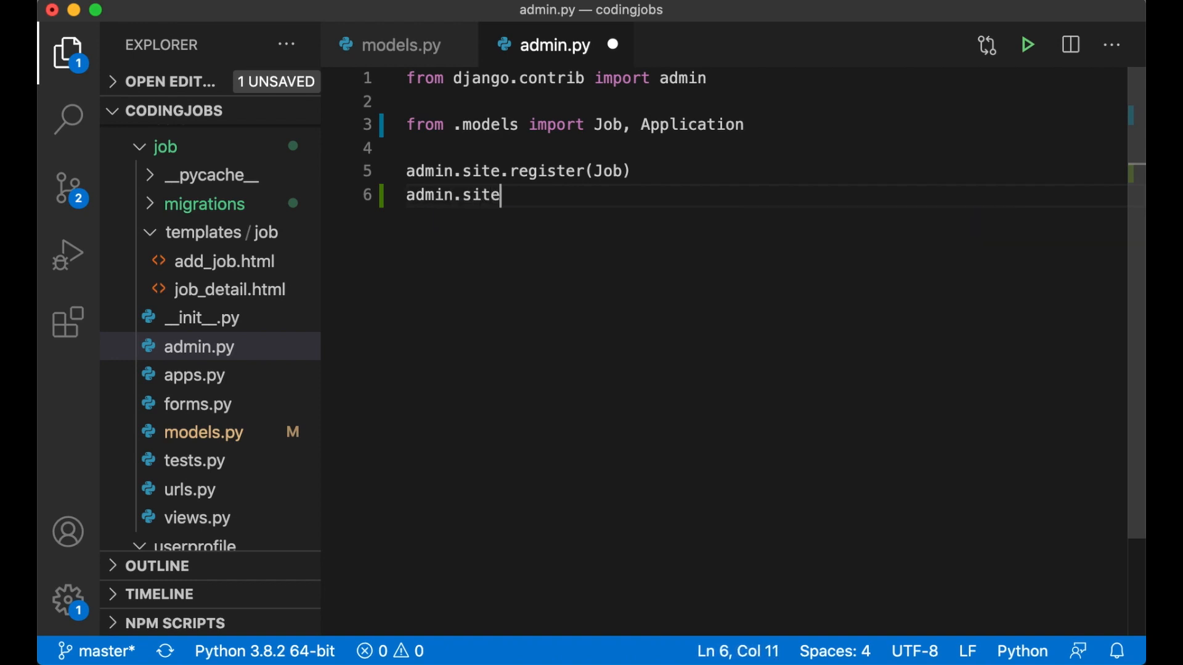
type(".register(Application)")
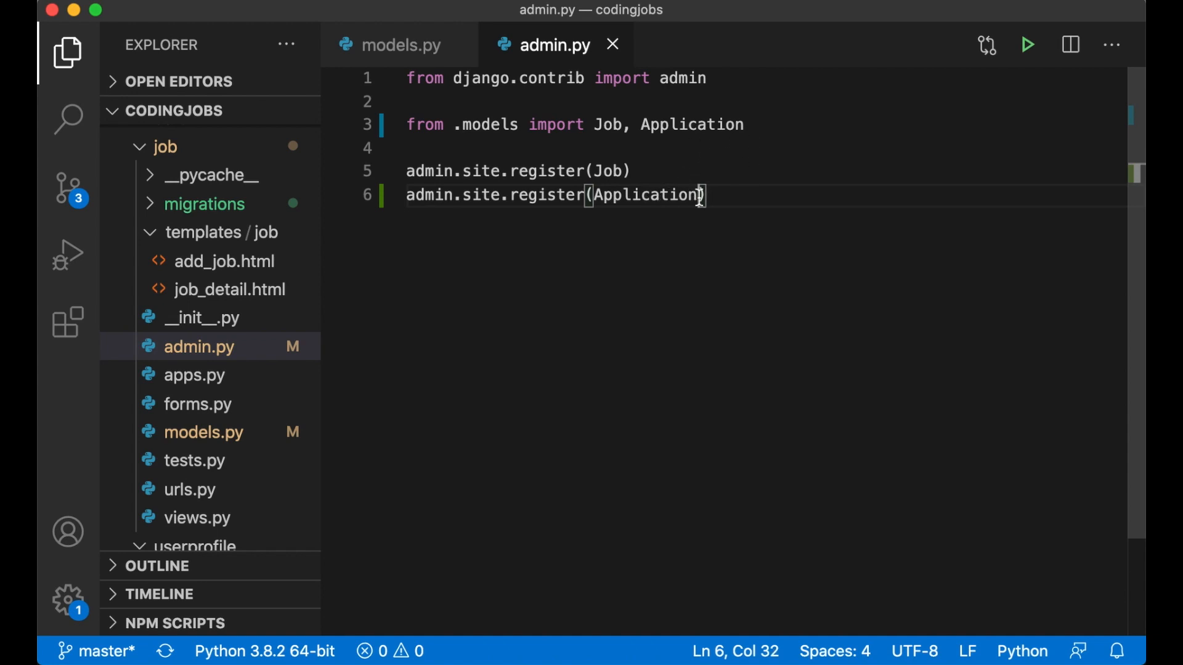
double_click(645, 194)
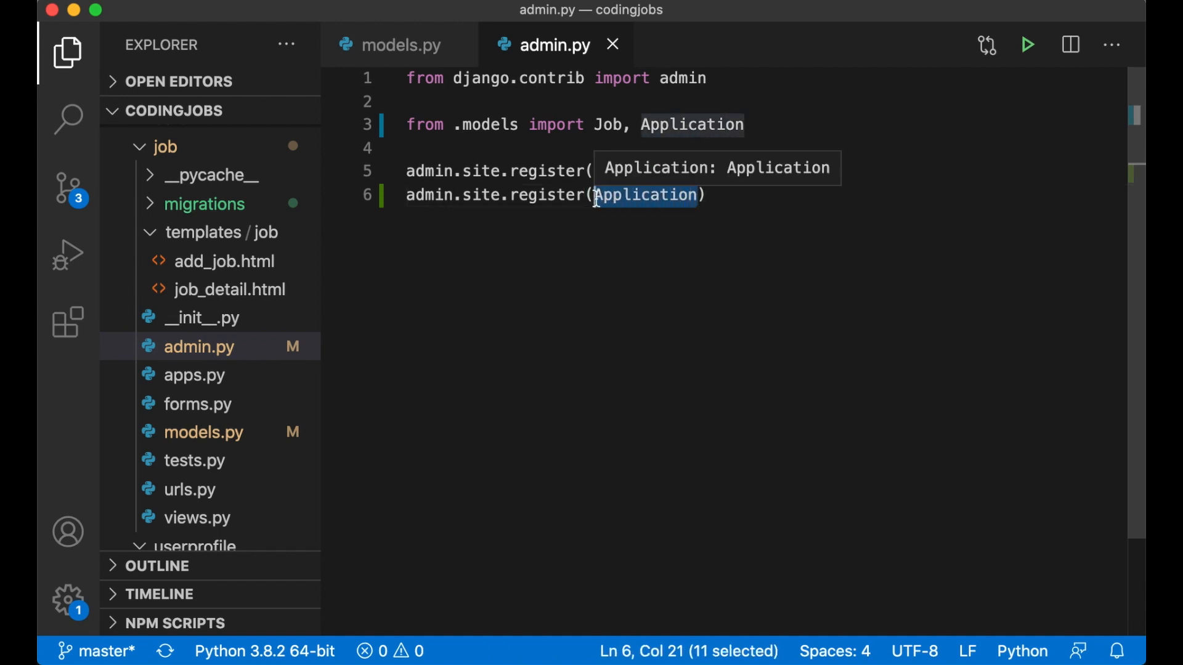
left_click(197, 404)
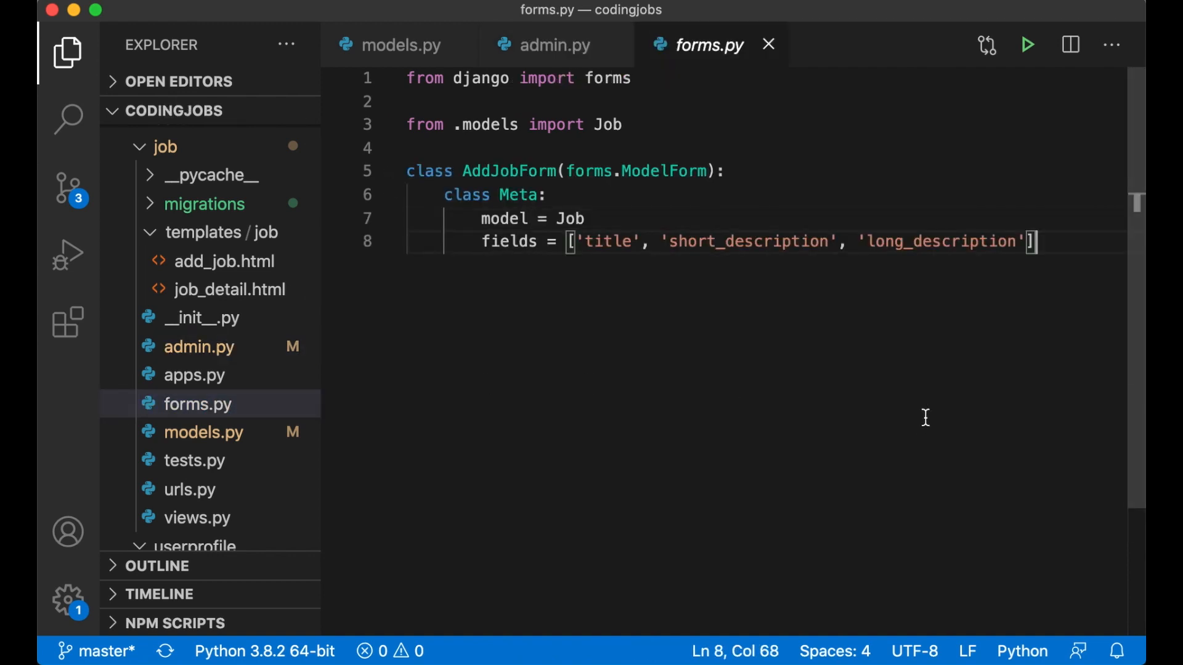
Step: Define ApplicationForm as a forms.ModelForm with a Meta class using model Application
type("cla")
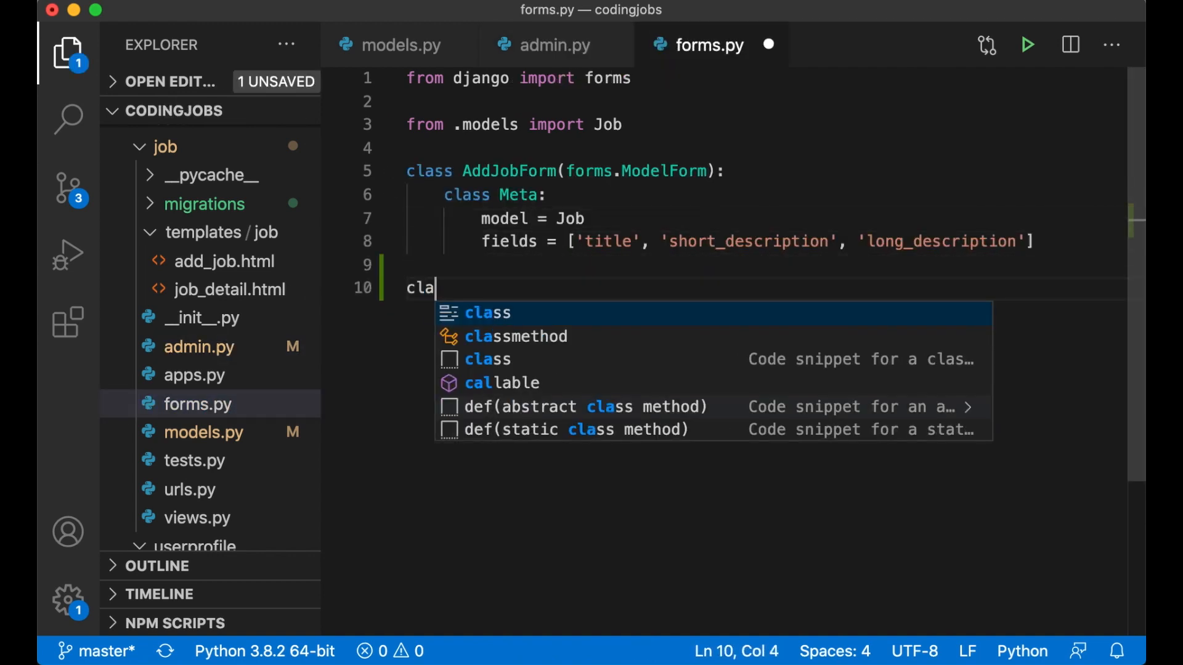
type("ss A")
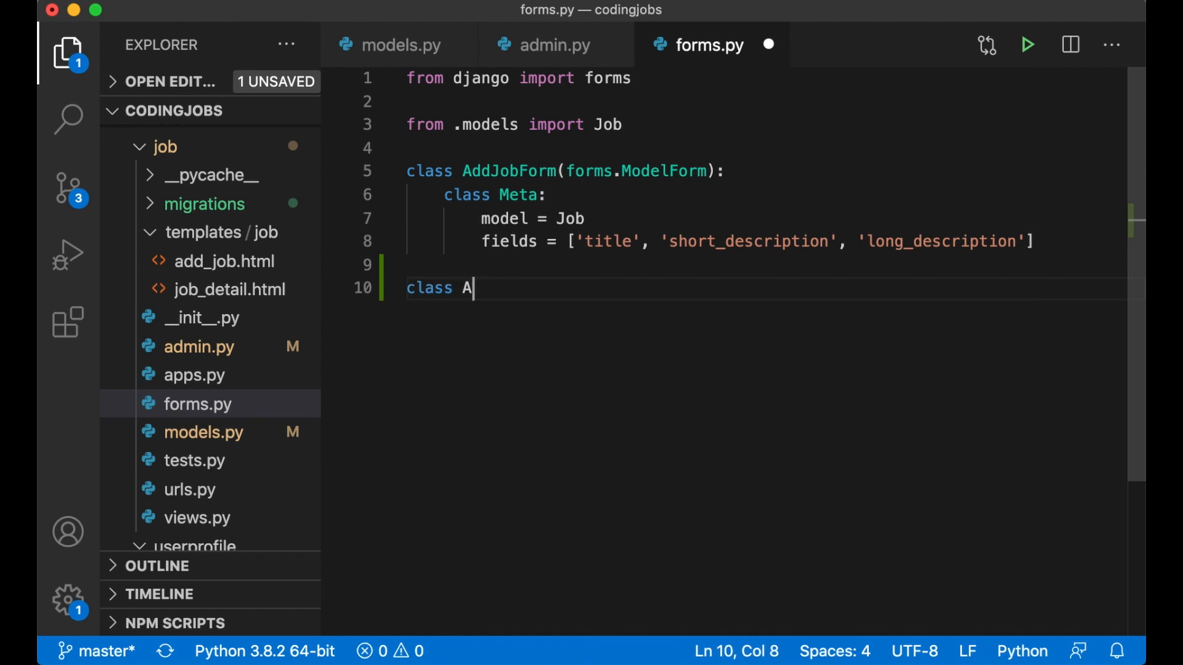
type("ppl")
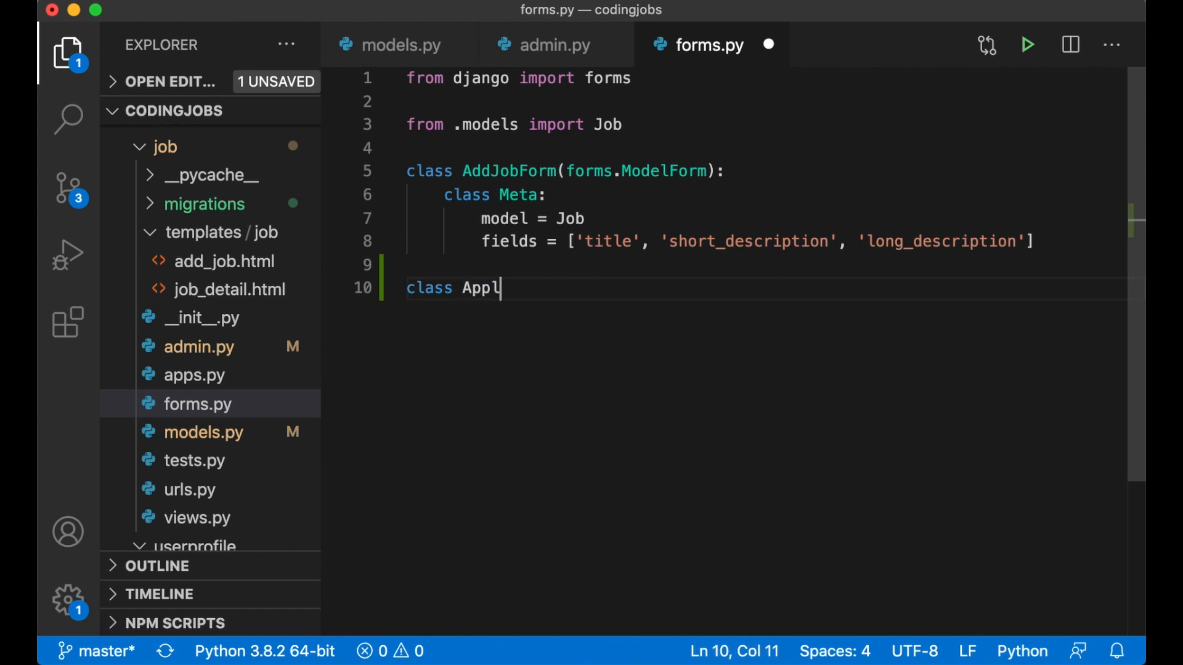
type("icationForm()")
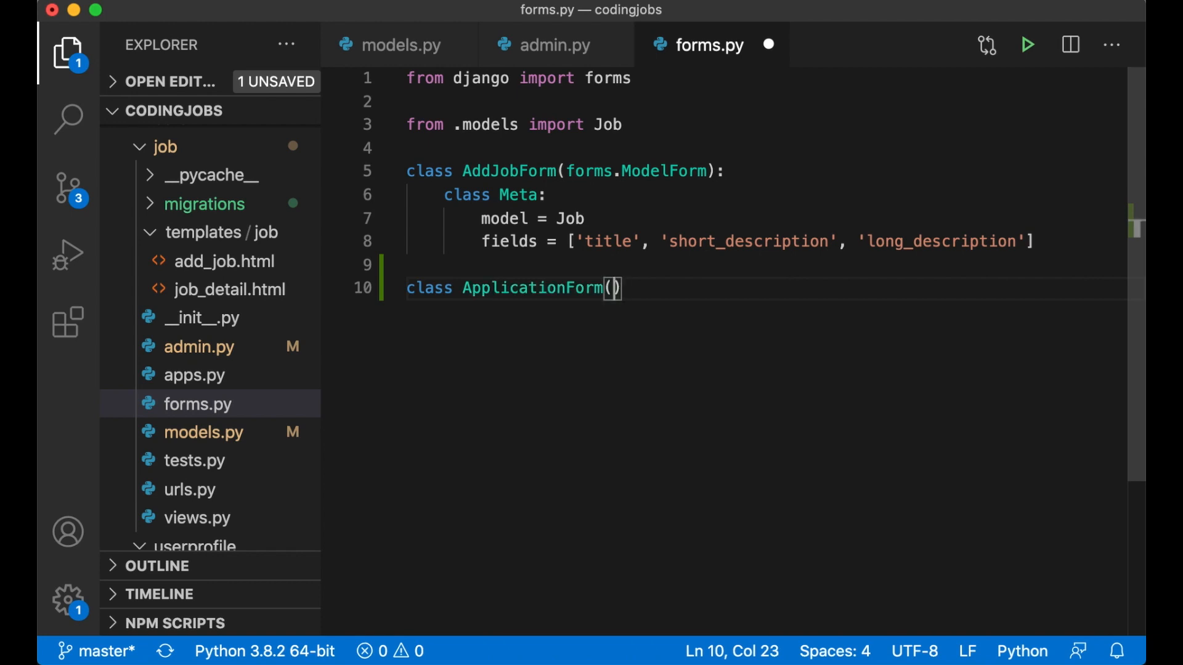
type("forms.ModelForm")
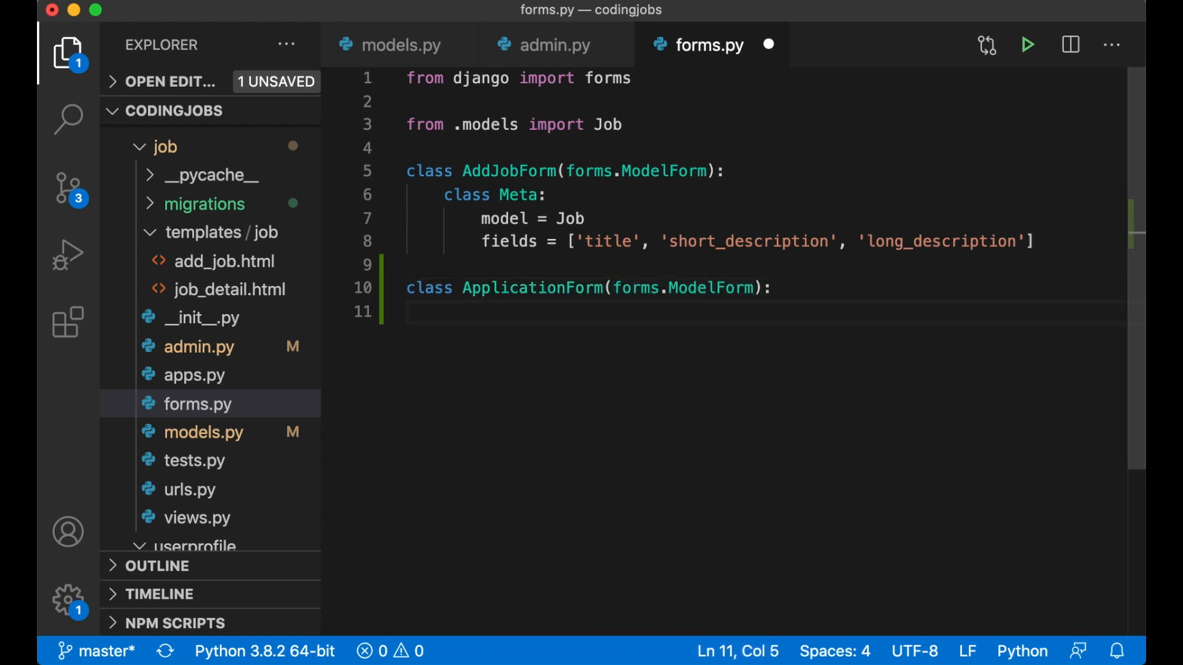
type("class Meta:")
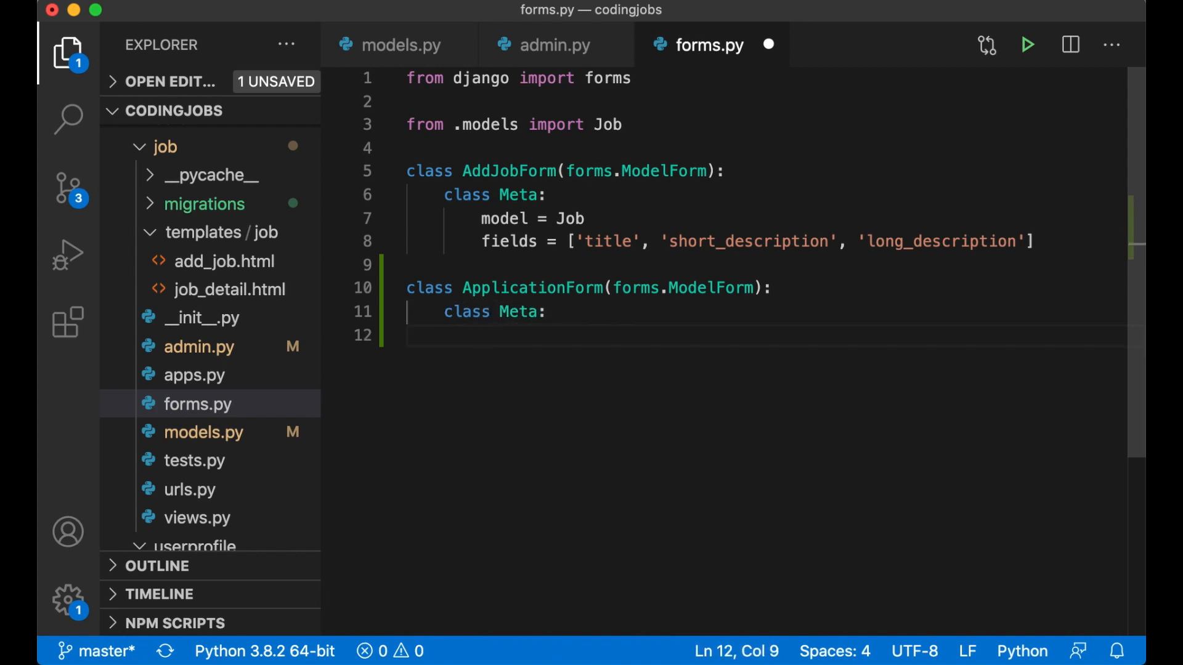
type("model =")
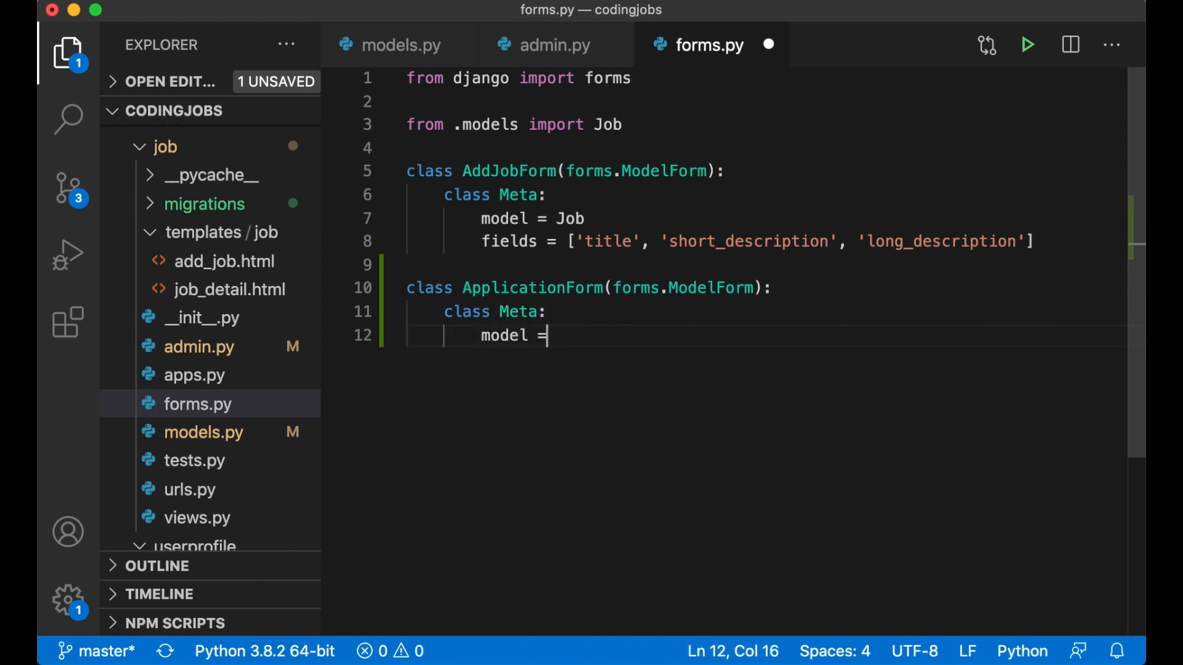
type("Application")
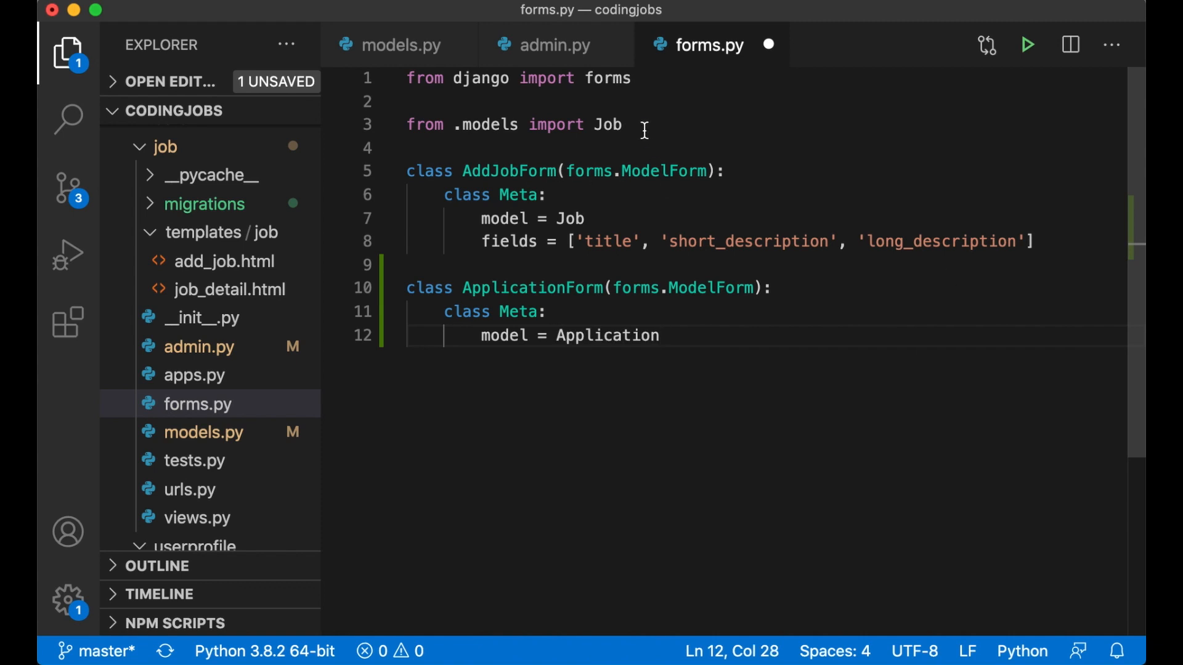
Step: Import Application in forms.py and set the form's fields to content and experience
type(", Application")
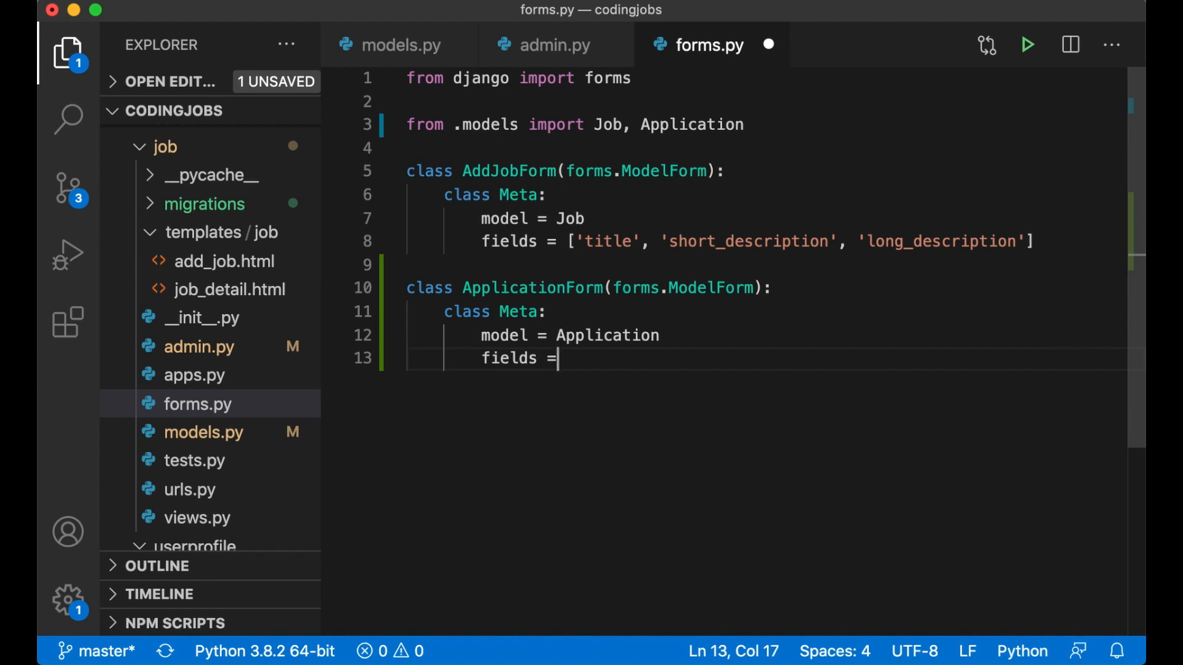
type("['content']")
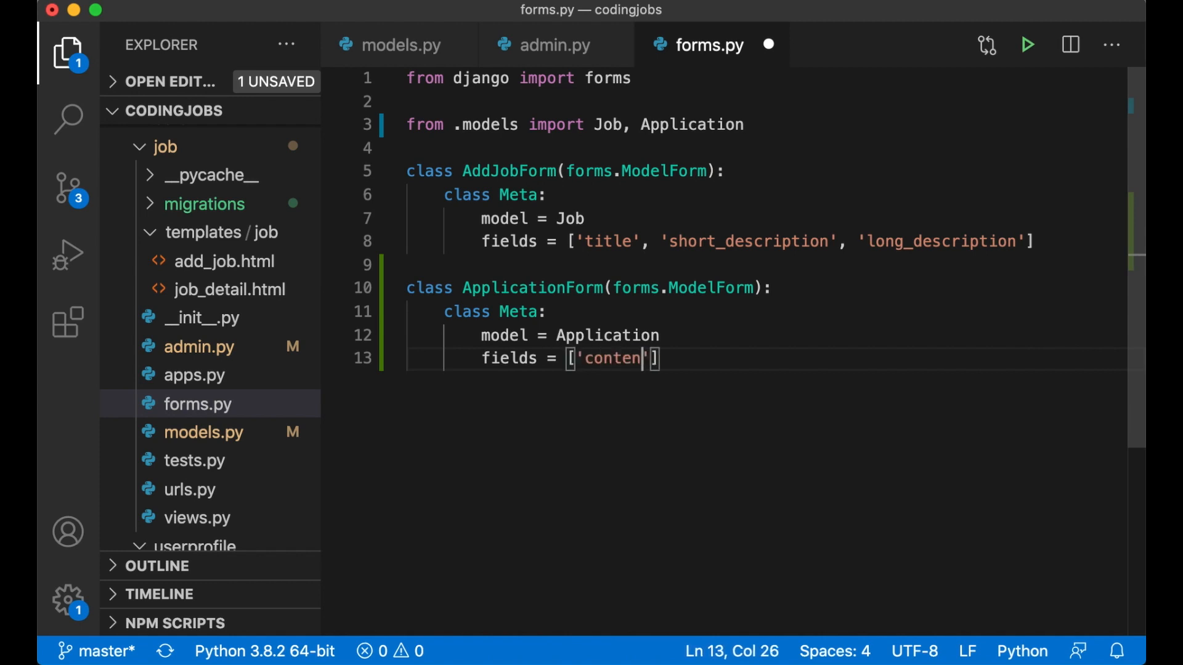
type("t',")
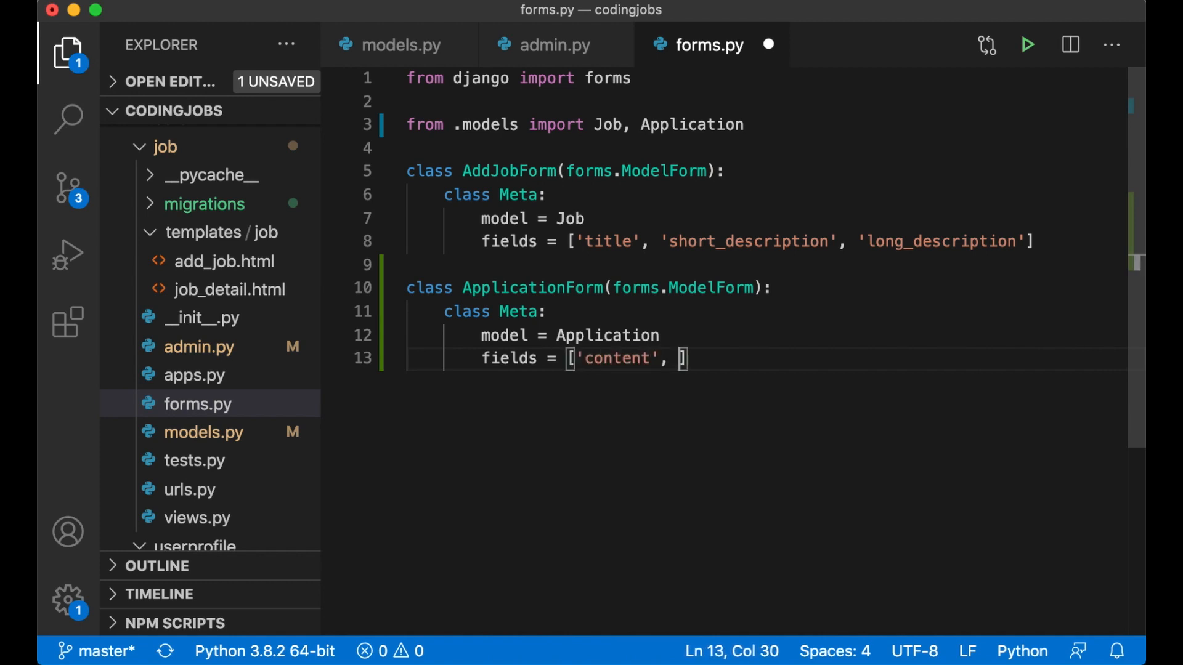
type("'experi'")
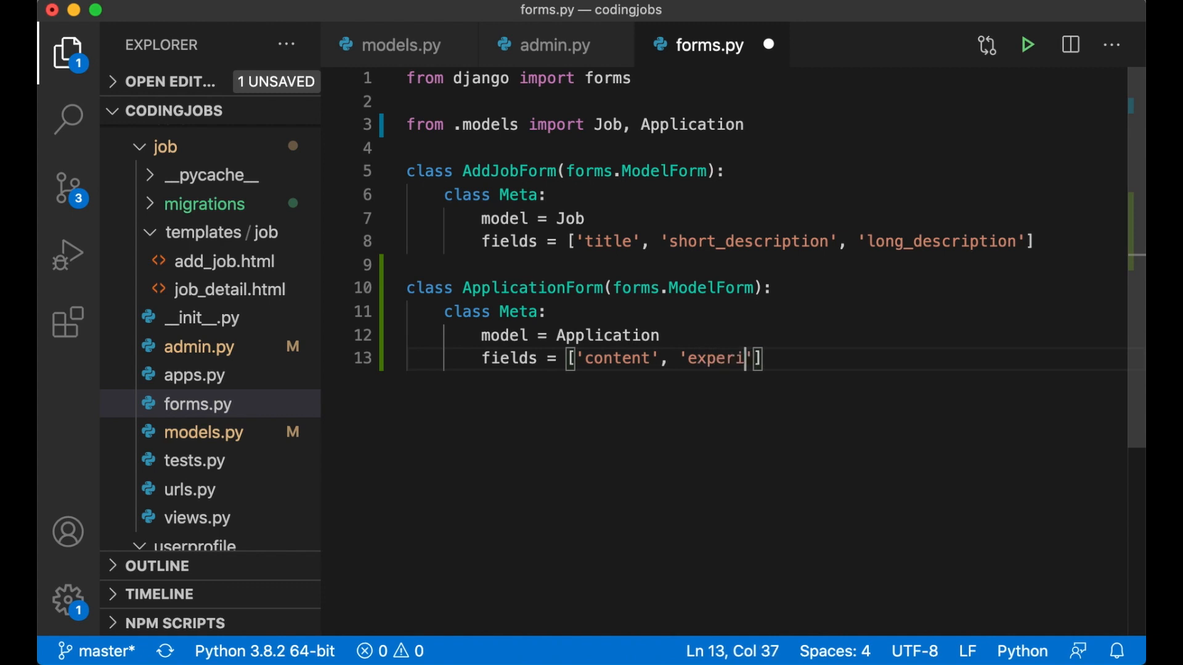
type("ence")
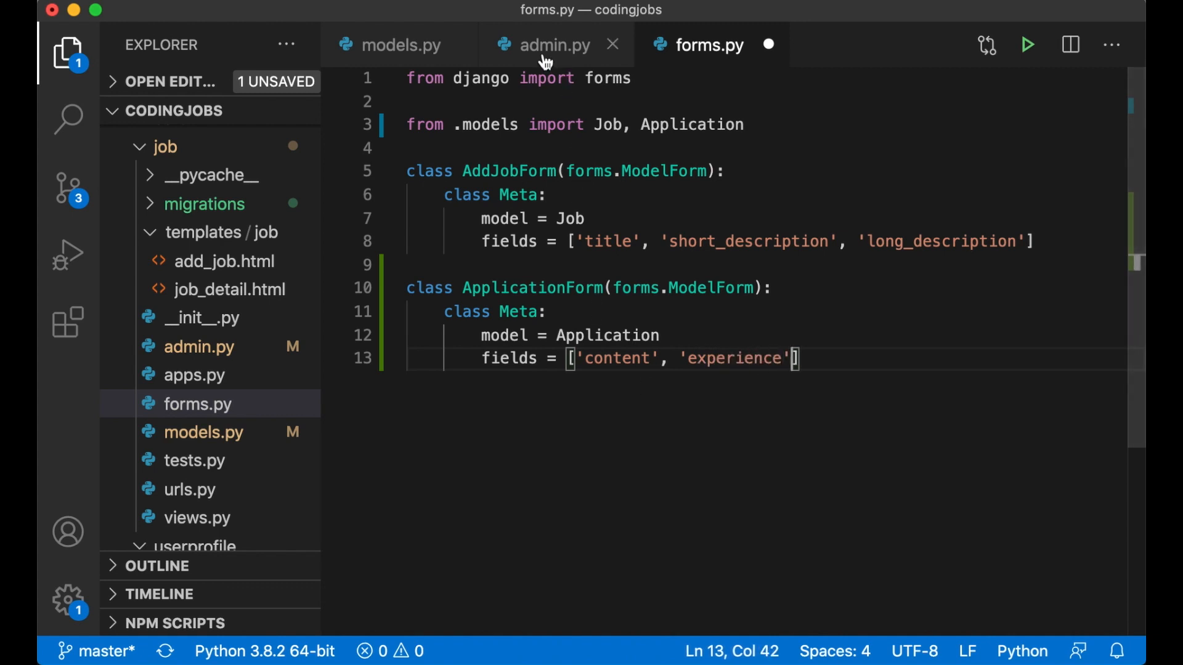
left_click(402, 44)
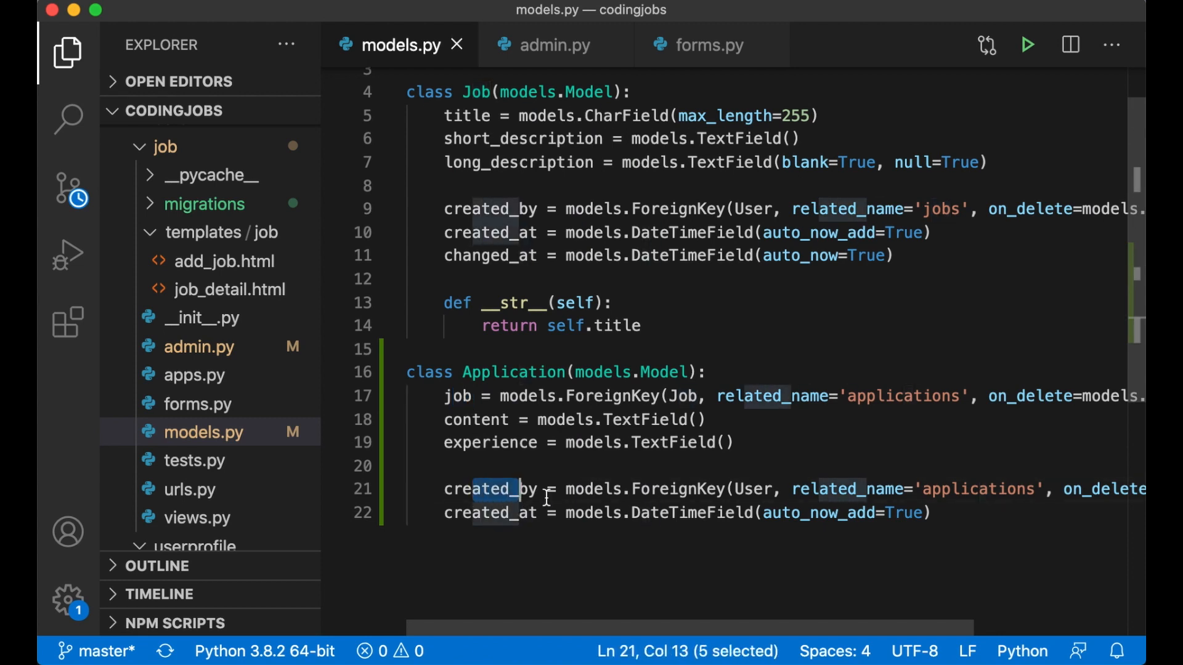
left_click(541, 489)
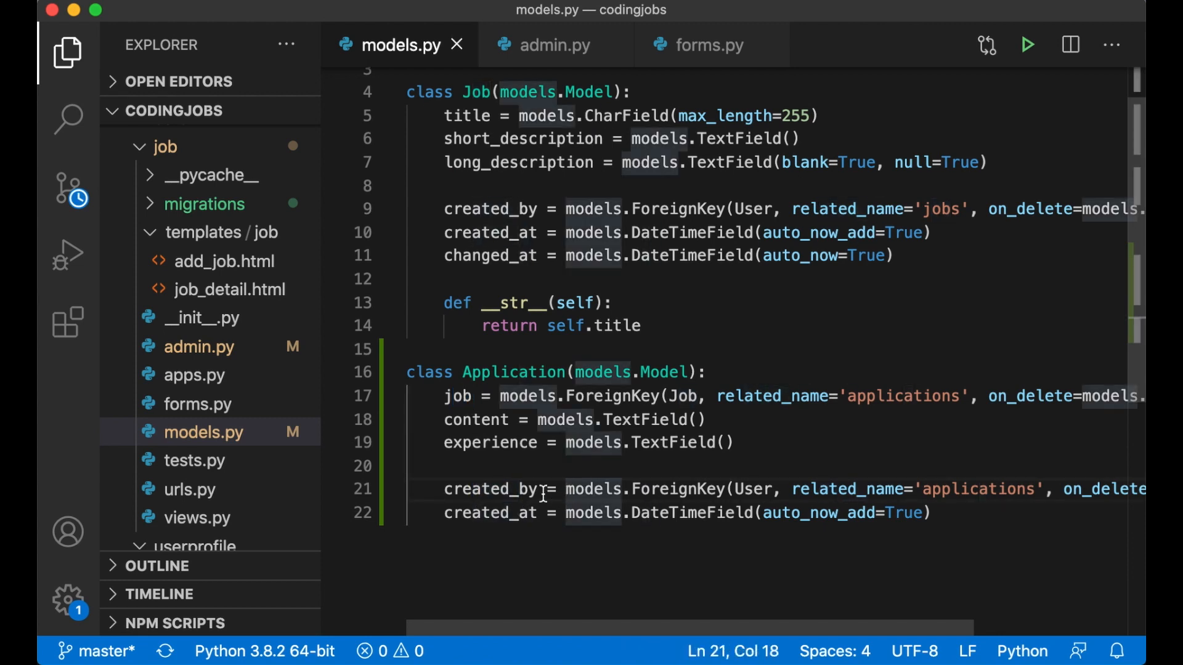
left_click(708, 44)
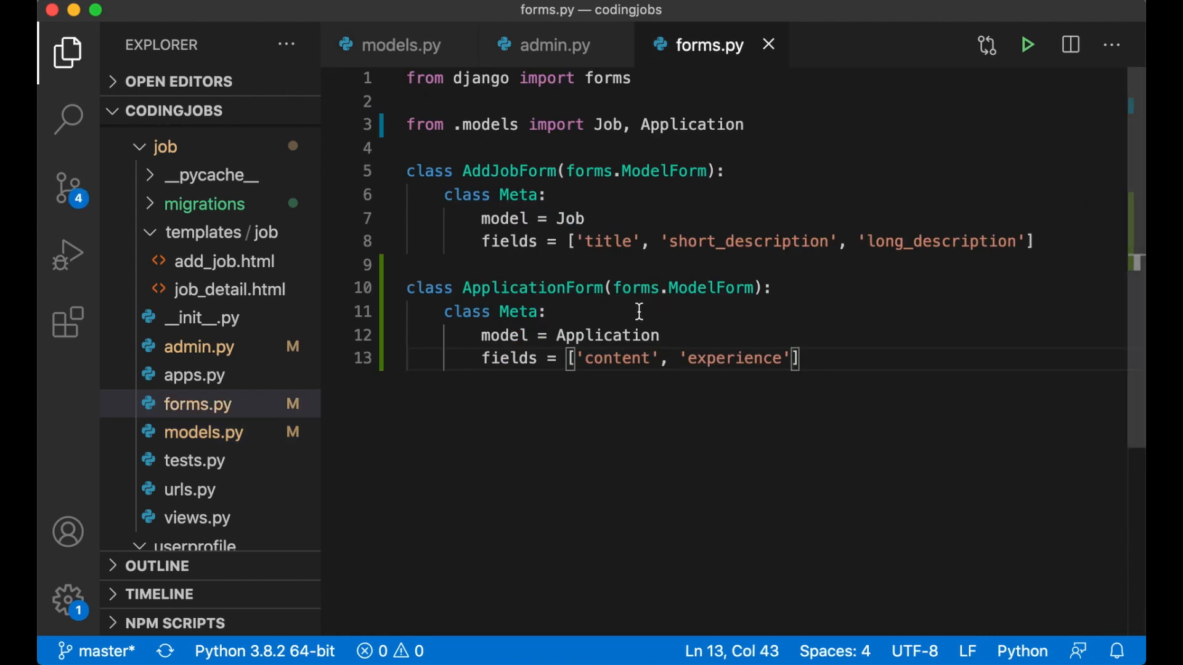
double_click(532, 288)
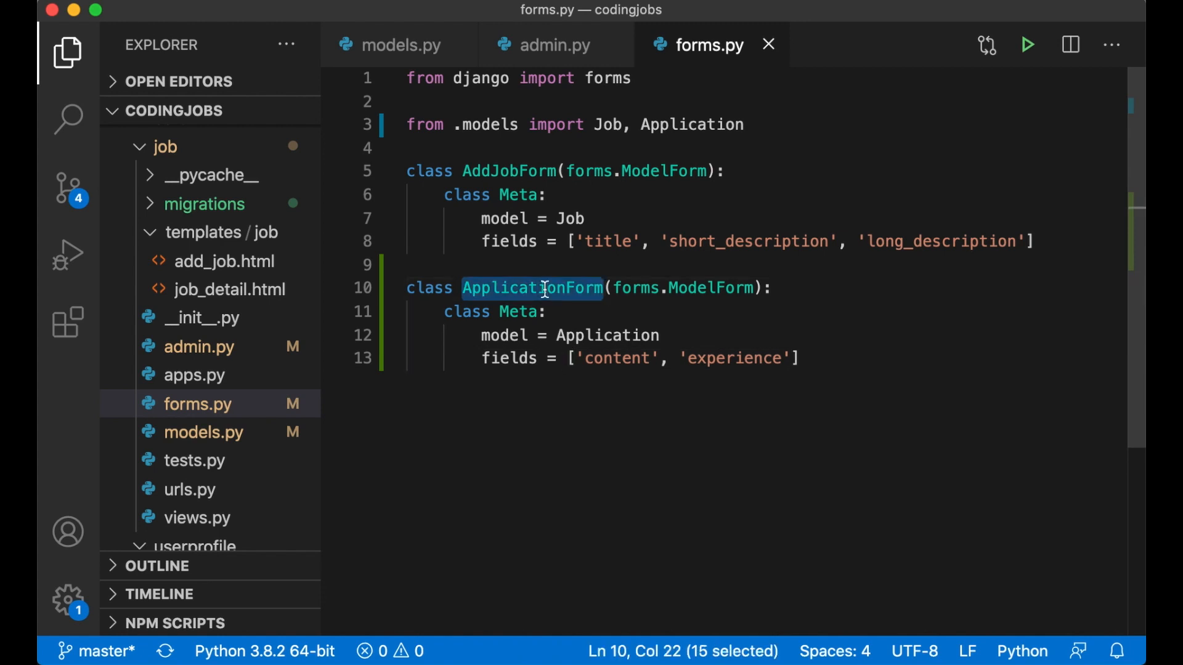
left_click(197, 518)
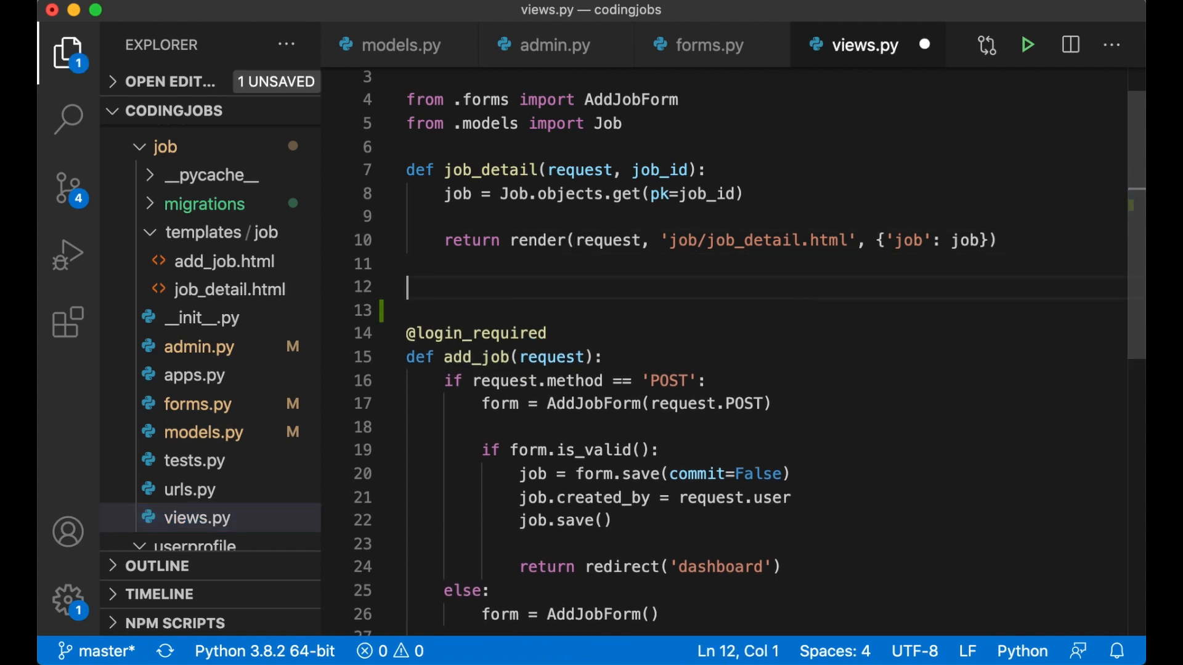
Step: Add a login-required apply_for_job(request, job_id) view to views.py
type("@login_require")
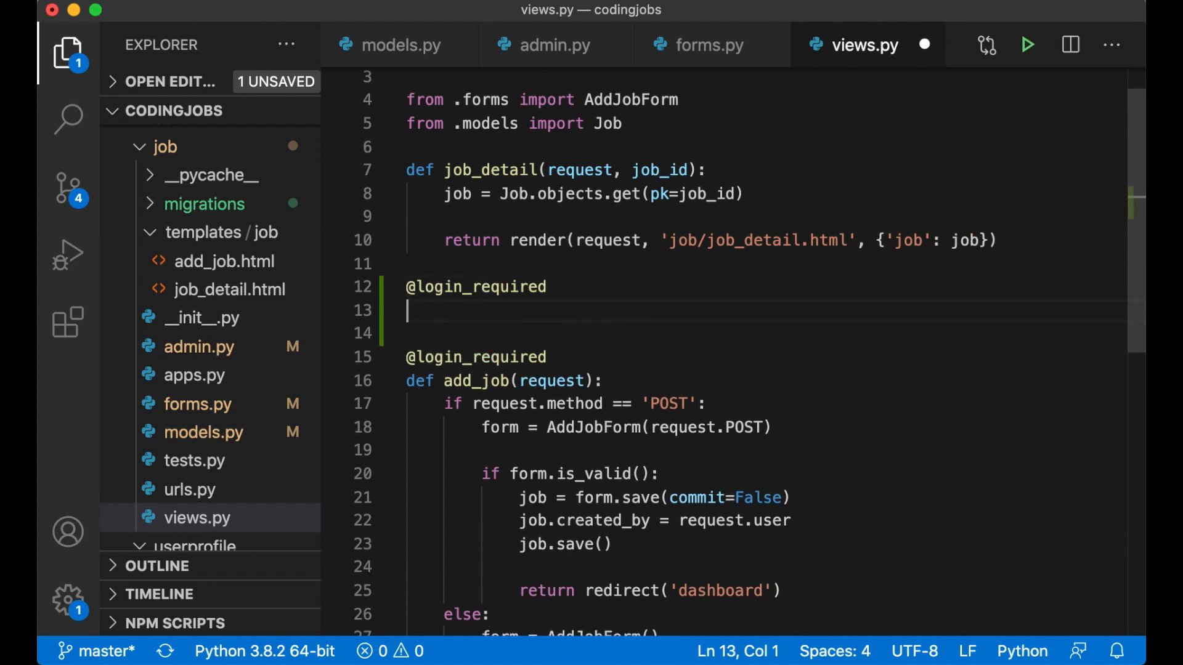
type("def apply_")
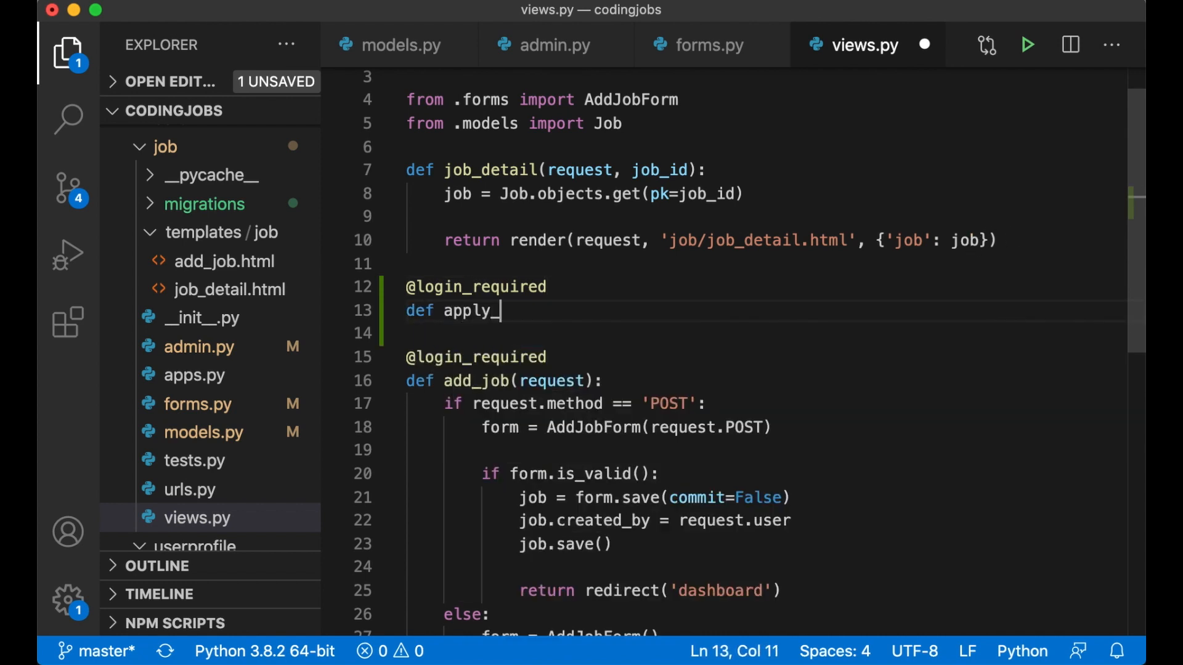
type("for_job()")
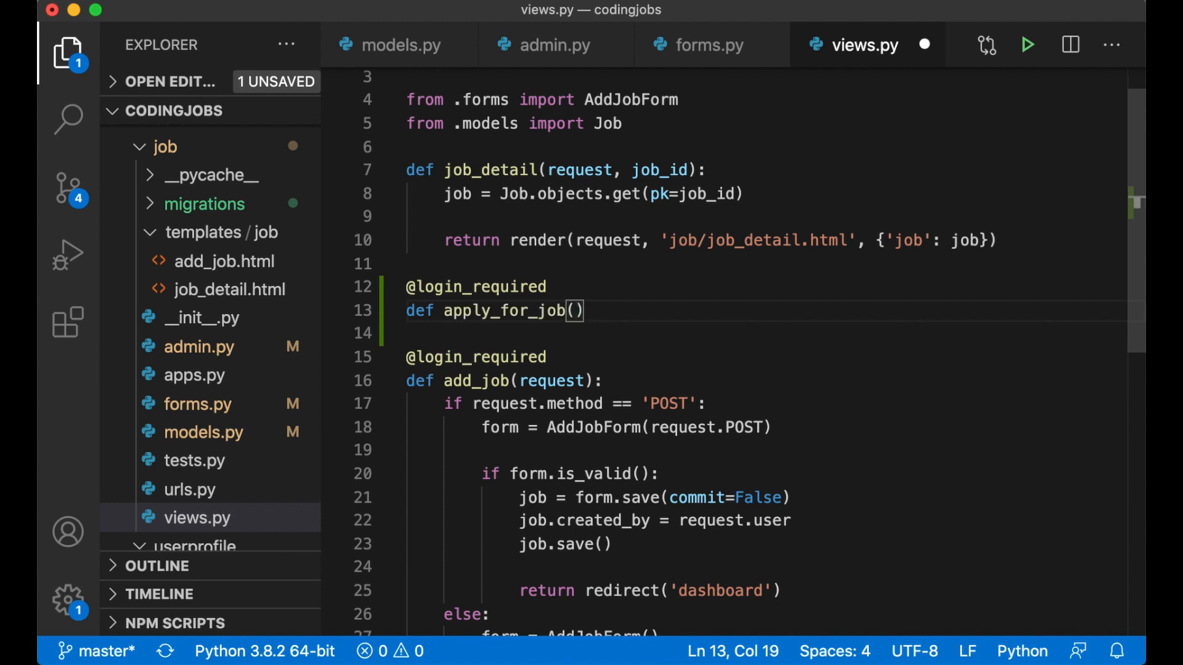
type("request")
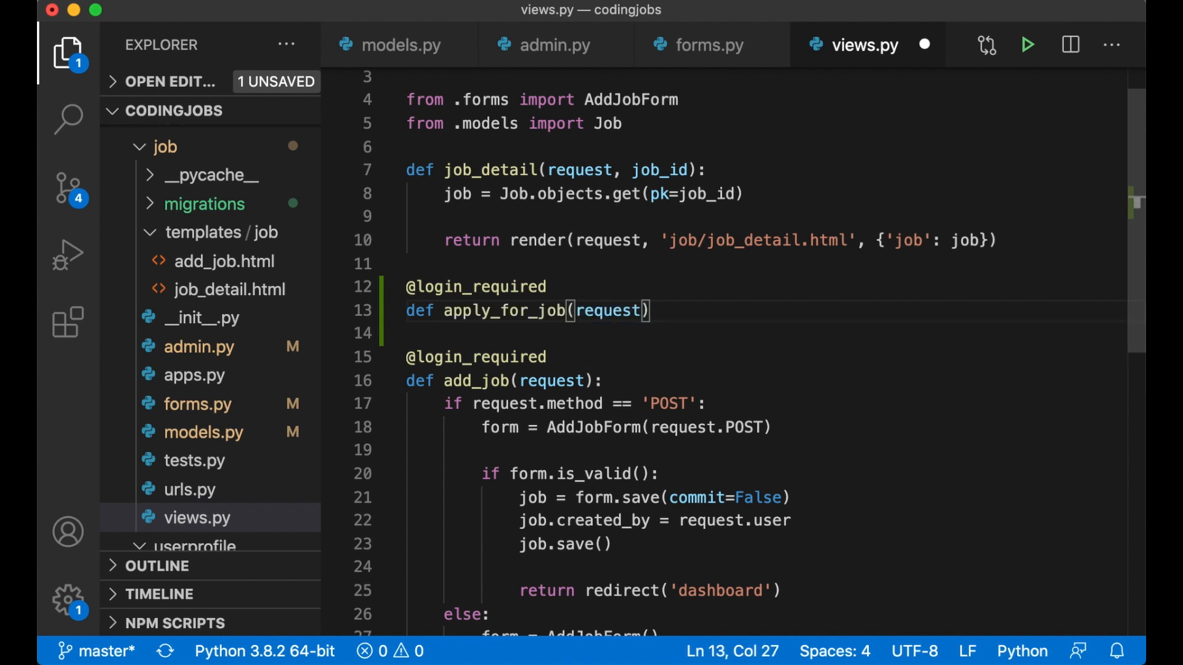
type(", job_id")
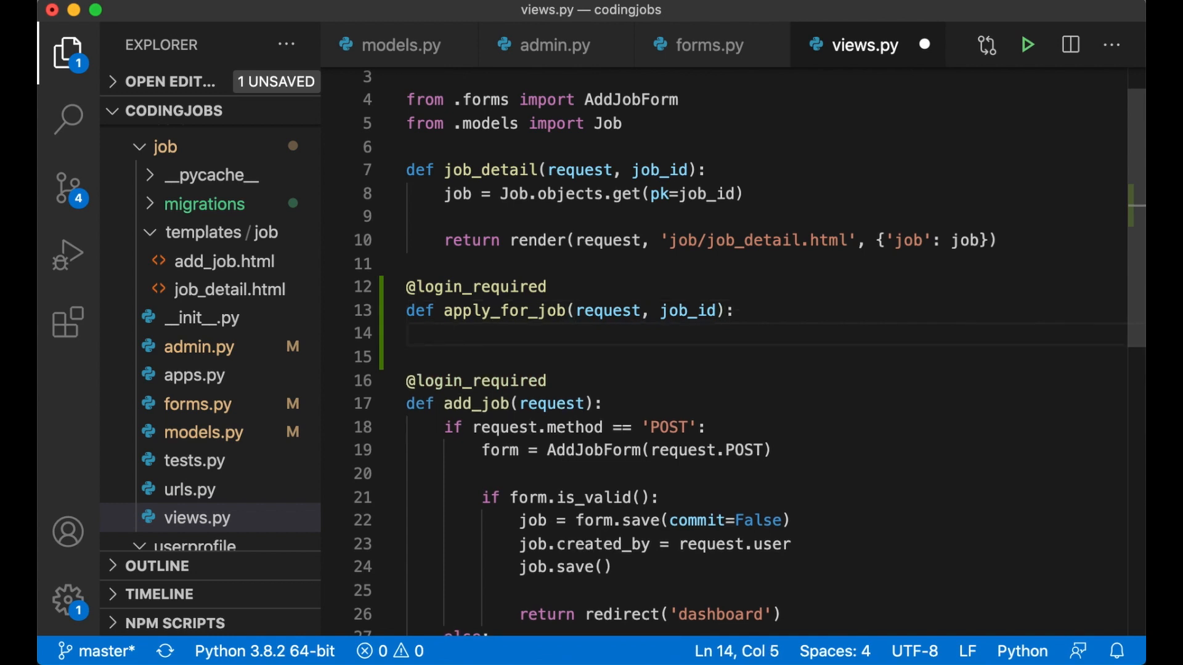
scroll("up", 3)
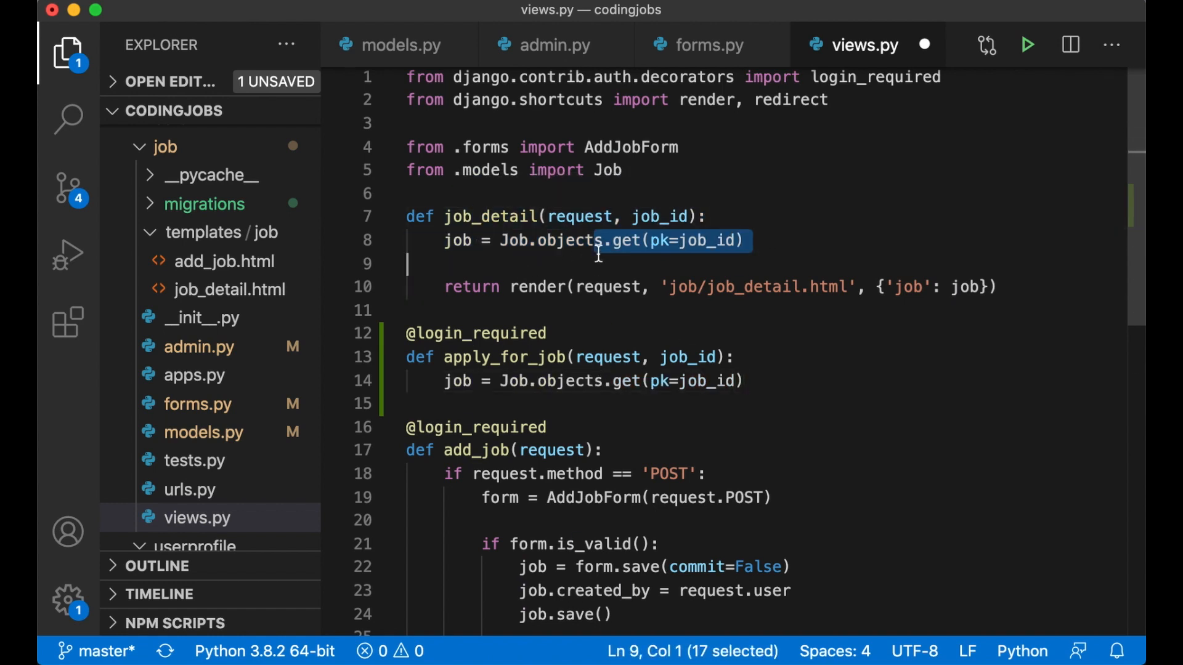
scroll("down", 3)
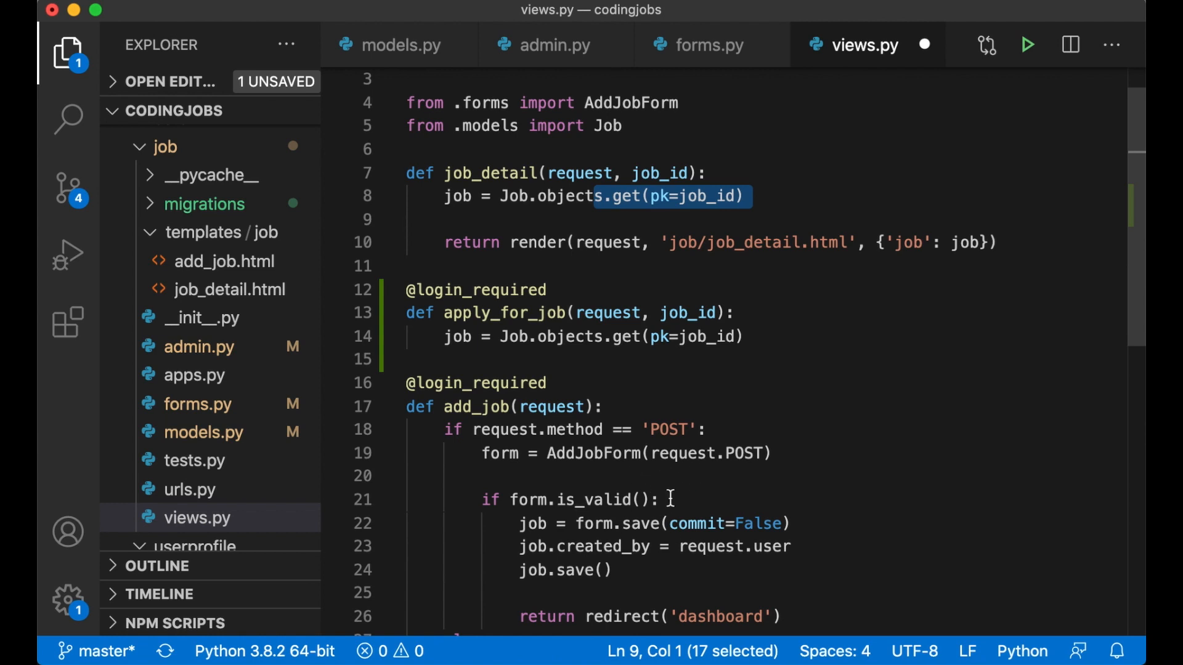
scroll("up", 3)
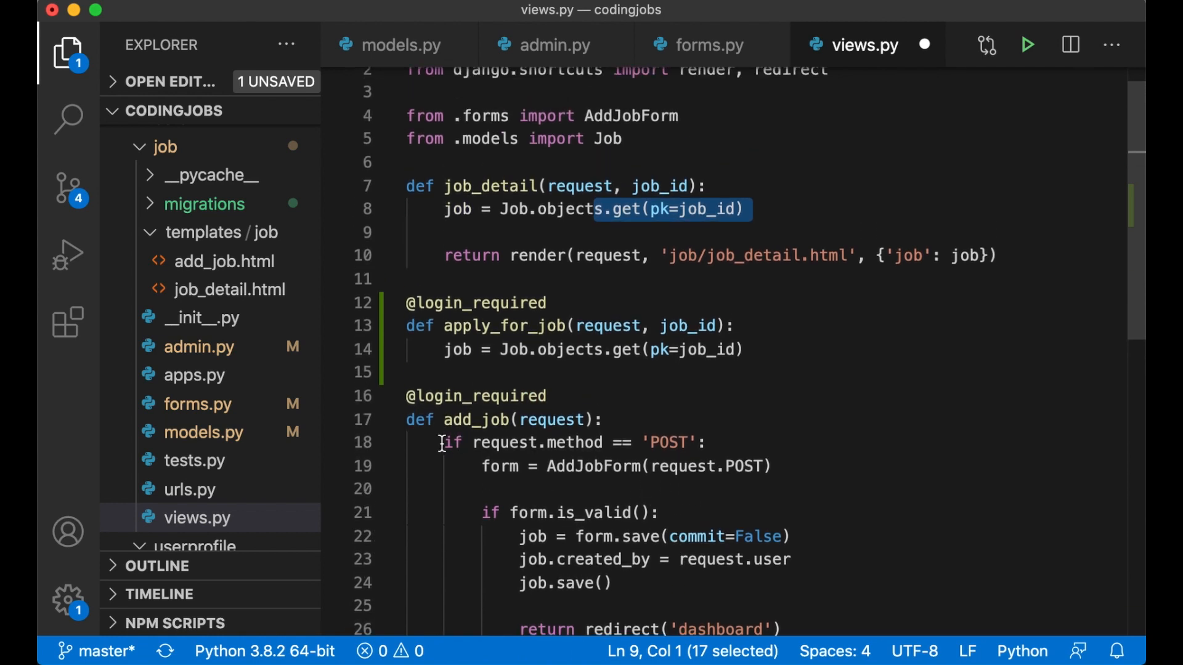
Step: On POST build ApplicationForm from request.POST, and import ApplicationForm from .forms
left_click(747, 349)
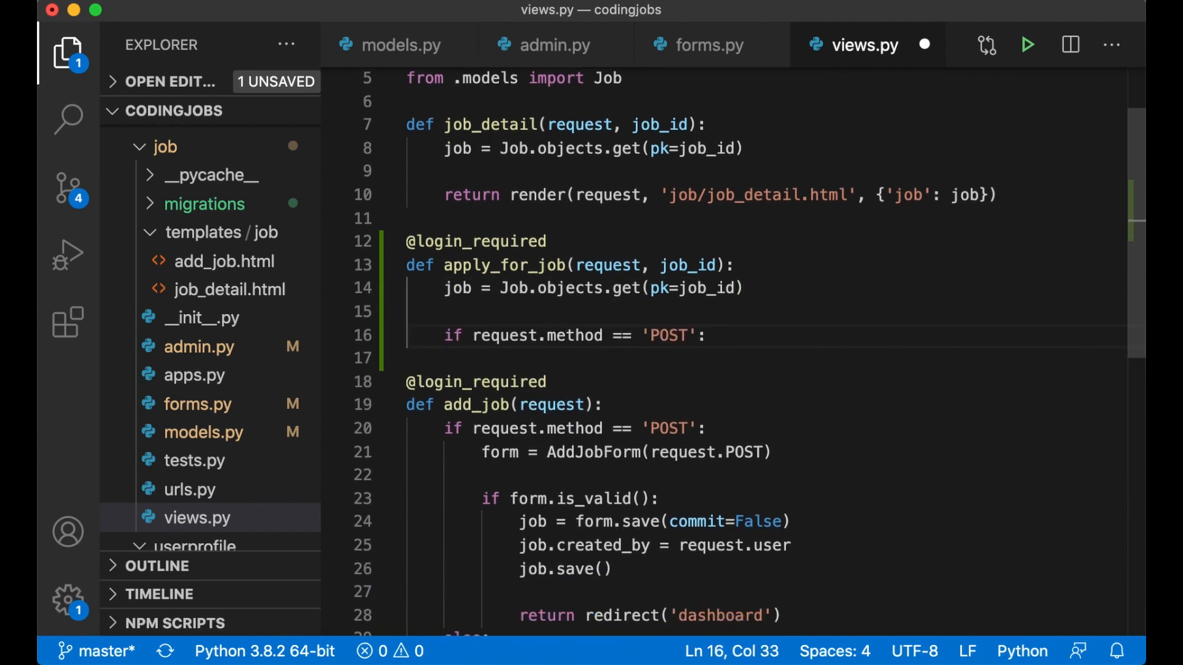
key("enter")
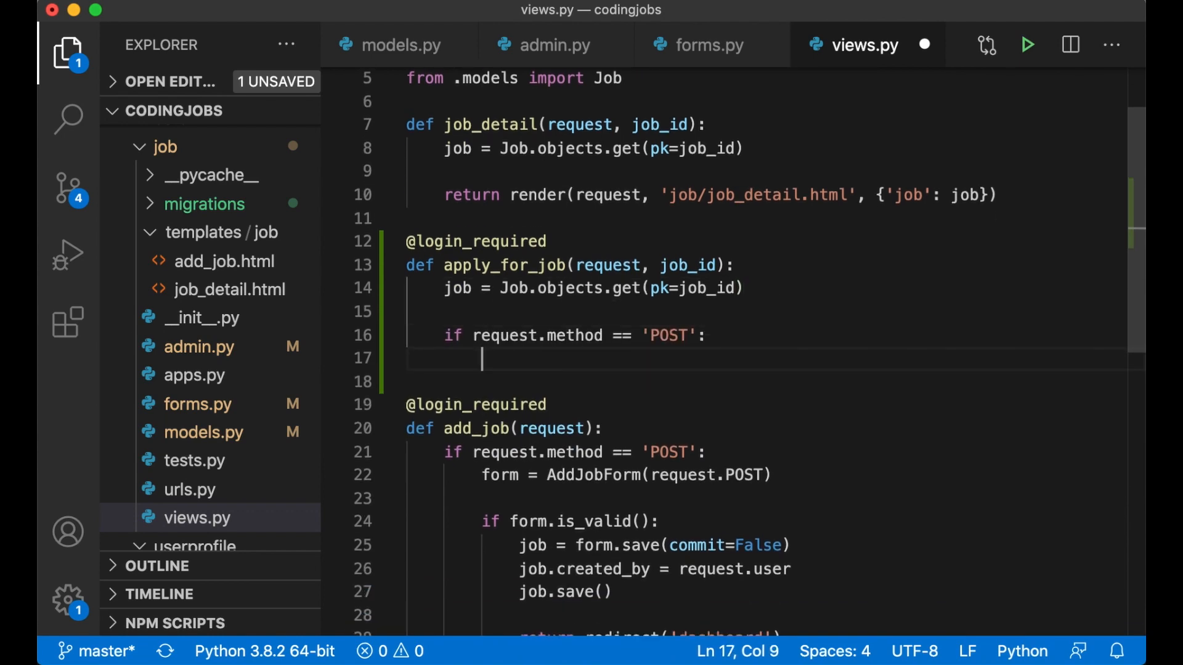
type("form = APp")
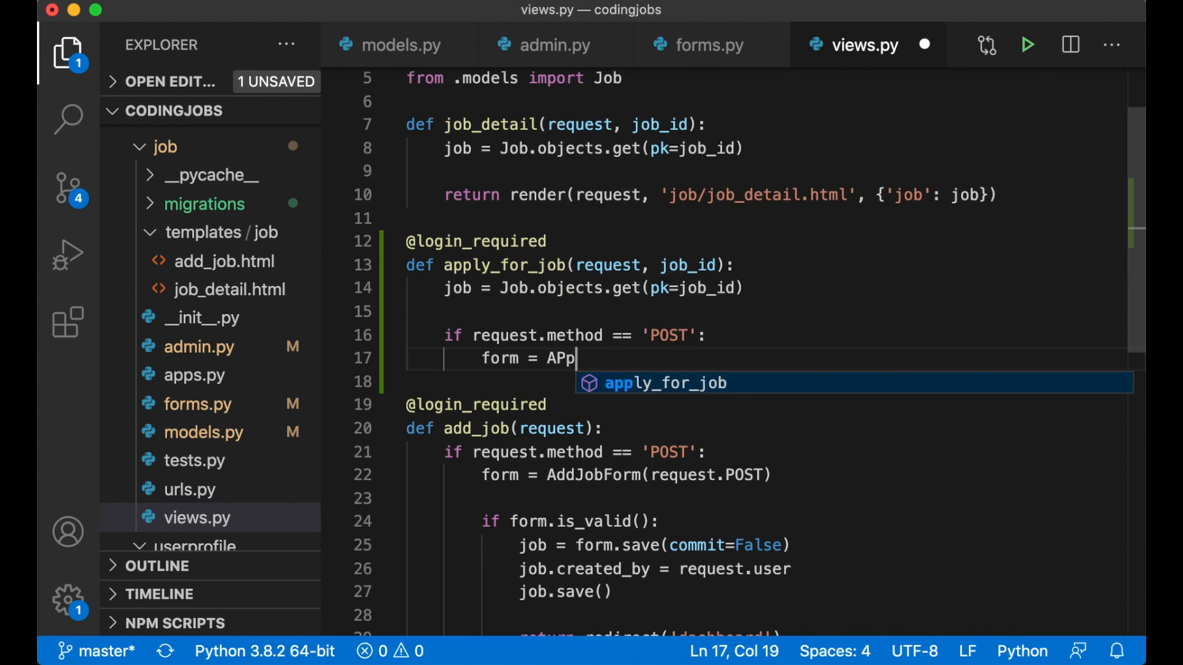
type("licationForm(")
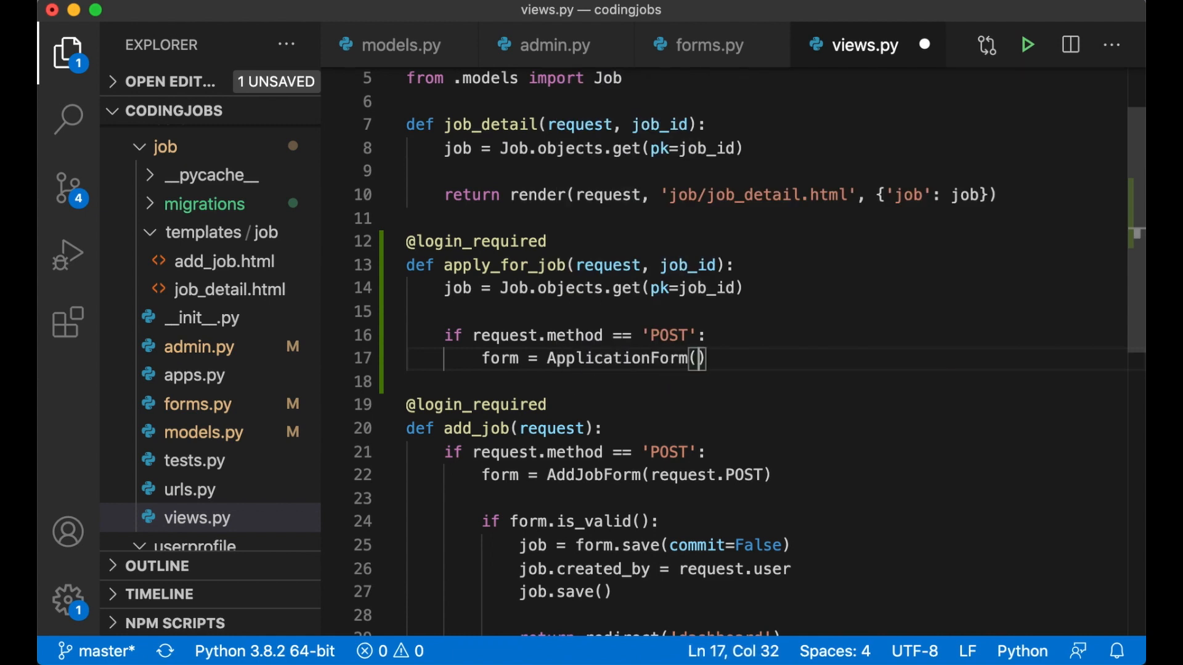
type("request:PO")
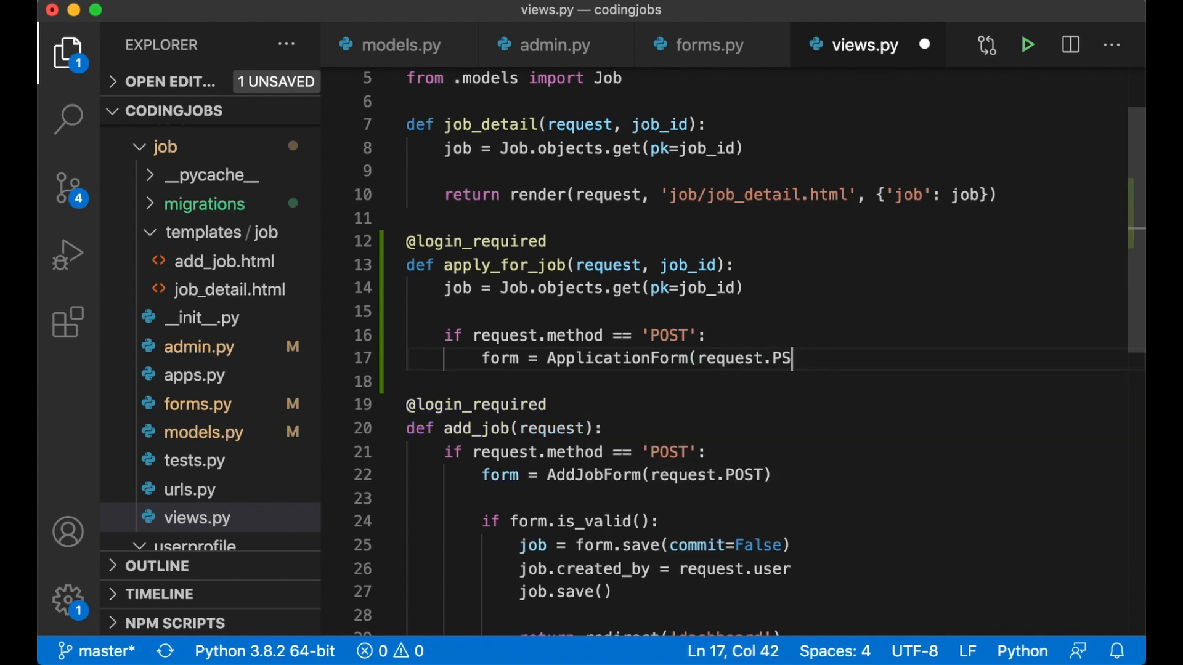
double_click(616, 358)
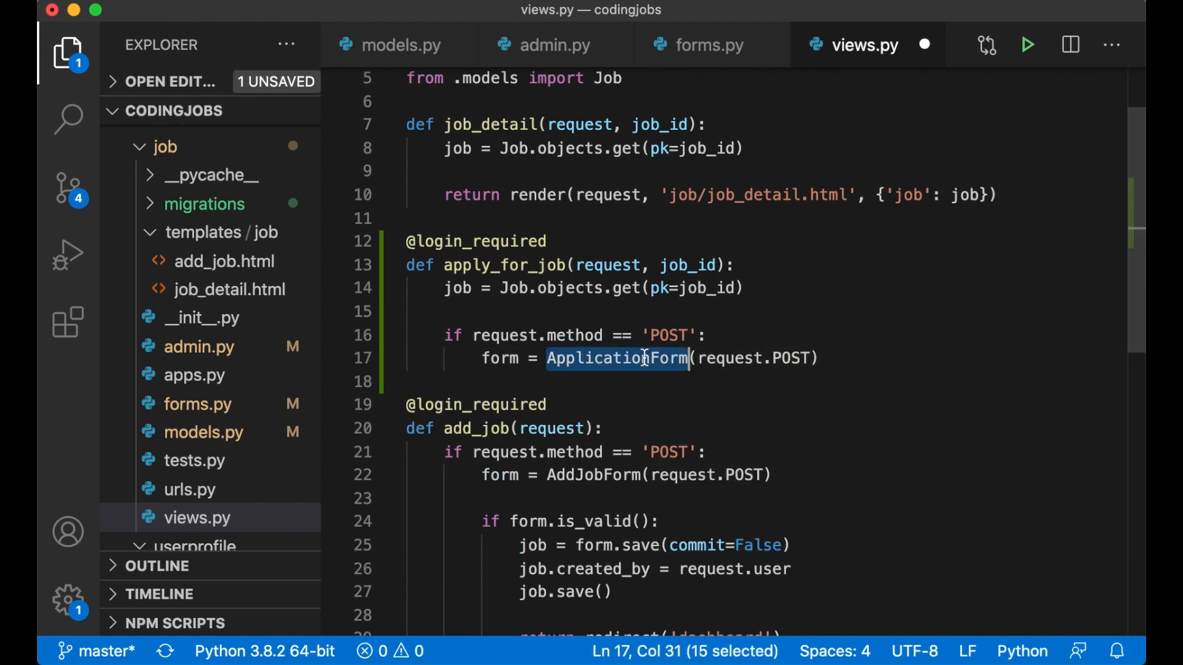
scroll("up", 3)
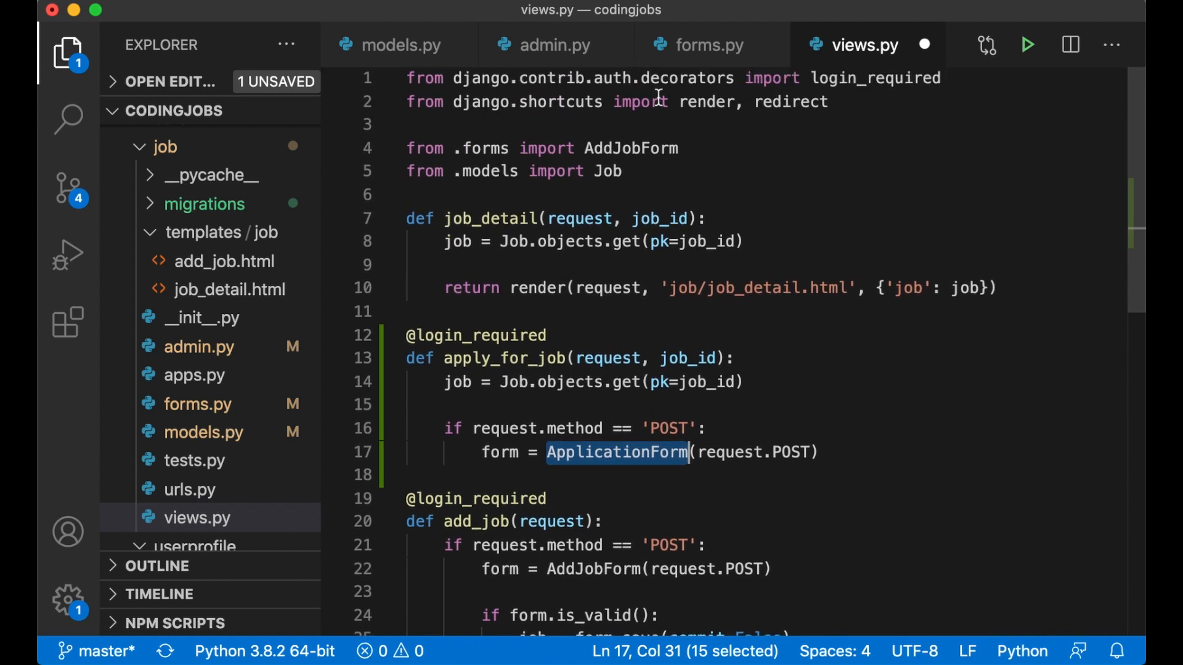
type(", ApplicationForm")
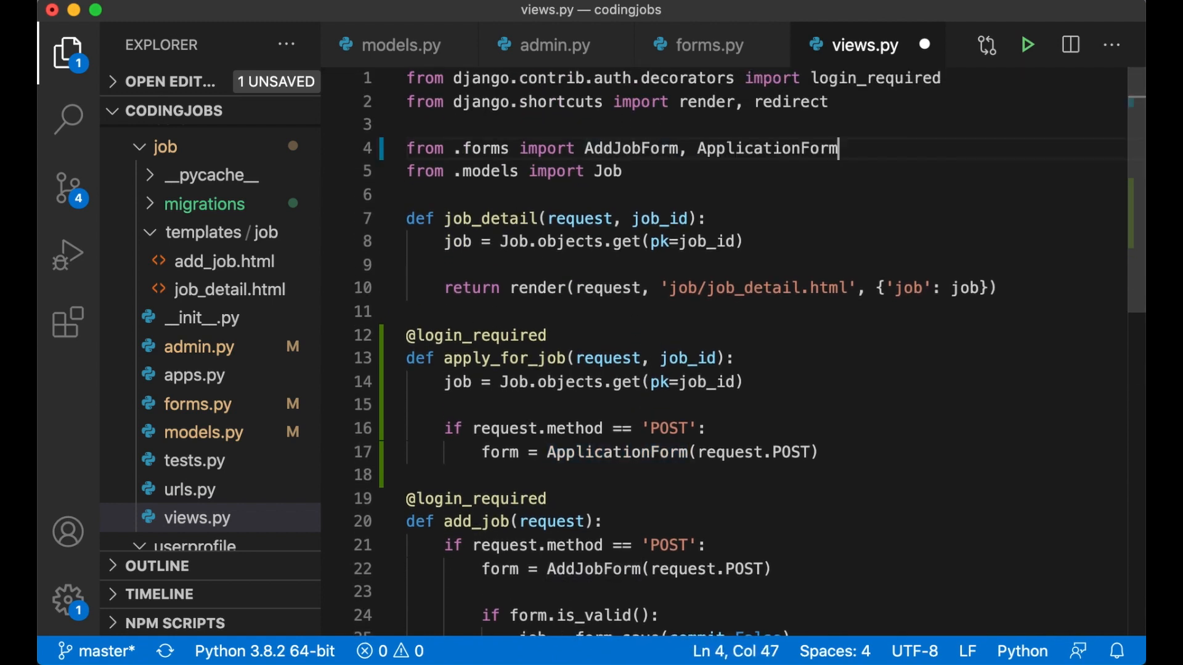
scroll("down", 3)
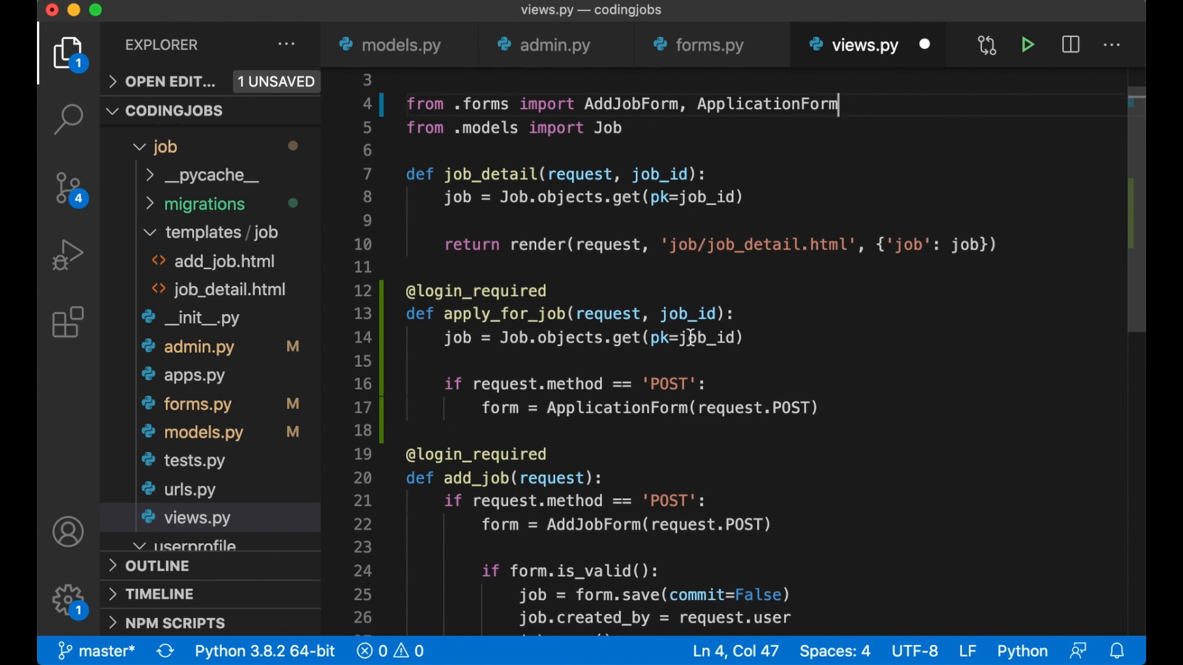
Step: Check form.is_valid() and create the application with form.save(commit=False)
key("enter")
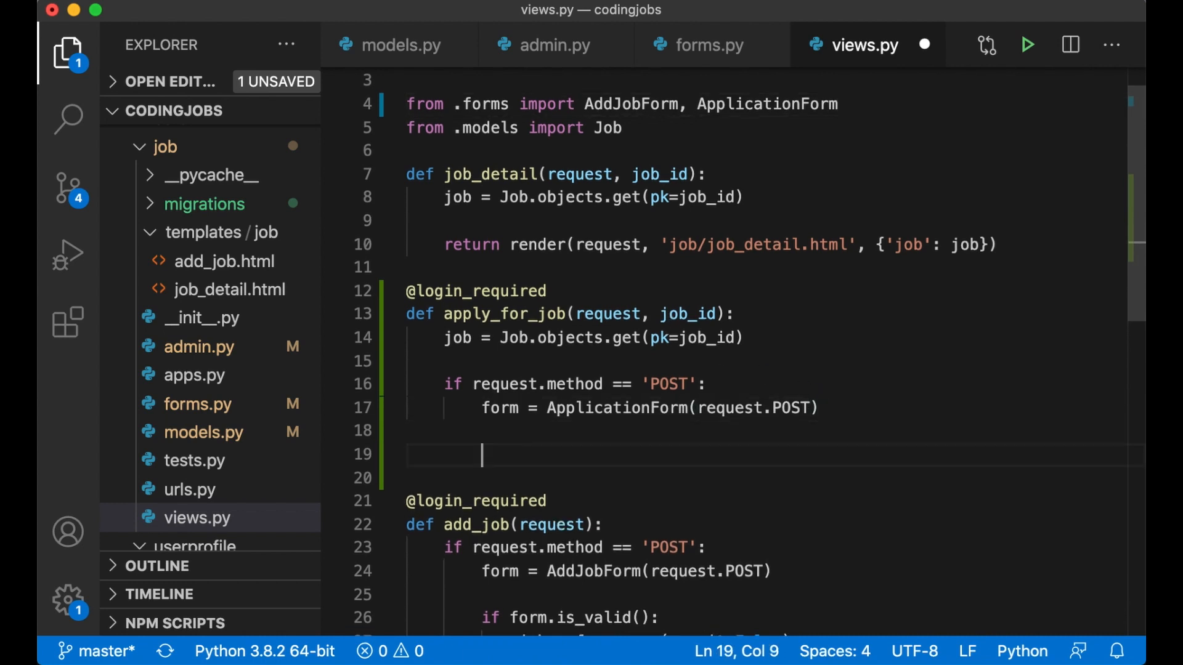
scroll("down", 3)
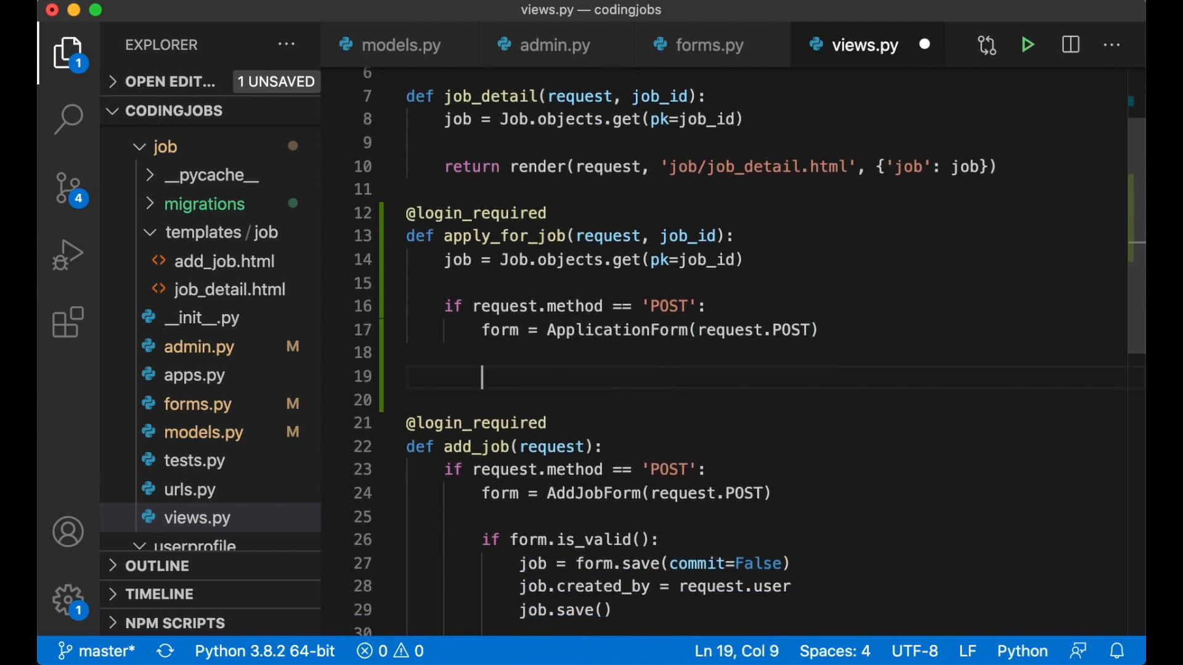
type("if form.is")
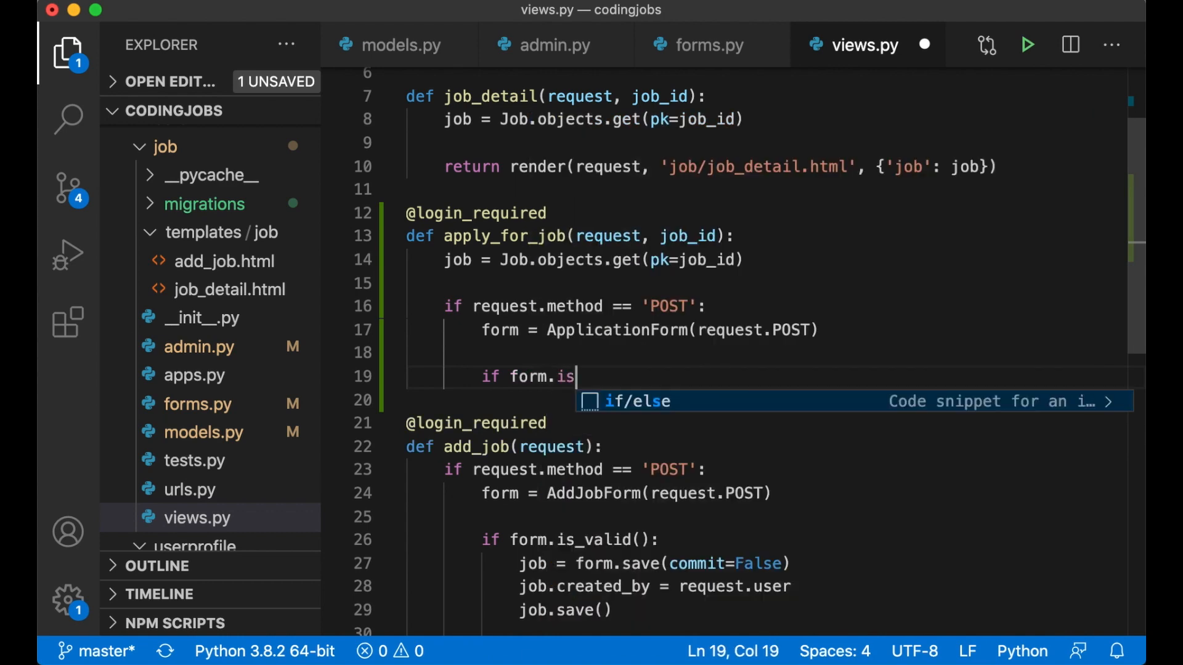
type("_valid():")
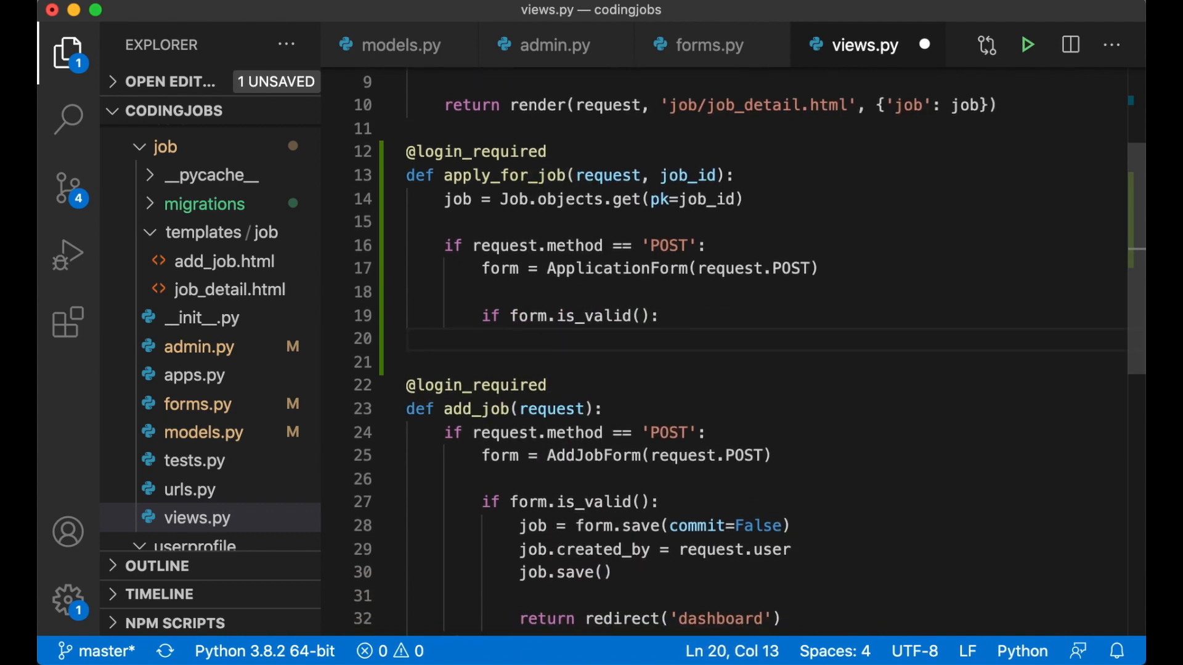
type("appli")
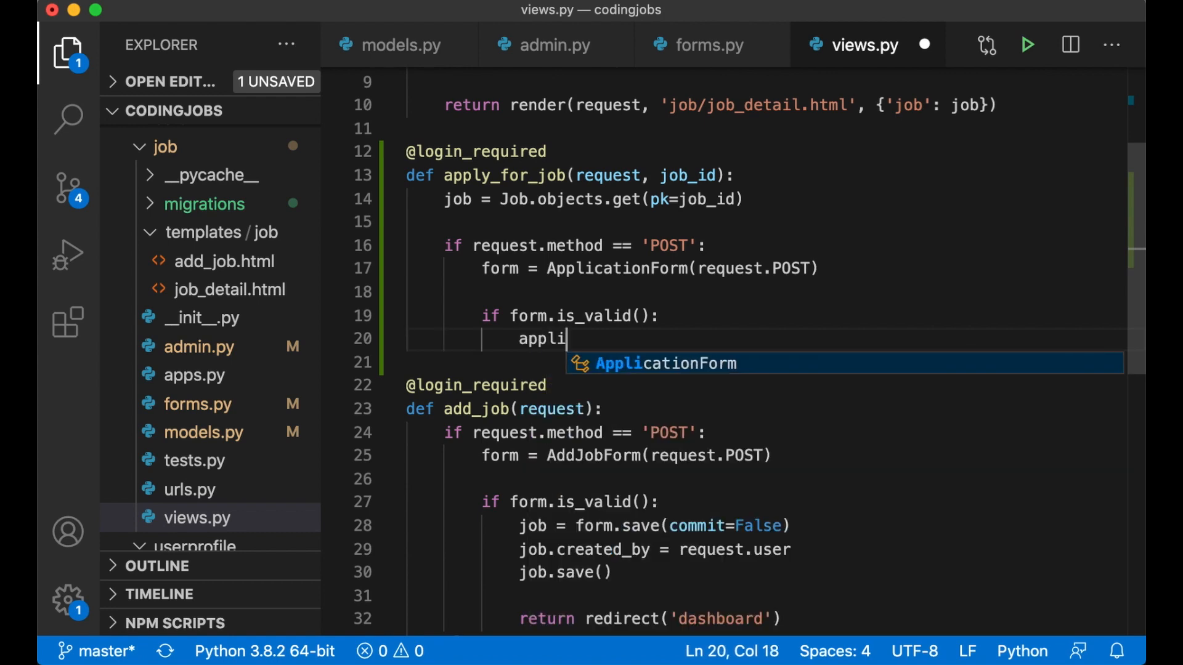
type("cation = f")
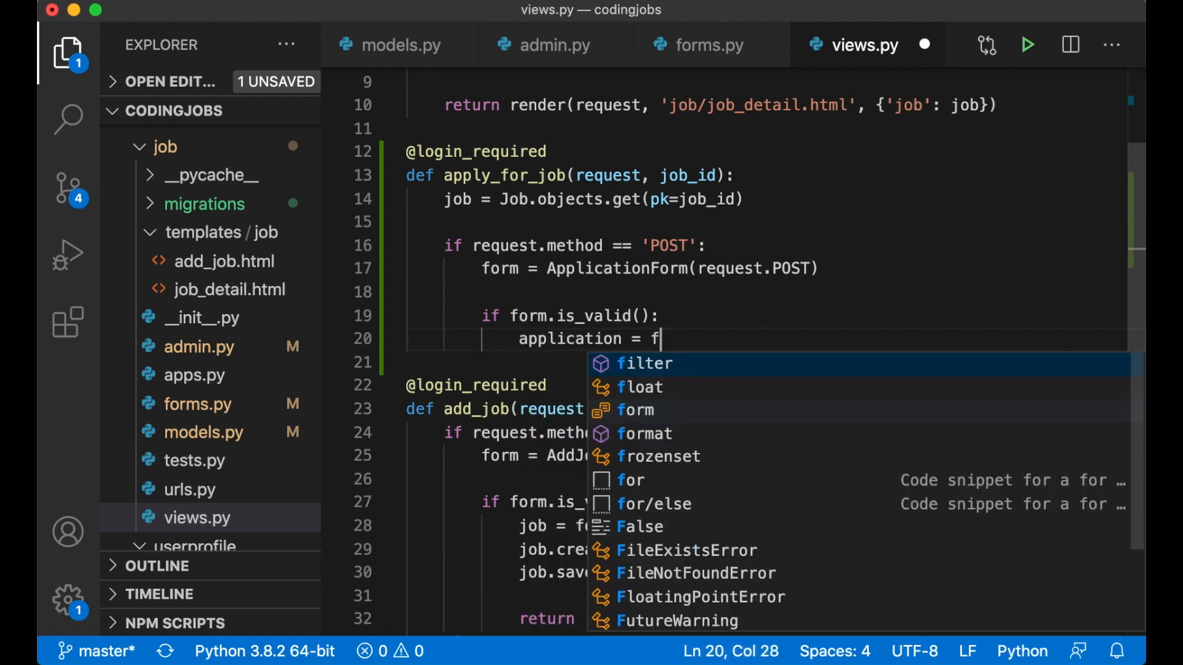
type("orm.save(coo")
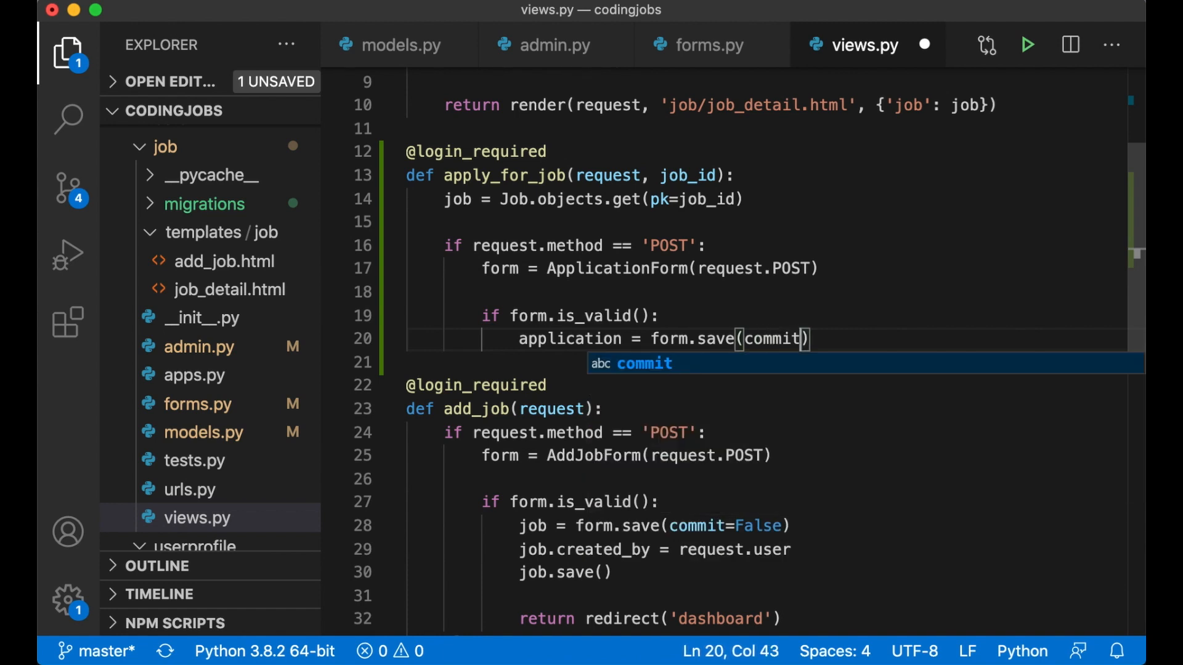
type("=False")
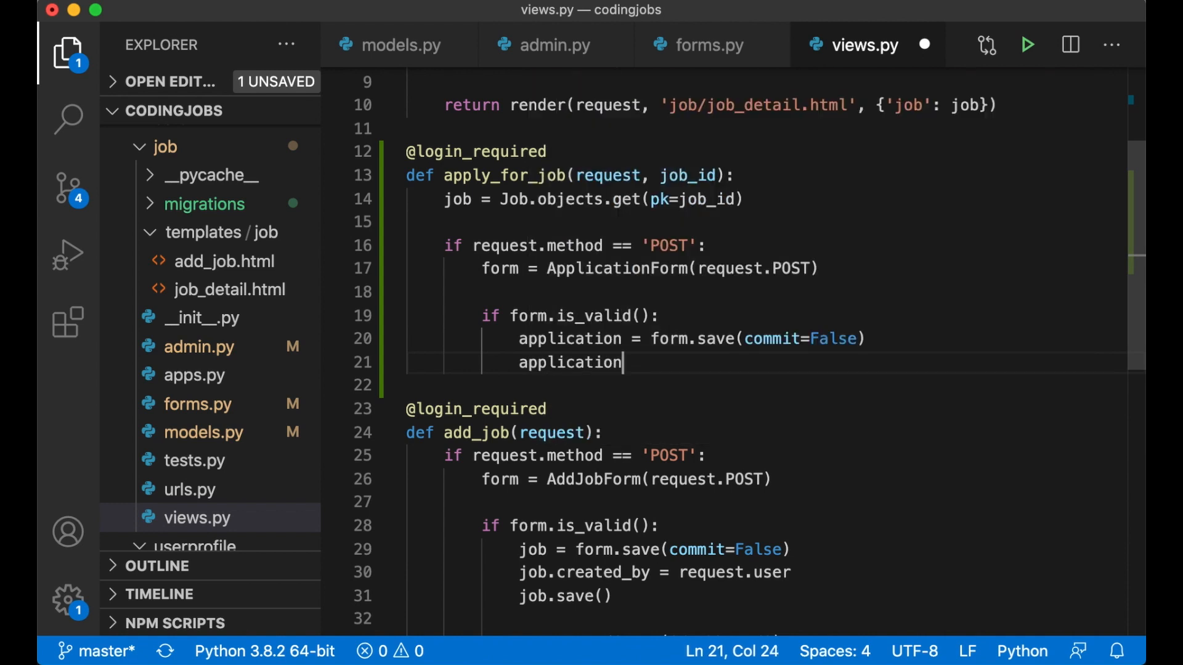
Step: Set the application's job and created_by to request.user, then call application.save()
type(".")
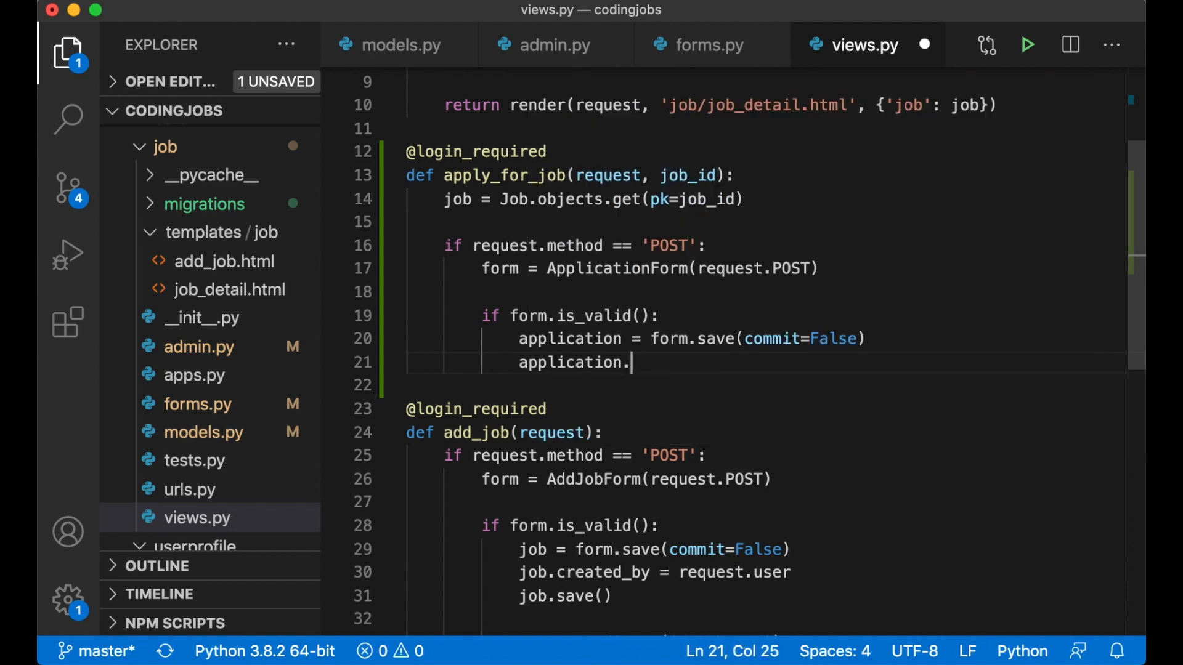
type("jo")
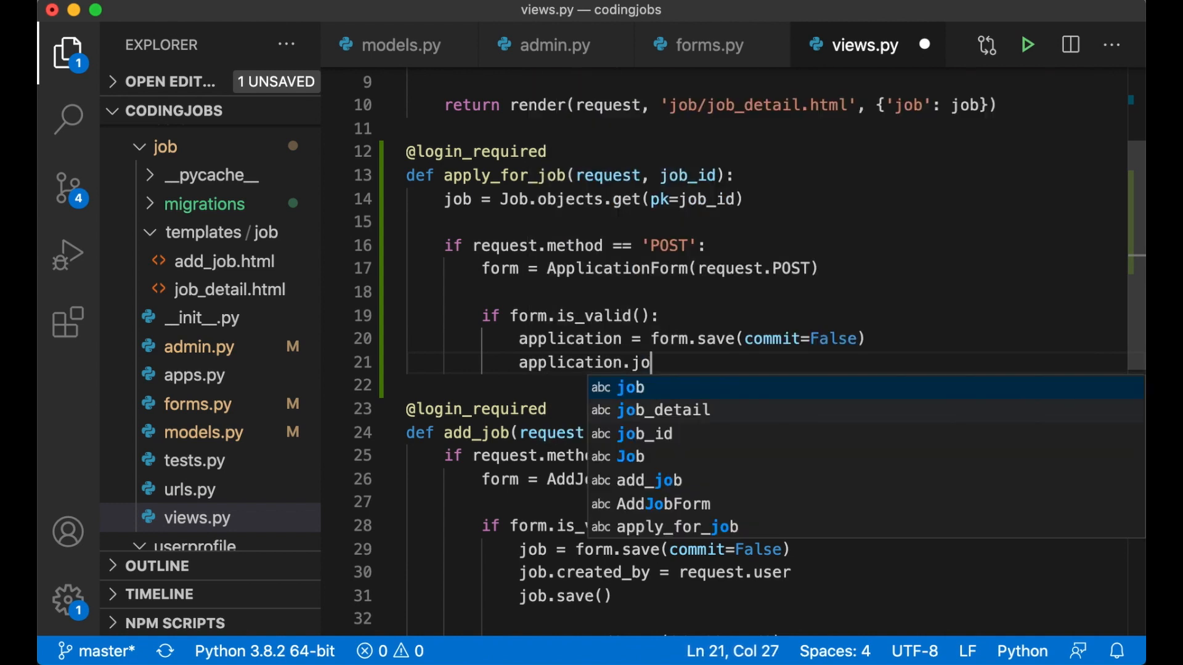
type("= job")
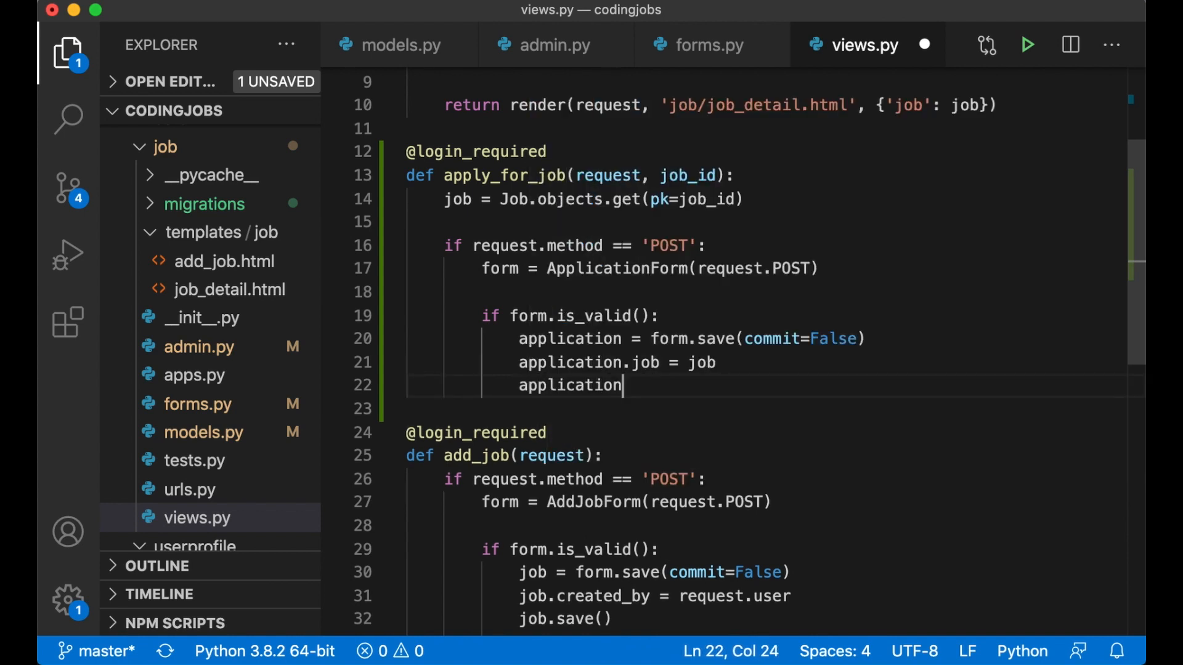
type(".created_by =")
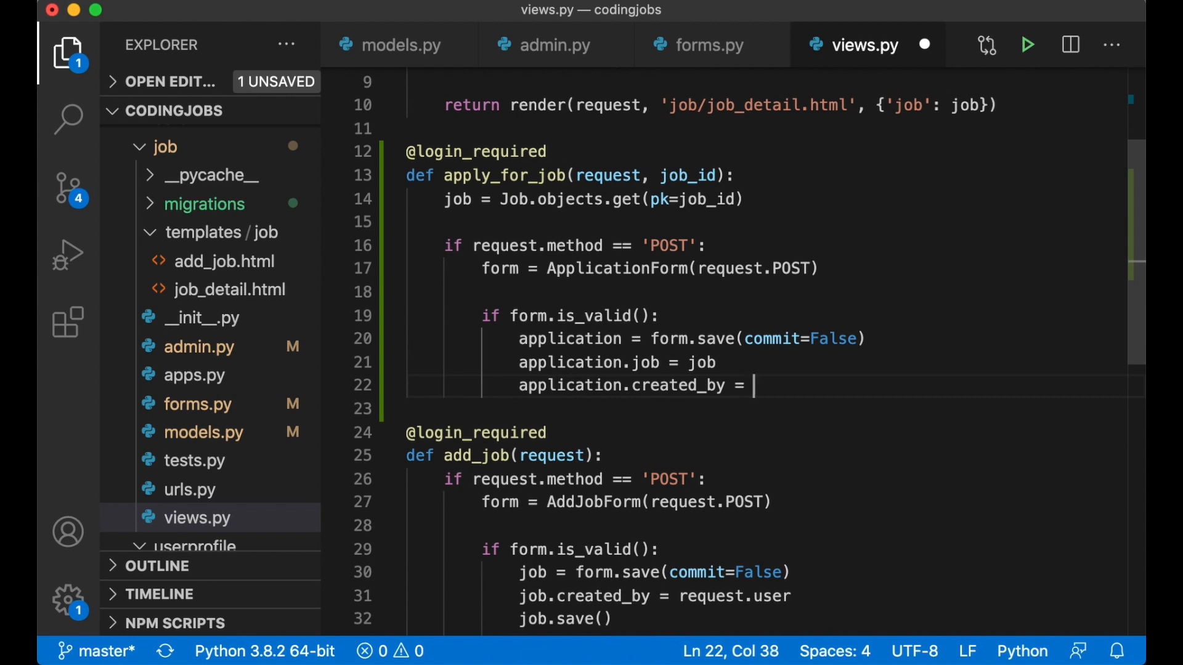
type("request.user")
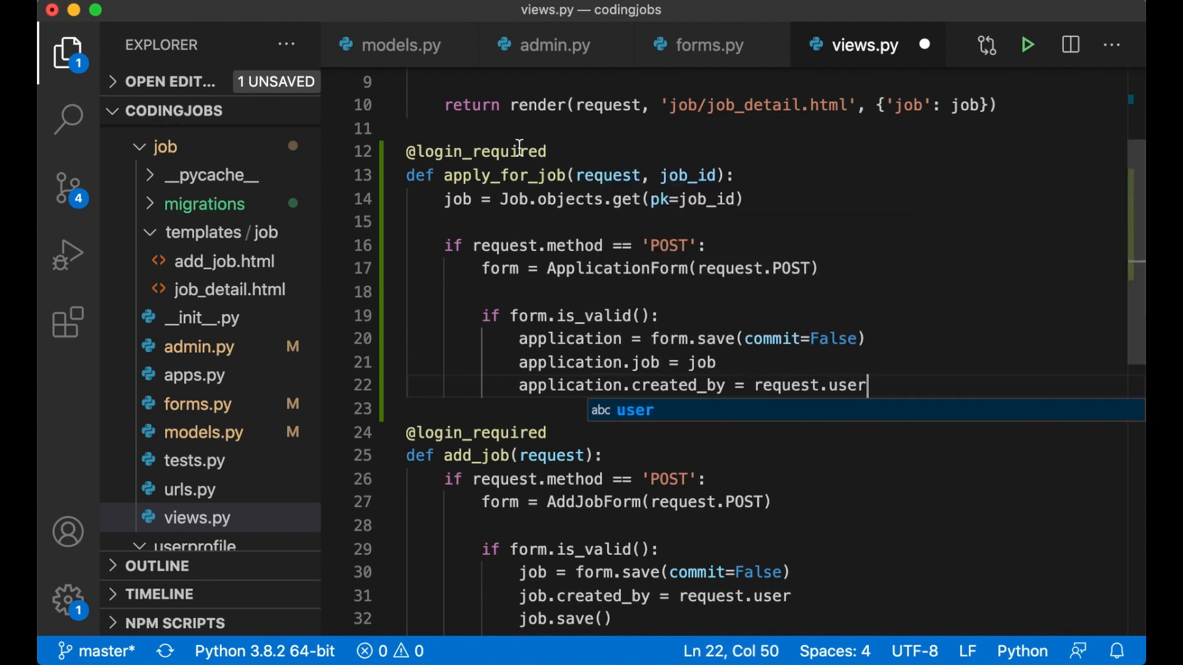
type("application")
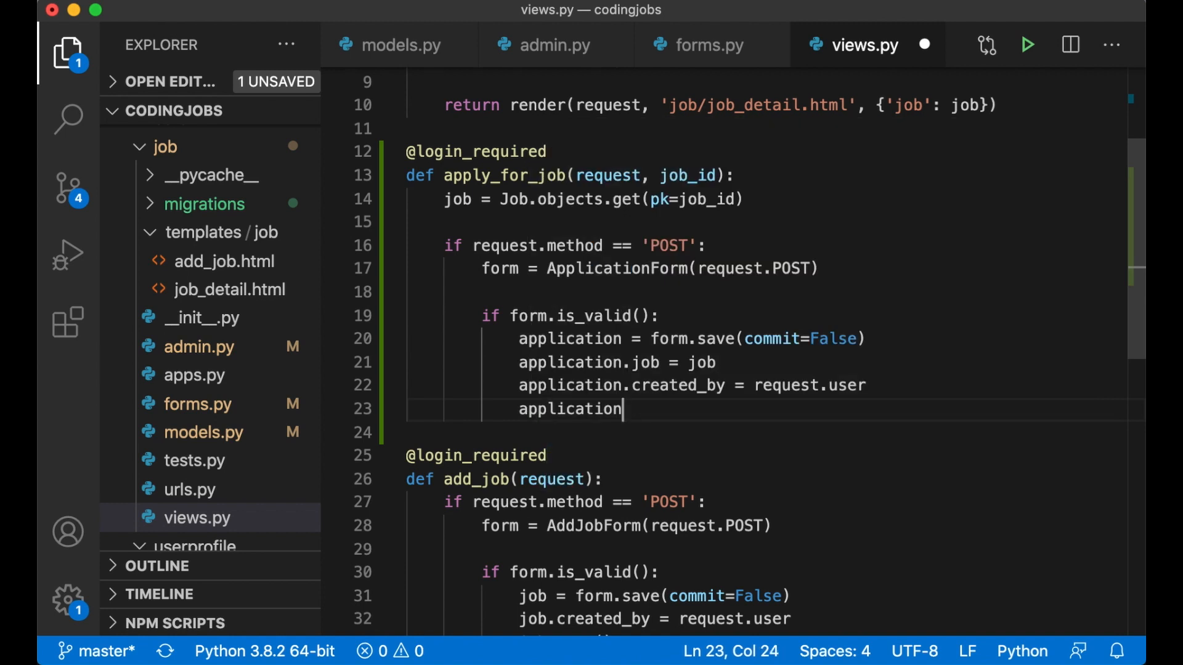
type(".save()")
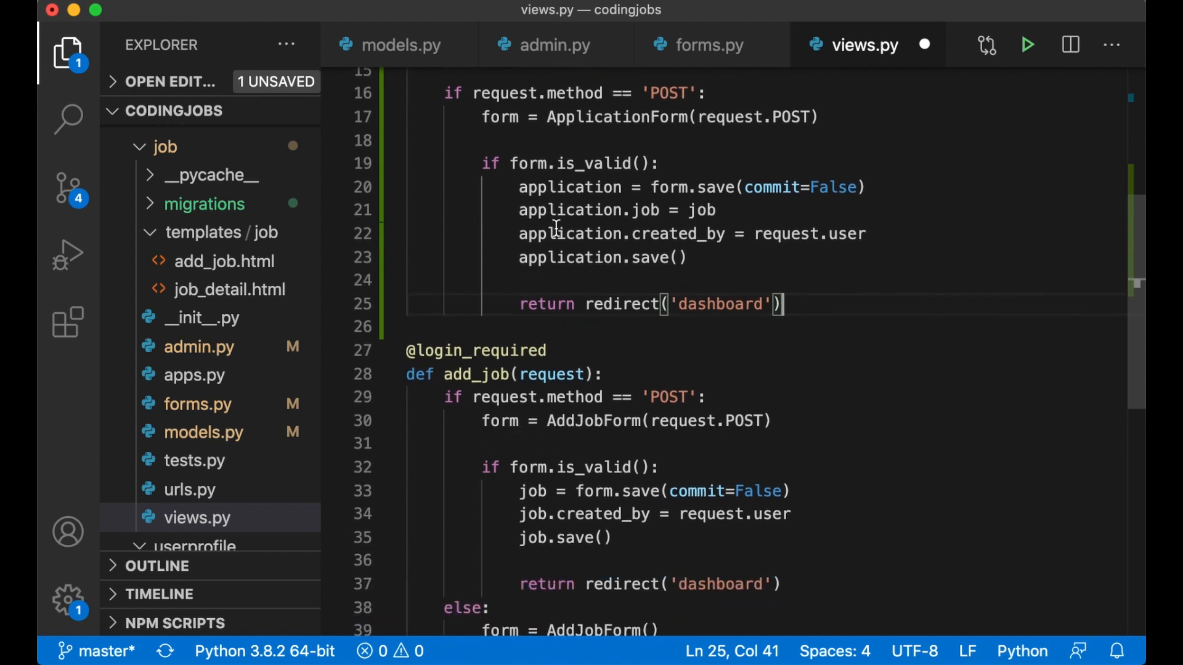
Step: Add an else branch with an empty ApplicationForm, render 'job/apply_for_job.html' with {'form': form}, and save
type("else:")
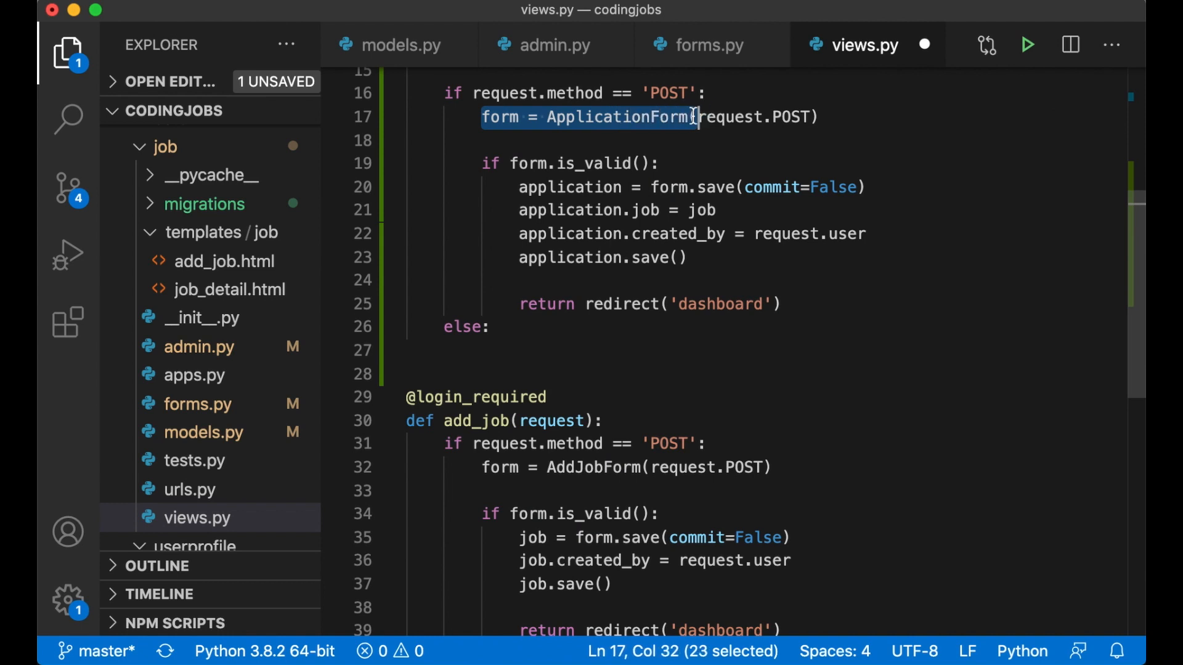
type("form = ApplicationForm()")
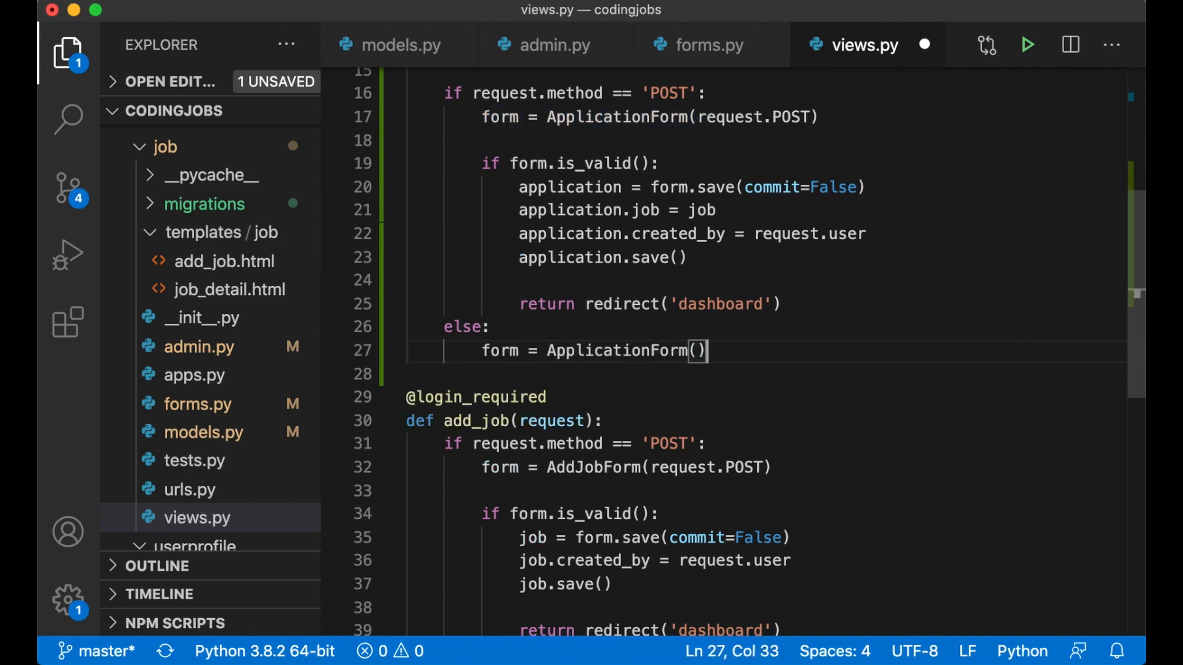
type("return render(")
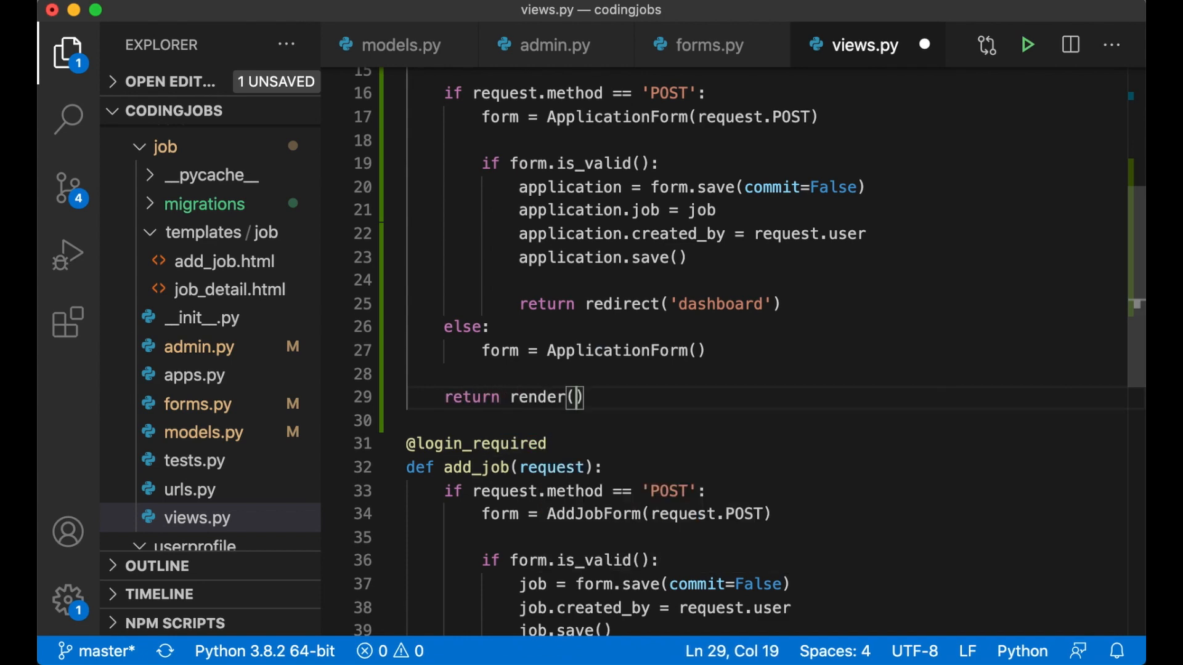
type("request, ''")
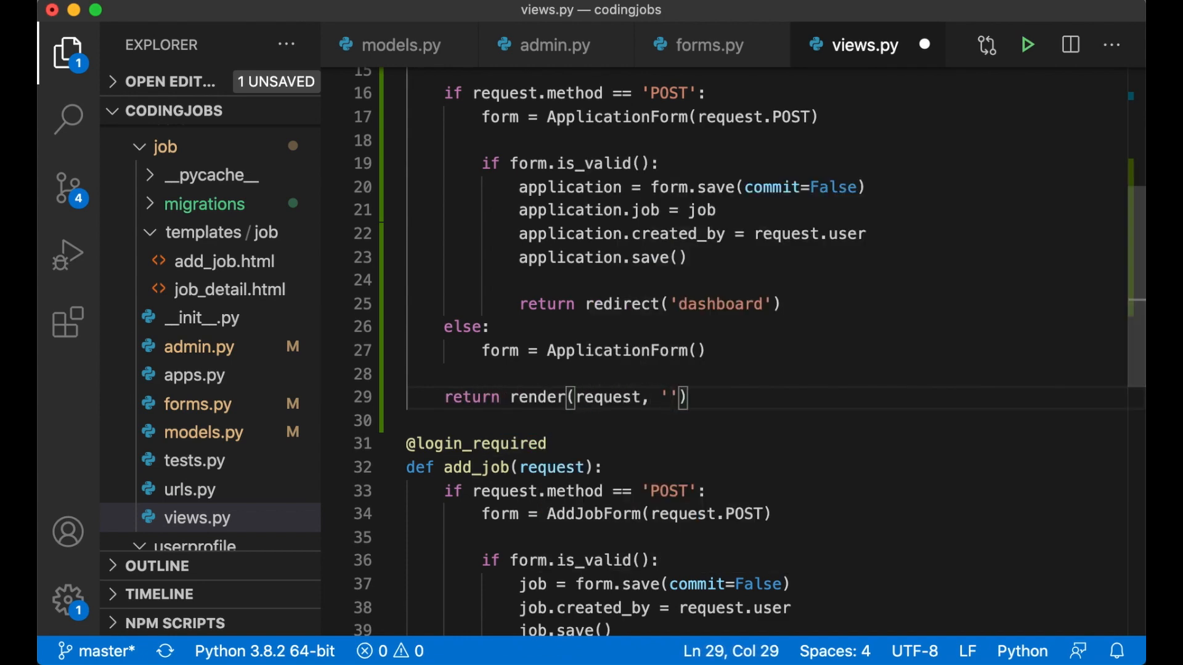
scroll("down", 3)
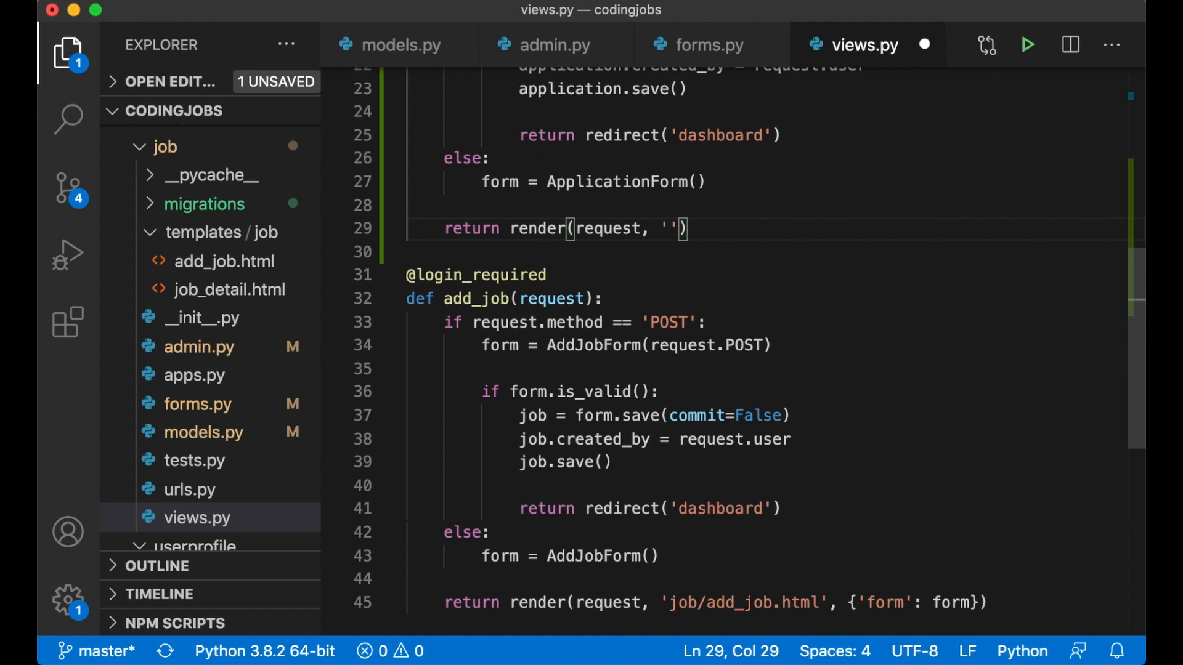
type("job/")
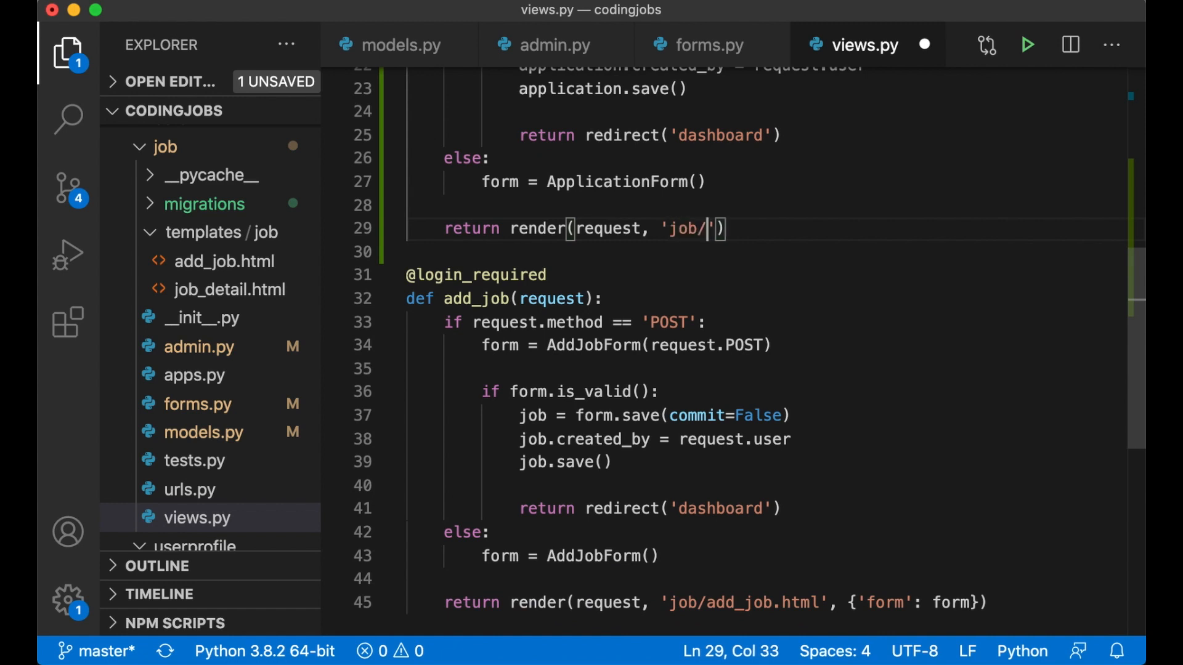
type("apply_for_job.html")
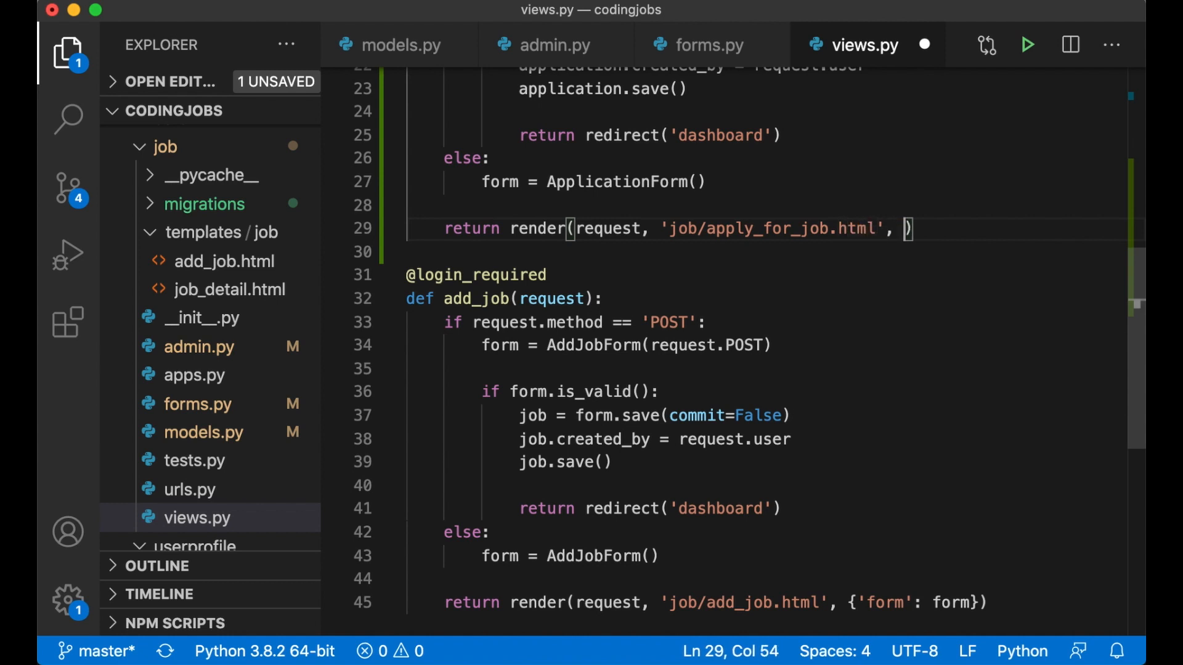
type("{'form'")
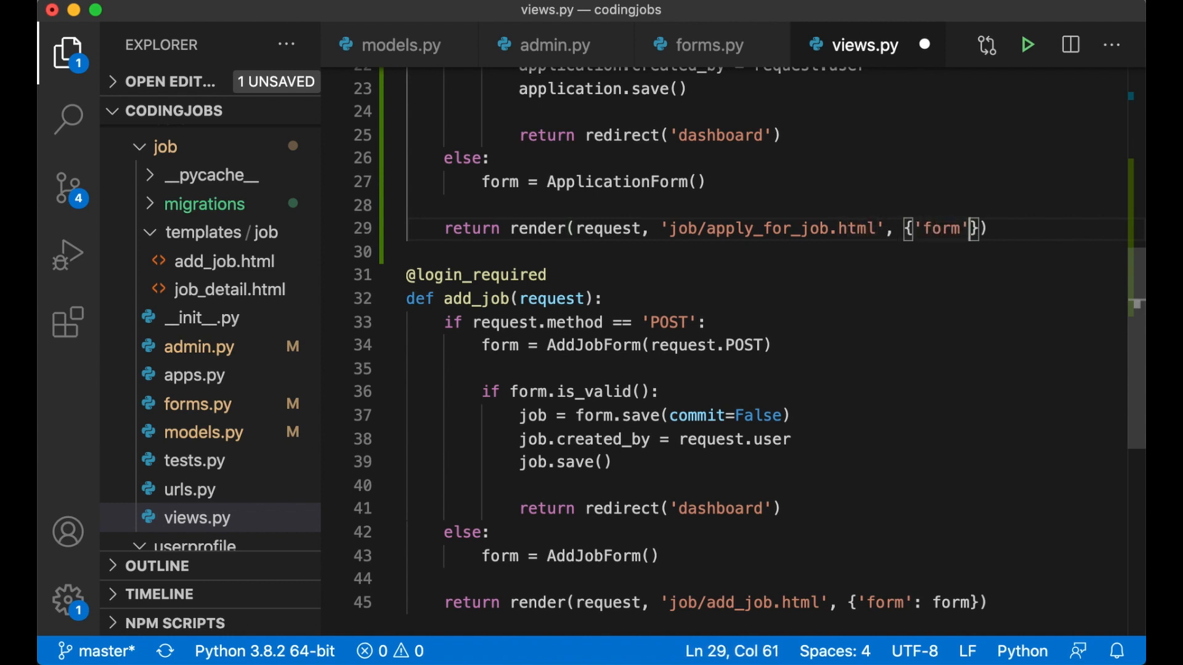
left_click(615, 182)
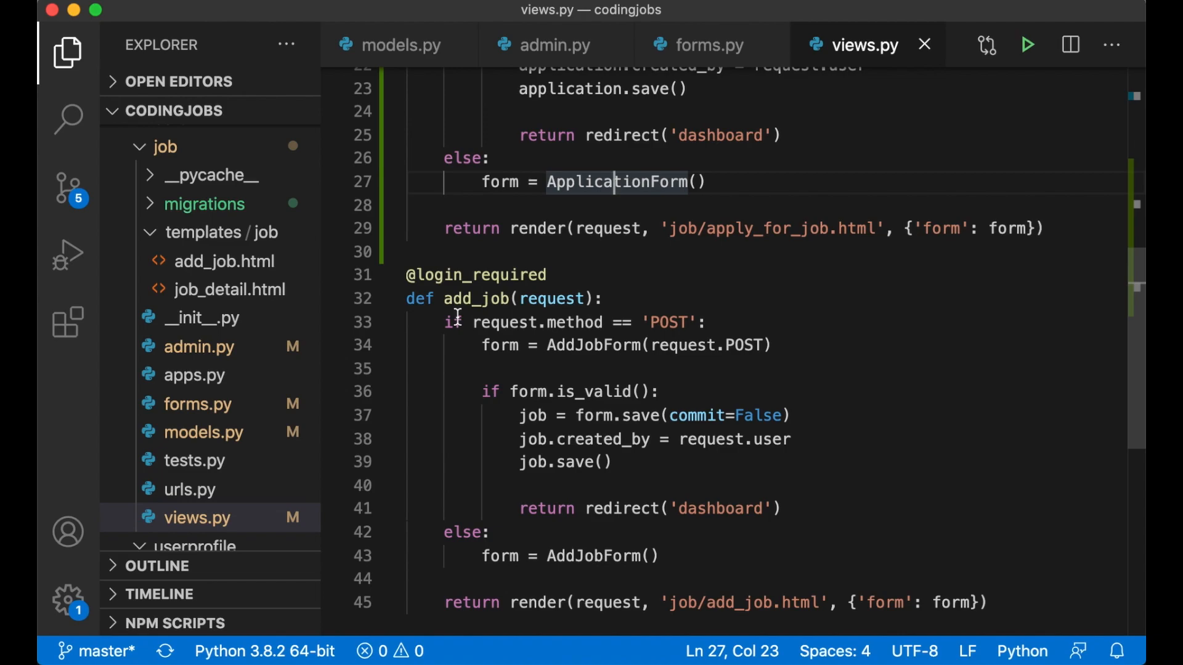
Step: Add a new file apply_for_job.html in the templates/job folder
right_click(220, 232)
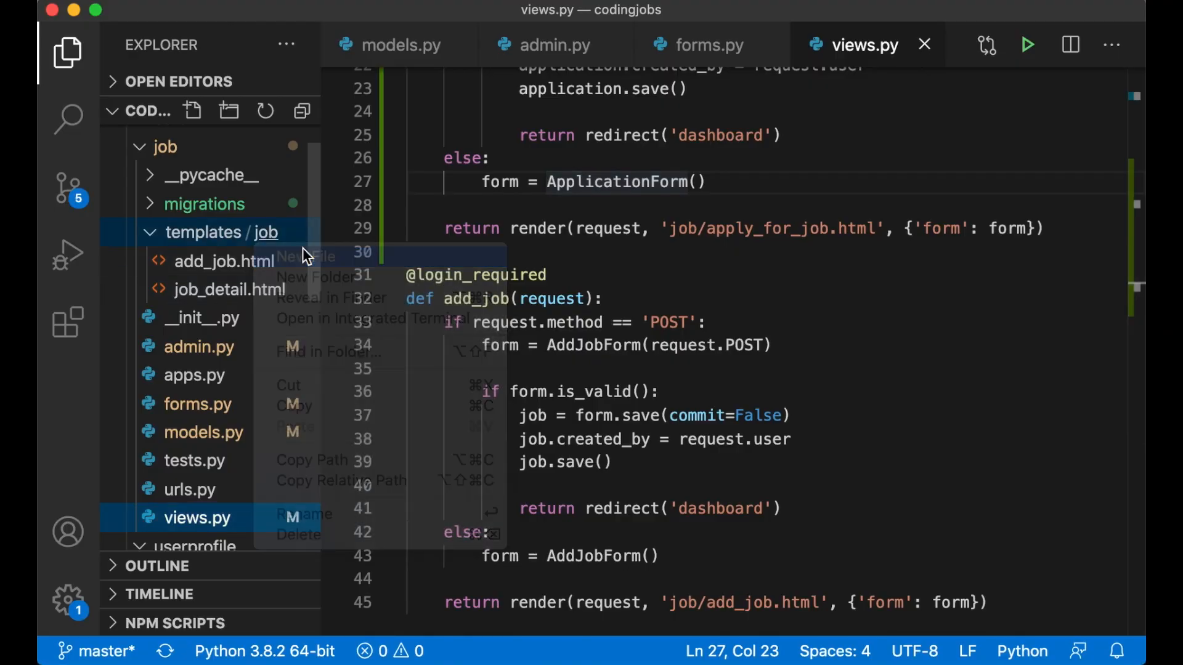
left_click(301, 257)
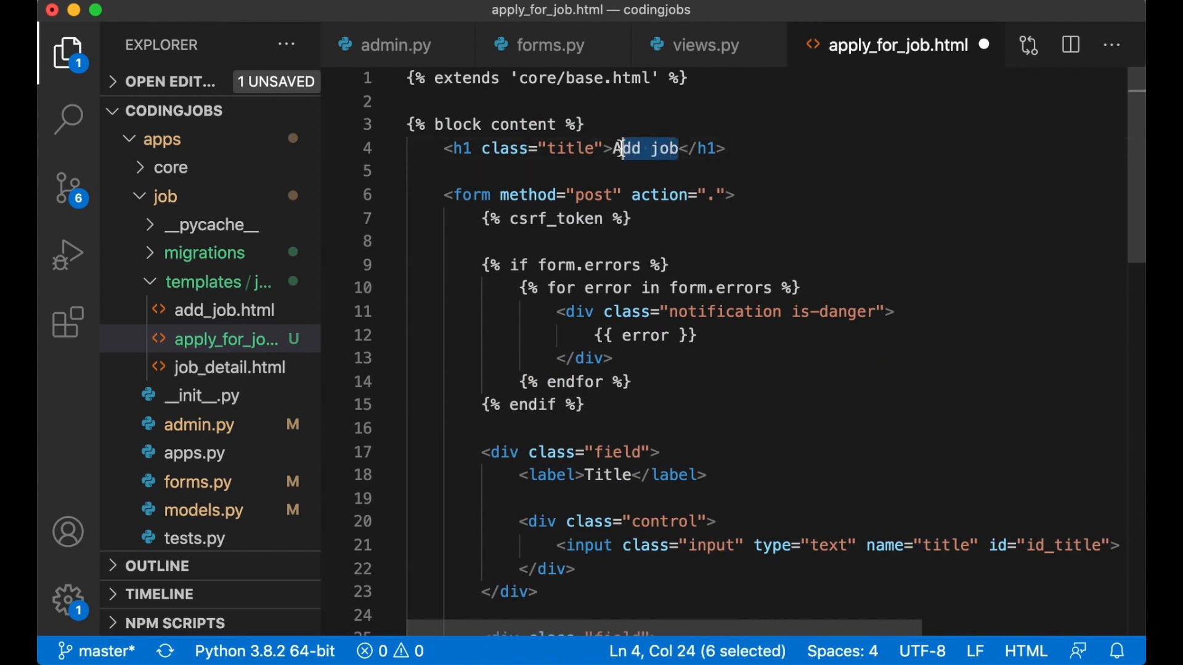
Step: Change the apply_for_job.html heading to 'Apply for job - {{ job.title }}'
type("Apply for job")
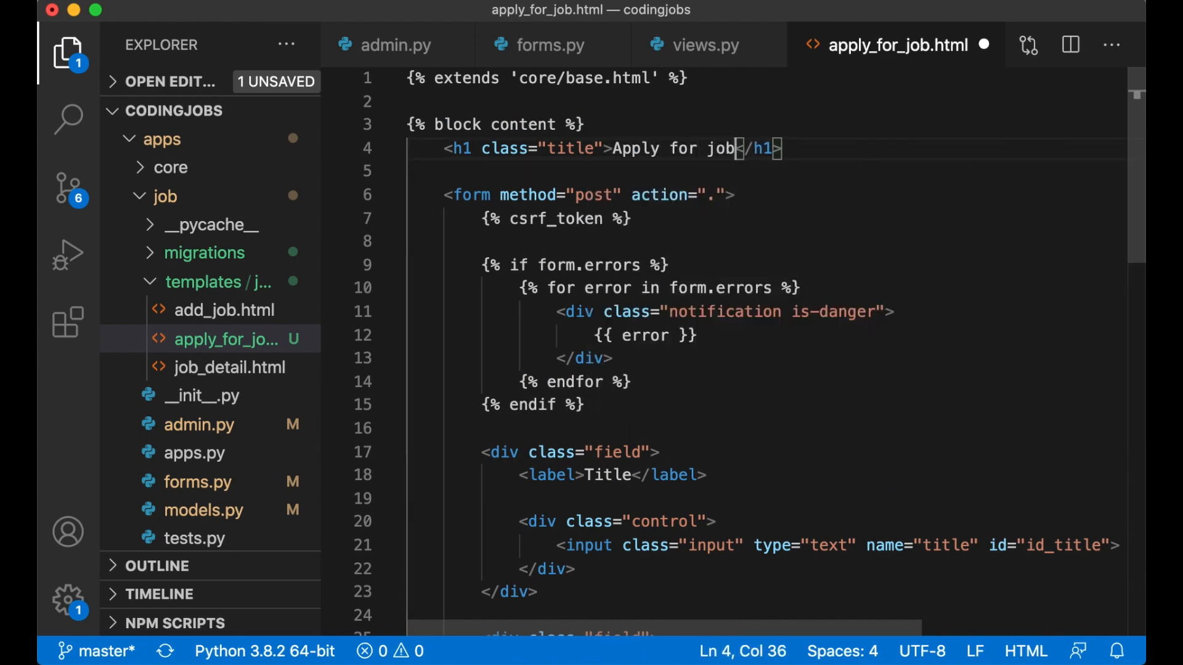
type("- {{")
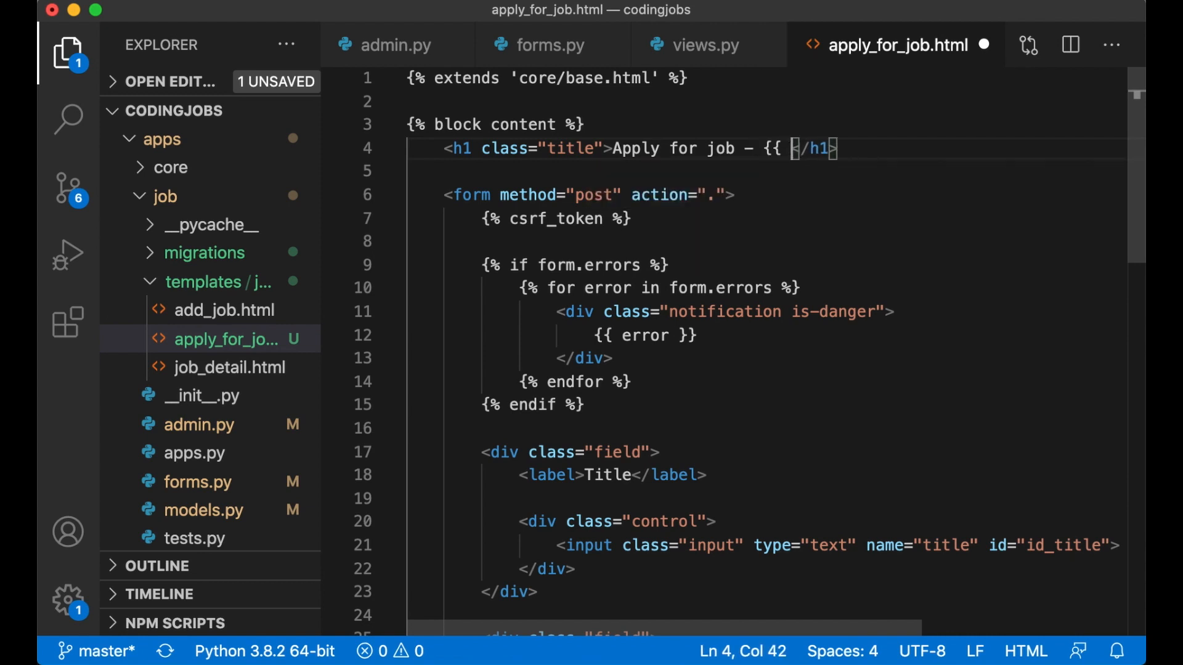
type("j")
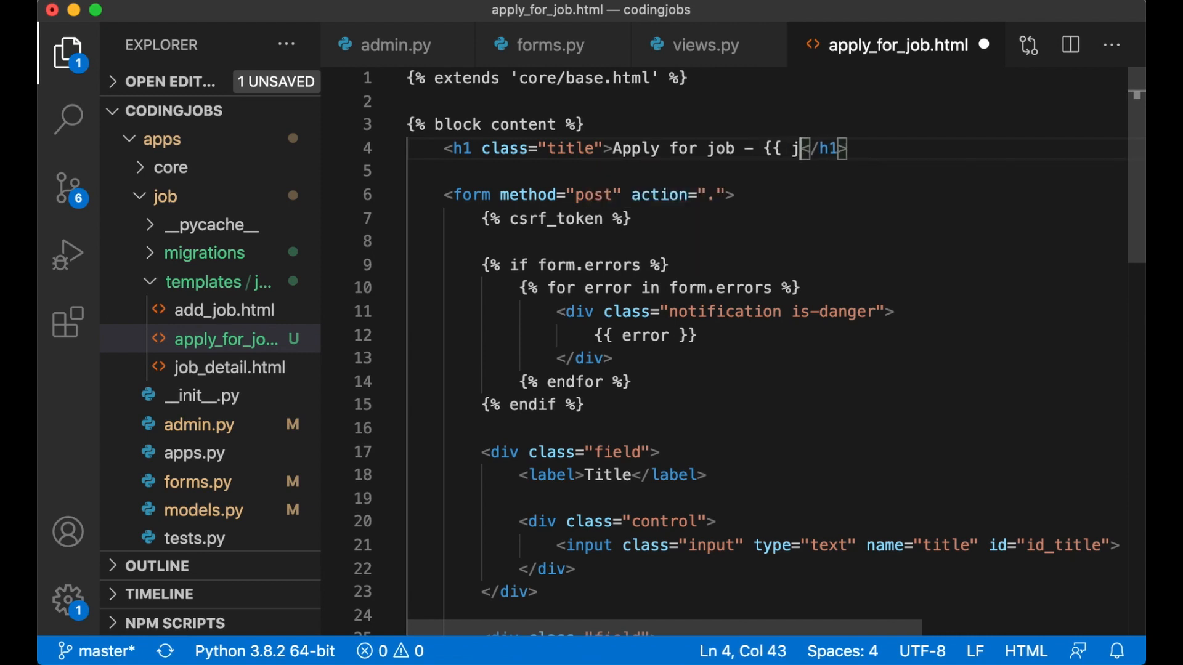
type("ob.title }}")
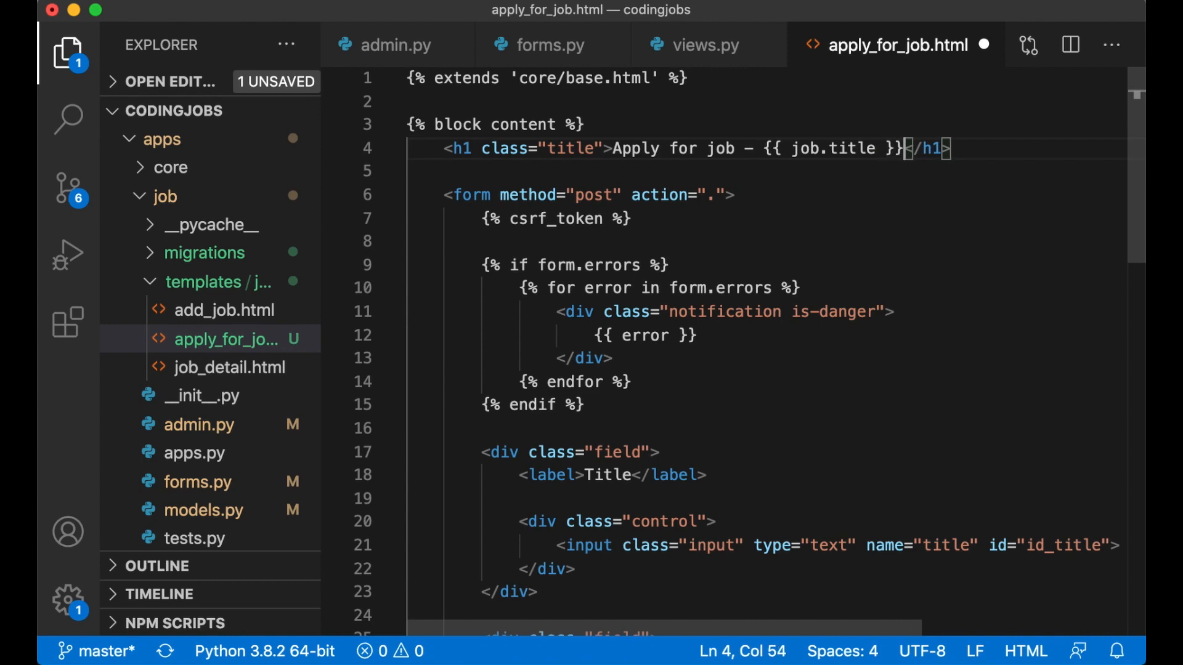
Step: Add 'job': job to the render context in views.py
left_click(703, 44)
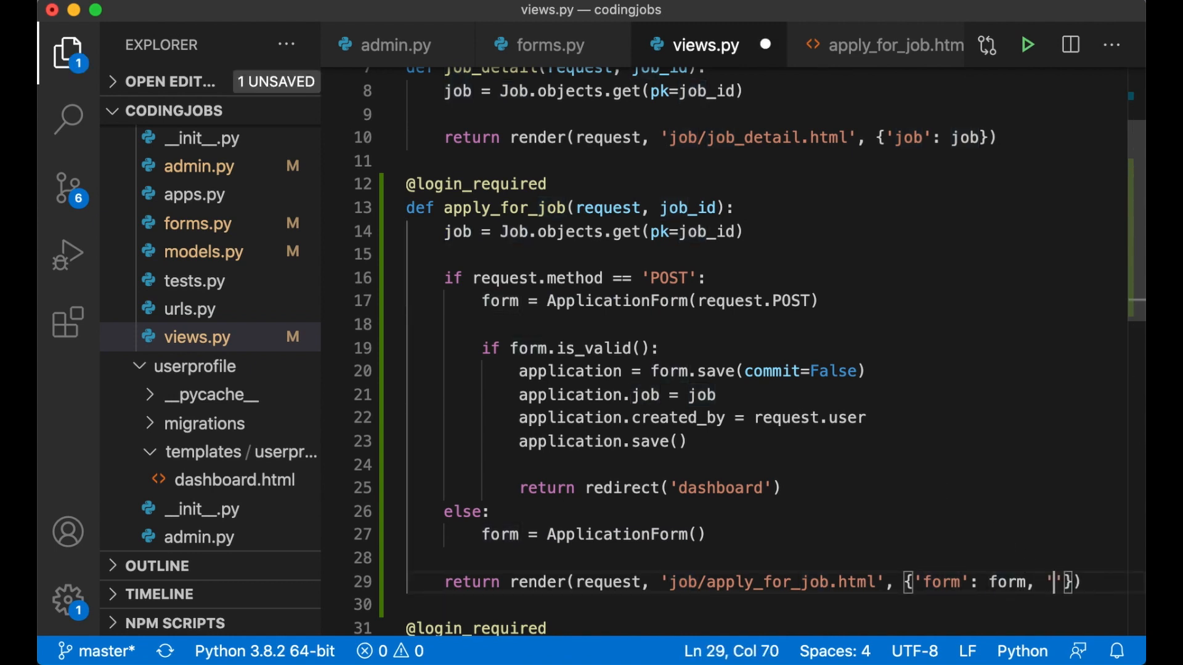
type("'job': job")
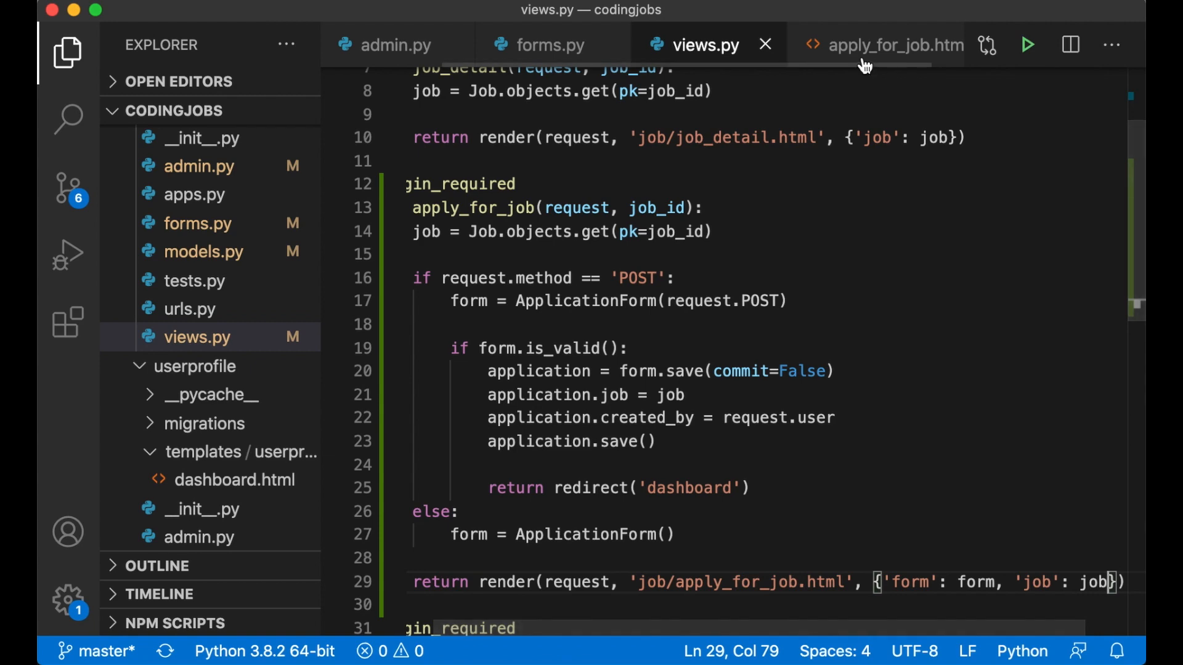
left_click(895, 45)
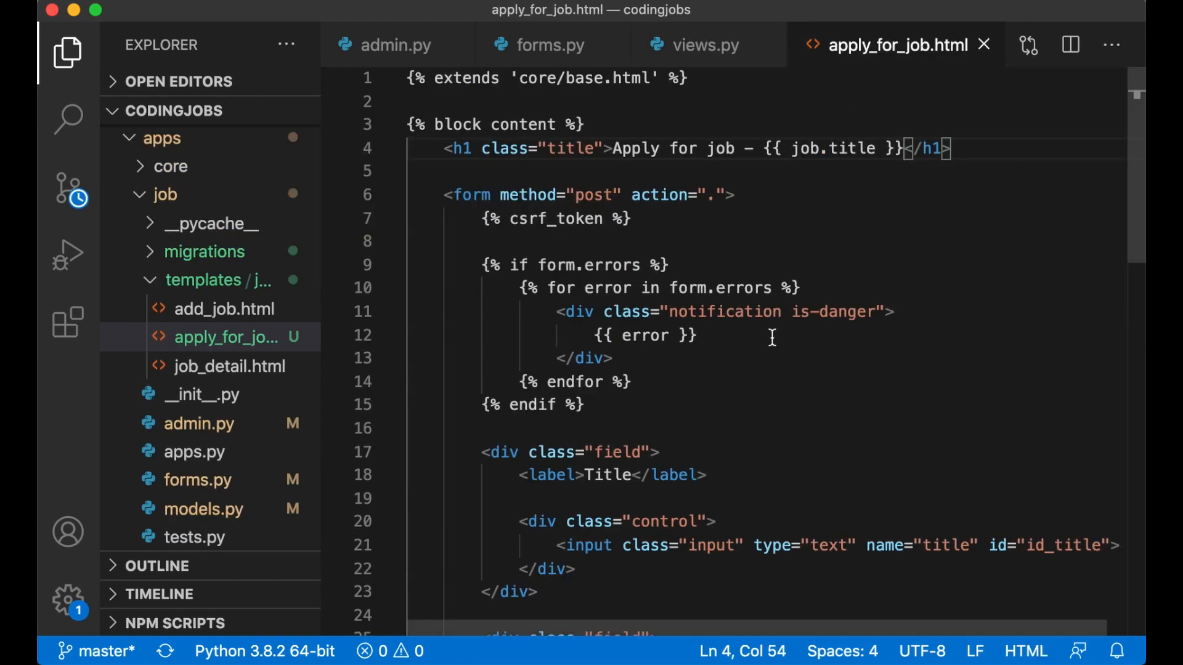
Step: Remove the Title field and rename the description fields to Content and Experience
double_click(606, 313)
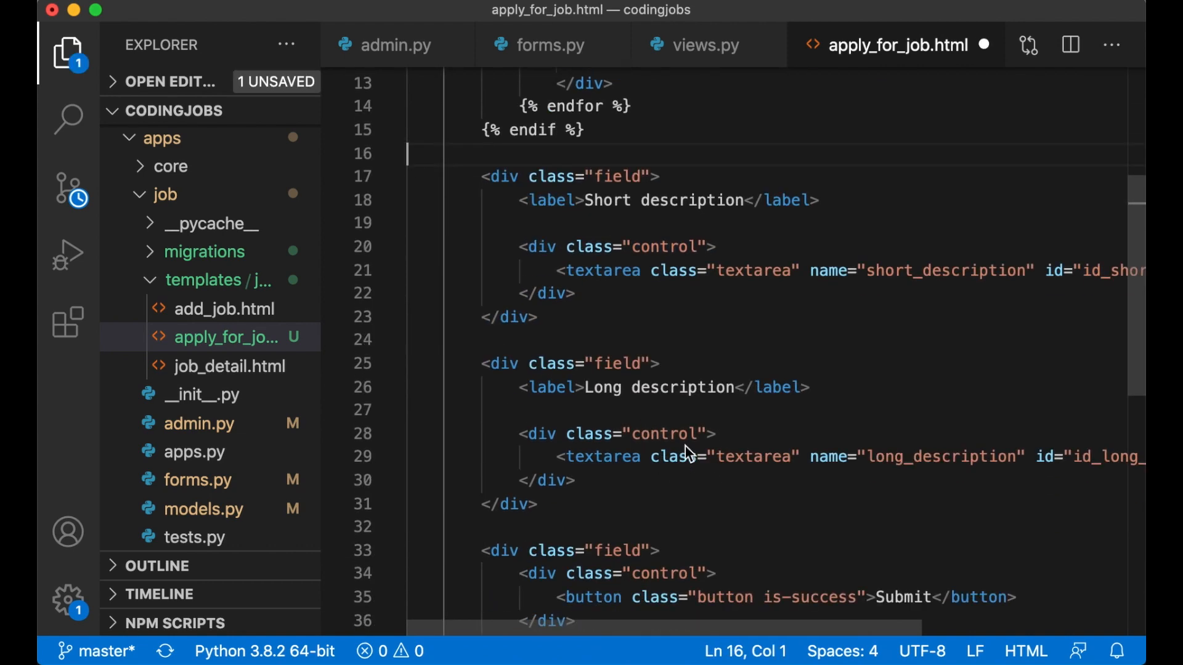
left_click(585, 201)
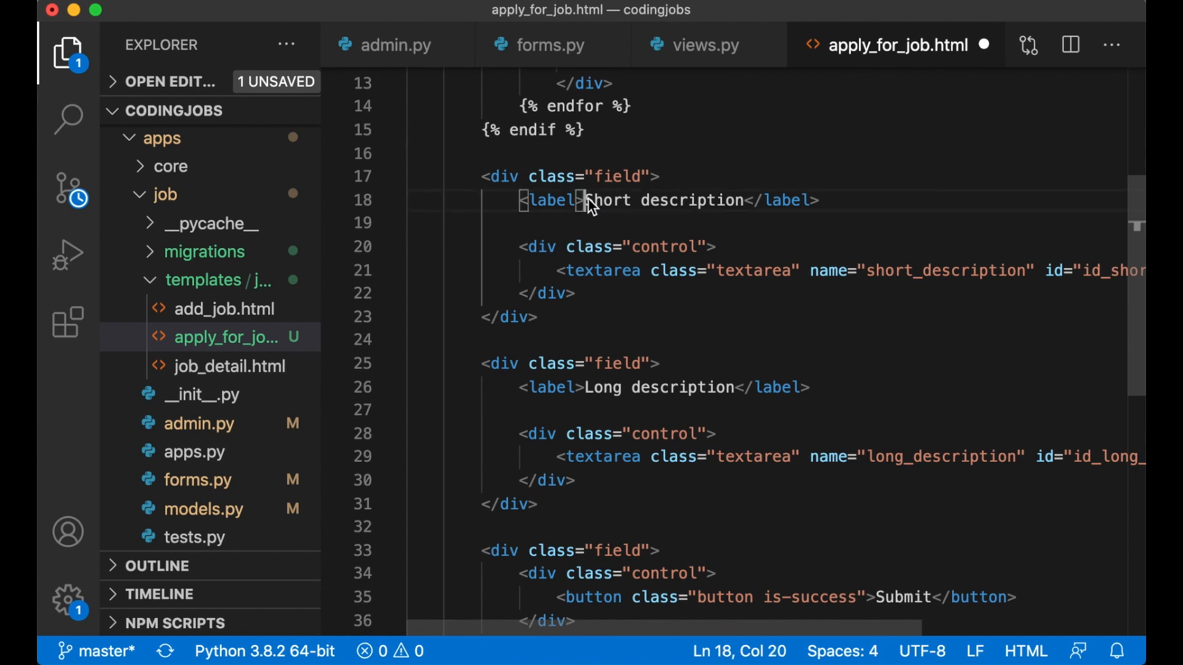
type("Content")
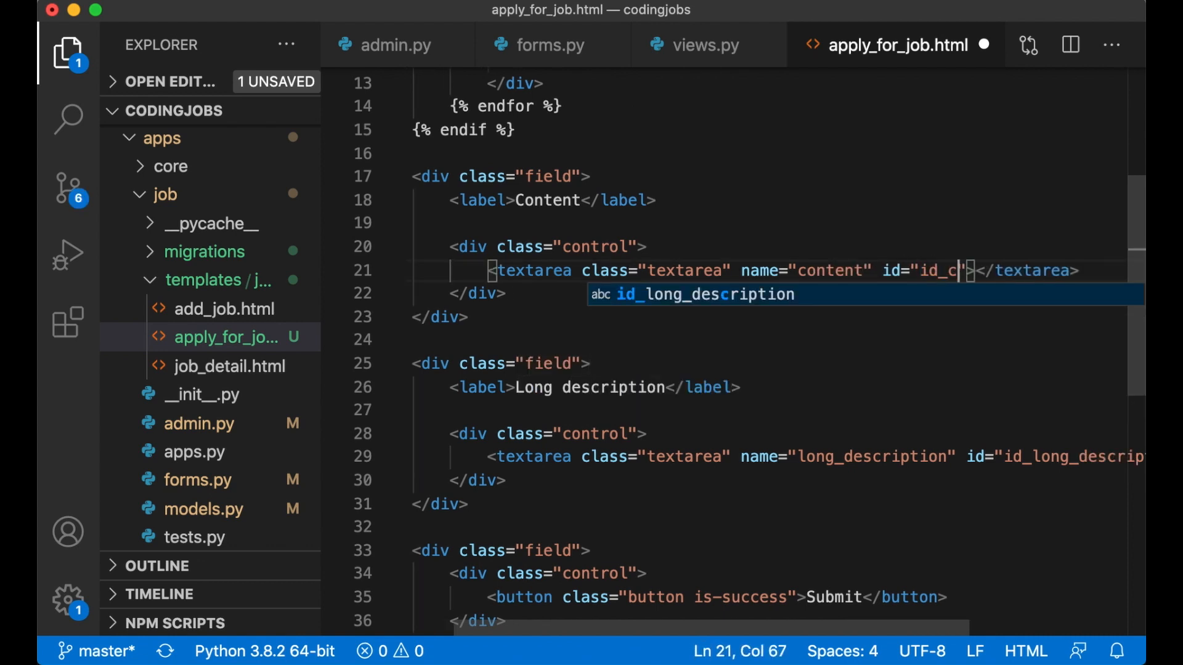
left_click(595, 387)
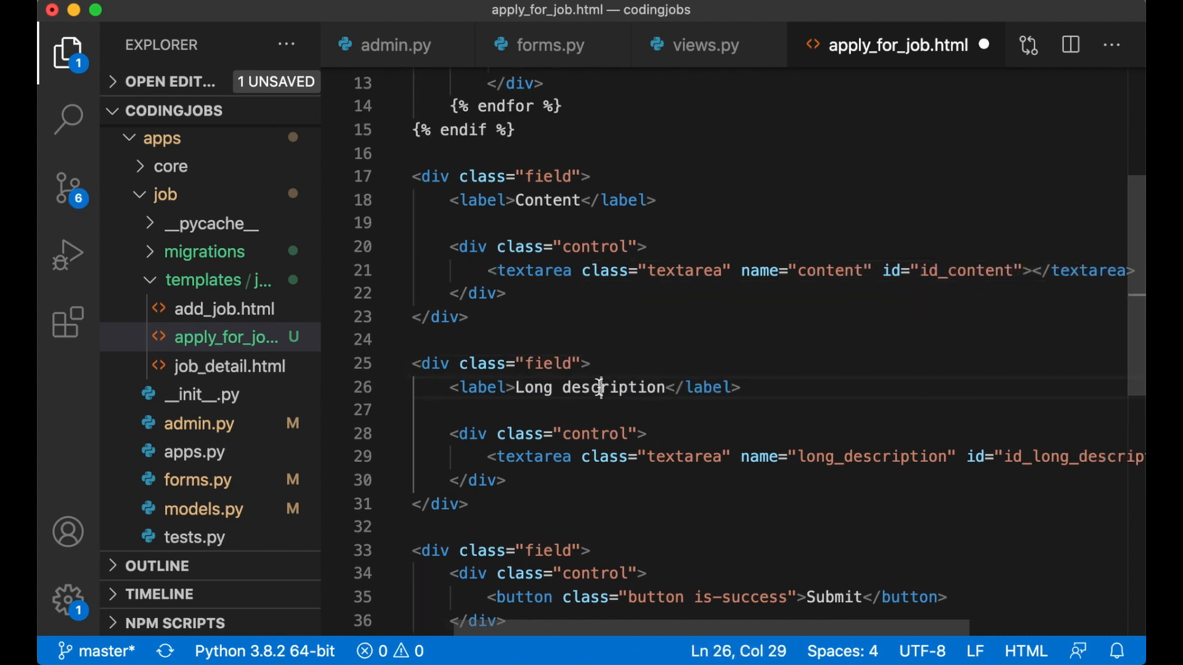
type("Exper")
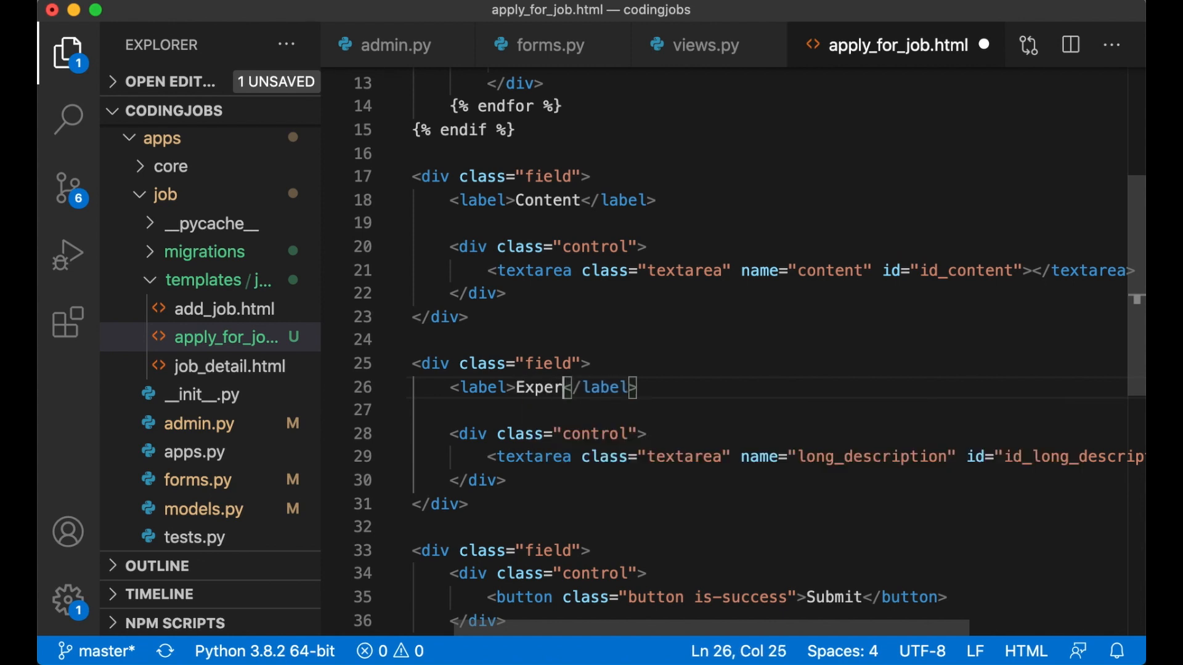
type("ience")
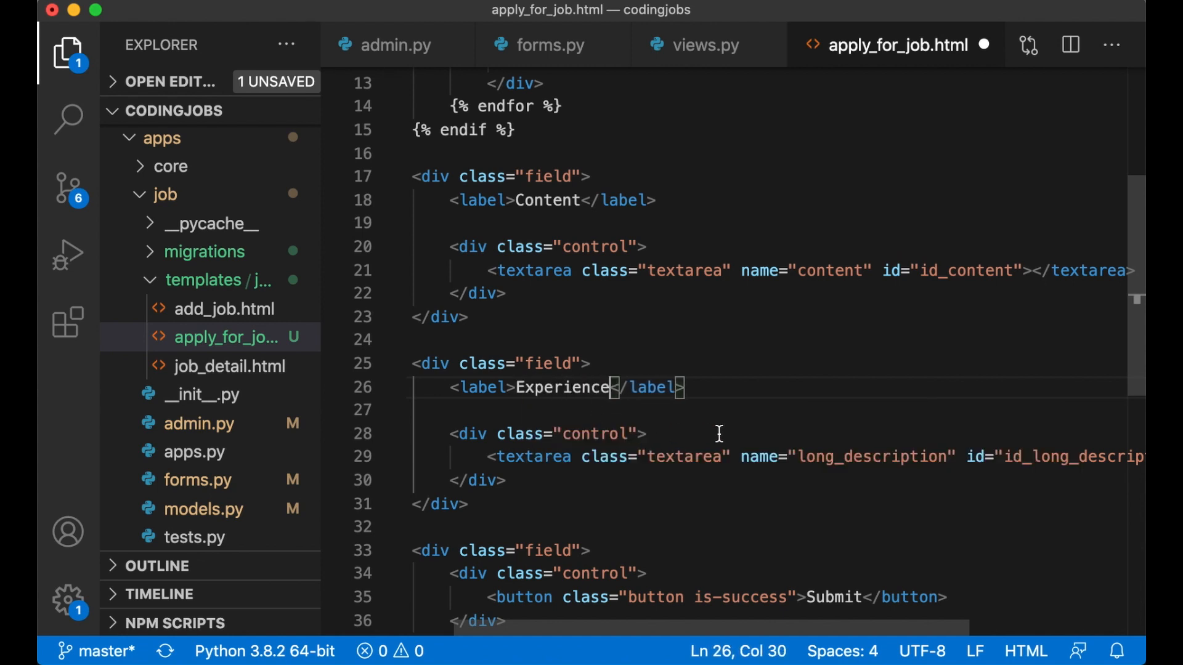
type("expericence")
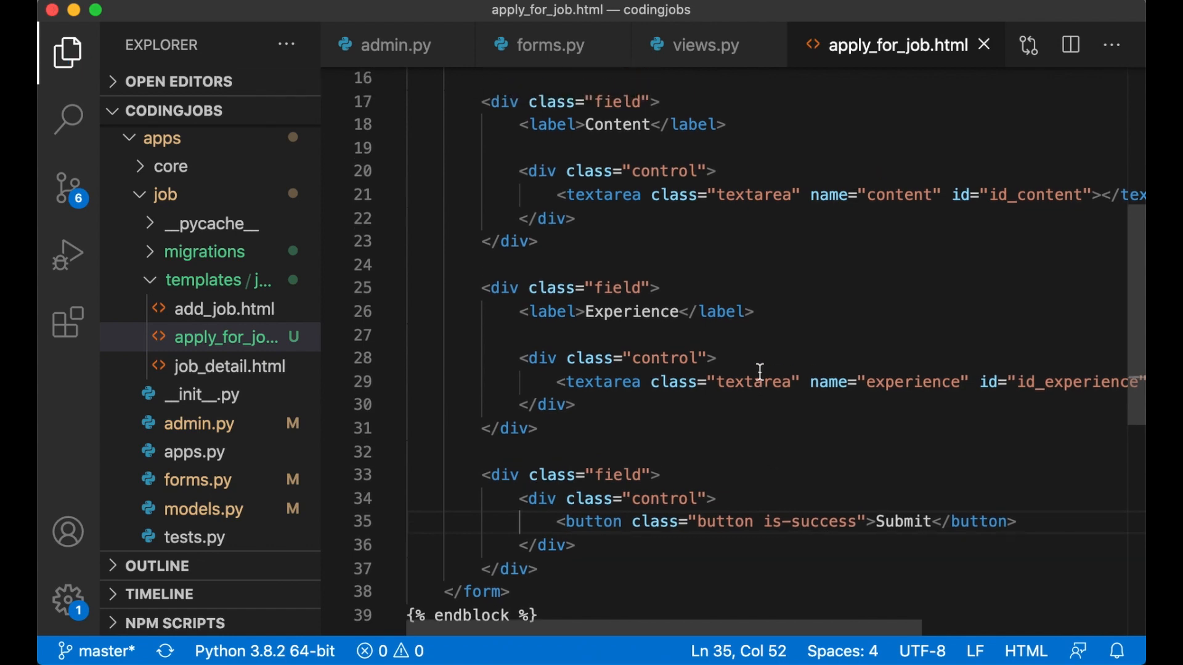
scroll("up", 3)
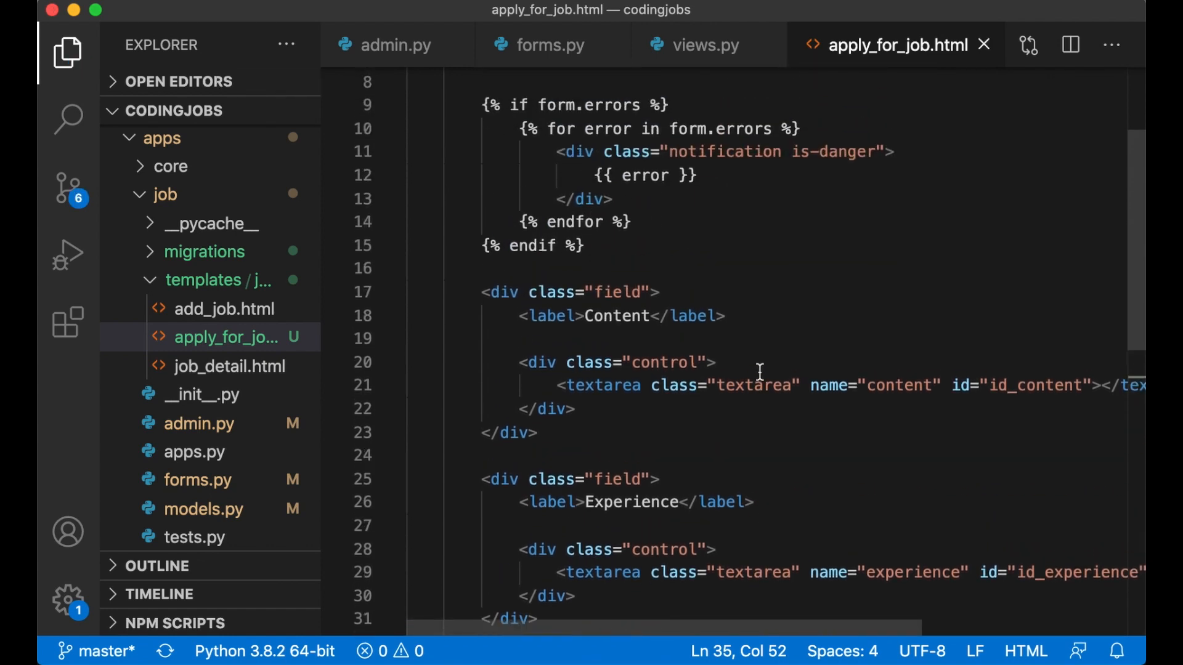
scroll("up", 3)
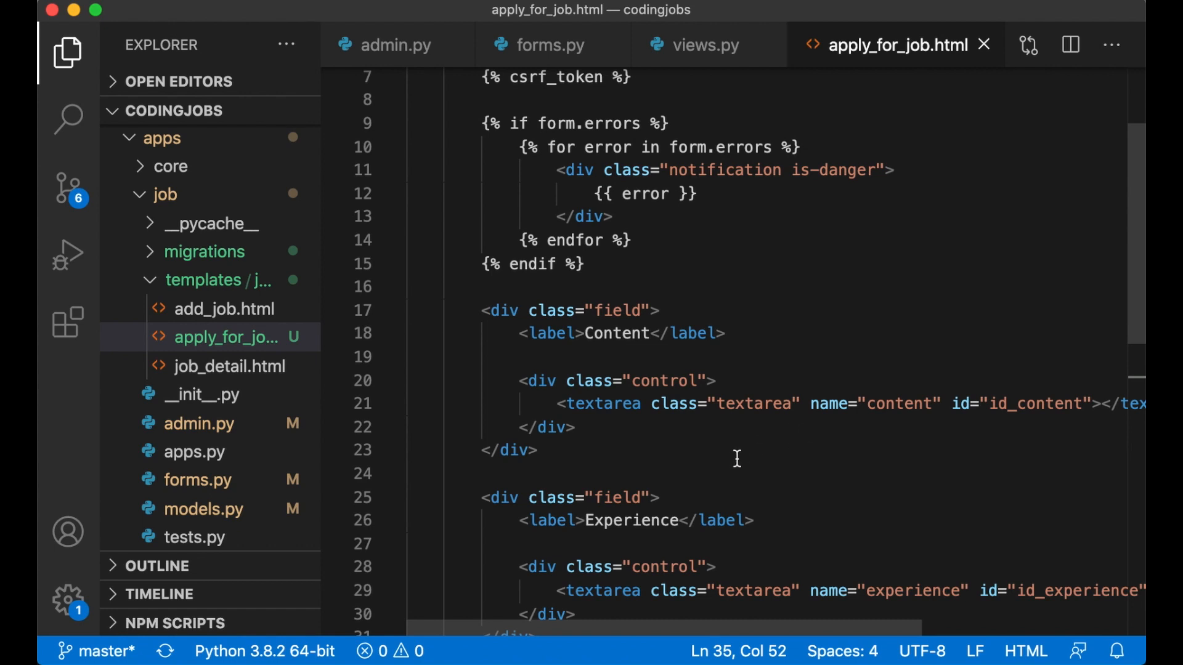
mouse_move(441, 423)
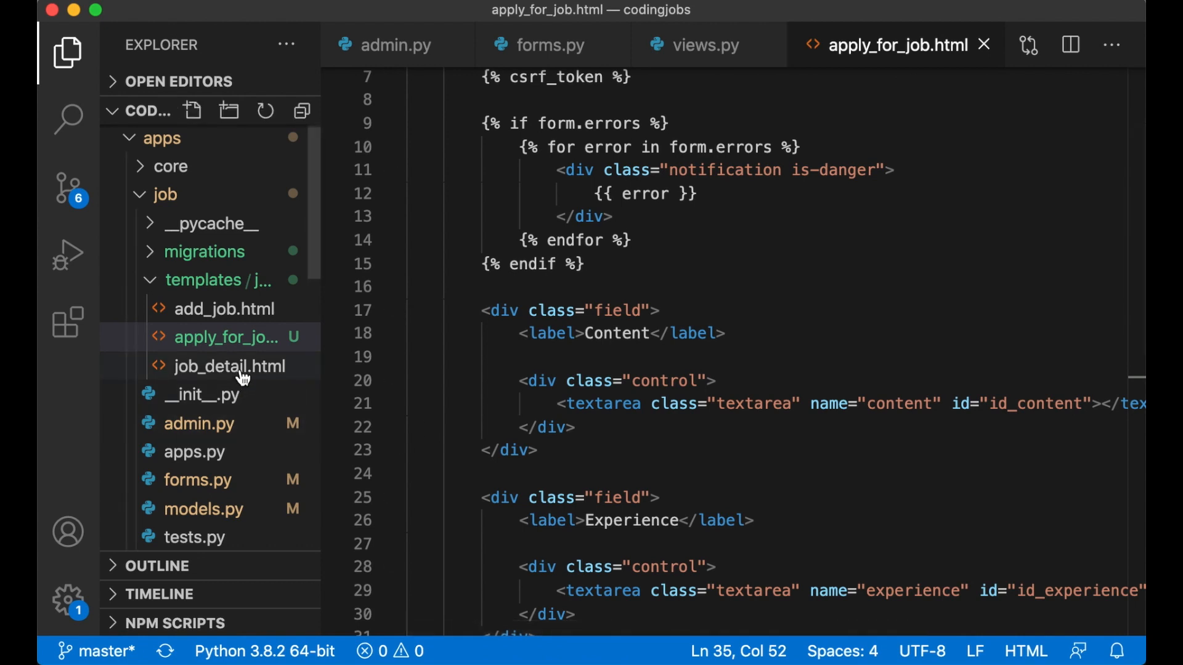
Step: Add an 'Apply for job' button linking to {% url 'apply_for_job' %} in job_detail.html
left_click(229, 366)
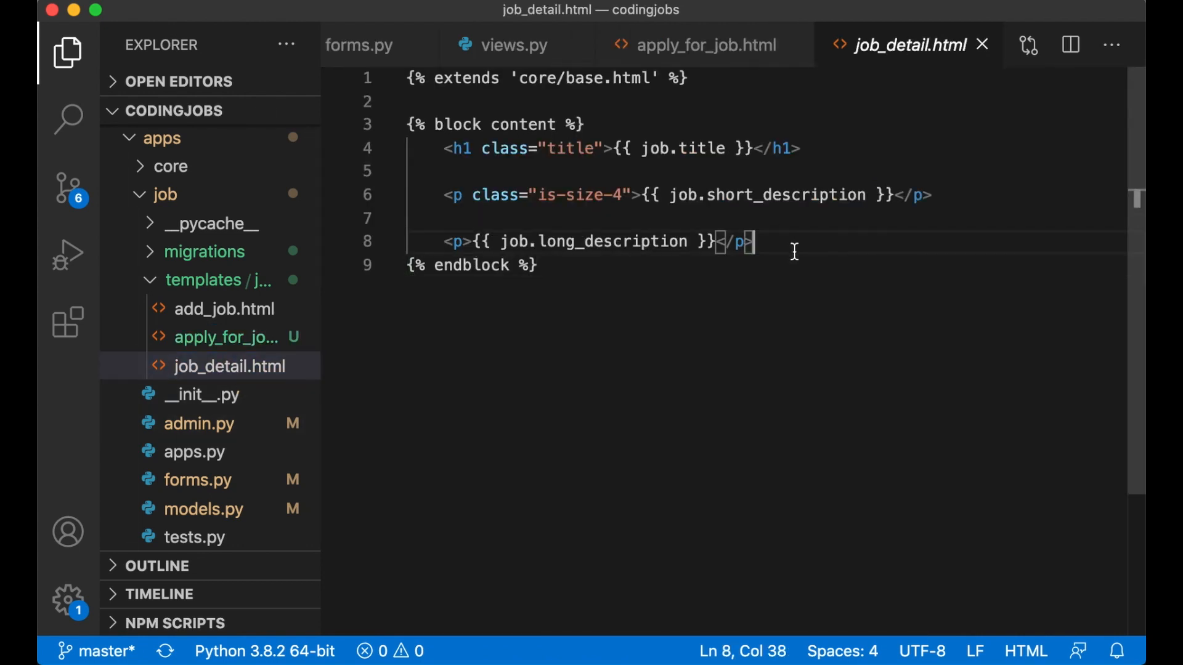
type("<")
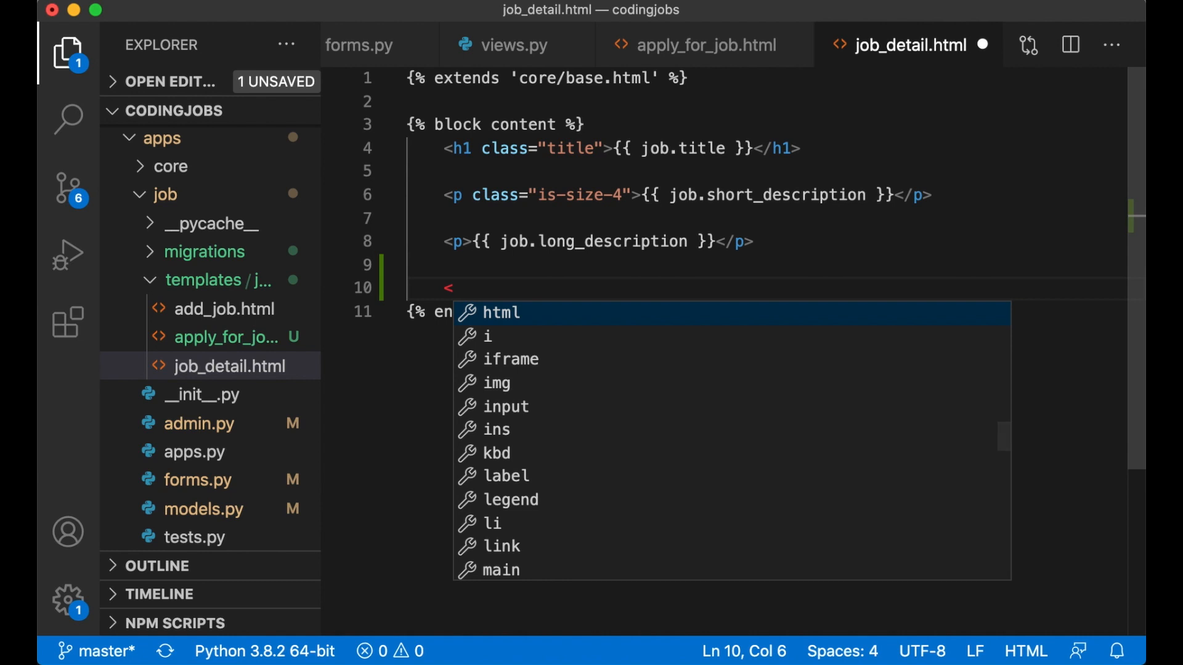
type("a href=\"{")
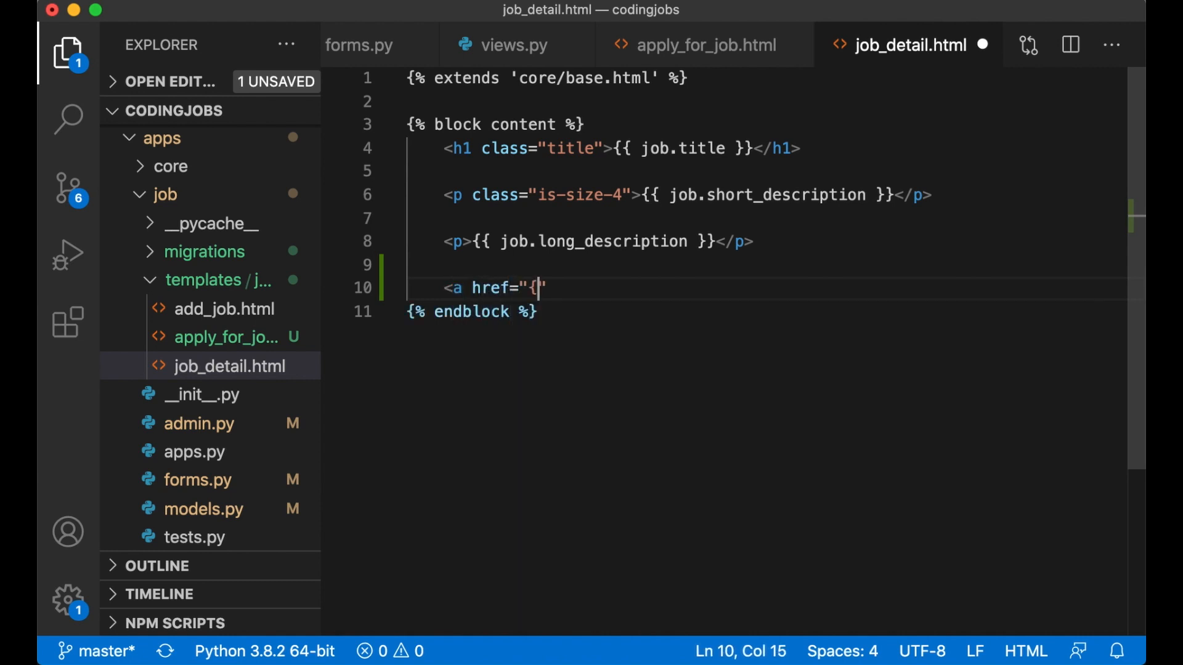
type("% url '")
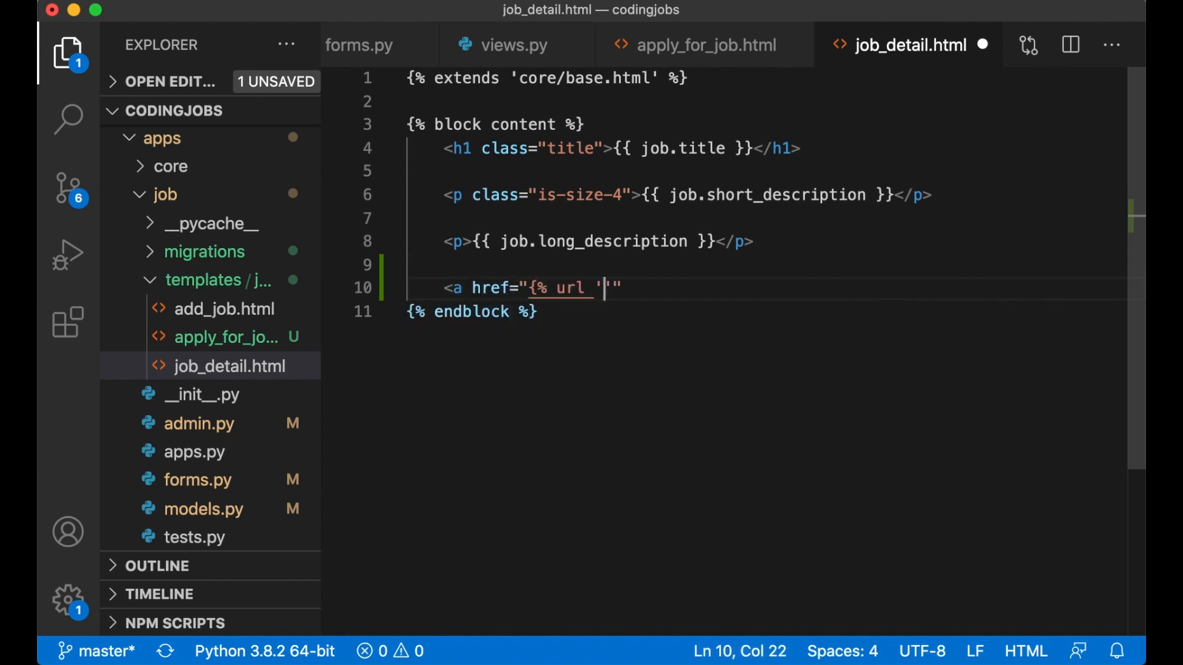
type("apply_for_job")
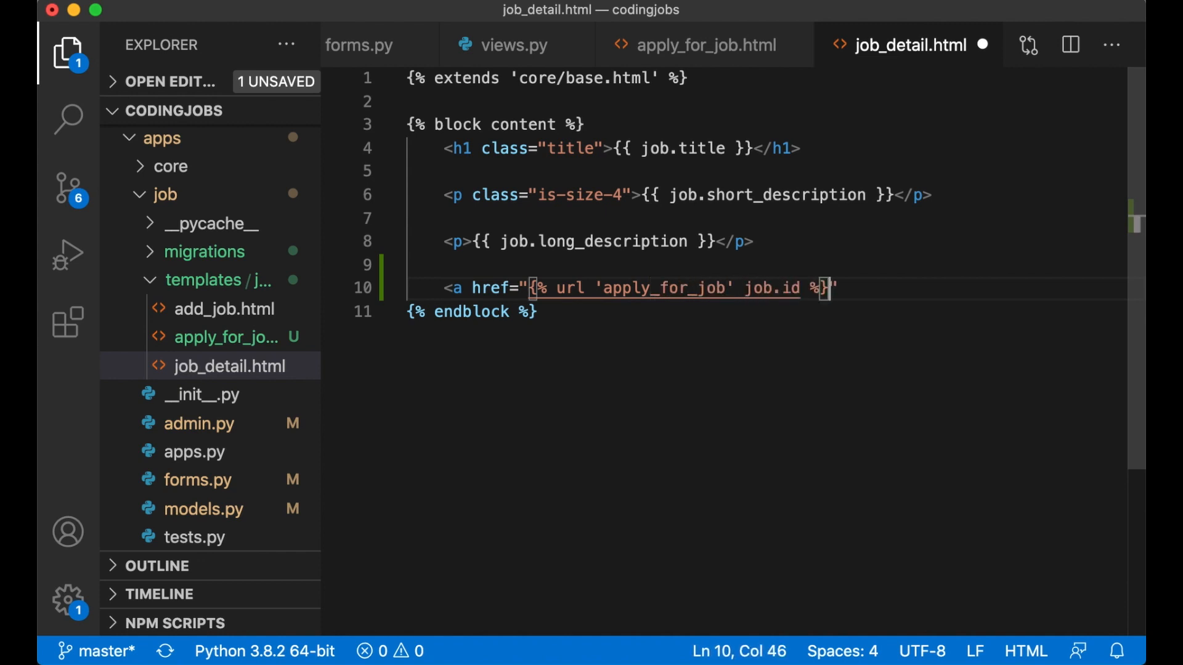
type("cla")
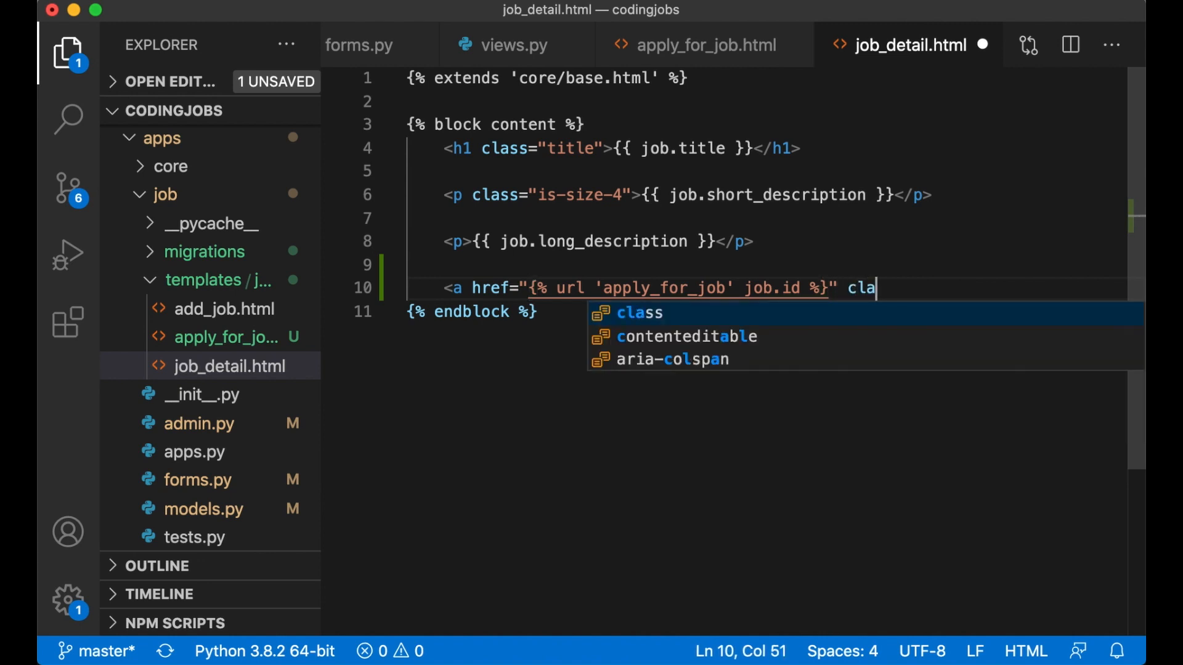
type("ss=\"button is-success\">A</a>")
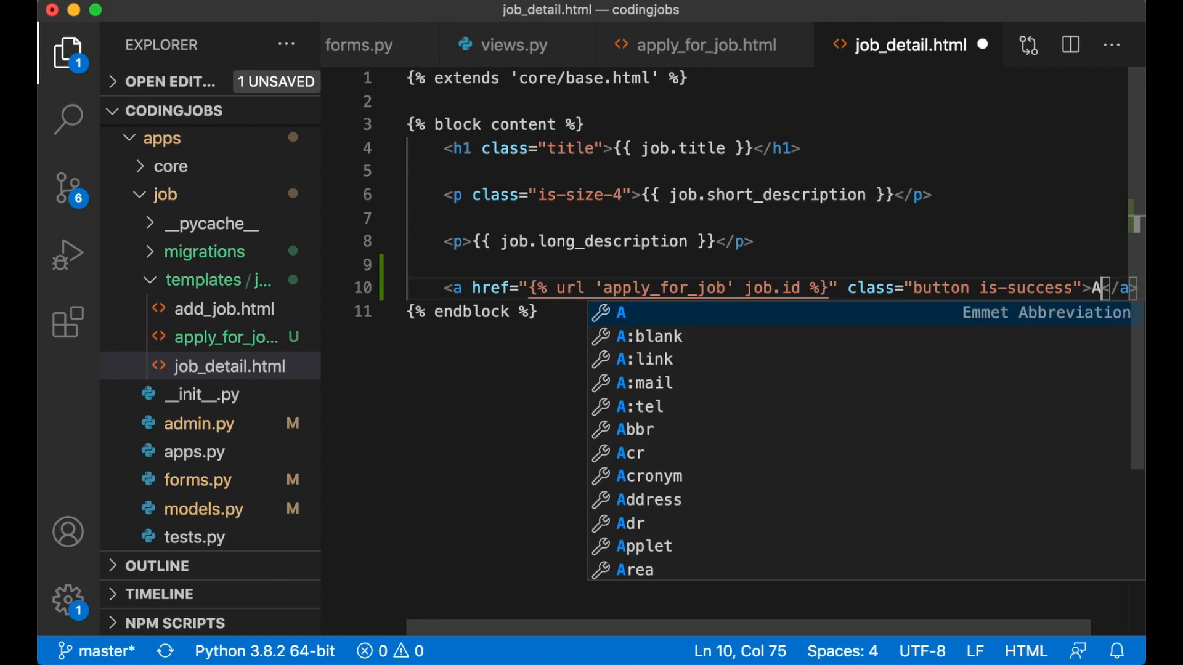
type("pply for job")
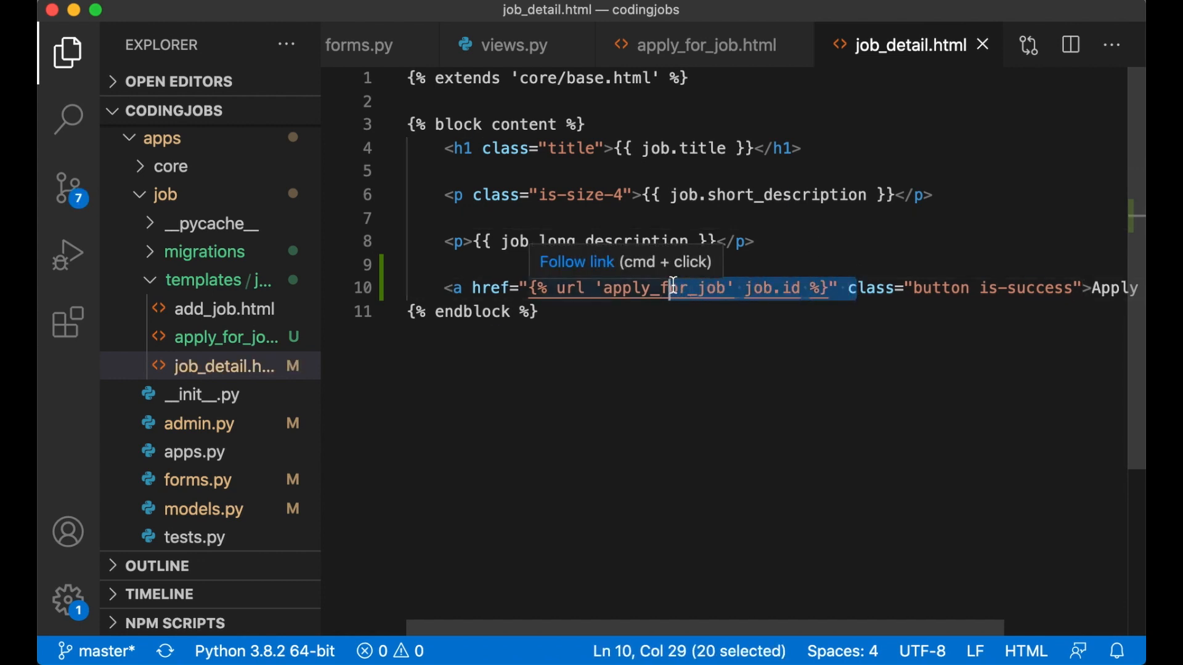
left_click(836, 264)
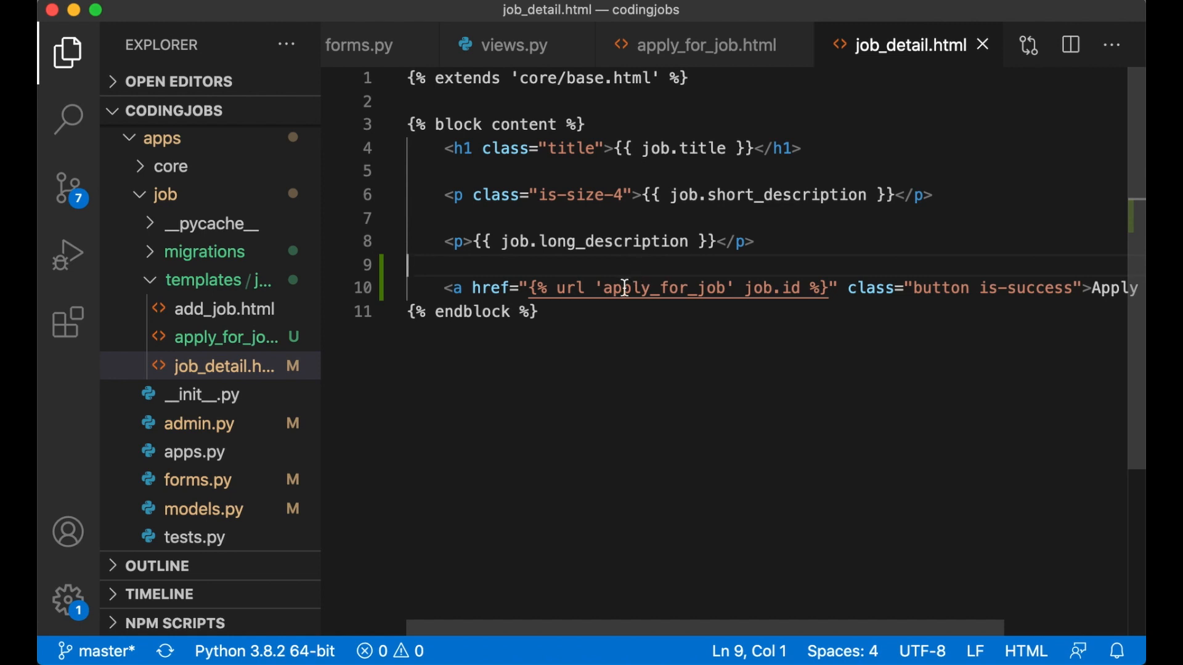
double_click(664, 287)
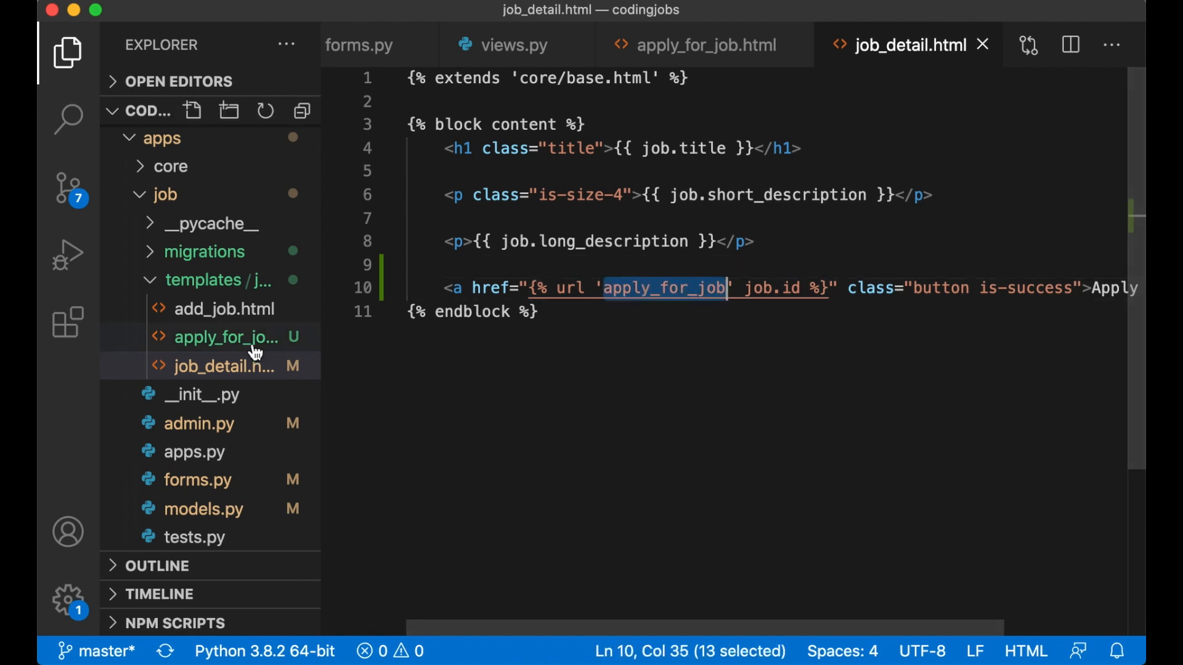
scroll("down", 3)
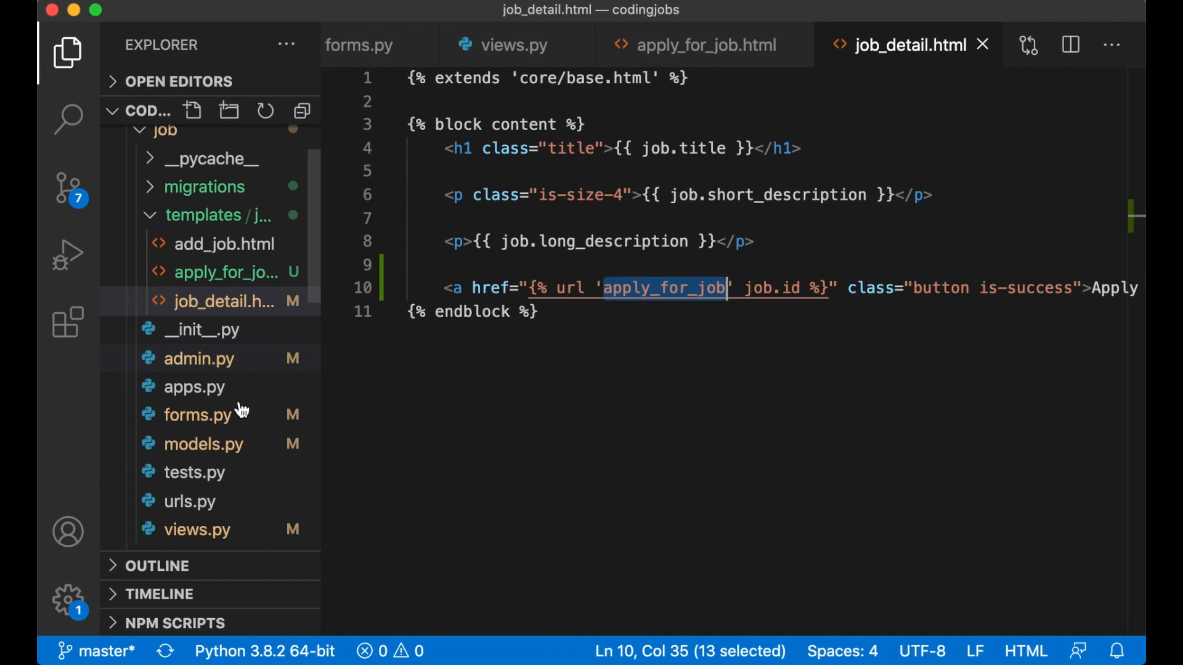
Step: Import apply_for_job and add path '<int:job_id>/apply_for_job/' named apply_for_job
left_click(189, 500)
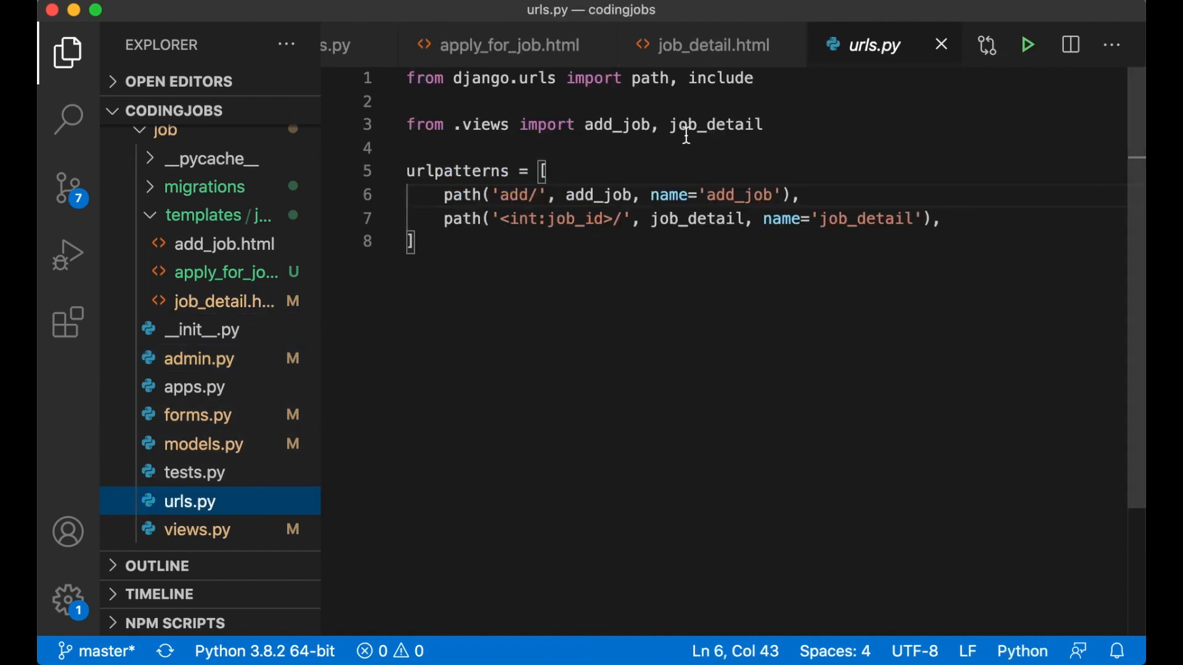
type(", apply_for_job")
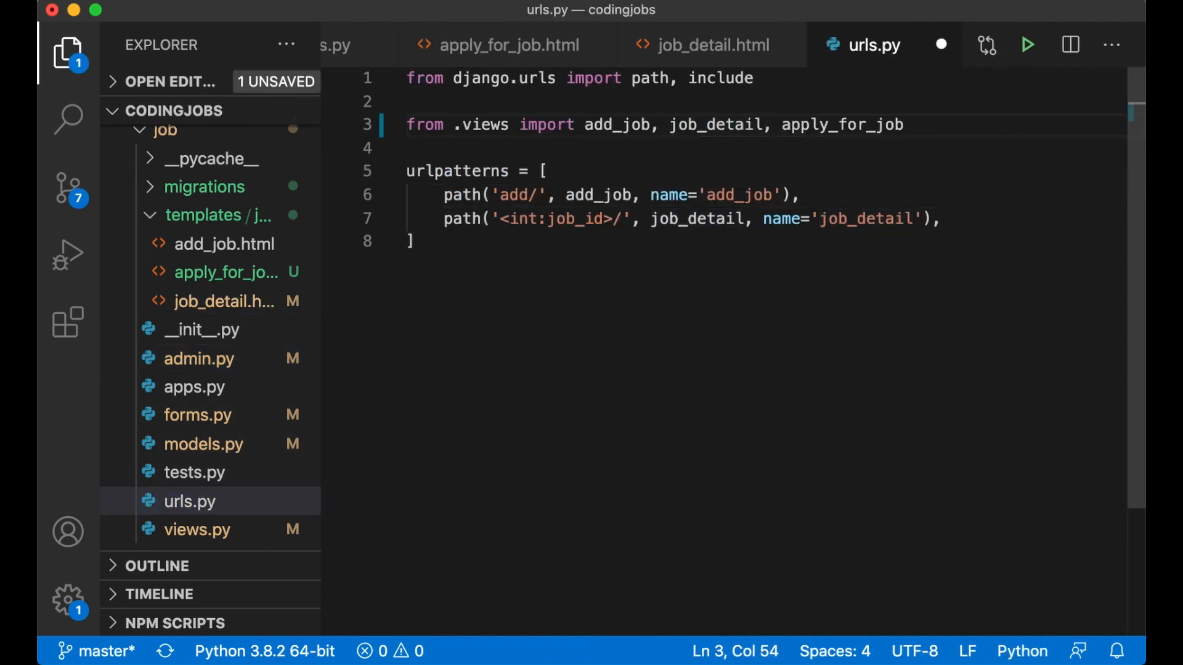
type("p")
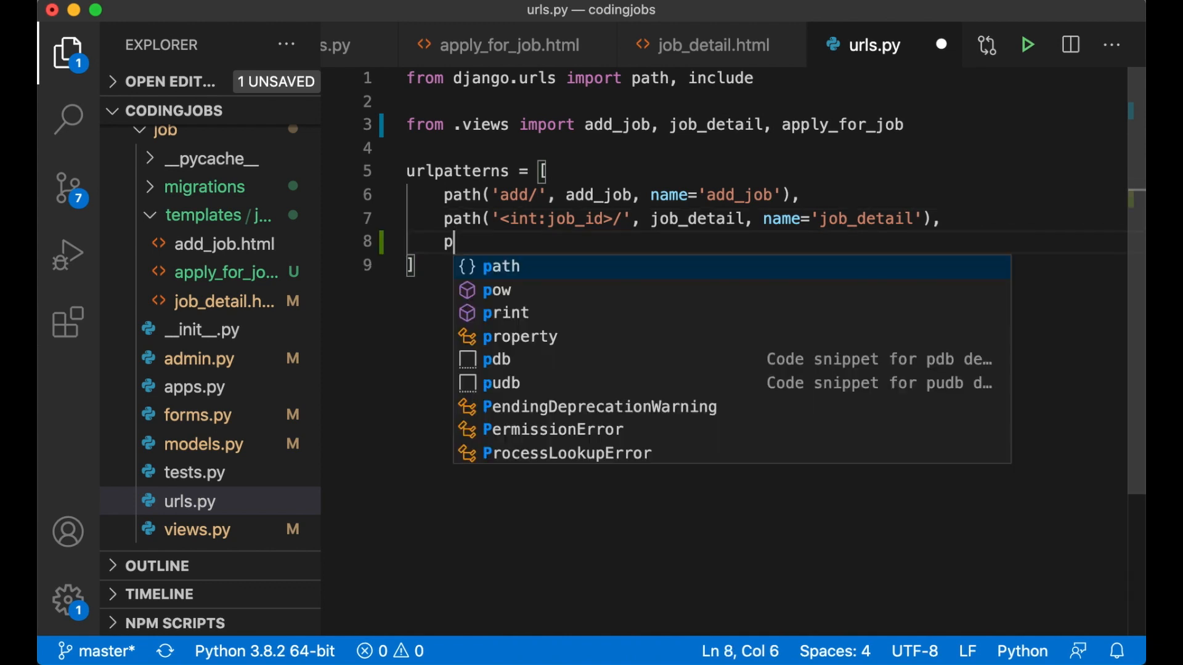
type("ath('<'")
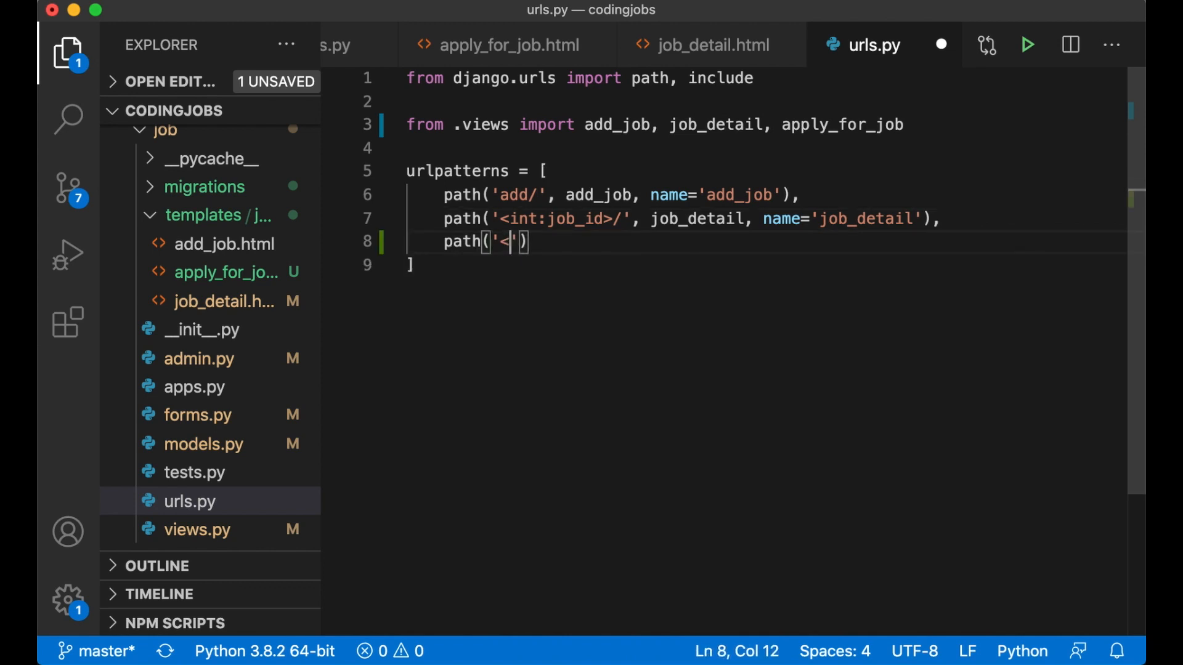
type("int:job_id")
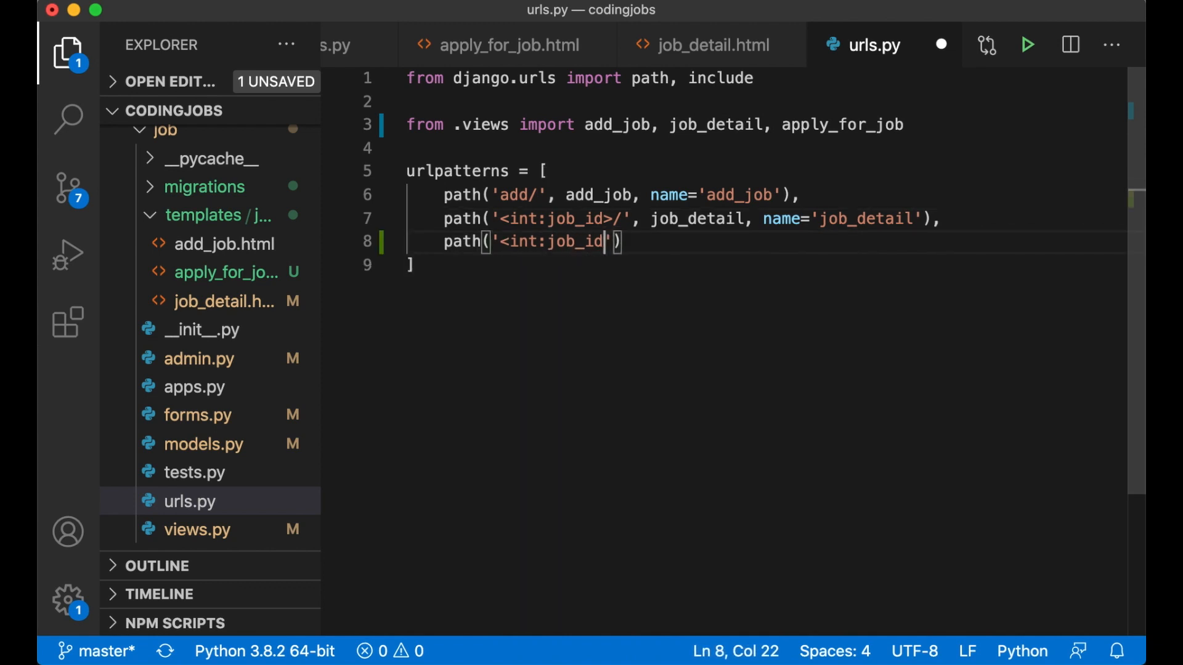
type(">/apply_for_job/")
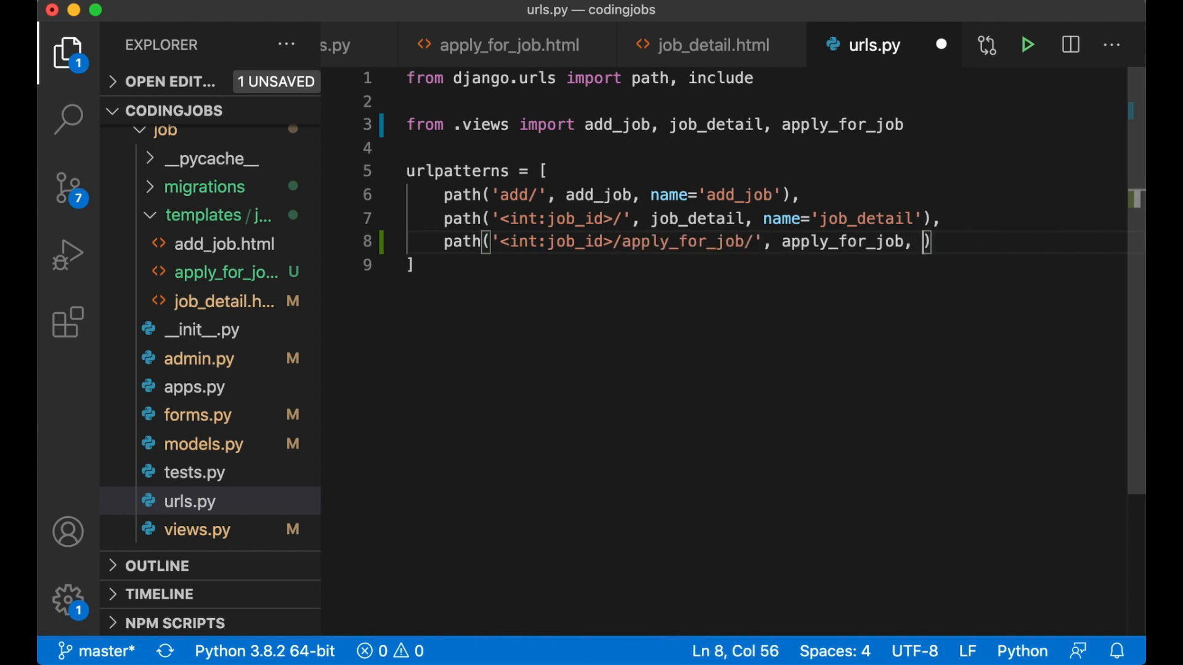
type("name='apply_for_job'")
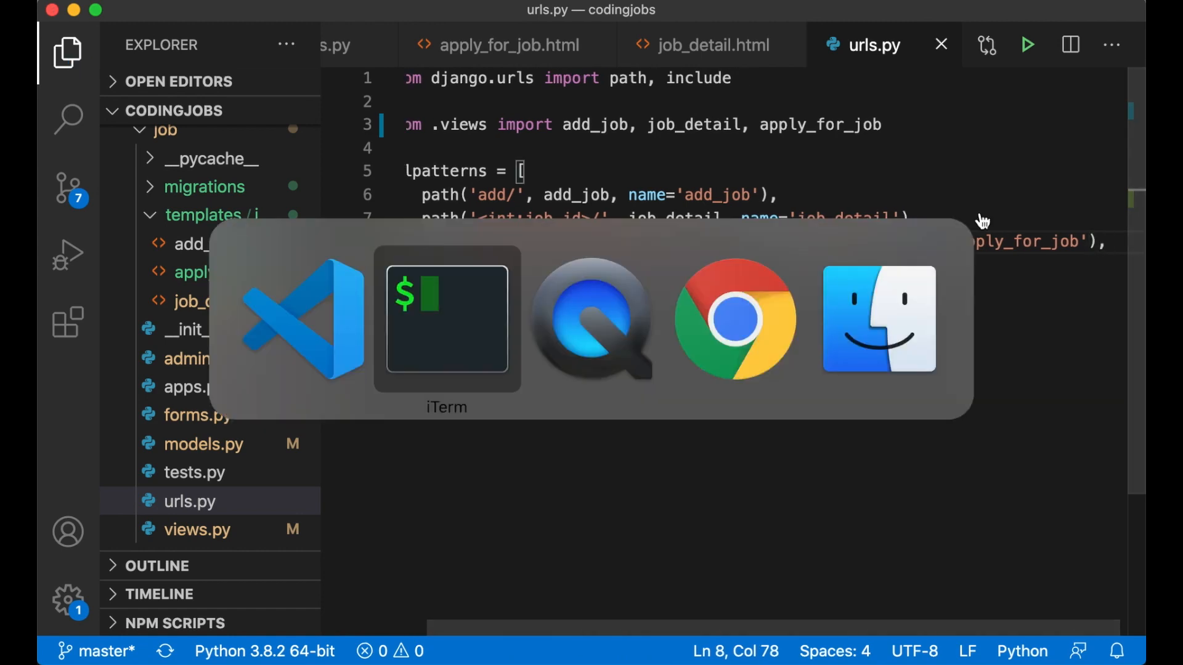
Step: Log in to the job board in Chrome as jobseeker
left_click(732, 318)
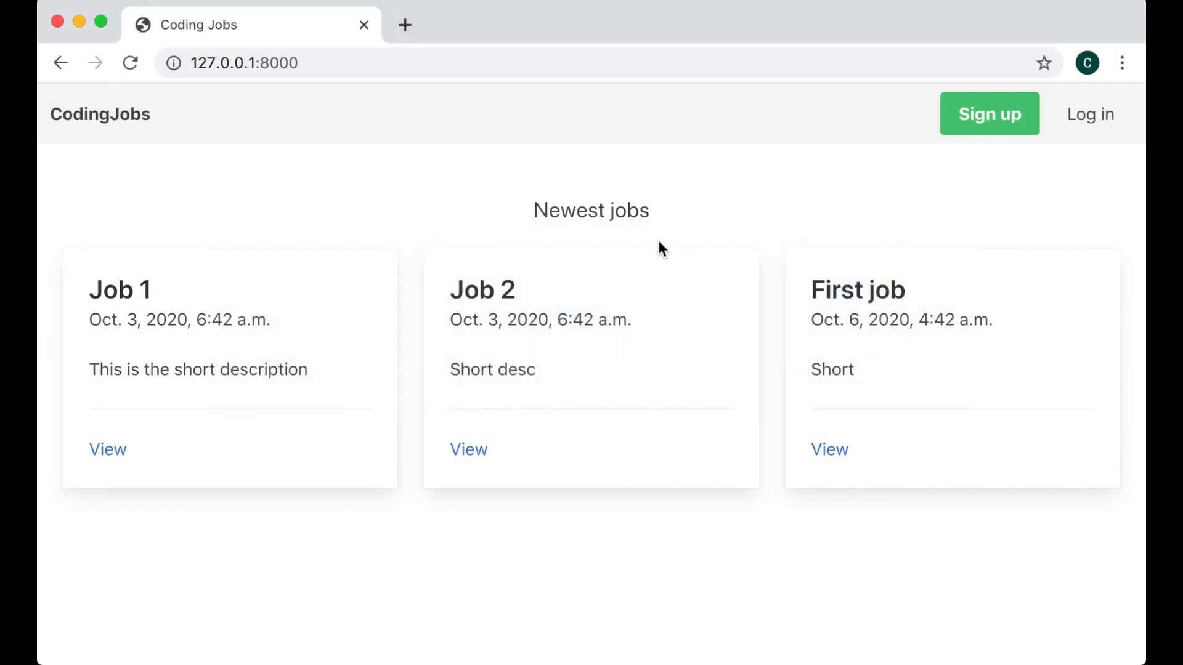
mouse_move(786, 262)
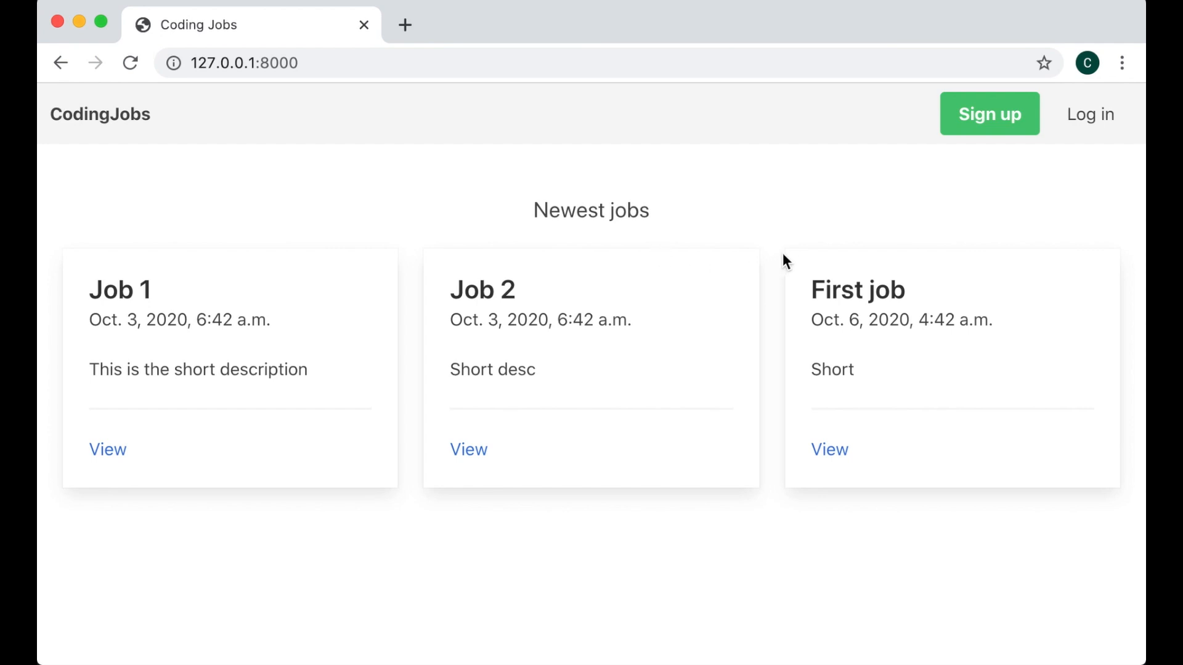
left_click(1089, 114)
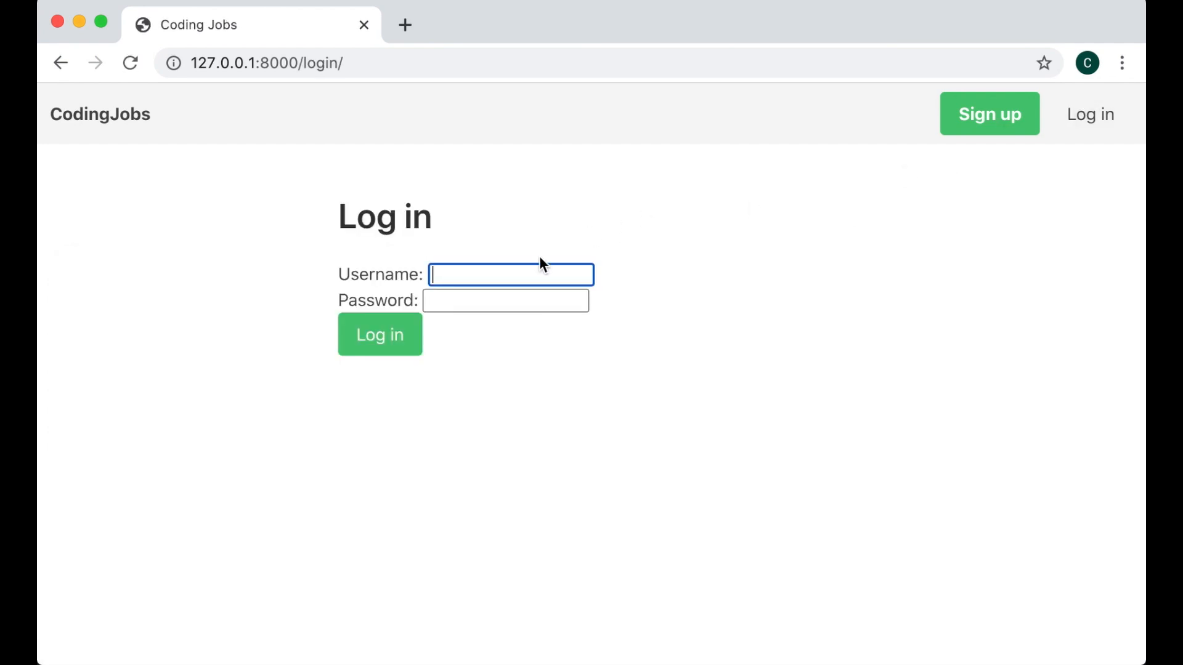
type("jobseeker")
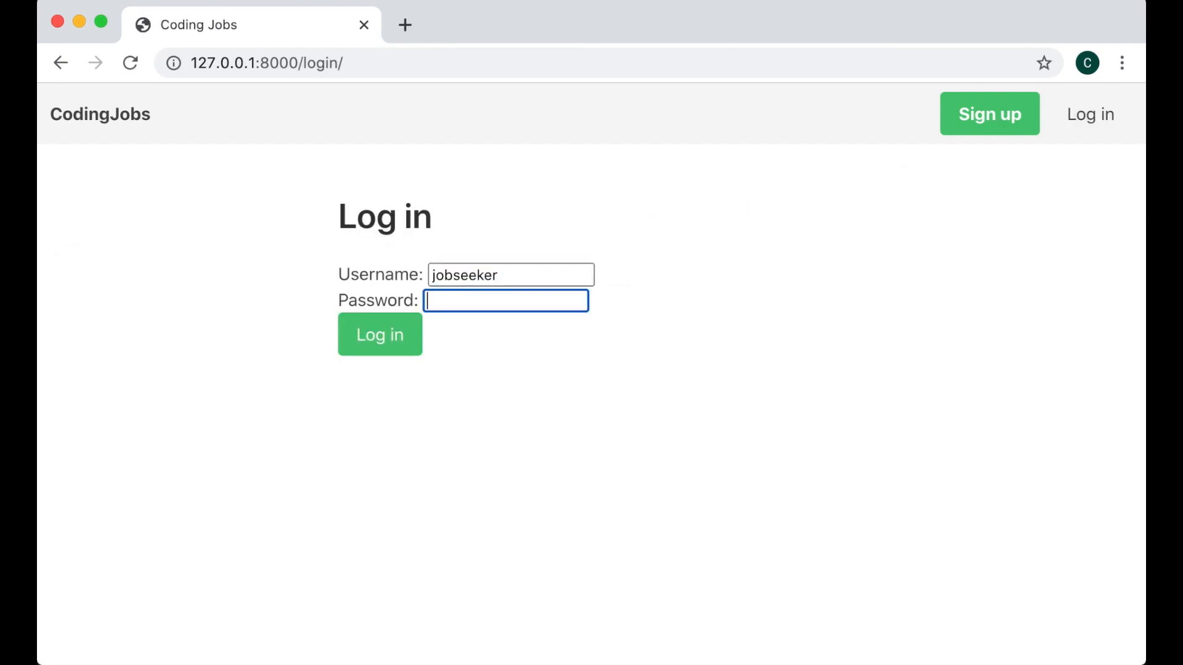
left_click(379, 334)
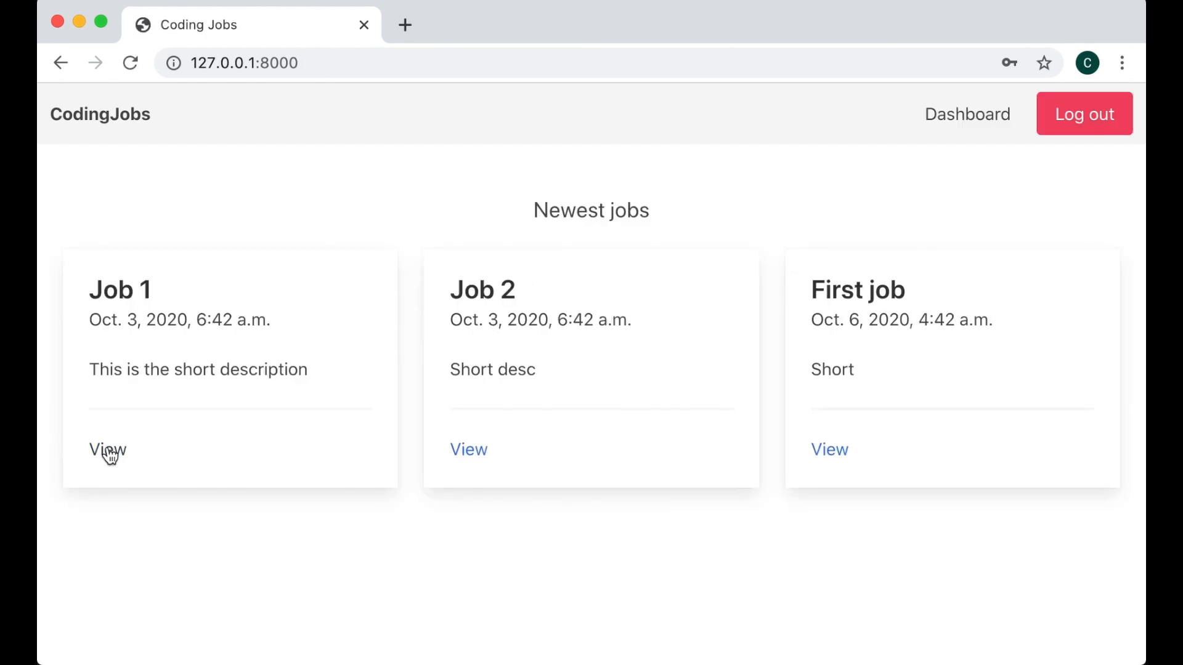
Step: Open Job 1's application form and type 'My experie' into Content
left_click(108, 449)
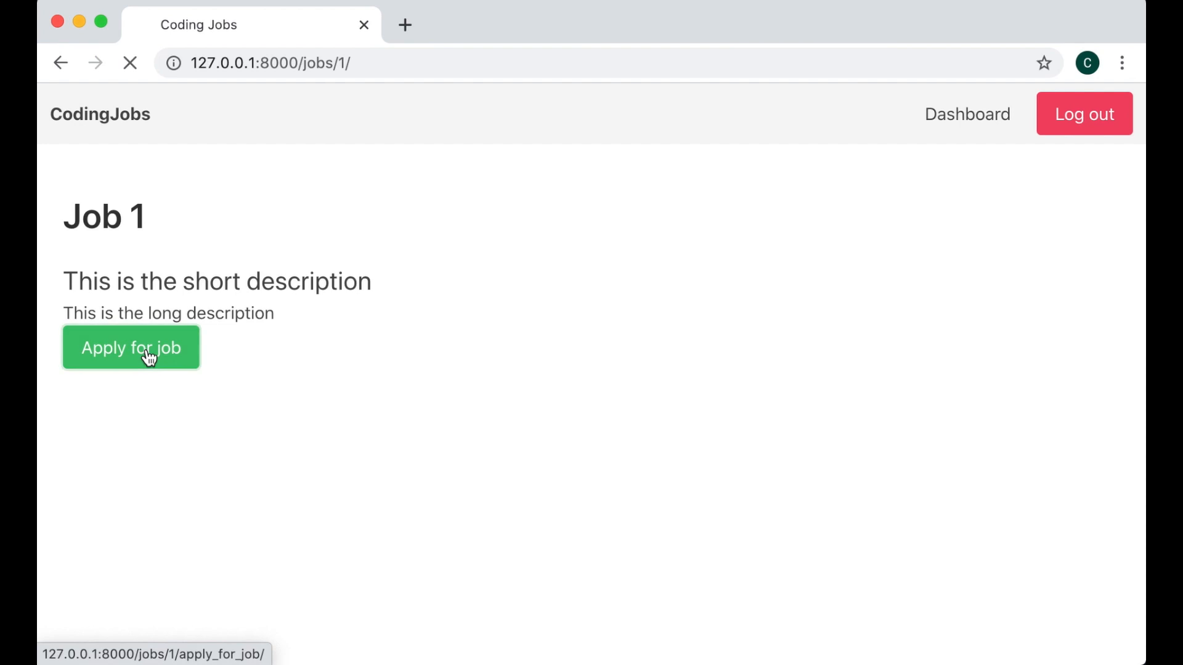
left_click(131, 348)
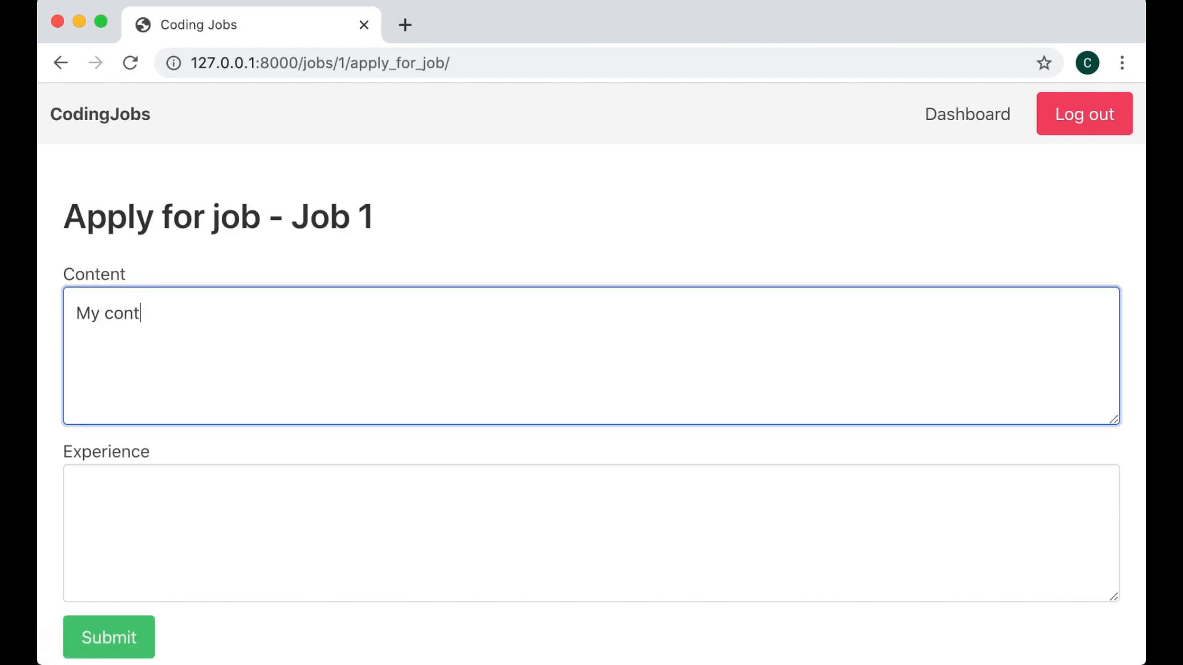
type("My experie")
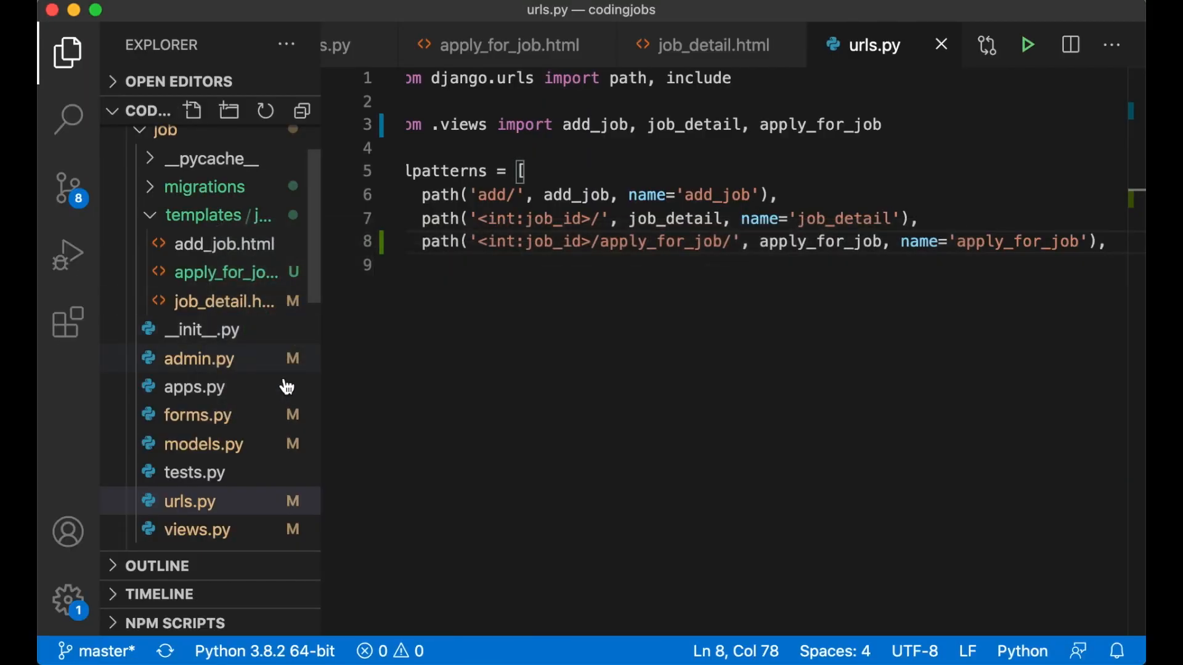
Step: In dashboard.html, add an Applications subtitle and loop over the user's applications
scroll("down", 3)
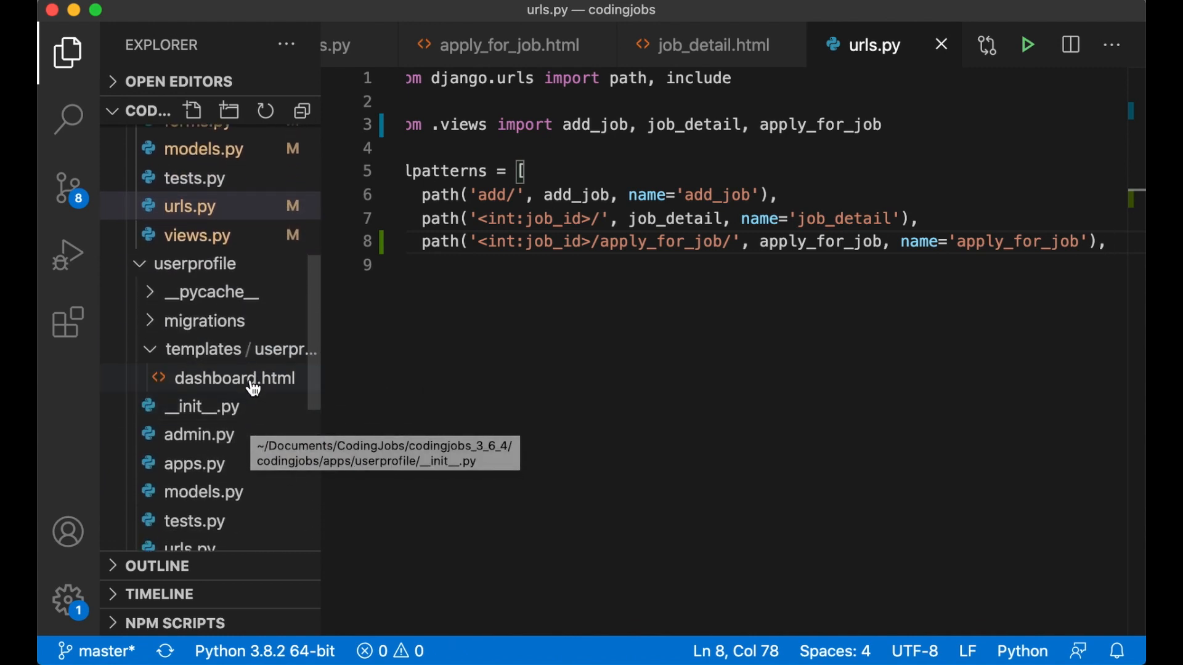
left_click(234, 377)
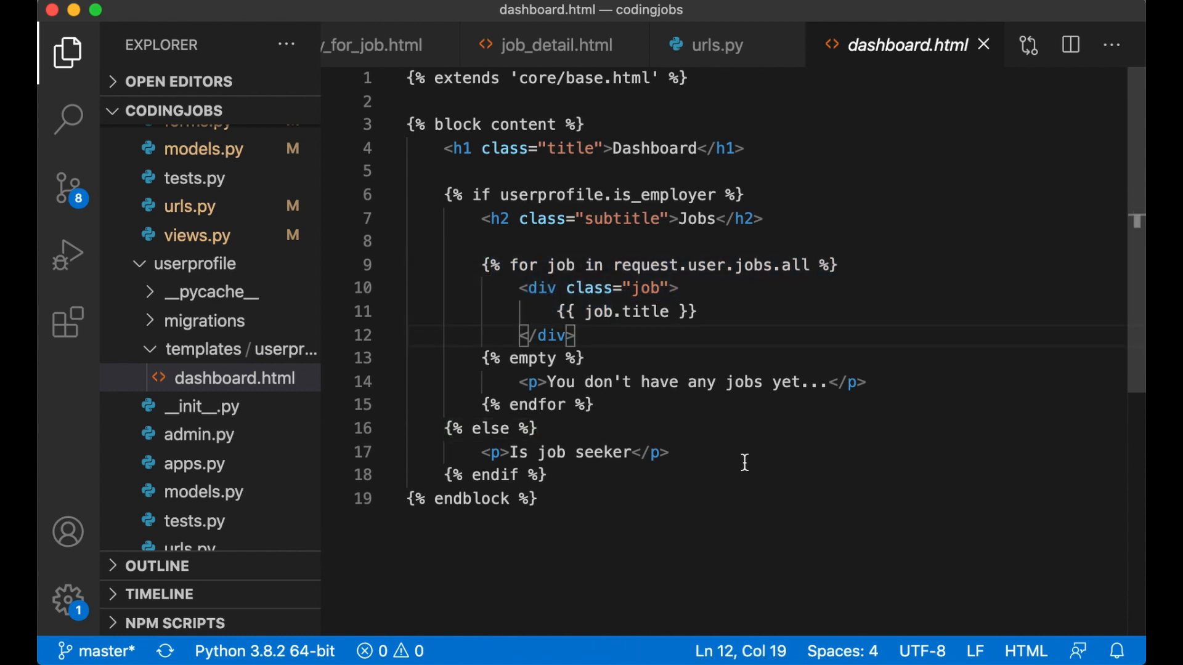
double_click(494, 219)
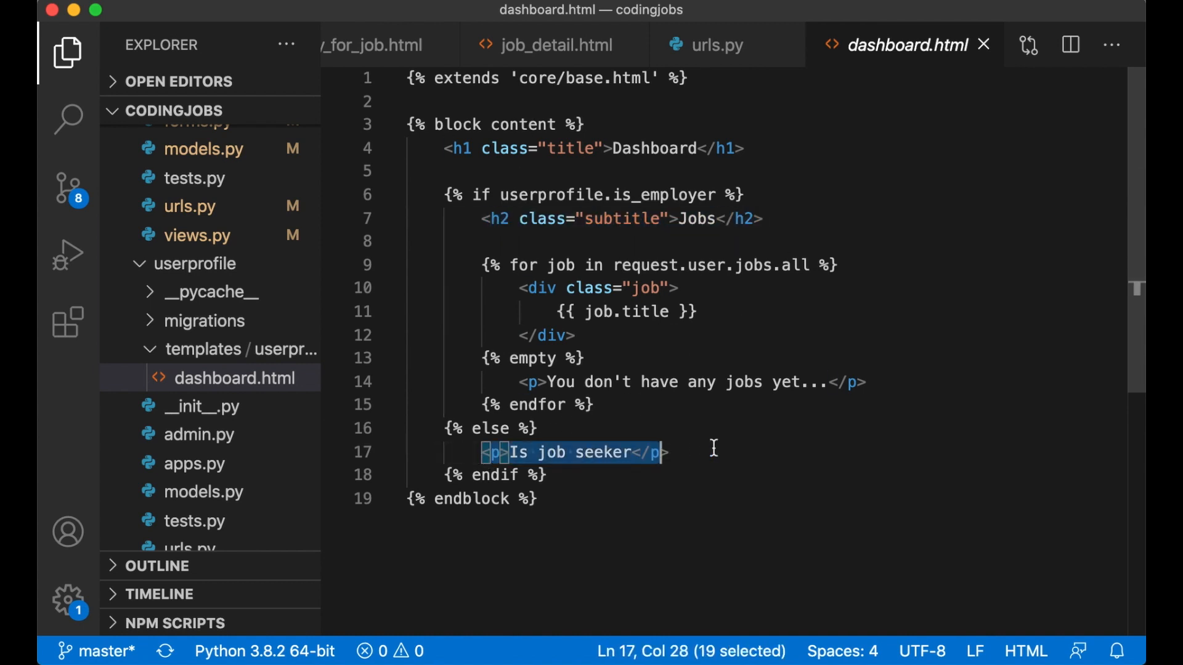
type("<h2 class=\"subtitle\">Jobs</h2>")
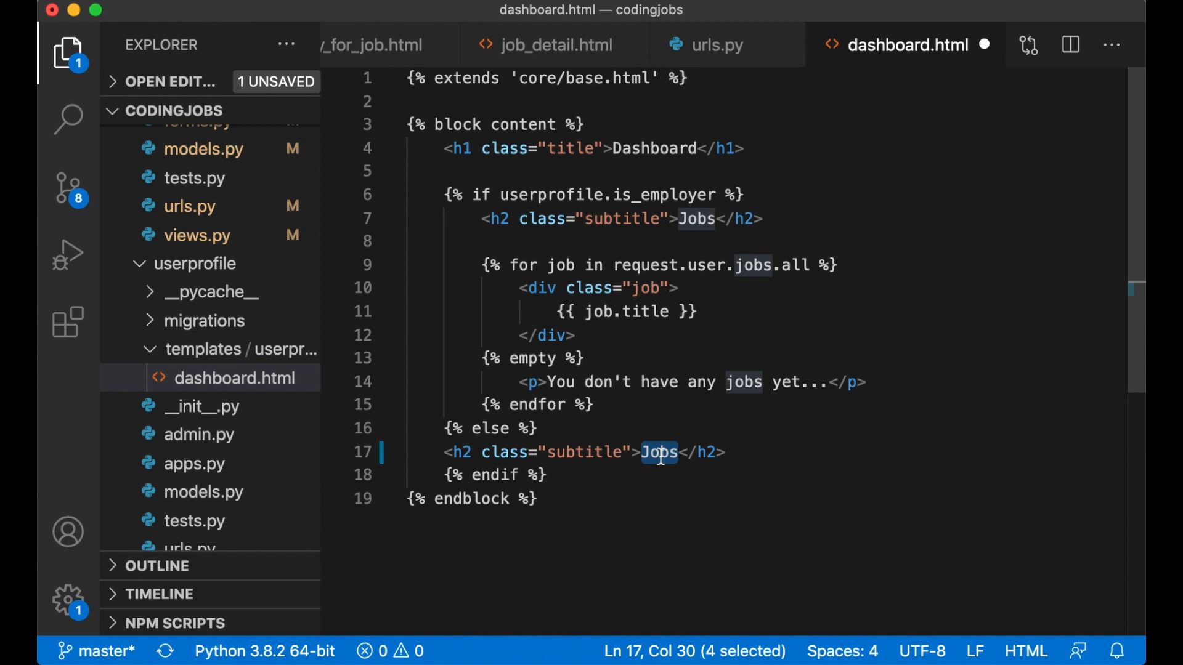
type("Applications")
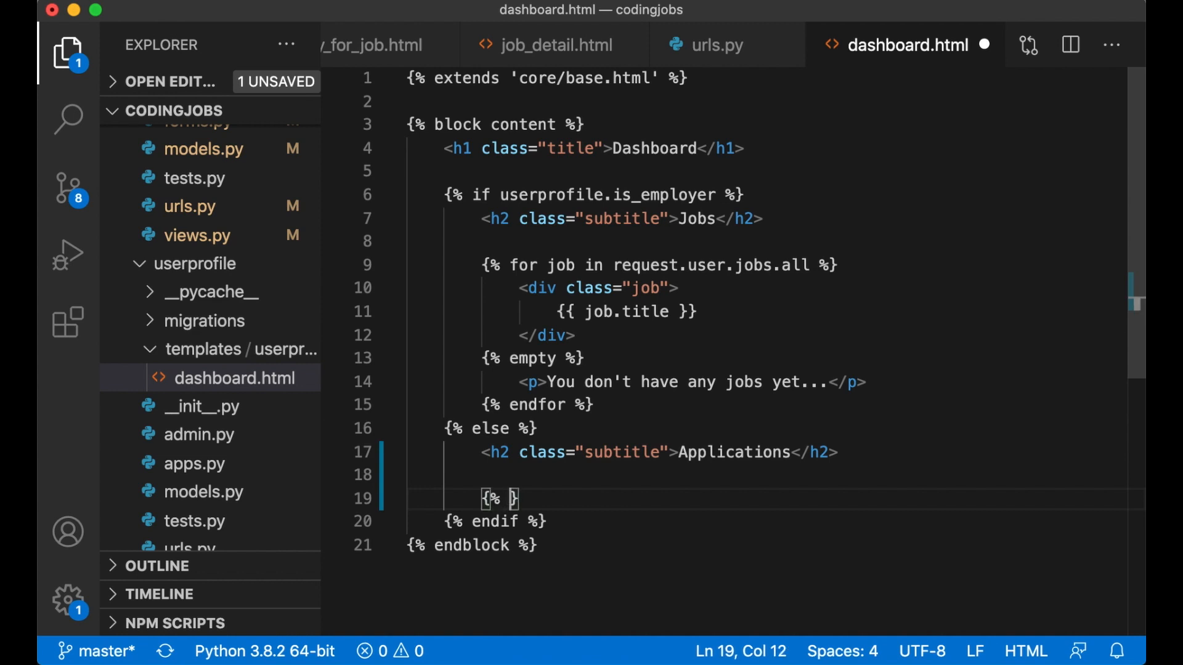
type("for Applications")
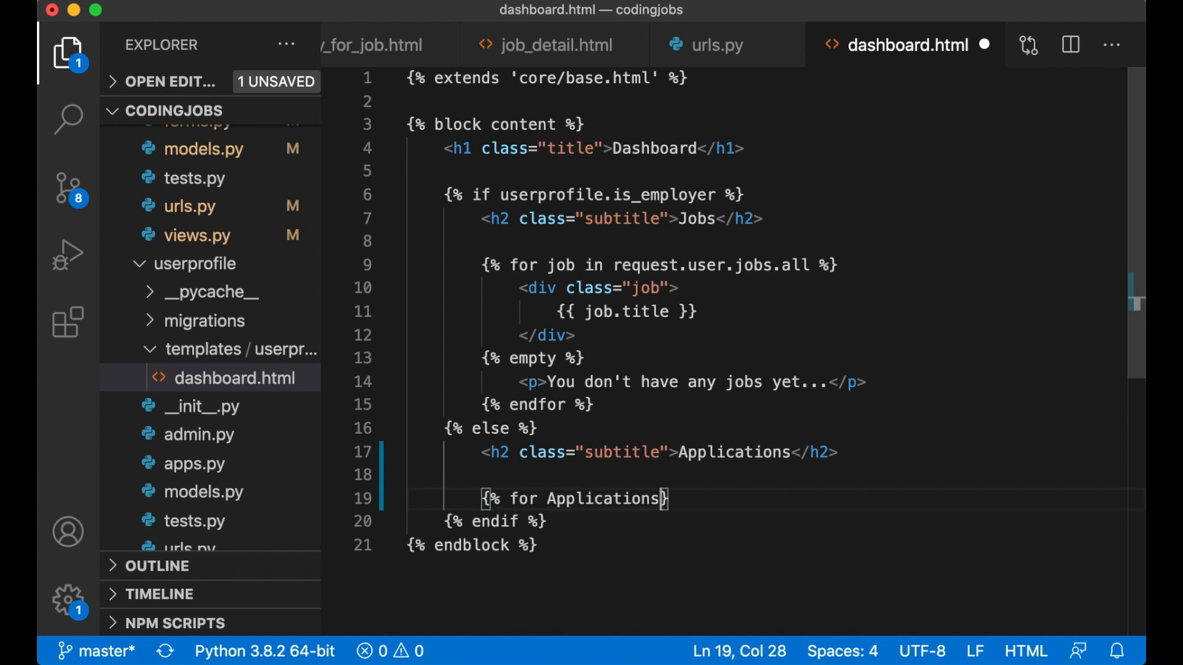
key("Backspace")
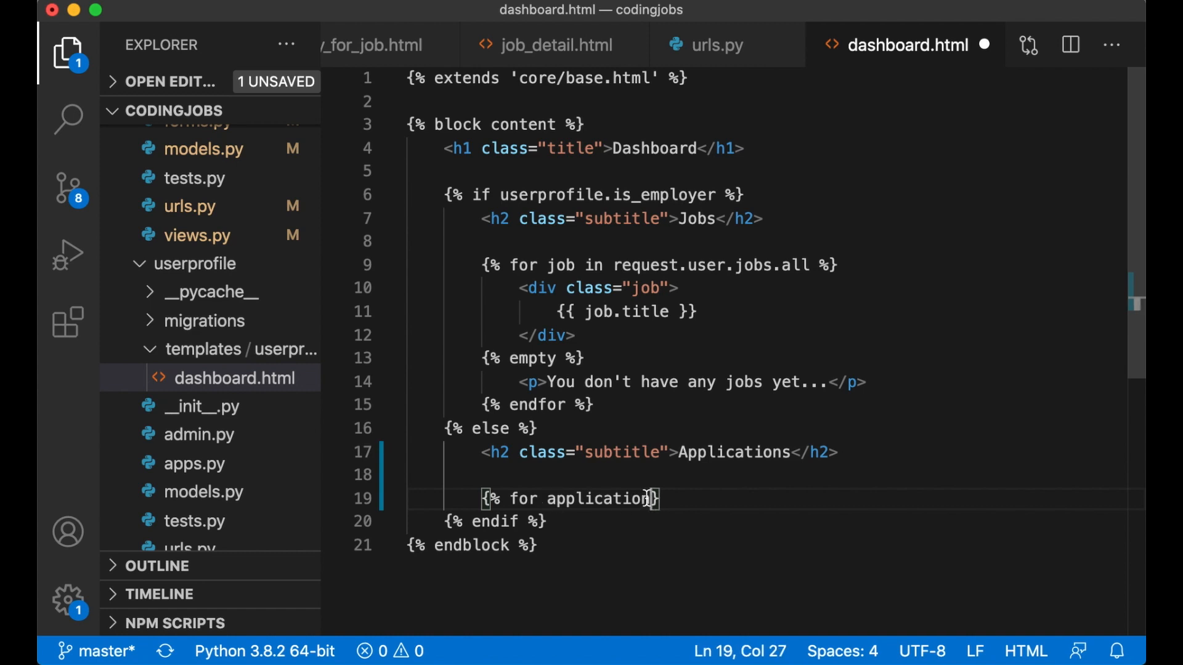
type("in request.user.applications.all %}")
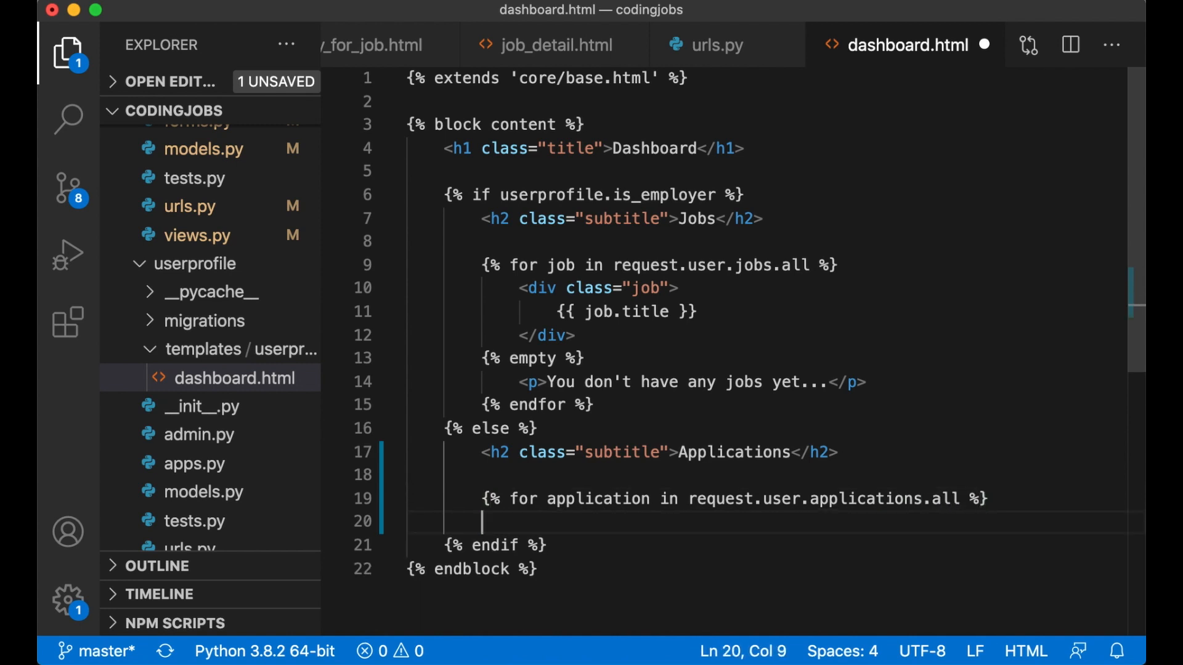
Step: Show each application's job title, with a 'You haven't applied for any jobs yet...' empty message
type("<div class=\"")
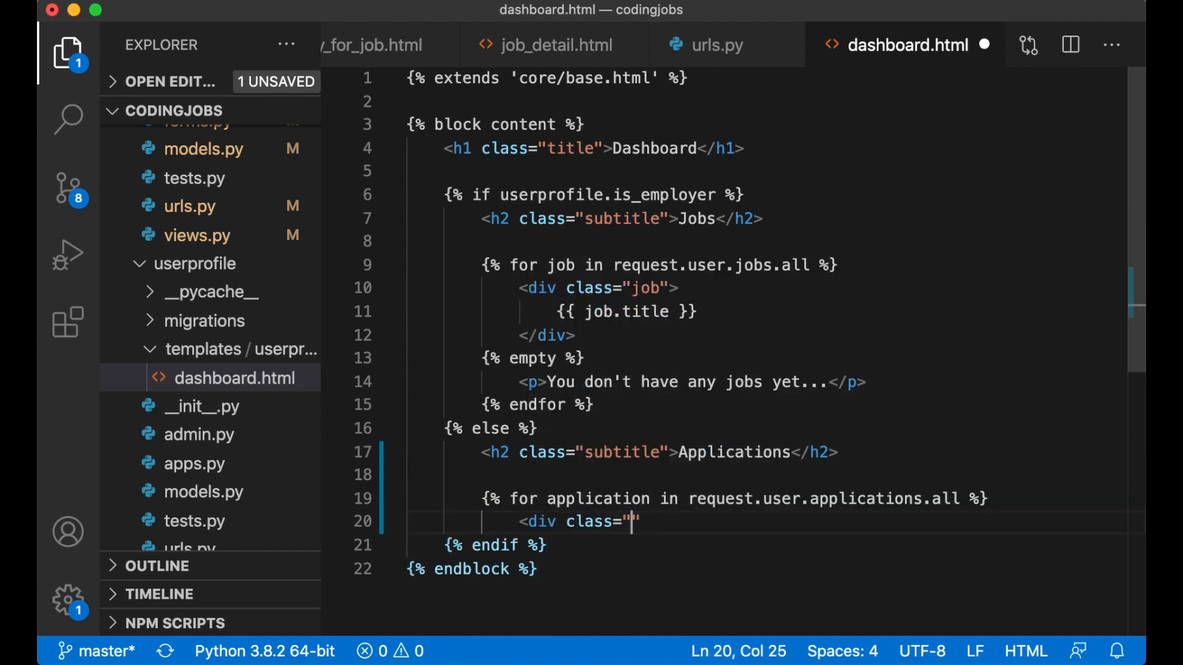
type("application2")
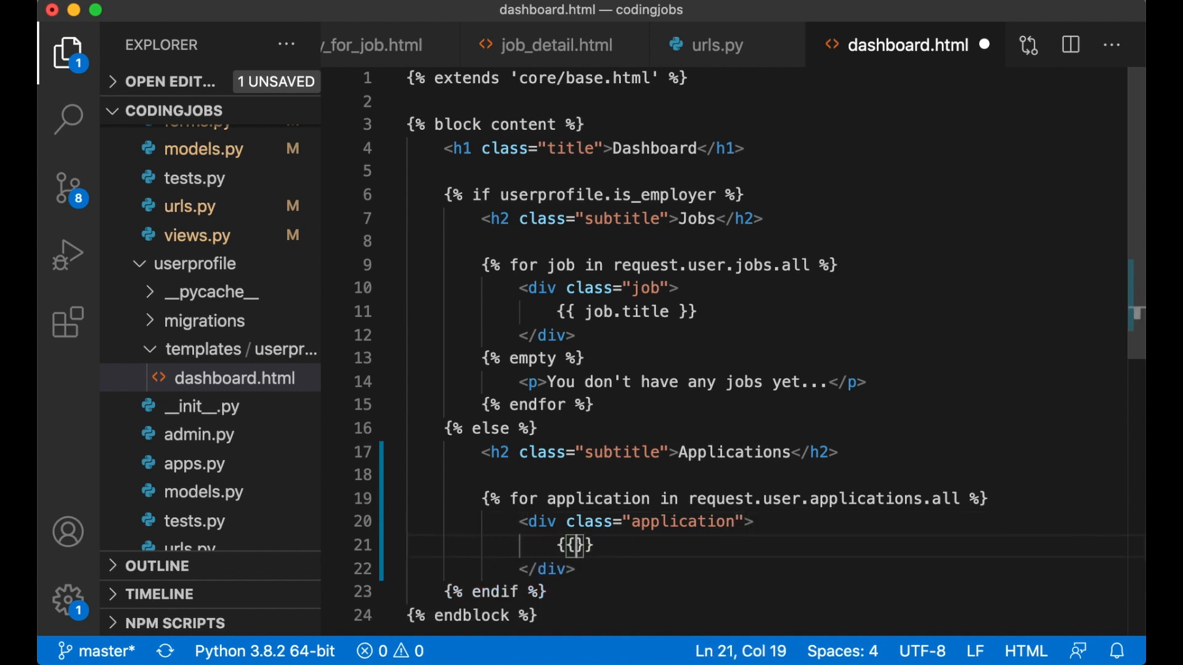
type("ppa")
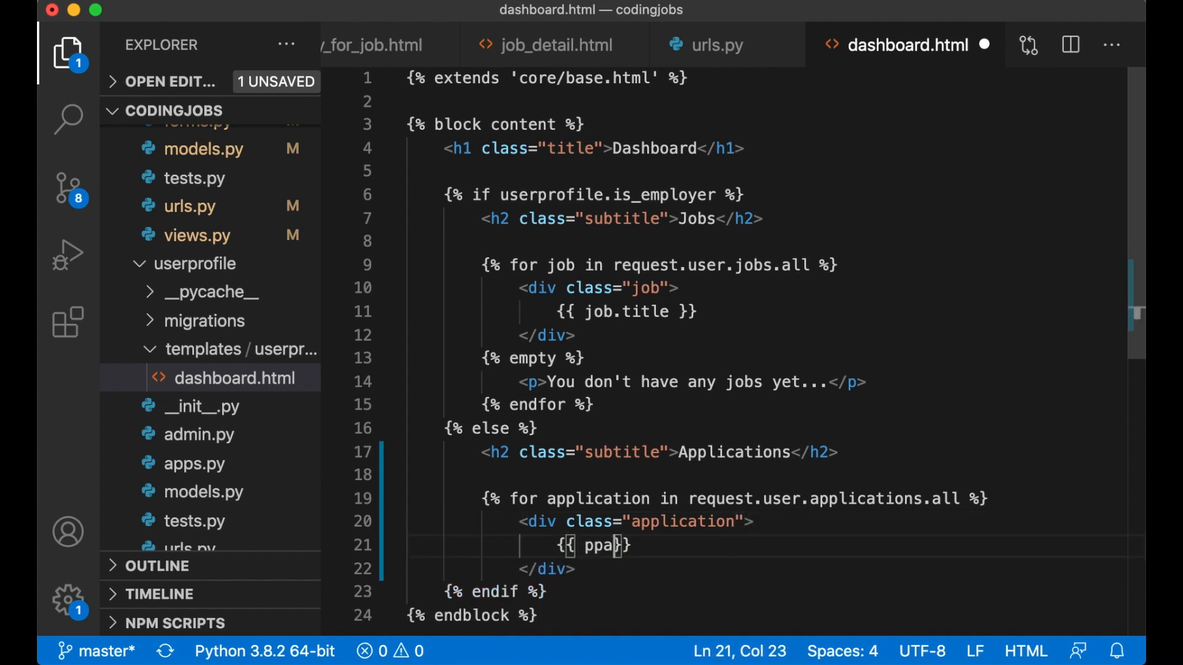
type("application.job.title")
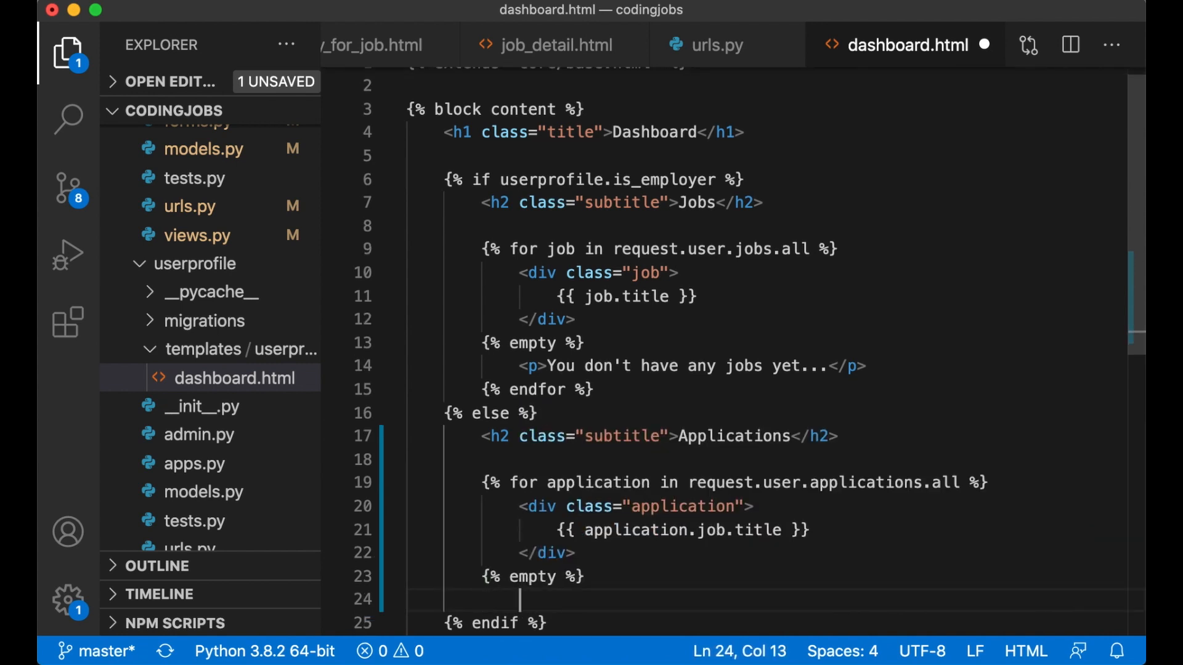
type("<p>Y</p>")
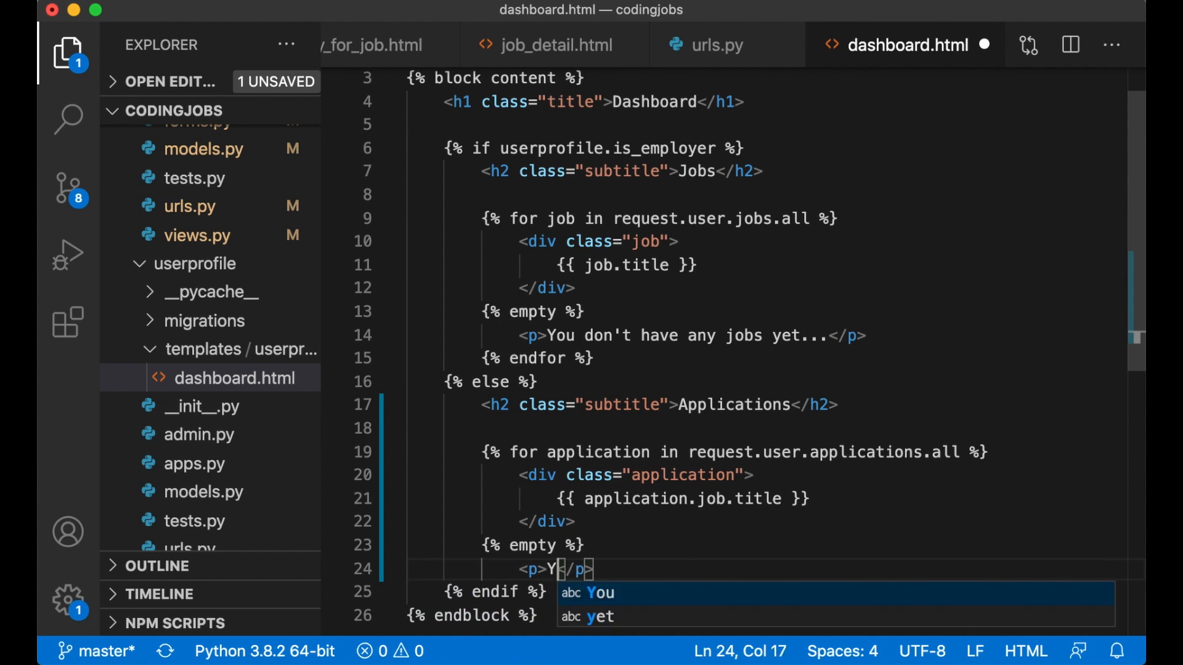
type("ou haven'")
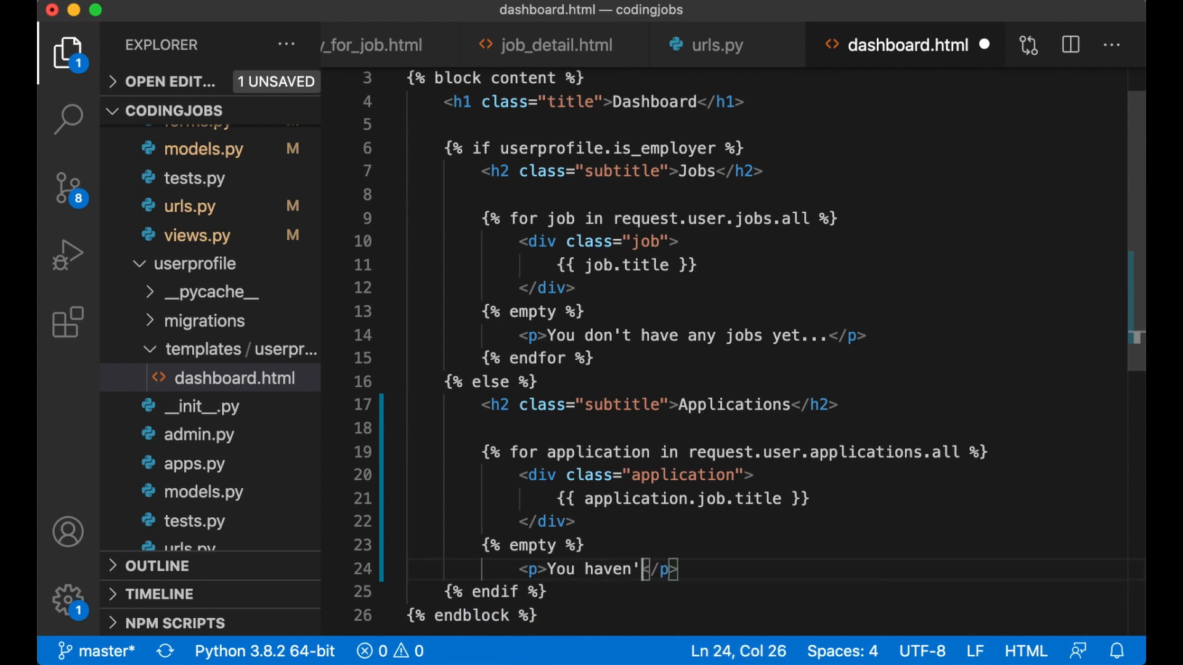
type("t applied for any")
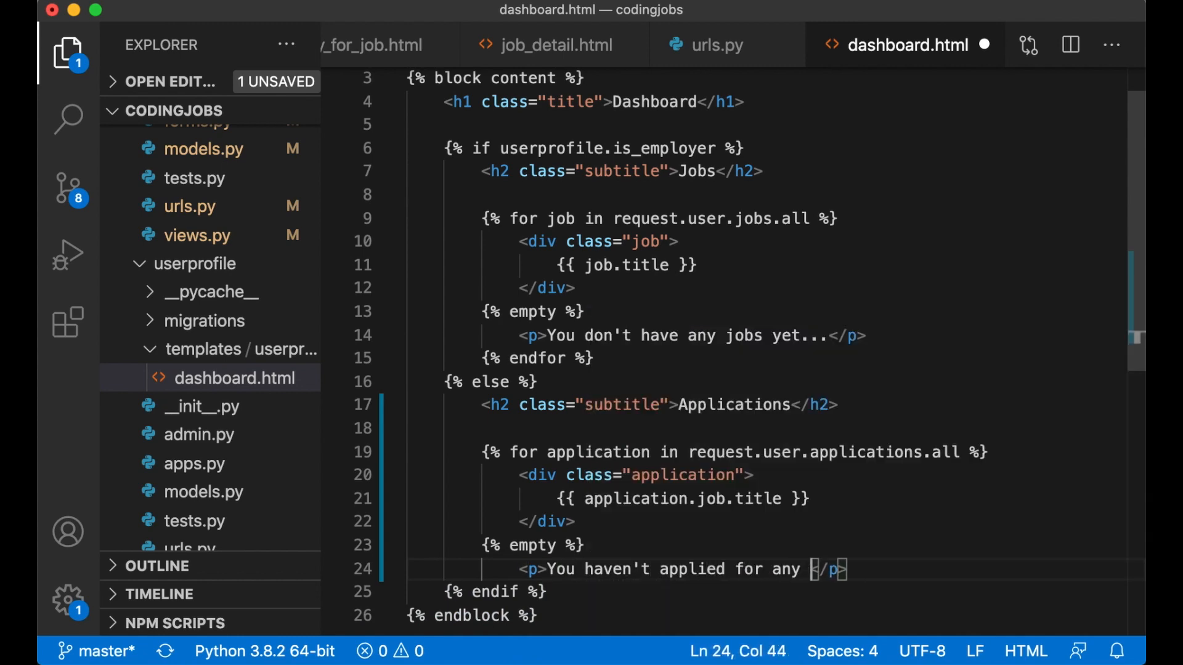
type("jobs yet...")
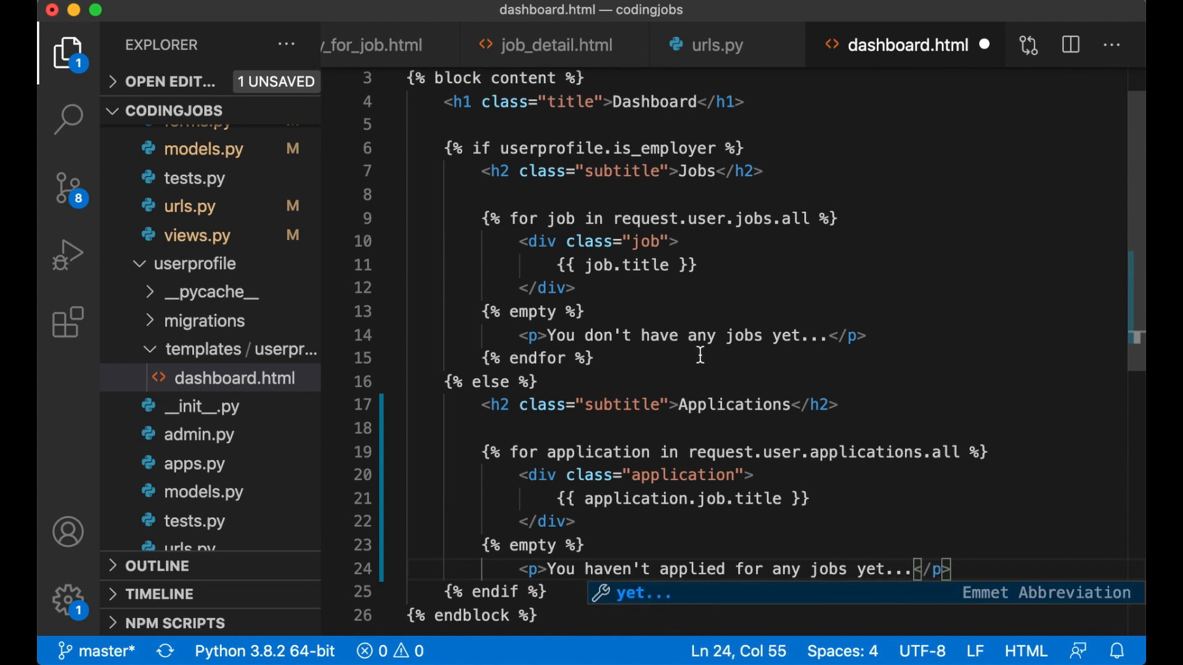
key("Return")
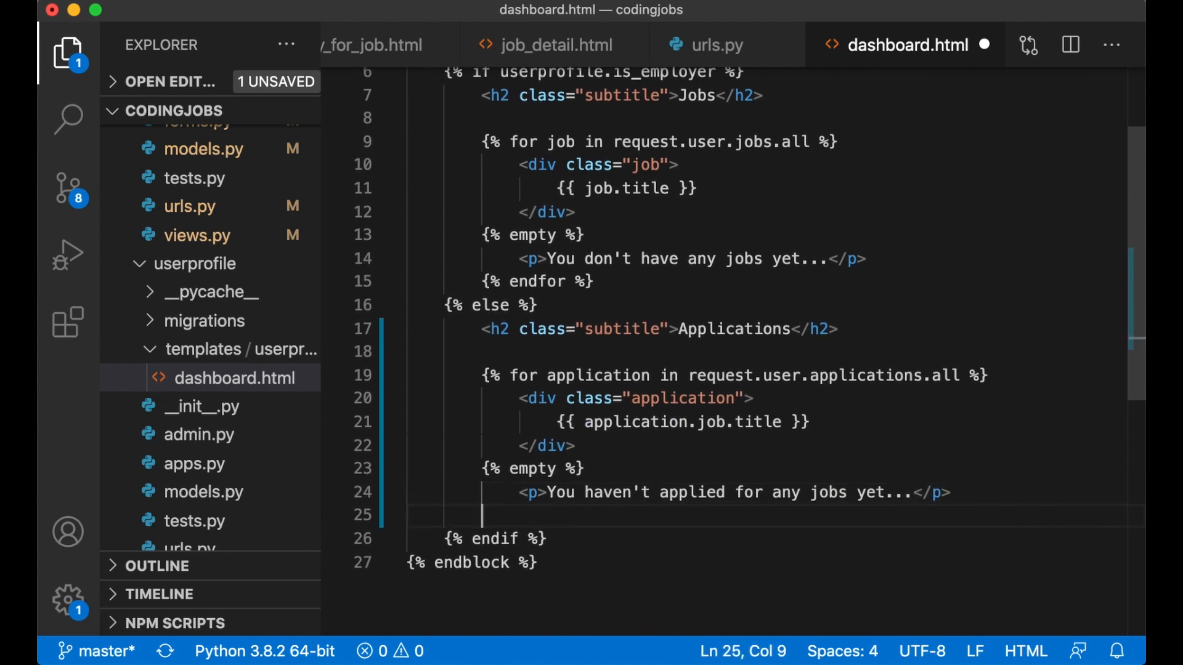
Step: Close the loop with {% endfor %} and reload the dashboard in Chrome
type("{% end")
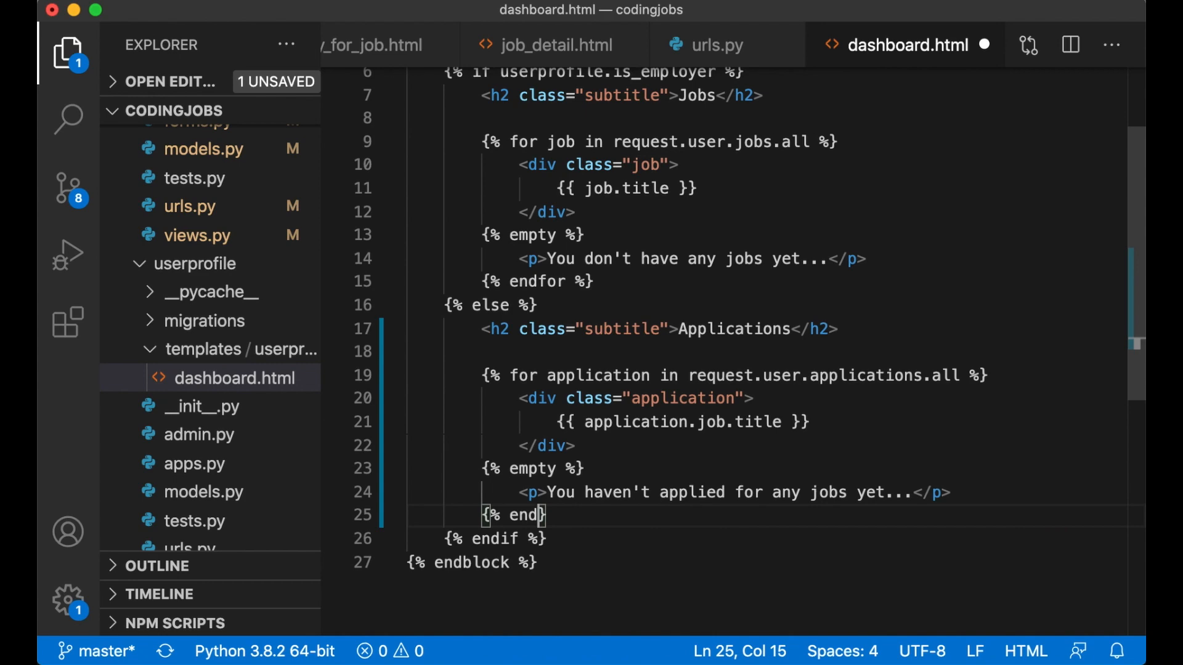
type("for %")
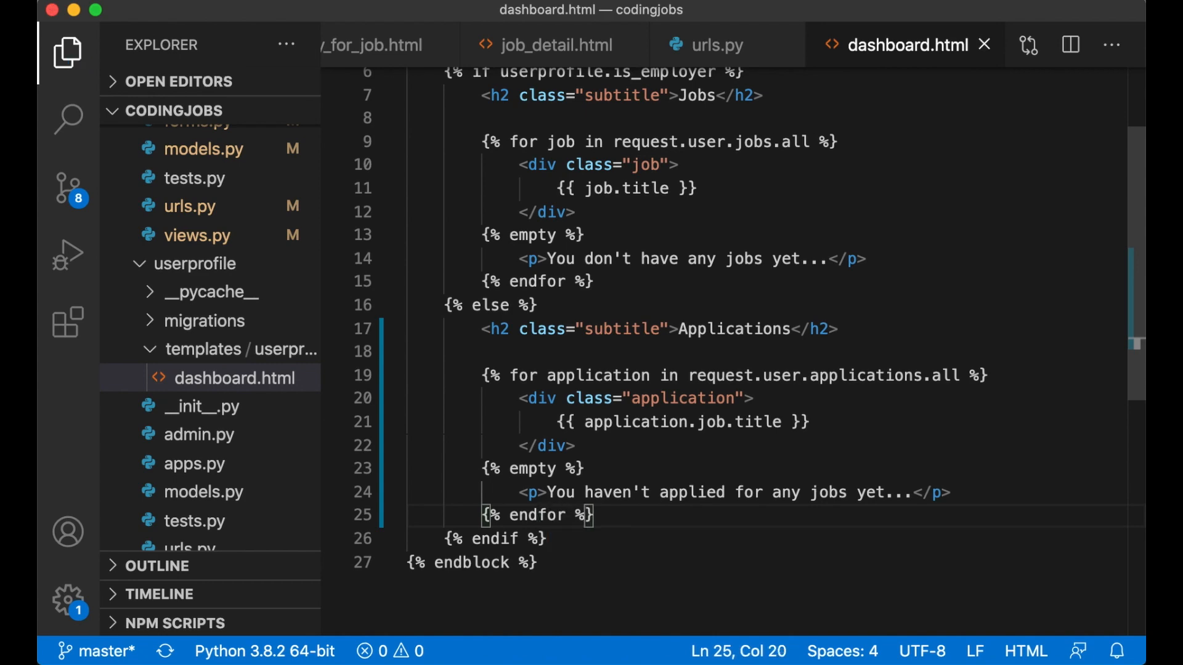
key("cmd+tab")
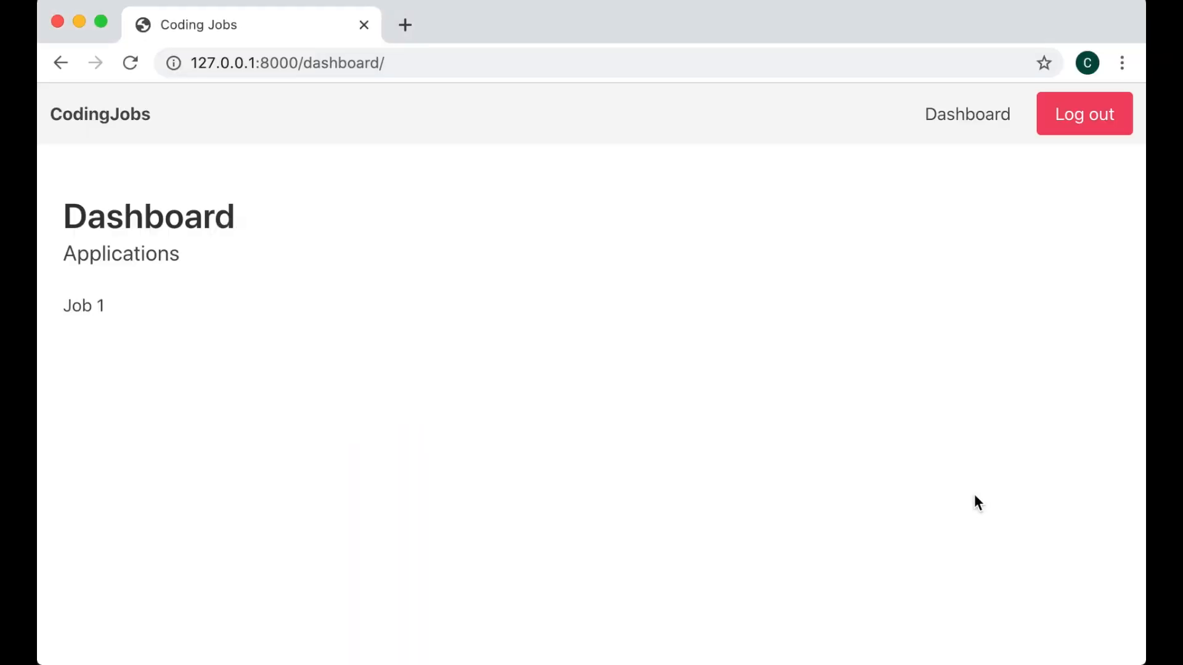
double_click(83, 306)
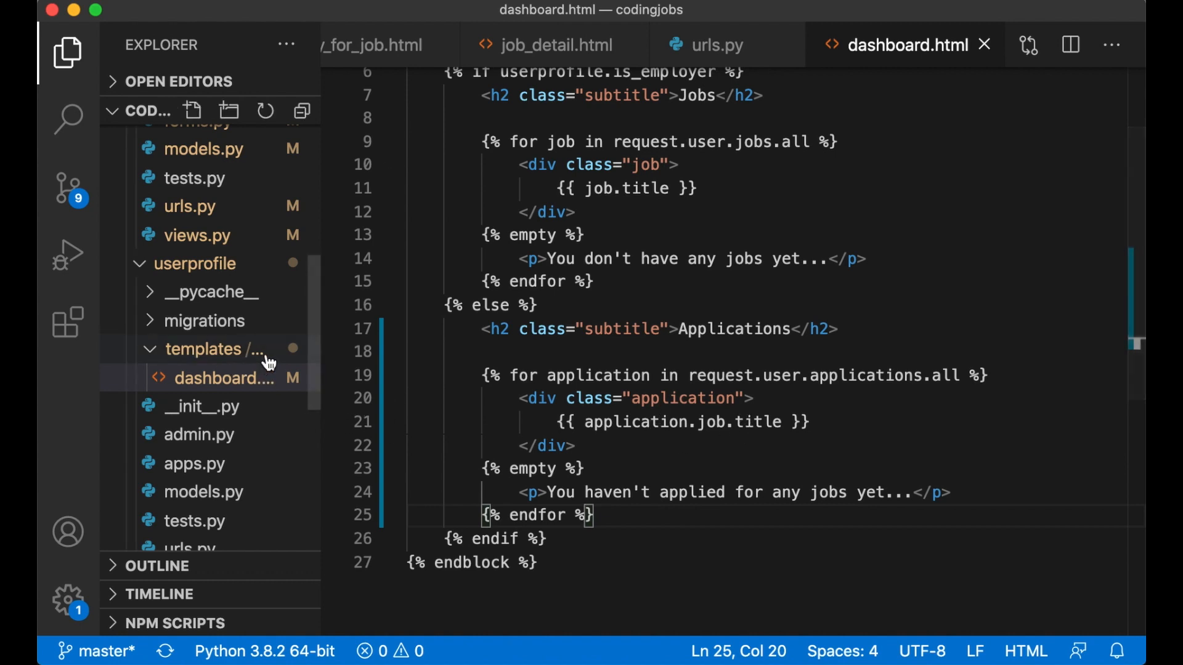
Step: Add a new file named view_application.html under templates/userprofile
right_click(203, 349)
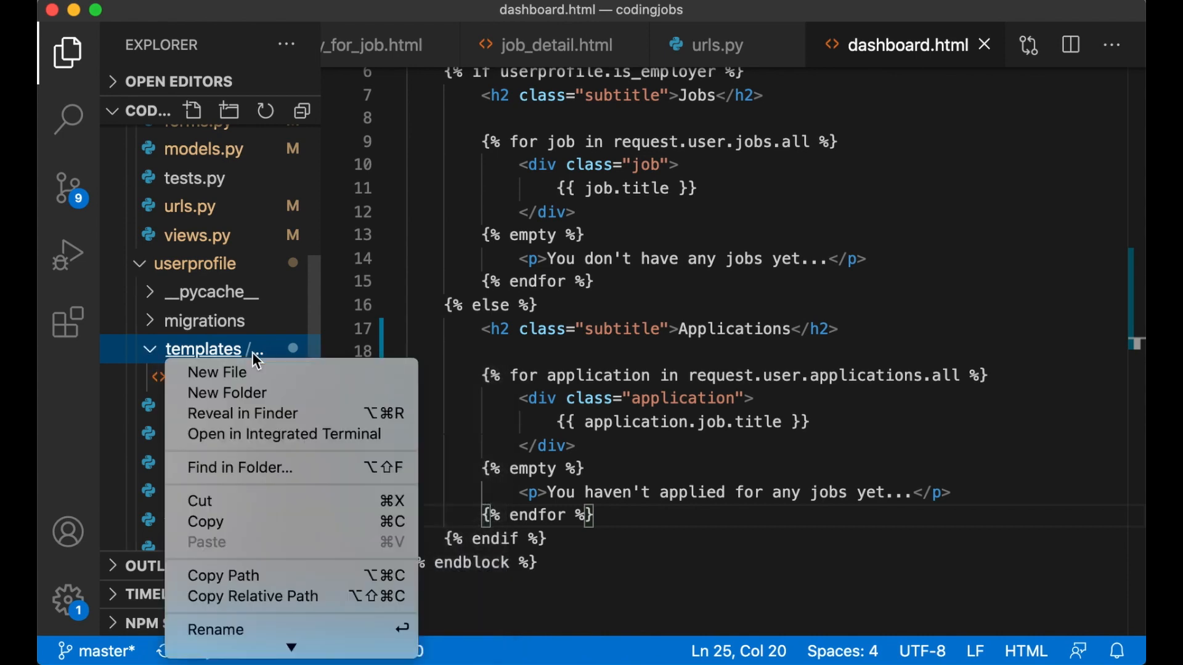
left_click(218, 372)
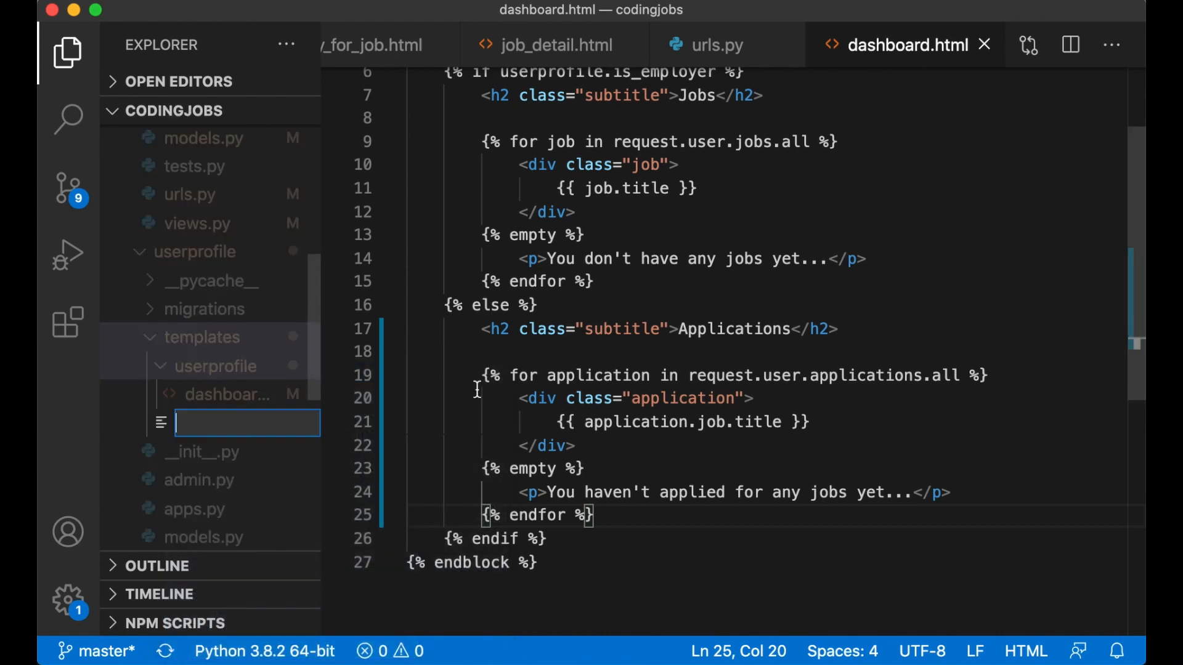
type("view_app")
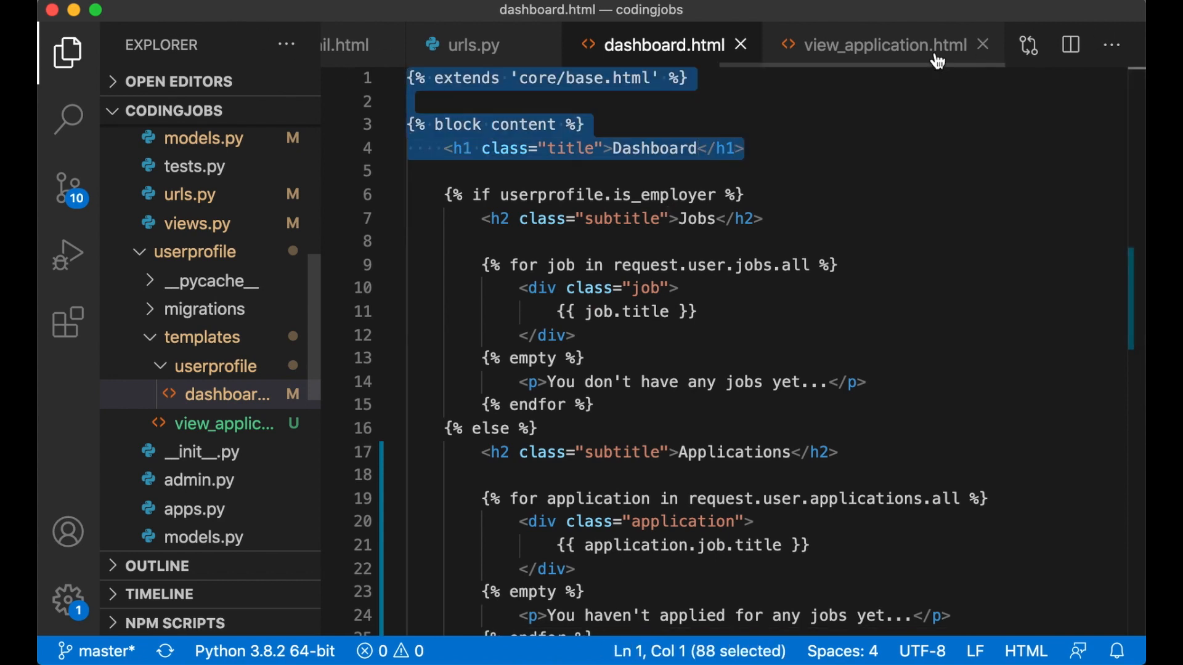
Step: Give the template a 'View application' title and an h2 with application.job.title
left_click(884, 44)
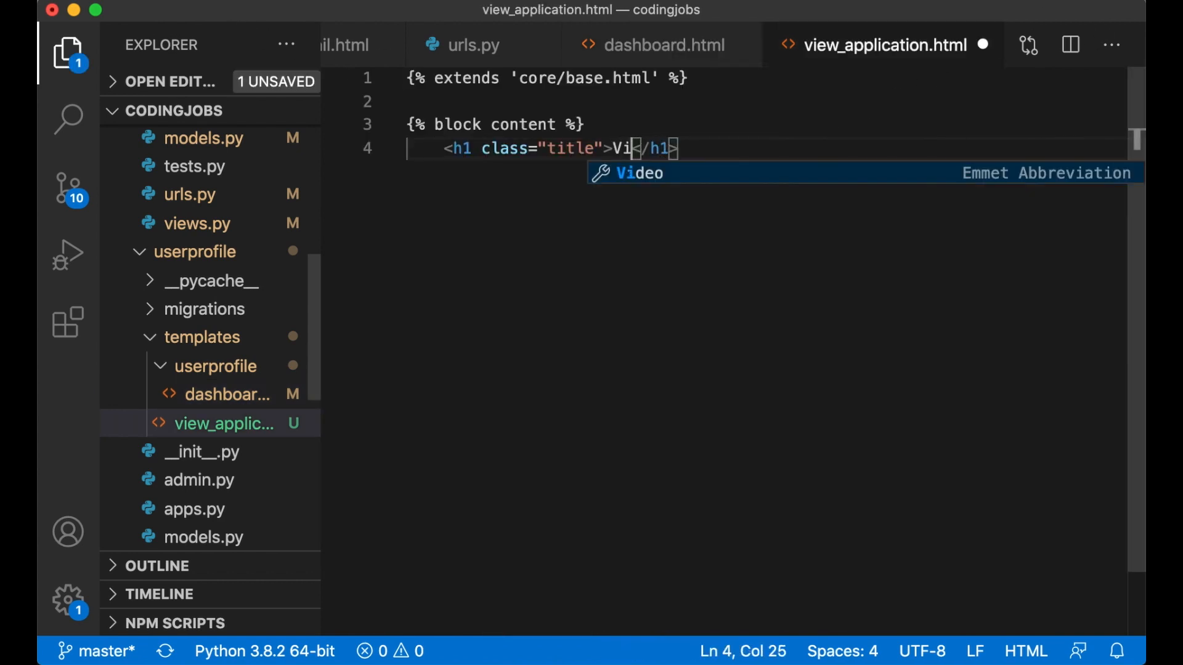
type("ew application")
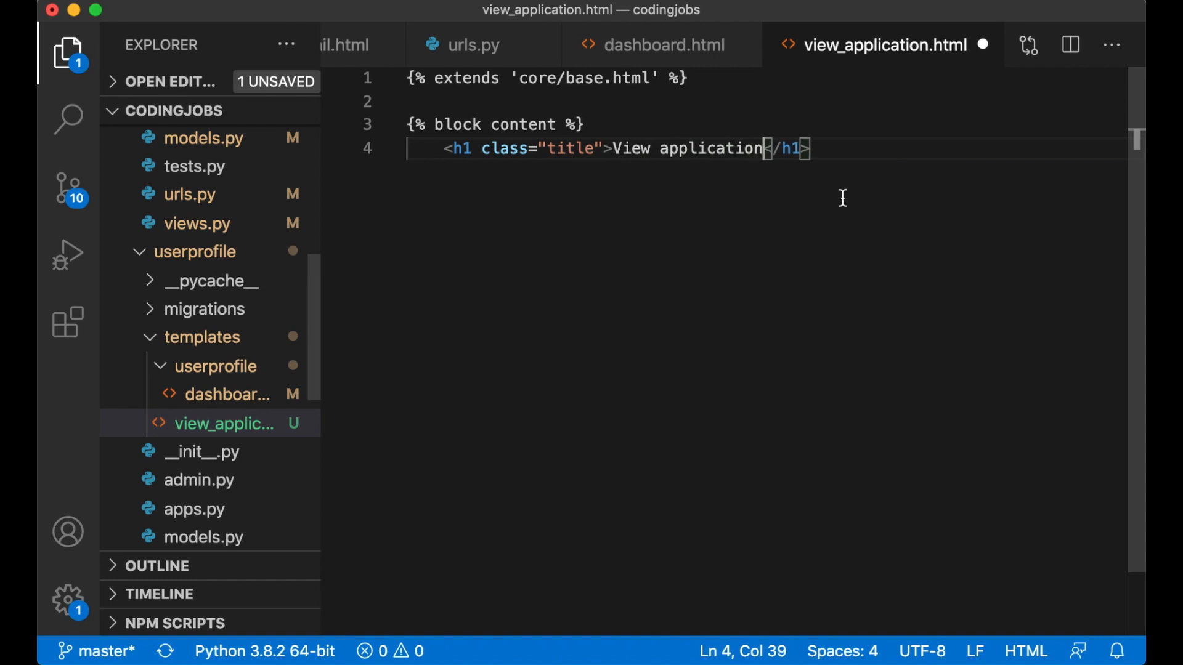
type("<")
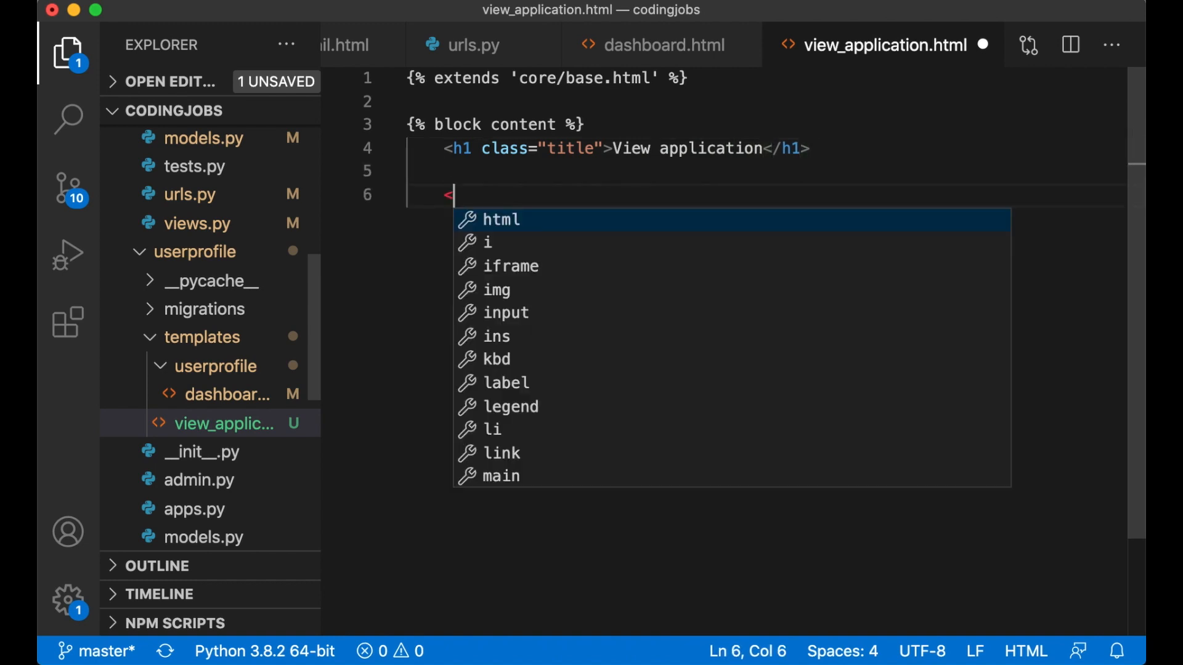
type("h2 class=\"subtitle\">{{</h2>")
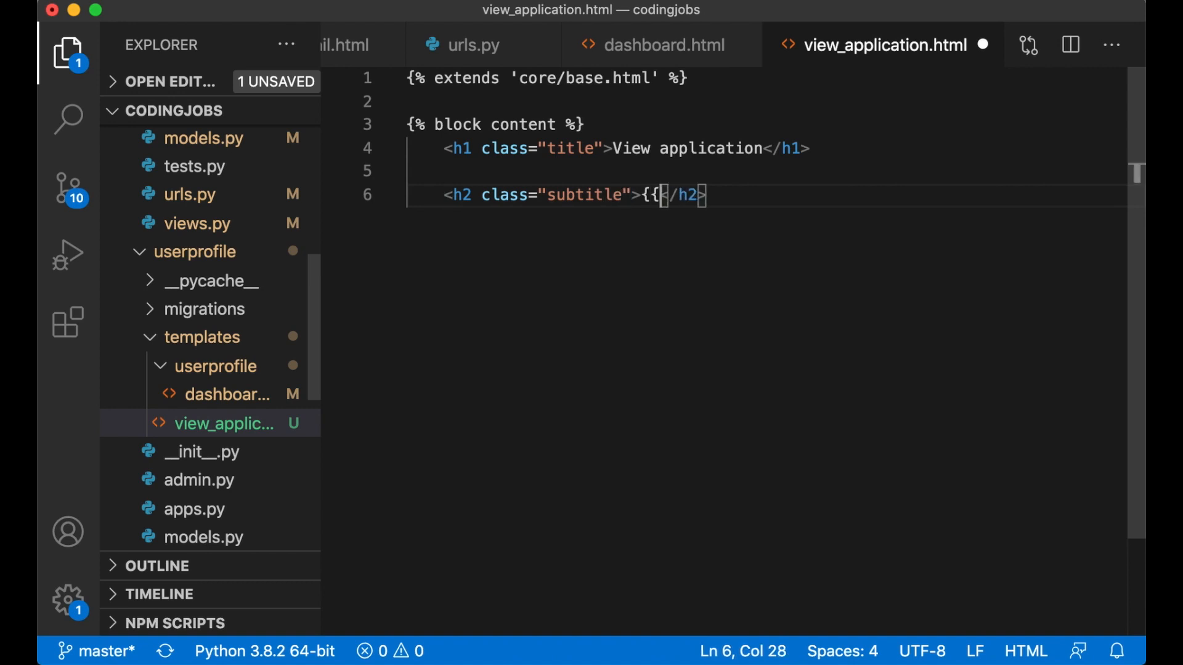
type("application.j")
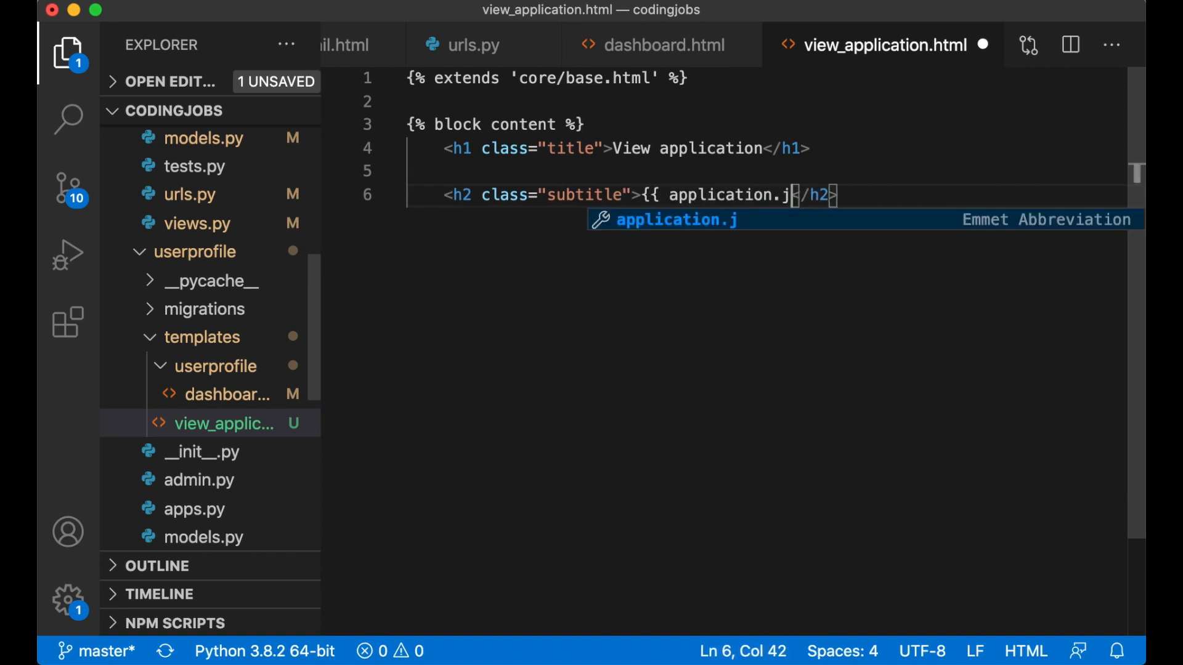
type("ob.title }}")
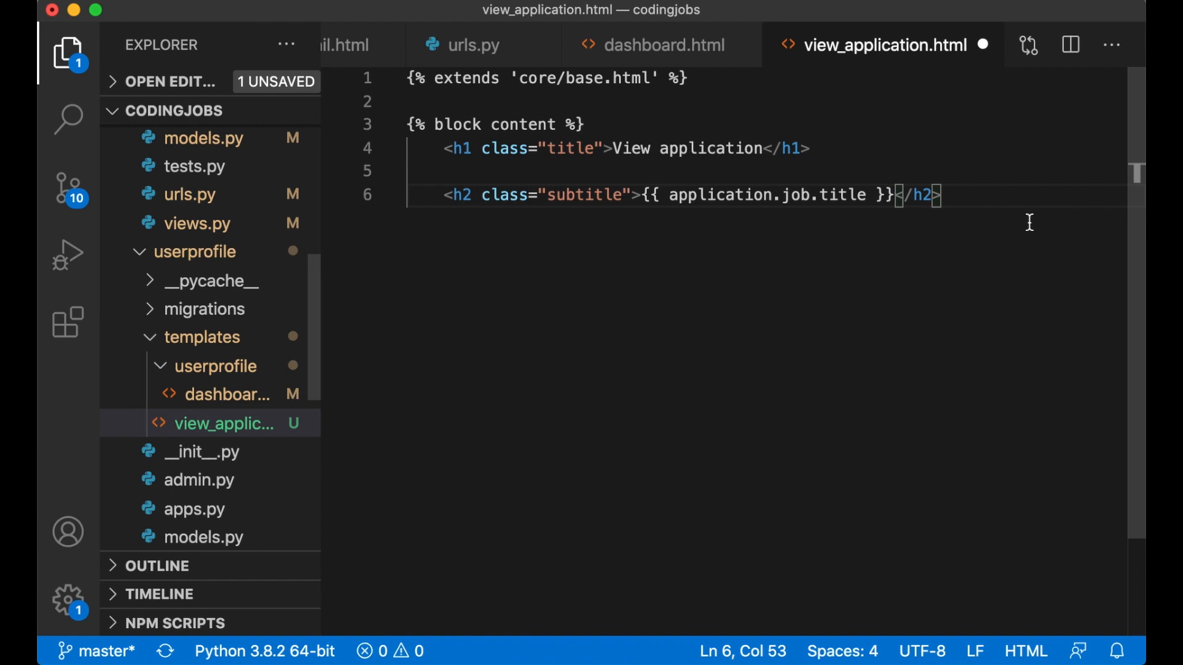
key("Enter")
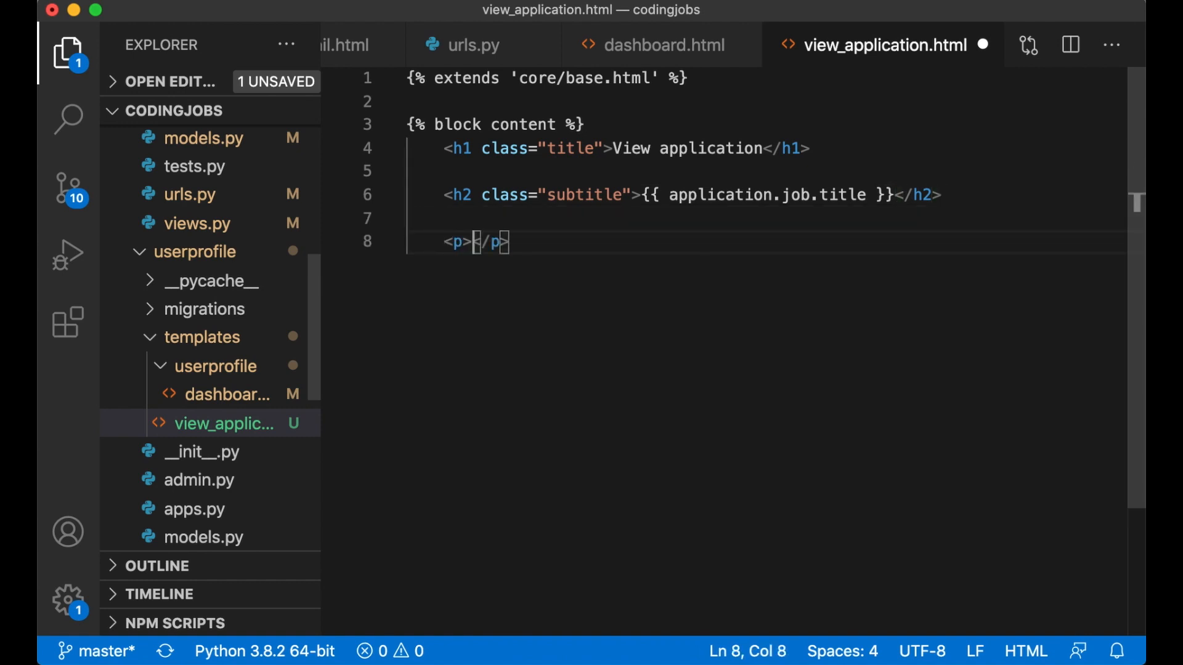
Step: Add Content and Experience paragraphs and close the block with endblock
type("<strong<")
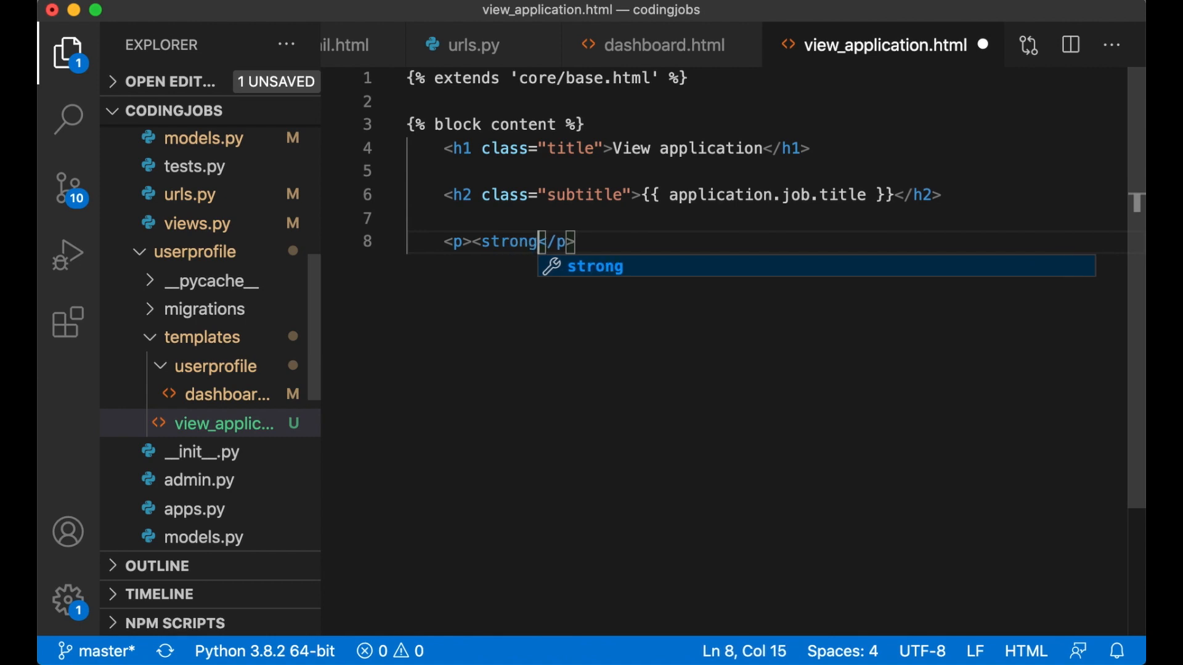
type("COntent</strong>")
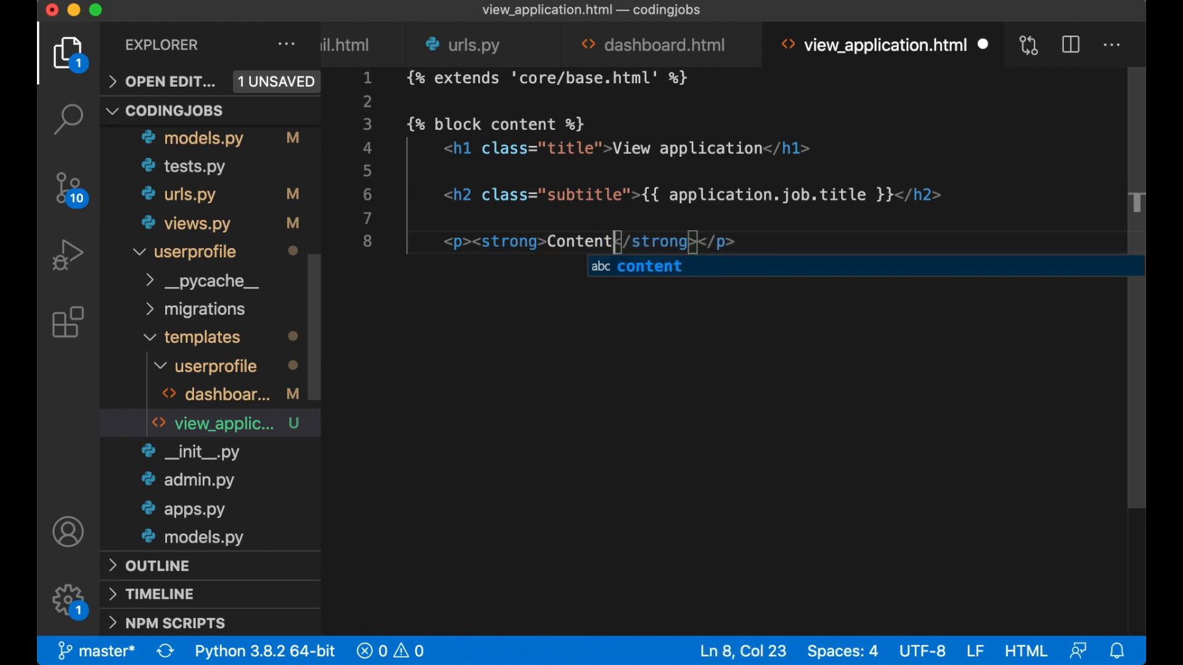
type(":")
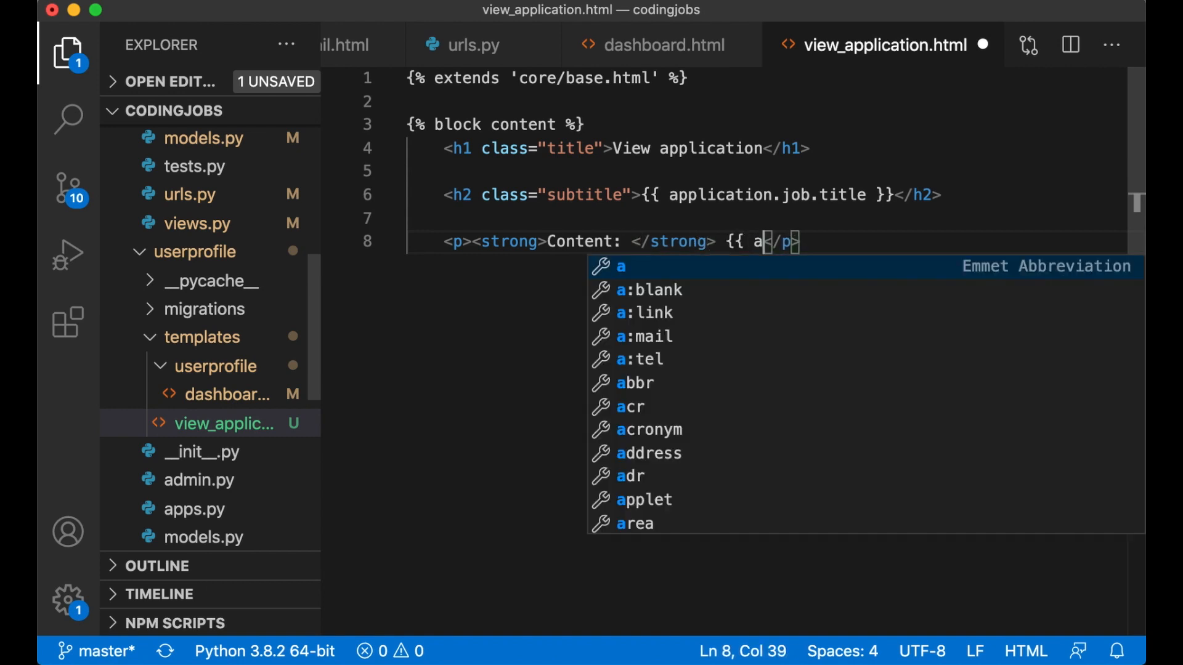
type("pplication.content }}")
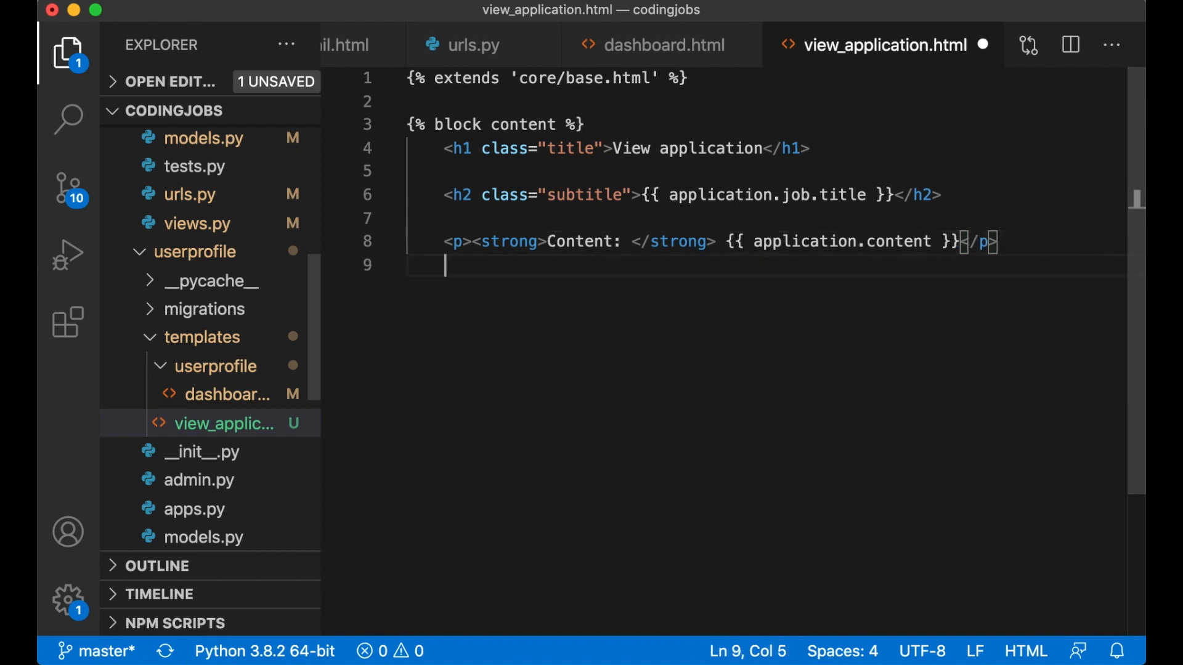
type("<p><strong>Experi</strong></p>")
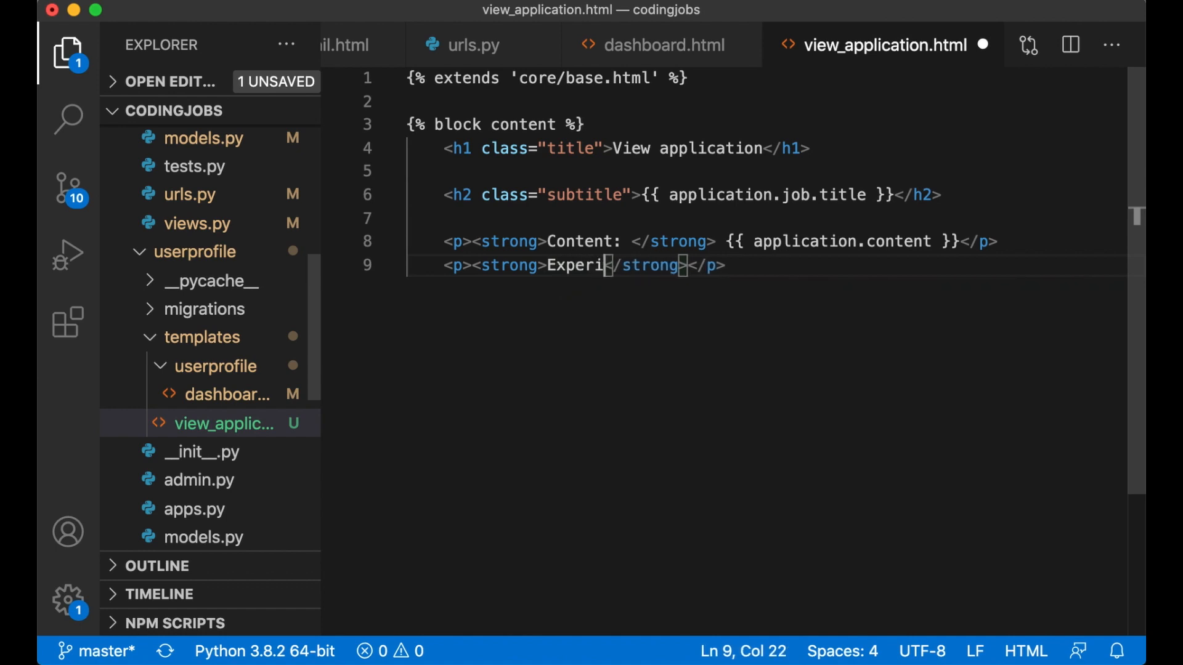
type("nce:")
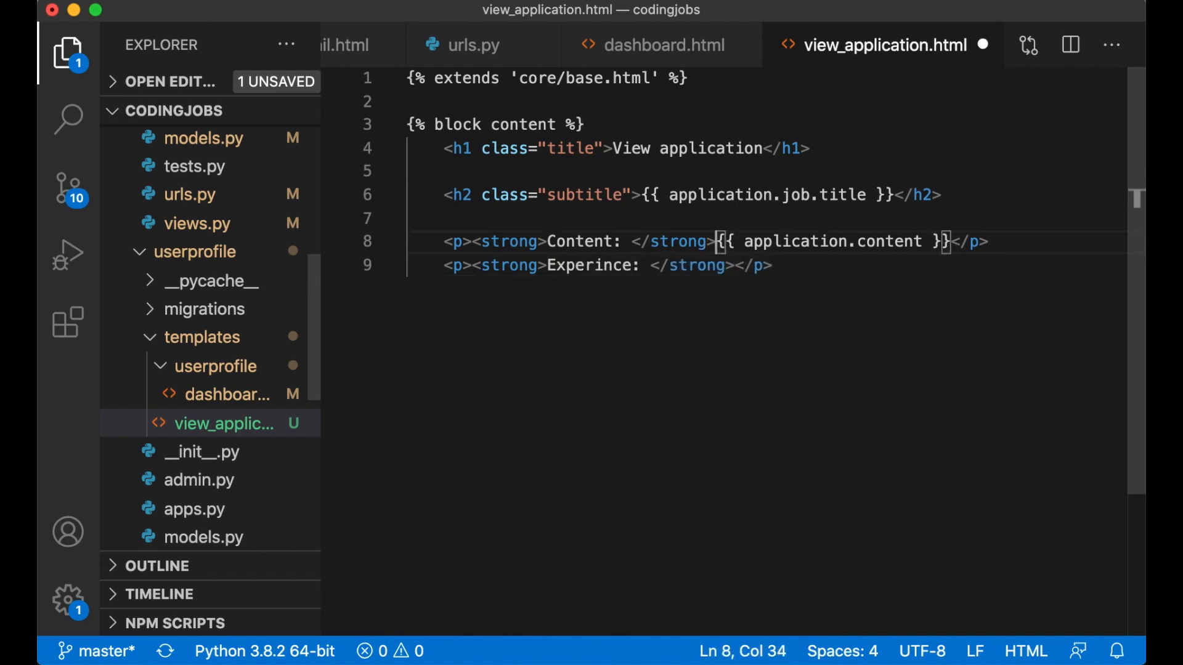
type("{{")
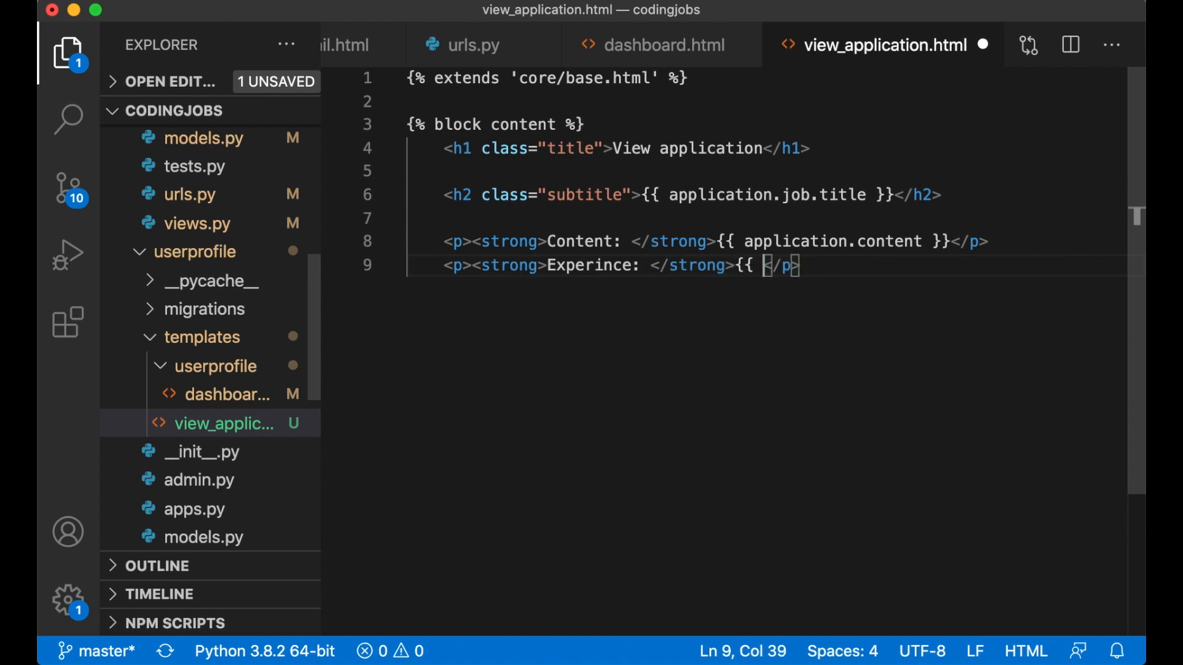
type("application.")
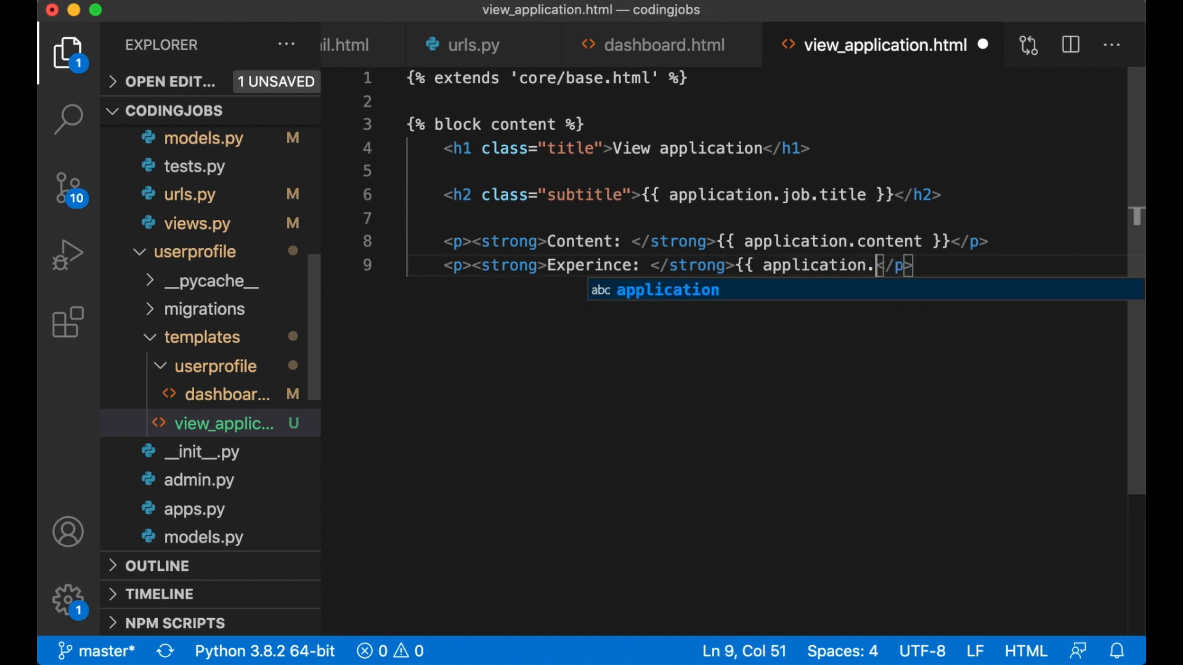
type("experine")
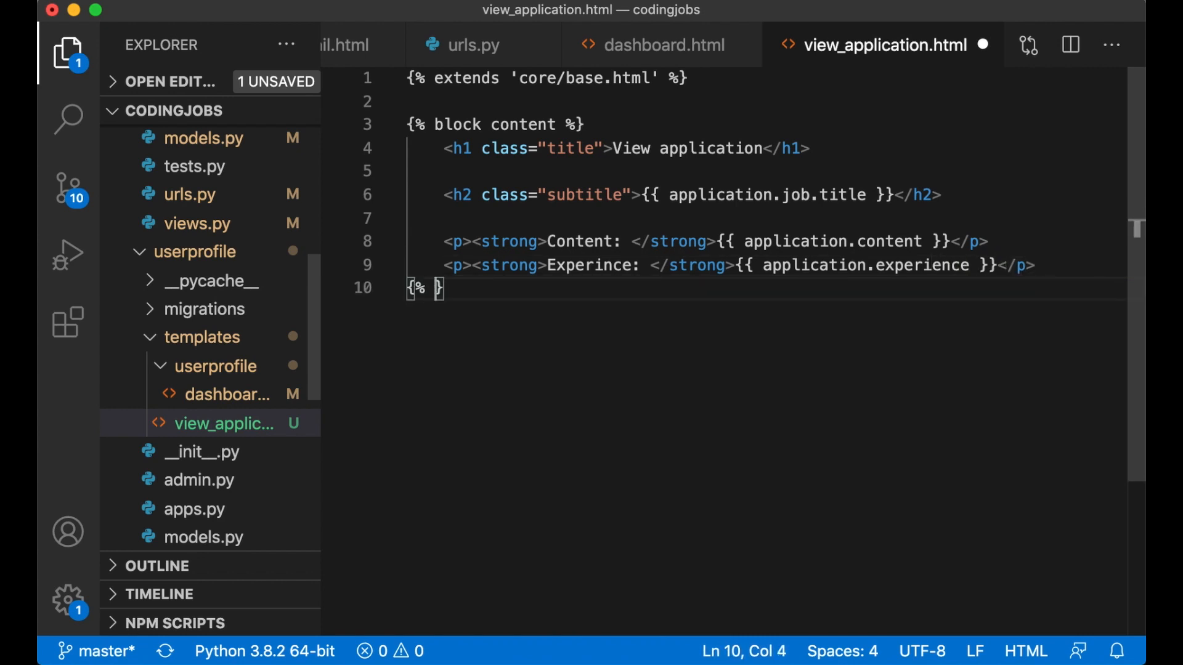
type("endblock %")
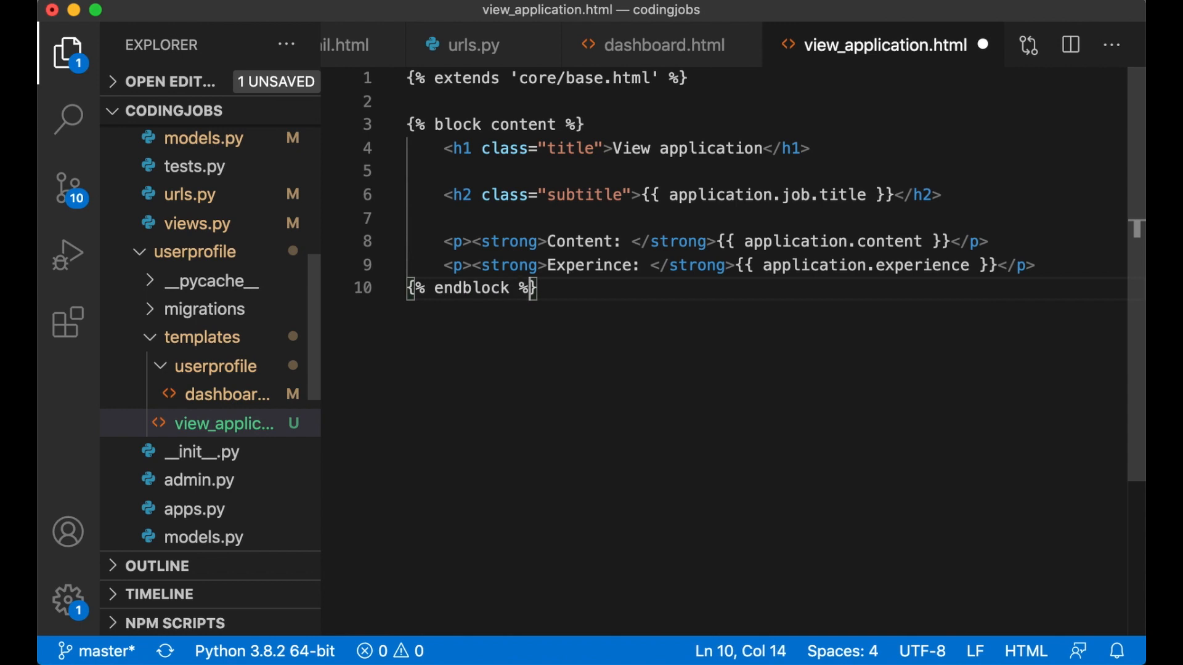
Step: Add a 'Date added: {{ application.created_at }}' line under the job title
left_click(941, 195)
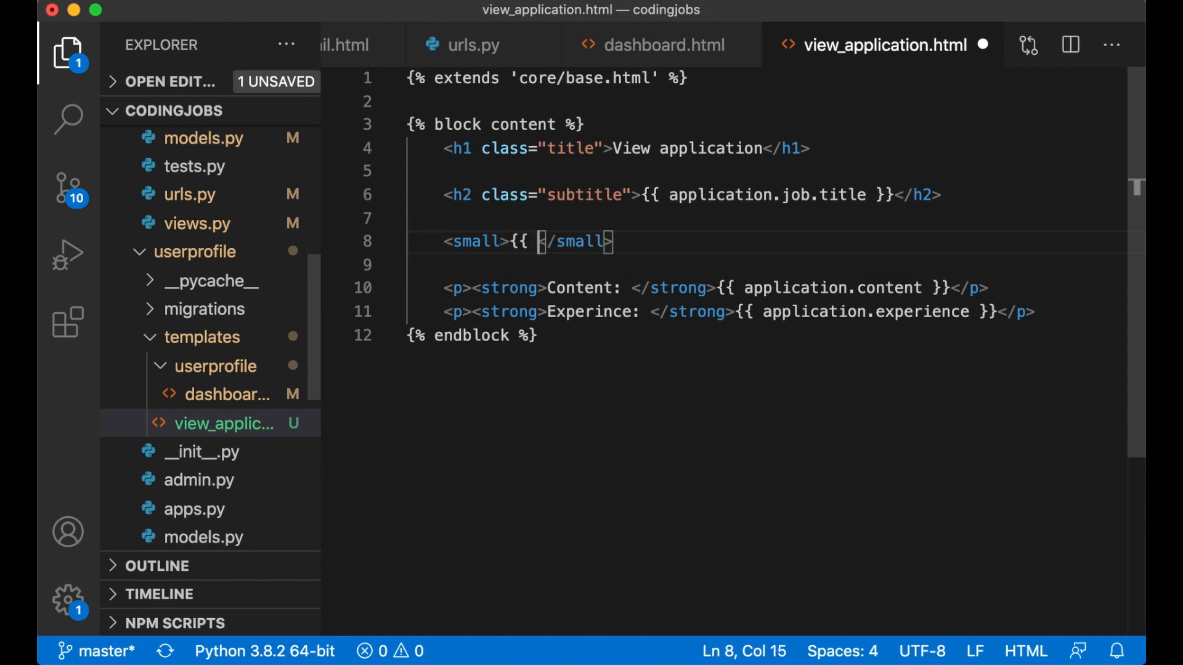
type("application.")
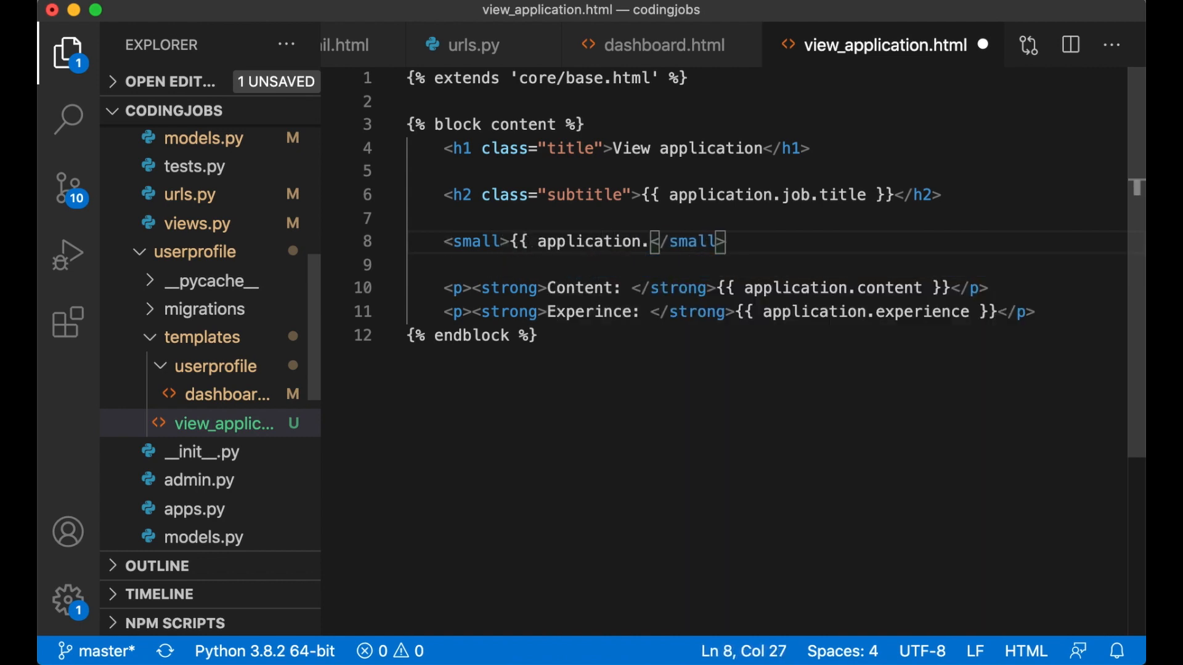
type("created_at")
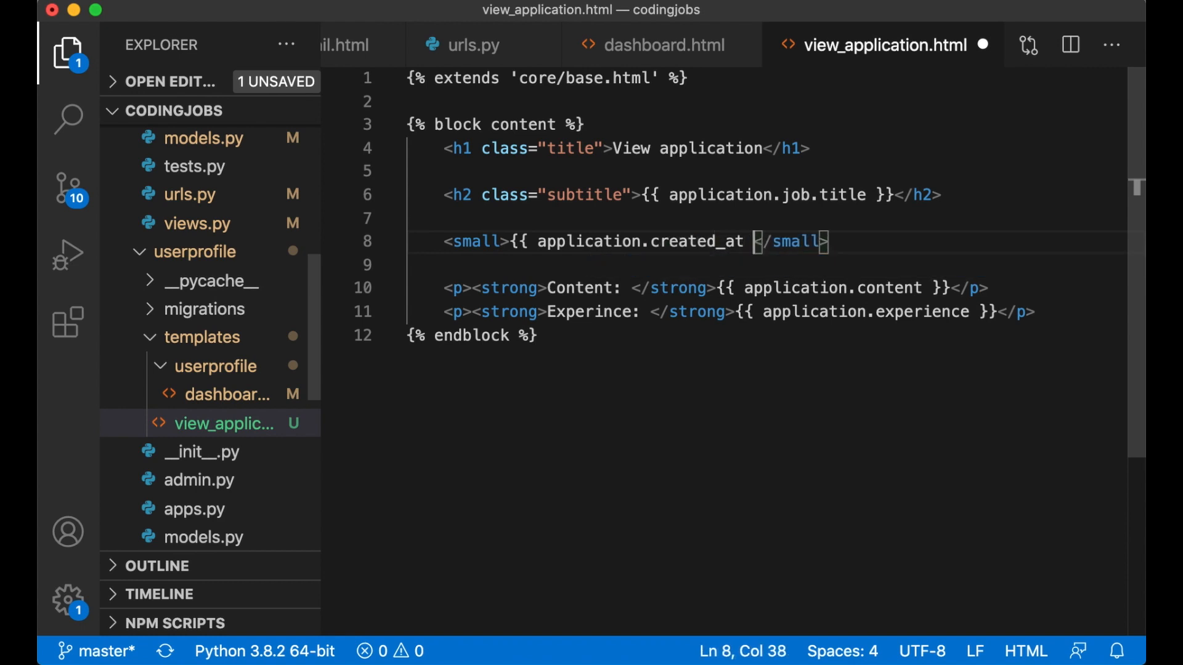
left_click(513, 241)
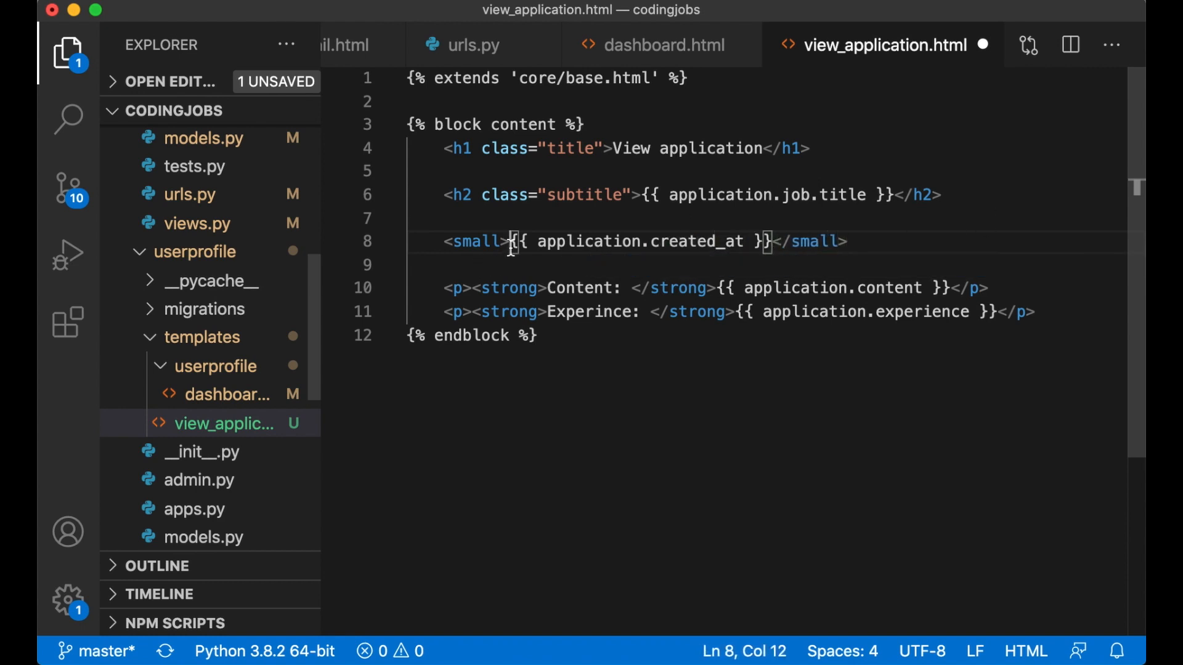
type("Date added:")
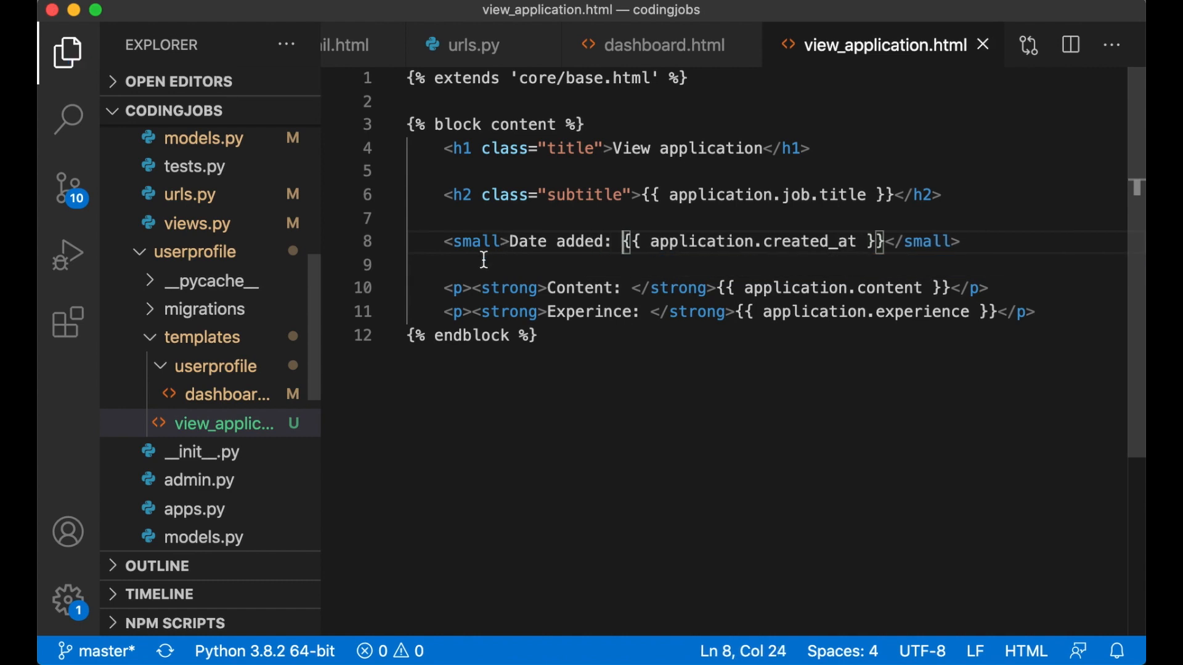
Step: Define a view_application view rendering userprofile/view_application.html with the application
scroll("down", 3)
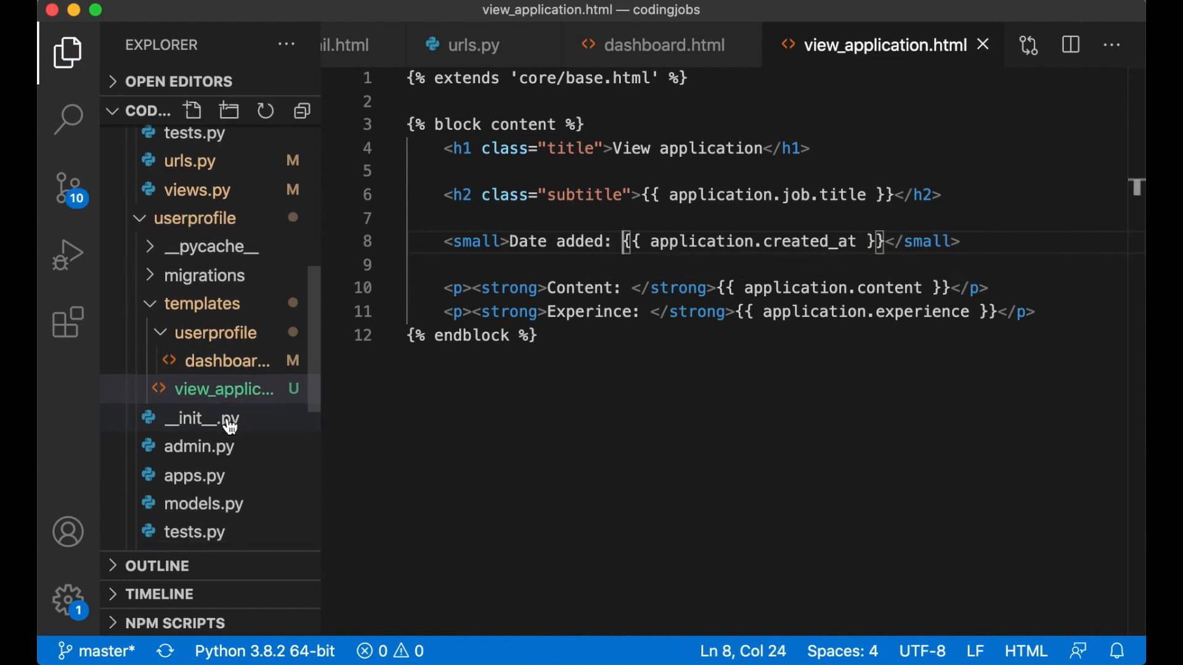
scroll("down", 3)
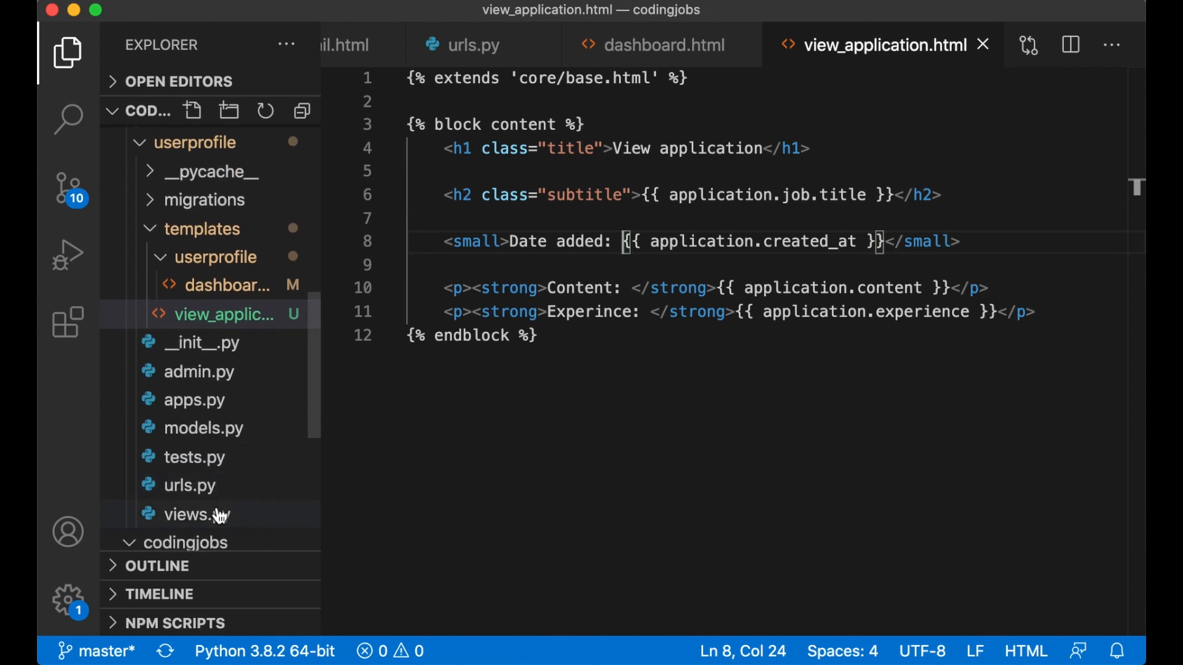
left_click(187, 514)
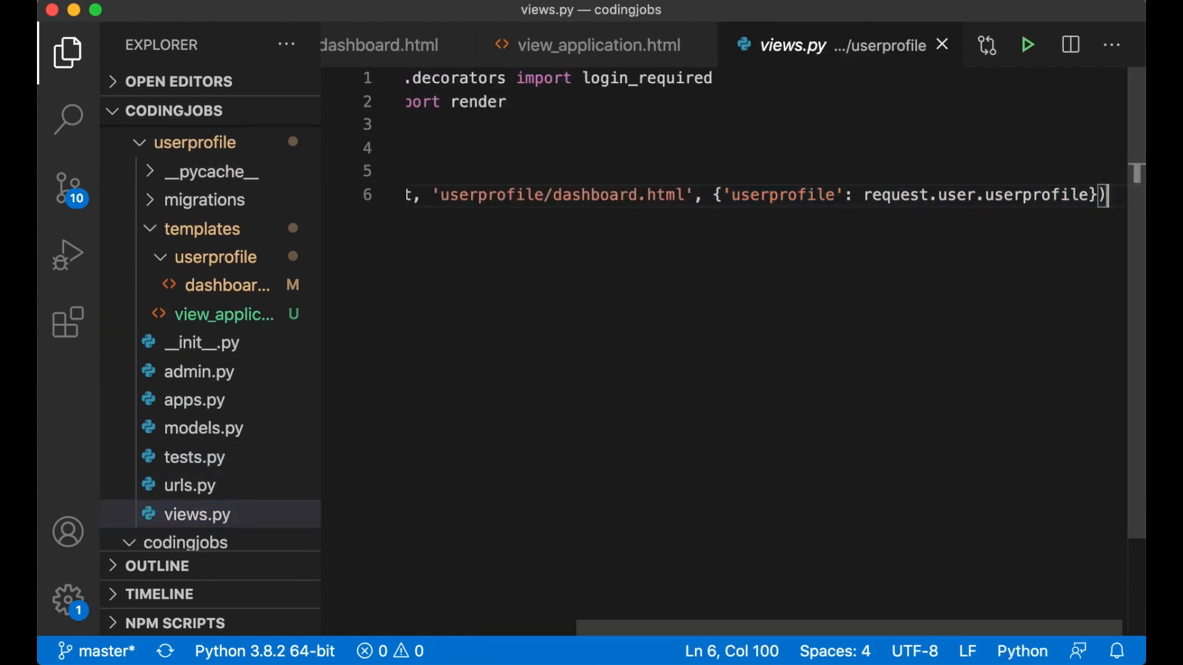
type("@login_required")
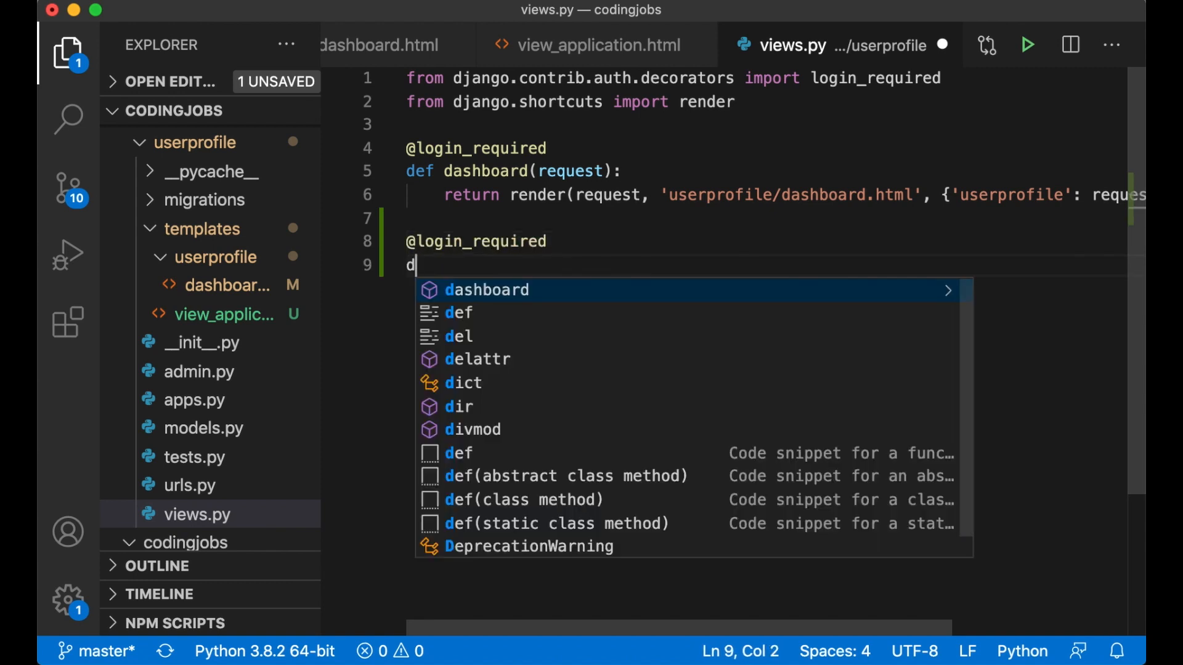
type("ef view_appl")
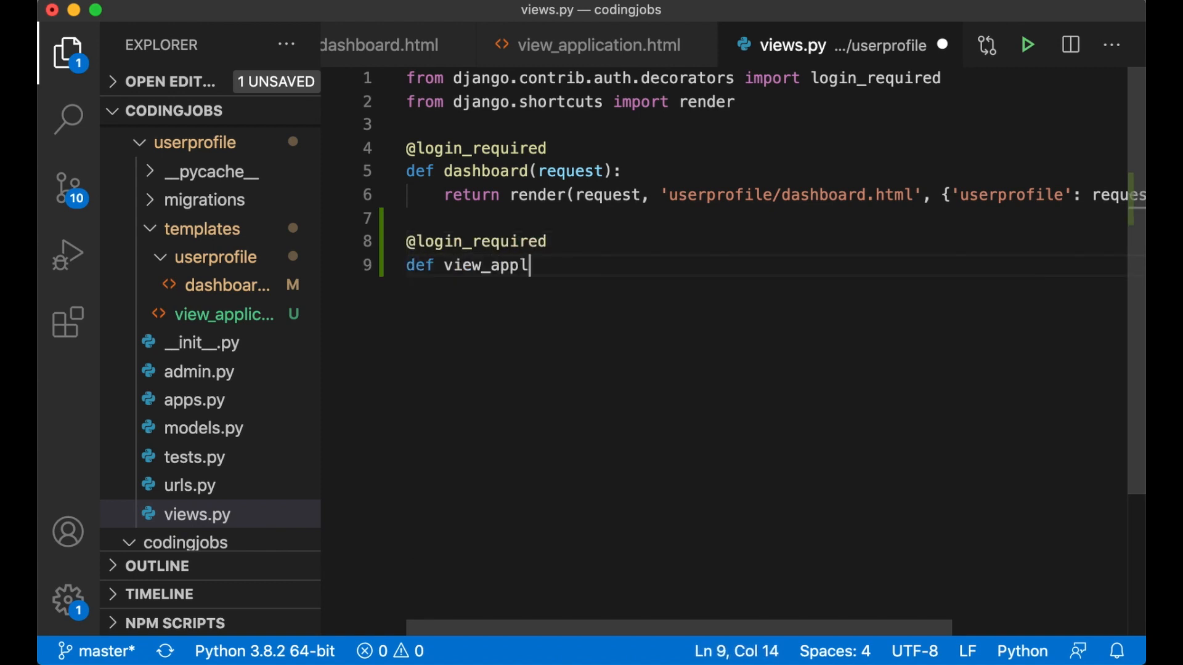
type("ication(request):")
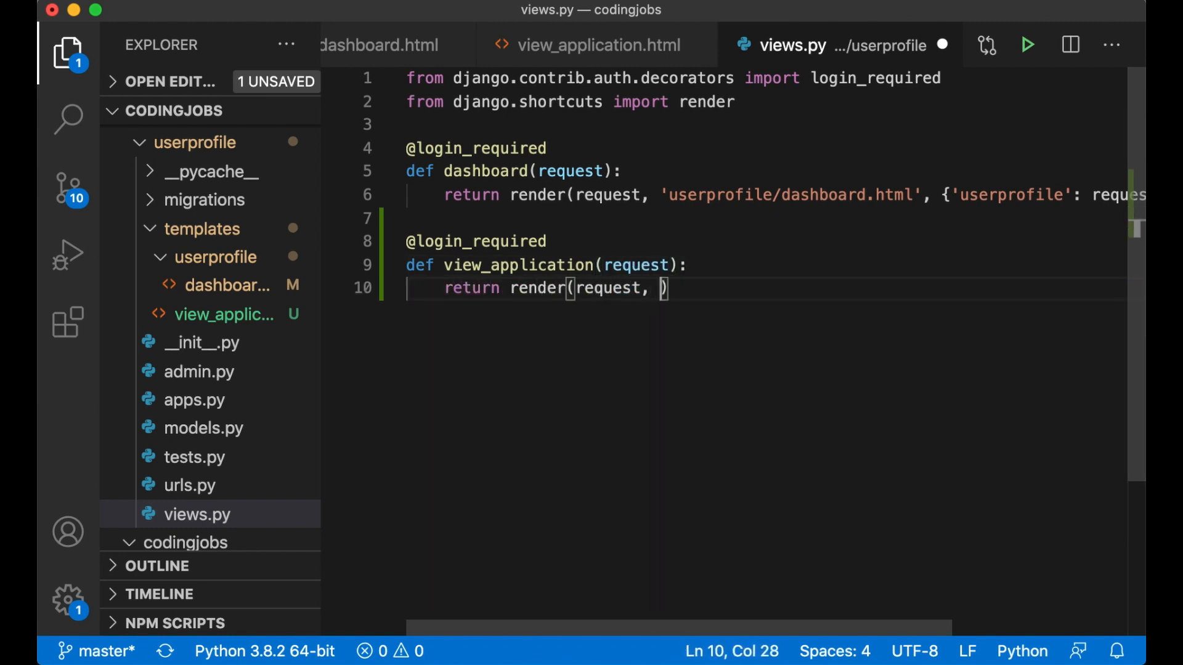
type(", a")
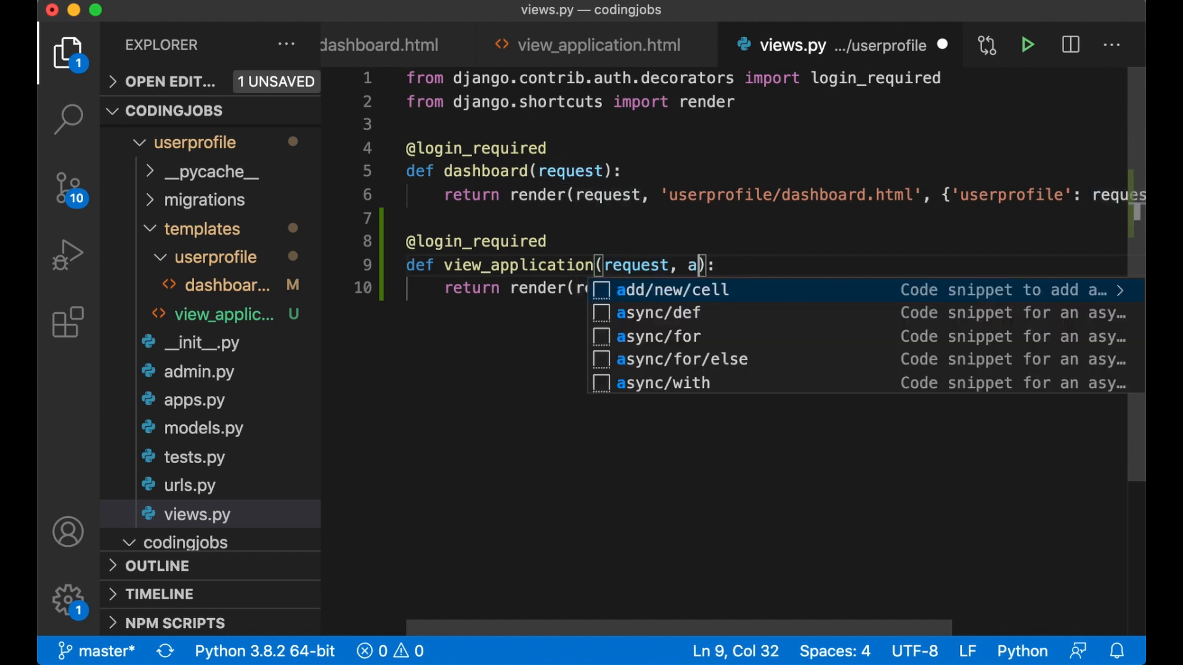
type("pplication_id")
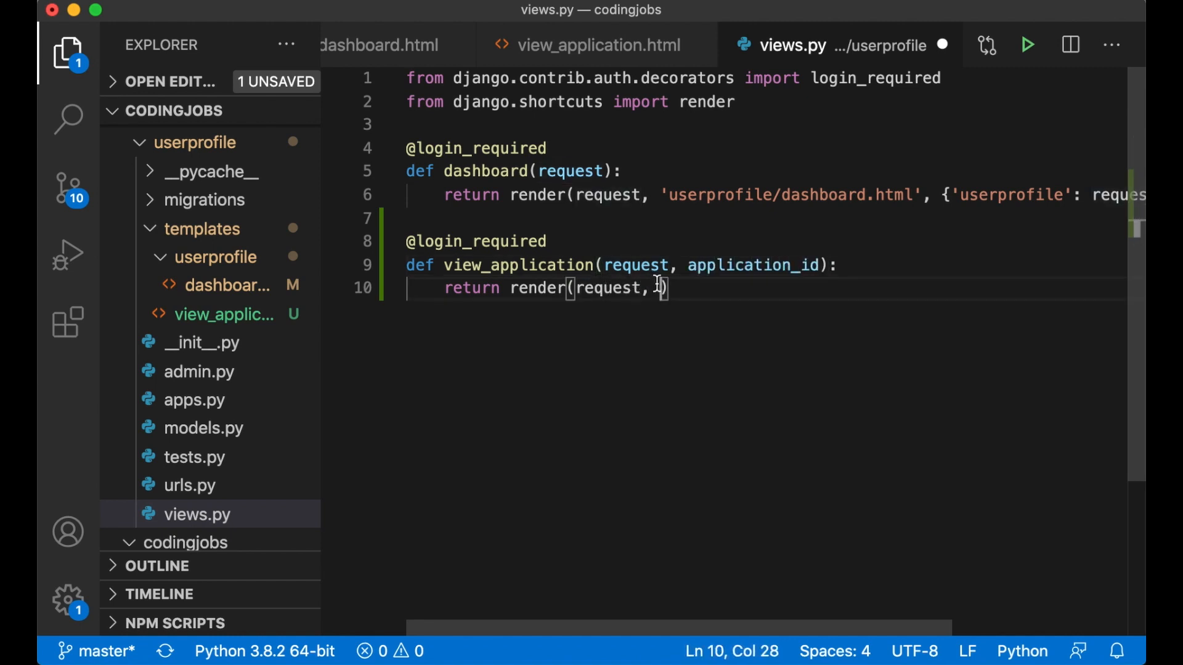
type("'")
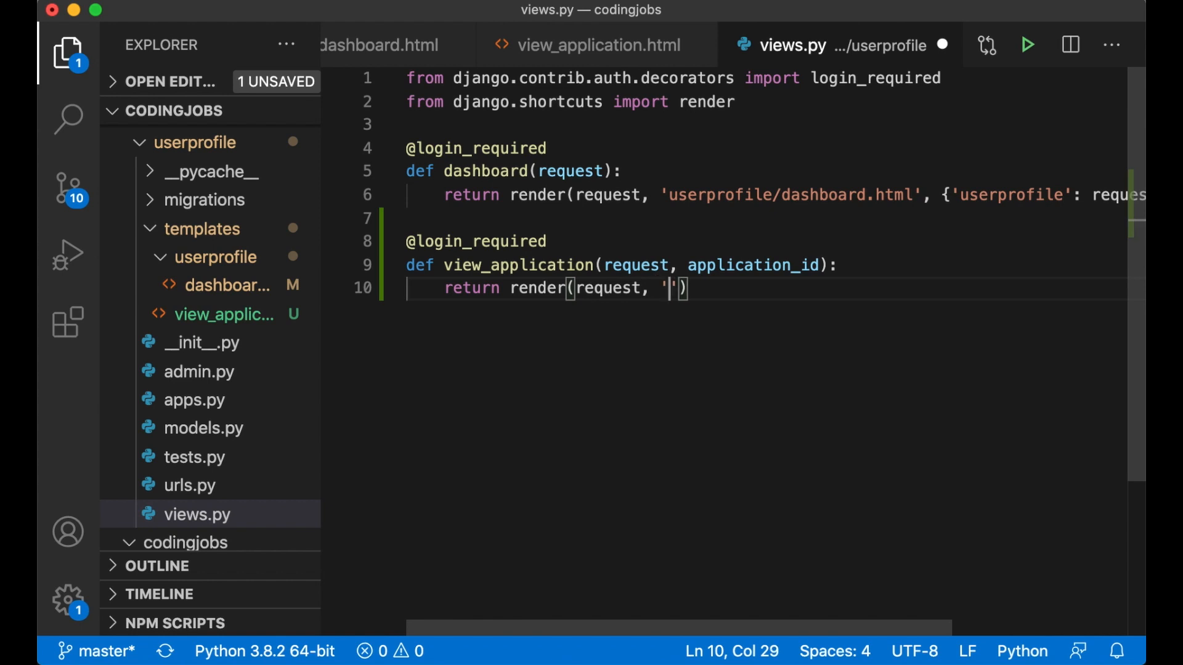
type("userprofile/view")
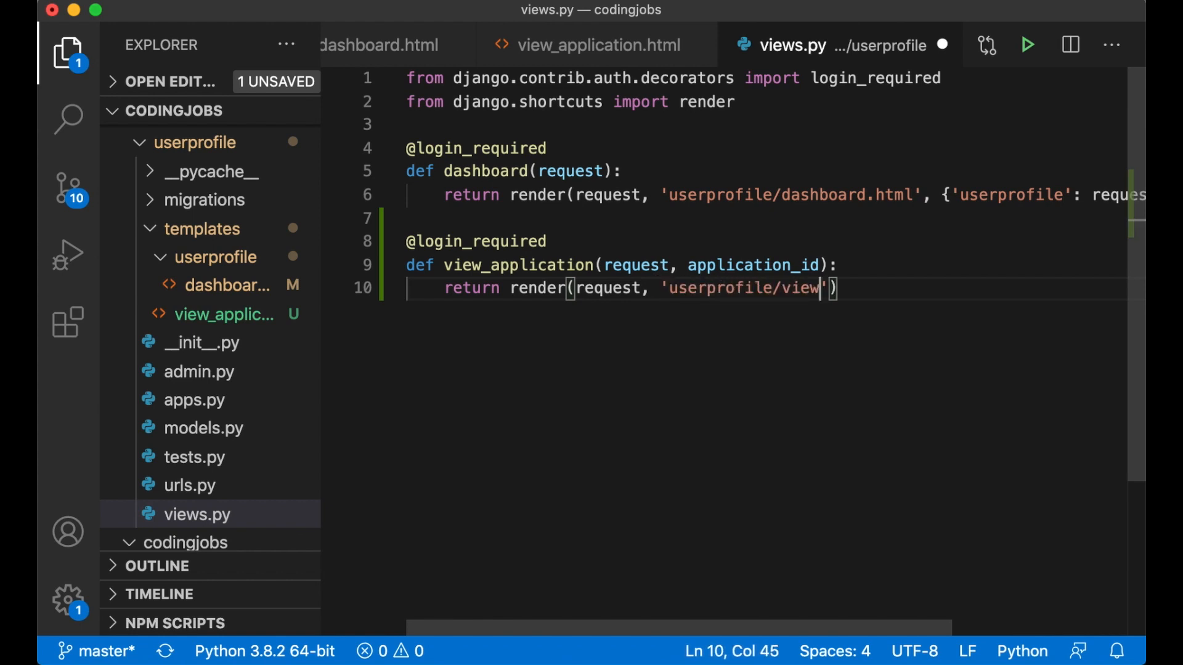
type("_application")
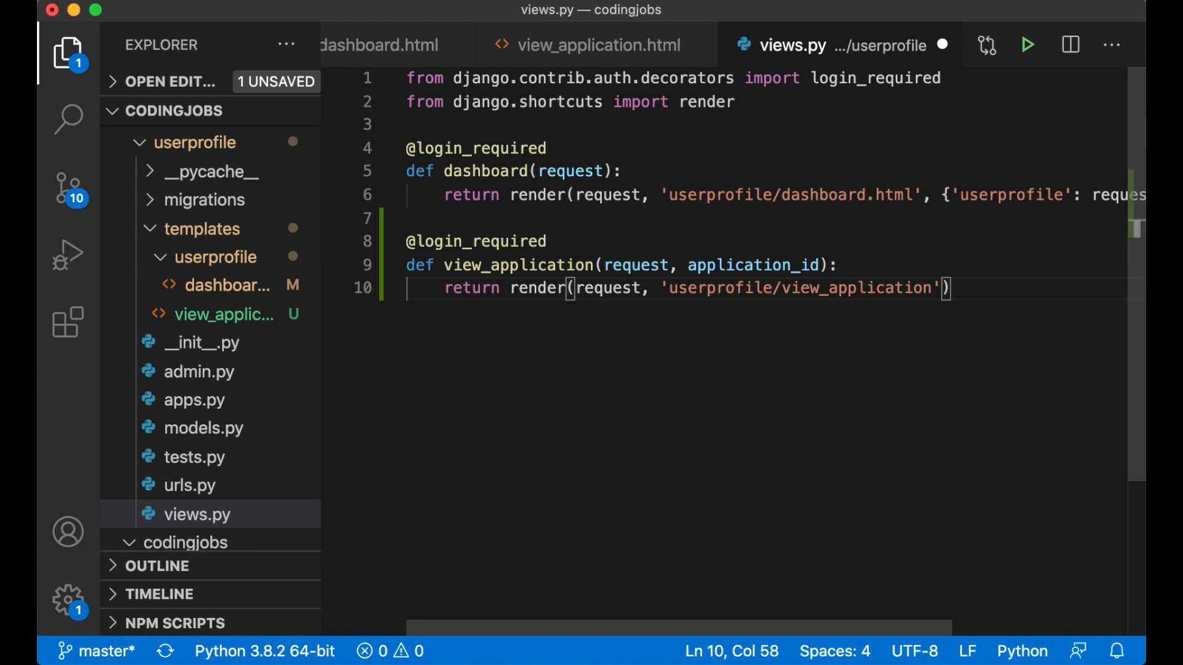
type(", {'appl'}")
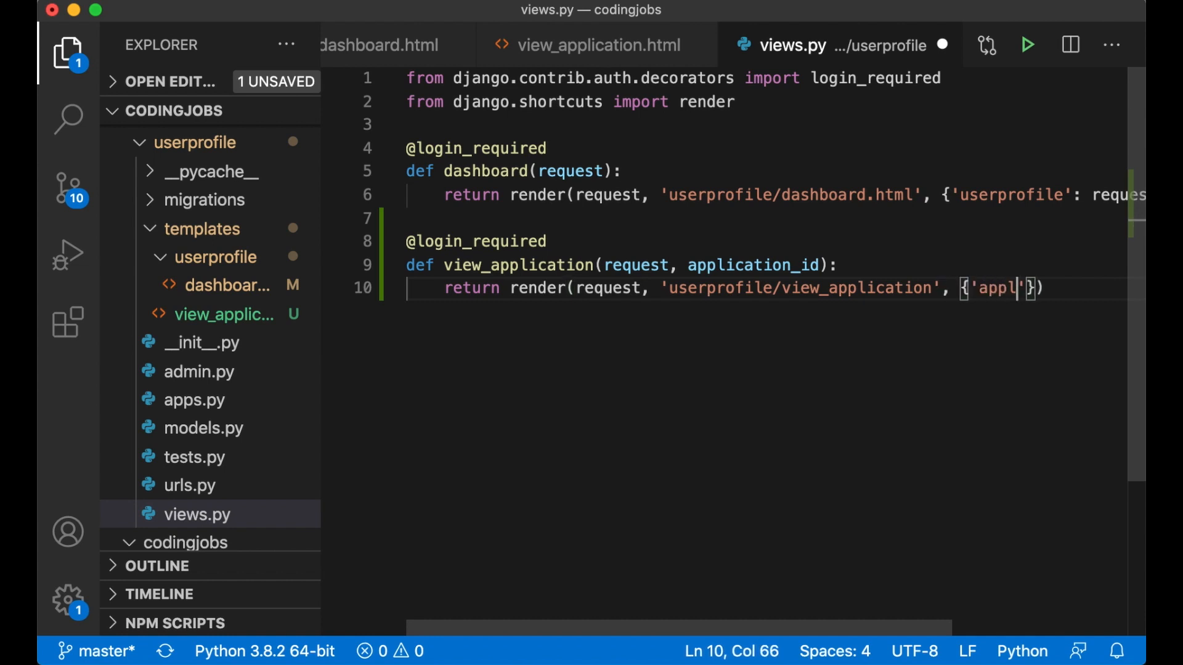
type("ication': application")
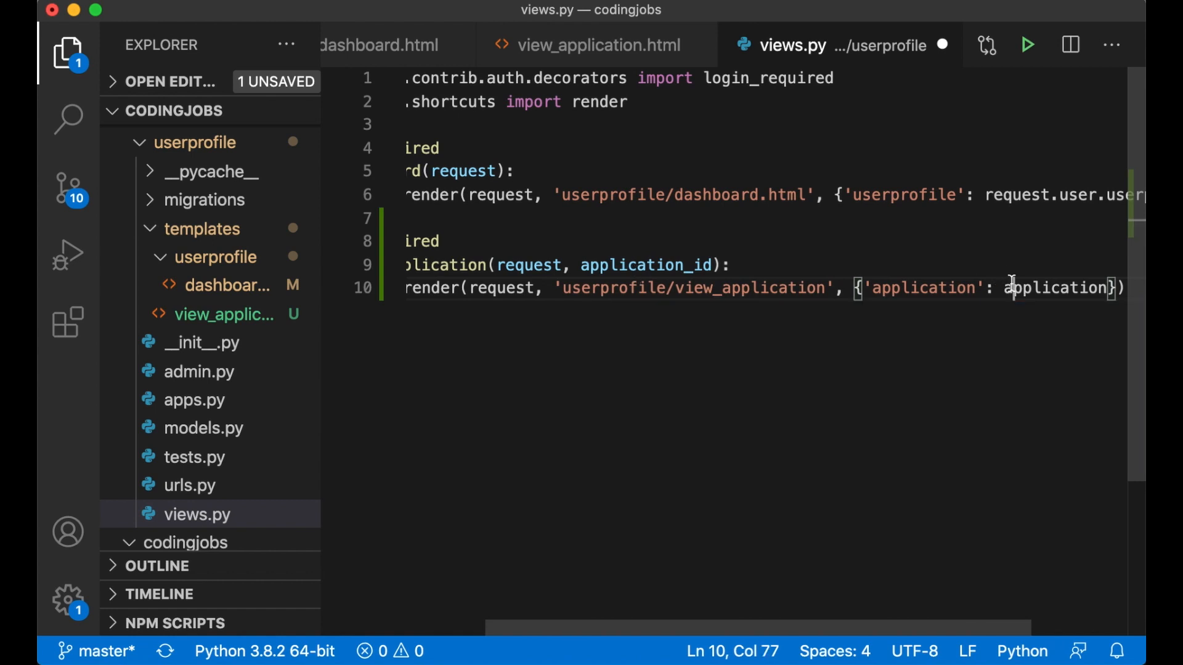
Step: Fetch the application with get_object_or_404 using pk=application_id
key("Enter")
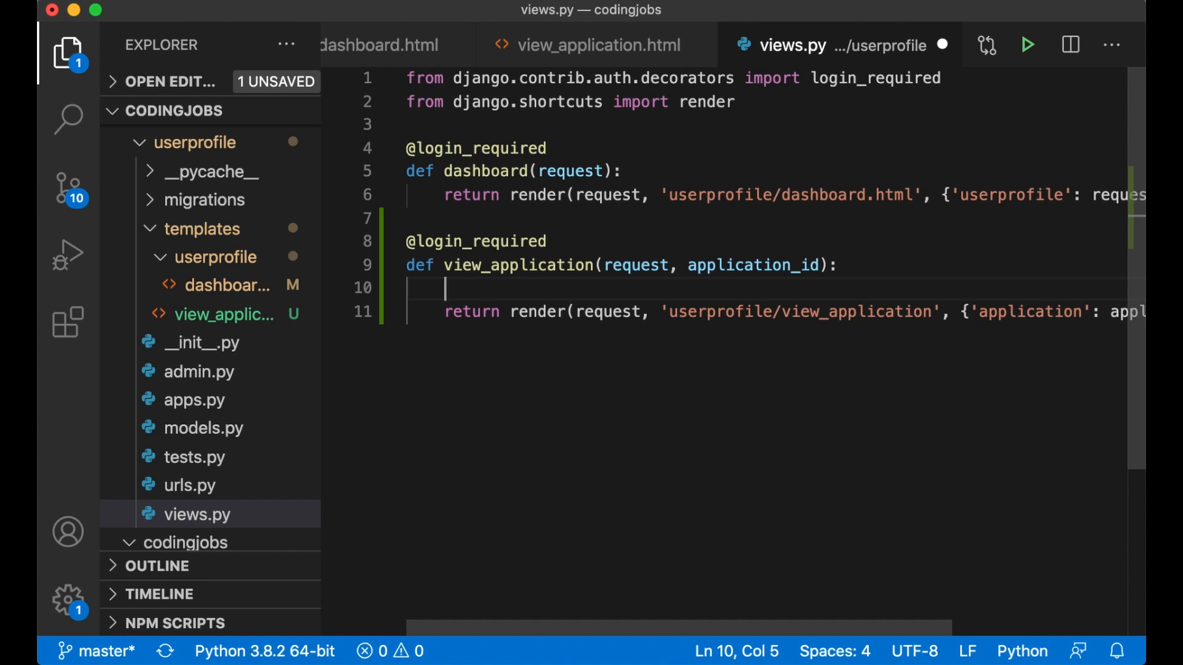
type("application =")
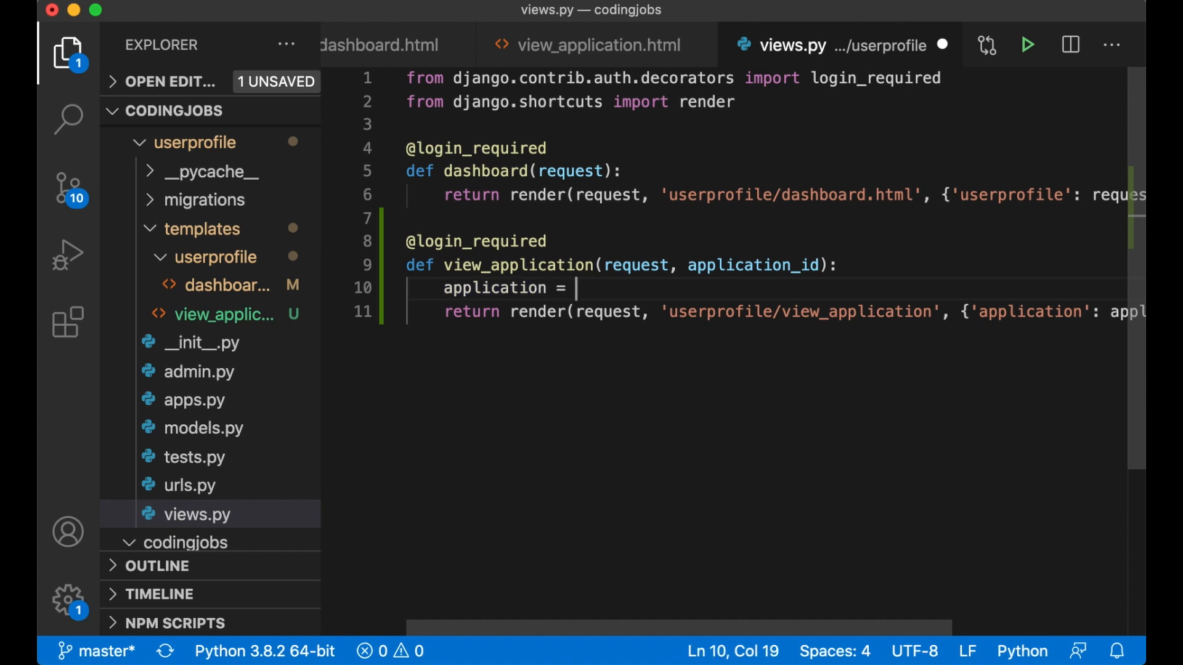
type("get_object")
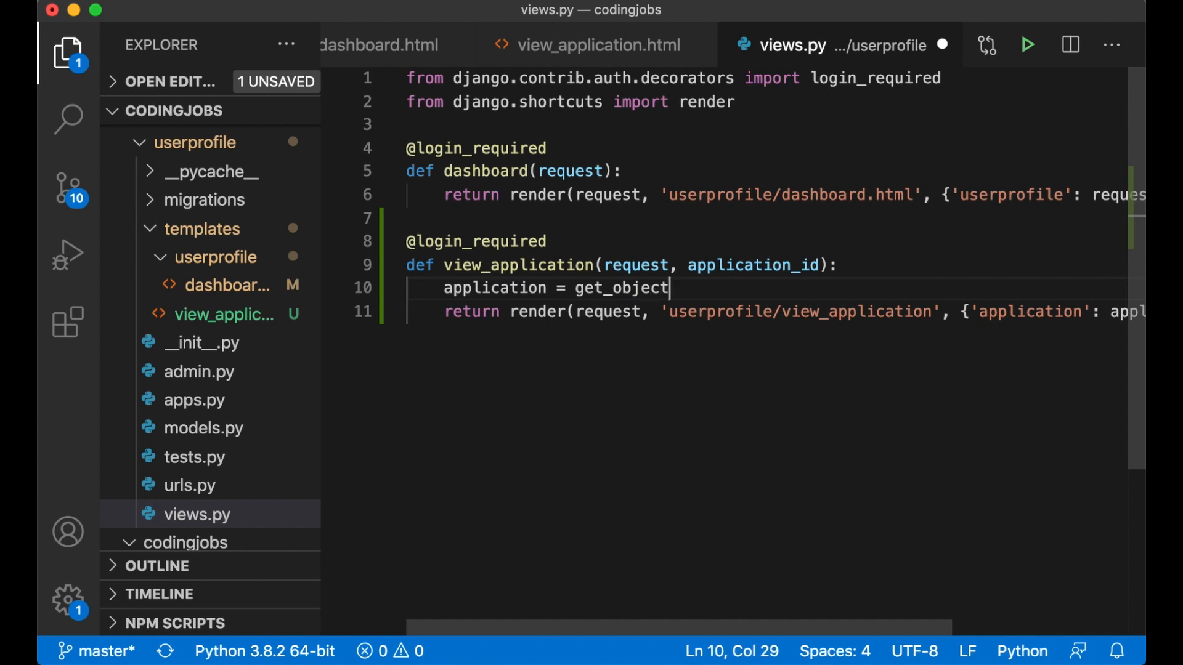
type("_or_404")
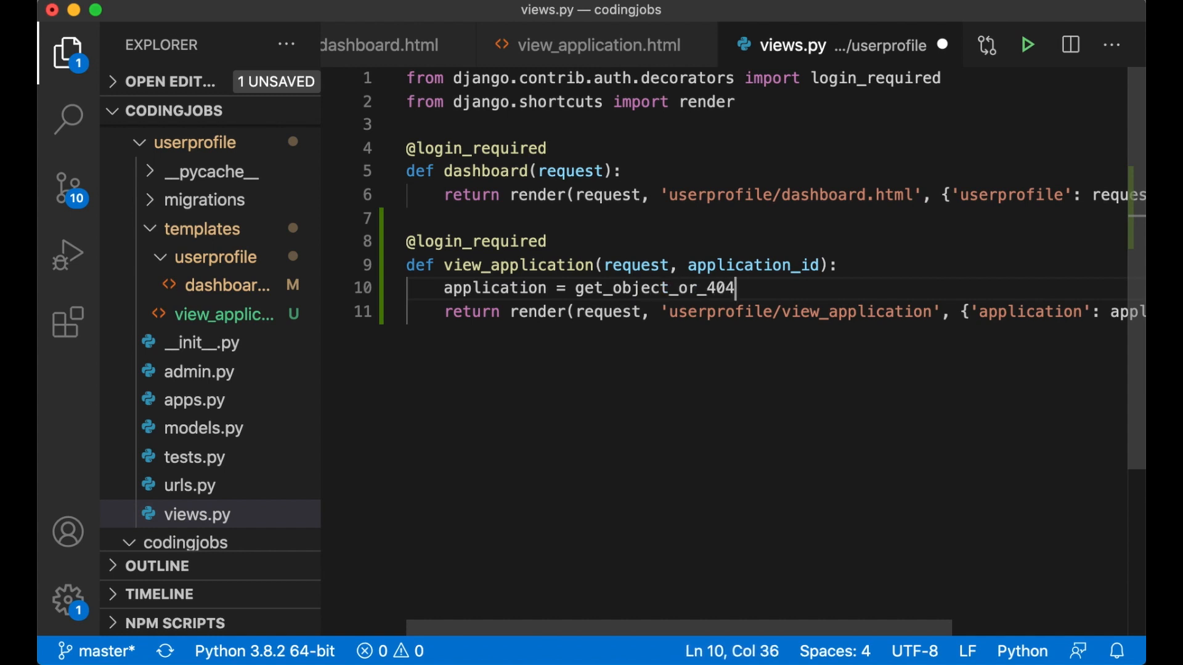
type("(Application,")
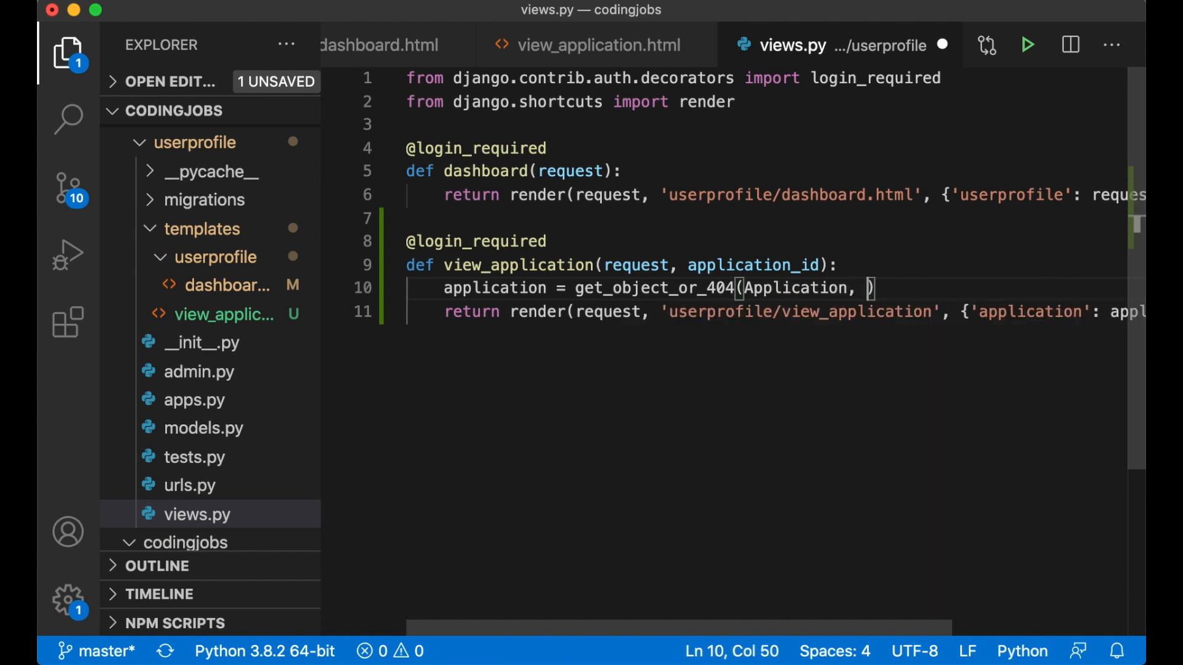
type("pk=")
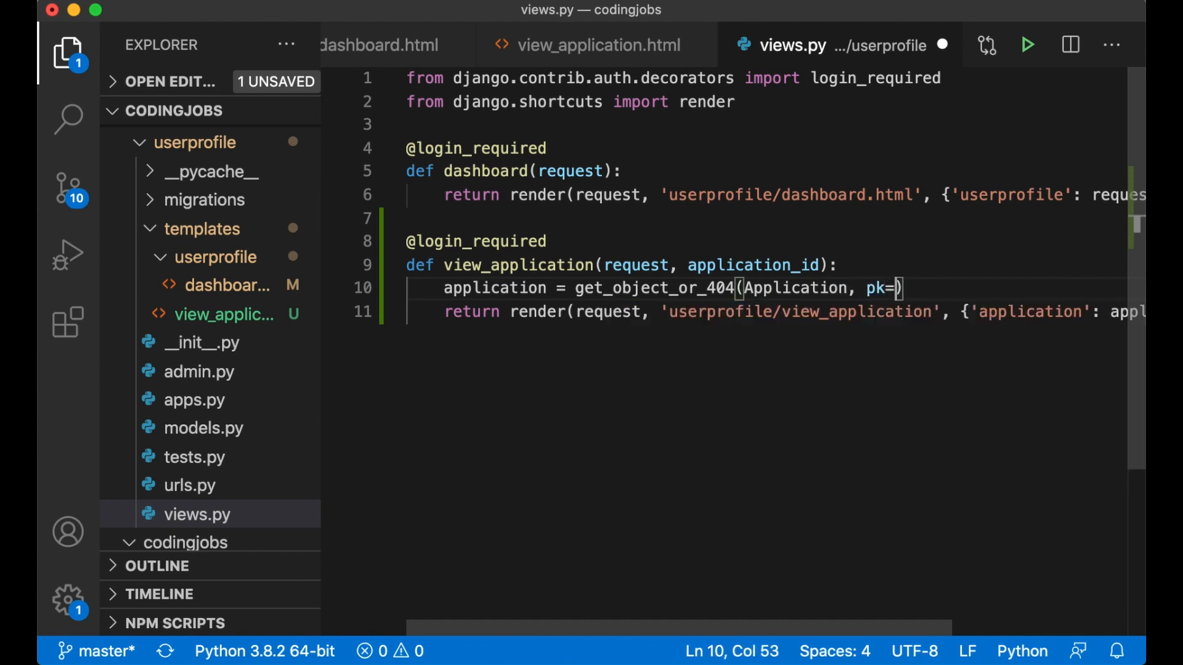
type("application_id, created_by=")
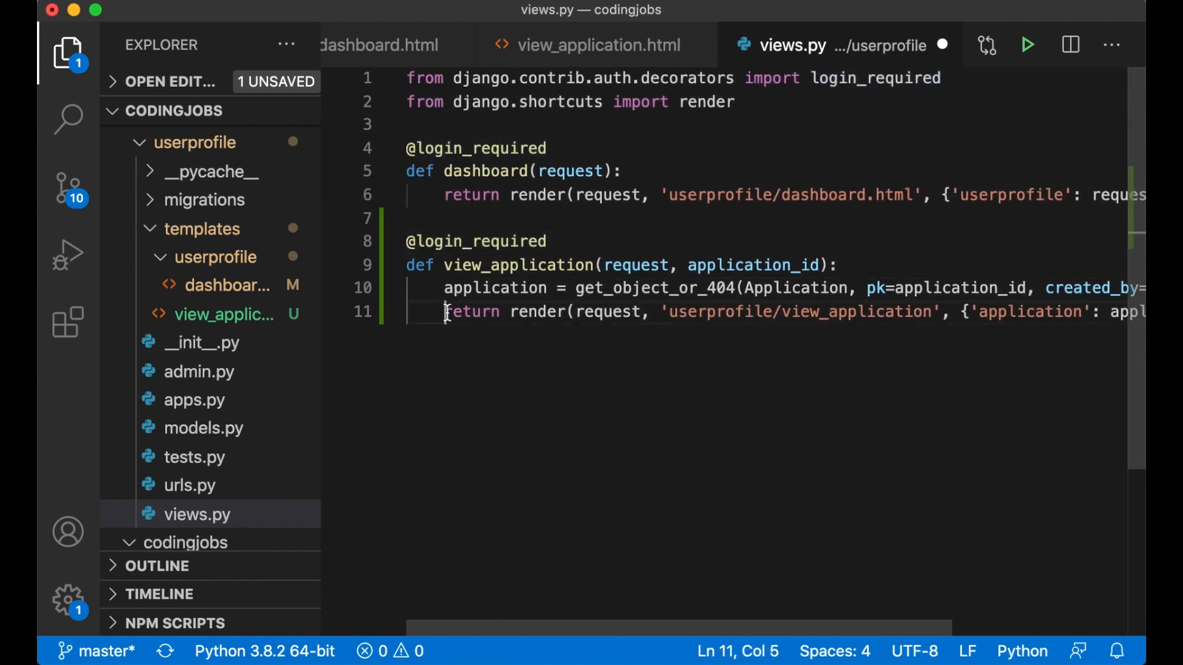
key("Enter")
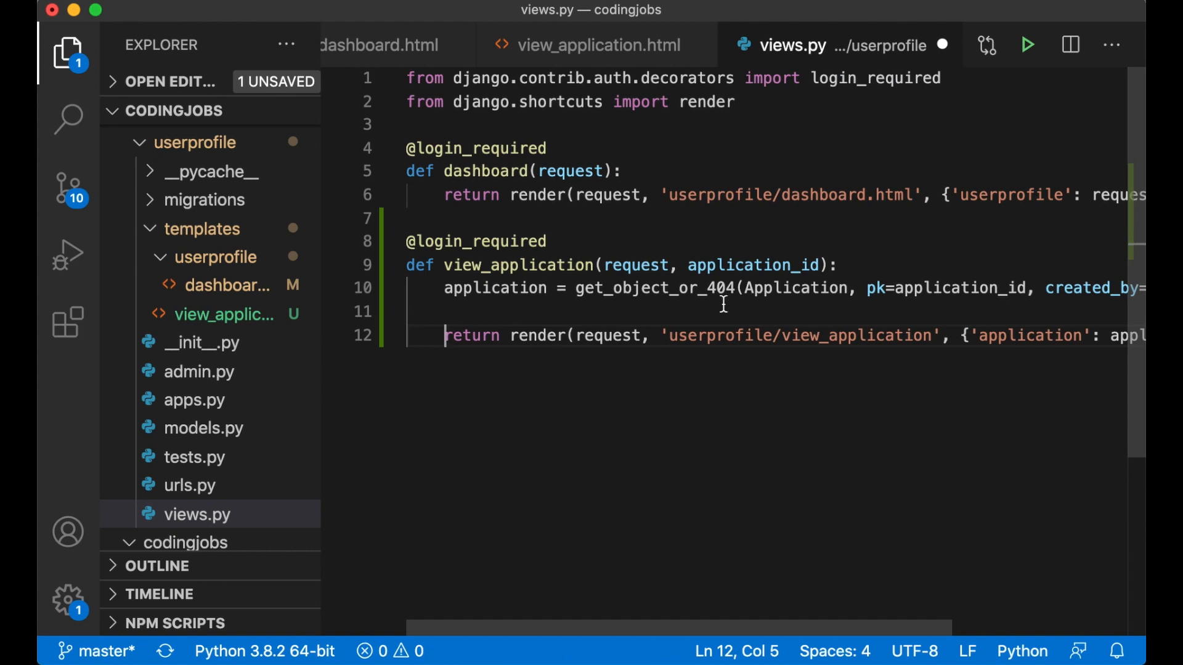
Step: Import get_object_or_404, and Application from apps.job.models
double_click(652, 288)
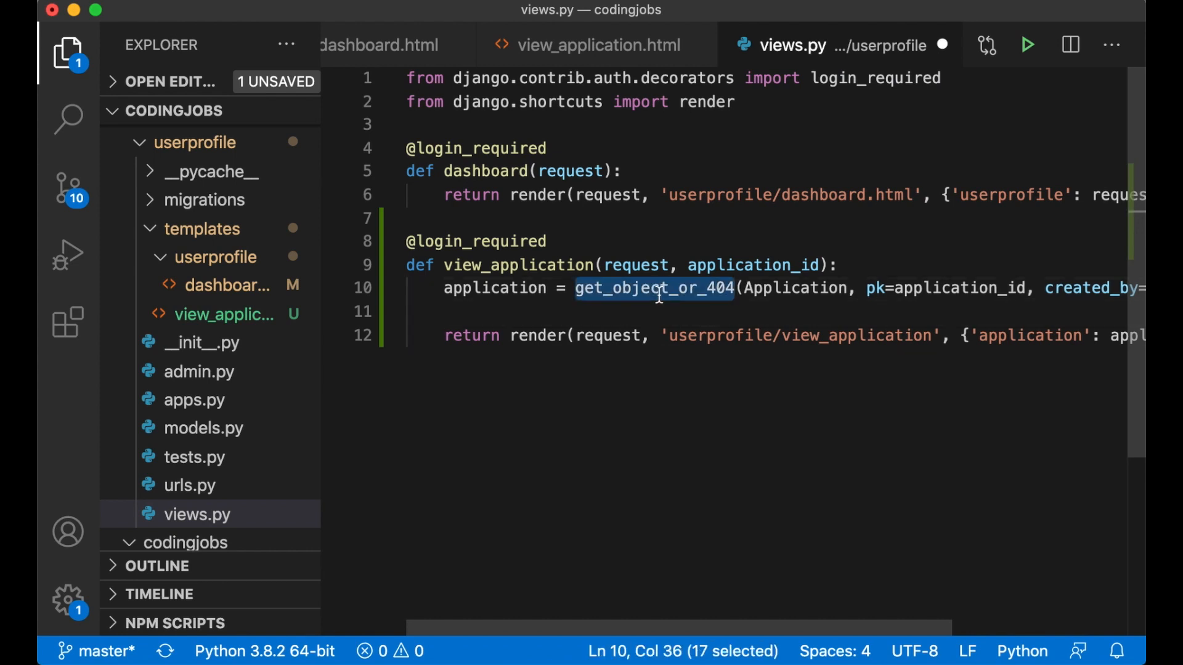
mouse_move(743, 102)
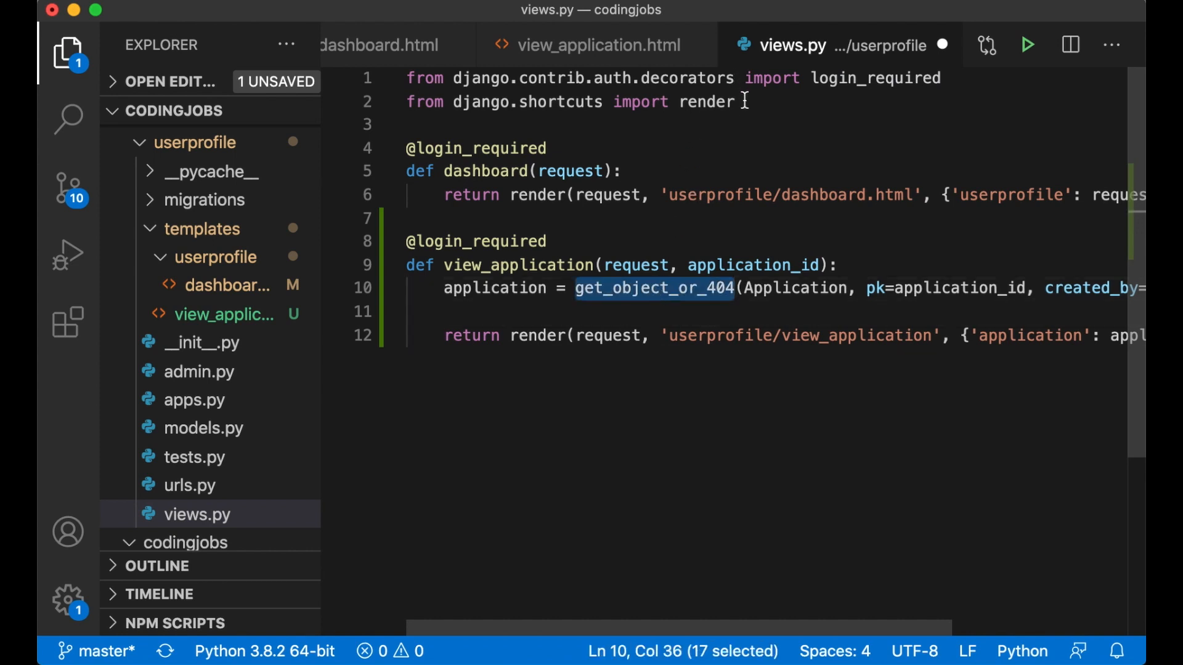
type(", get_object_or_404")
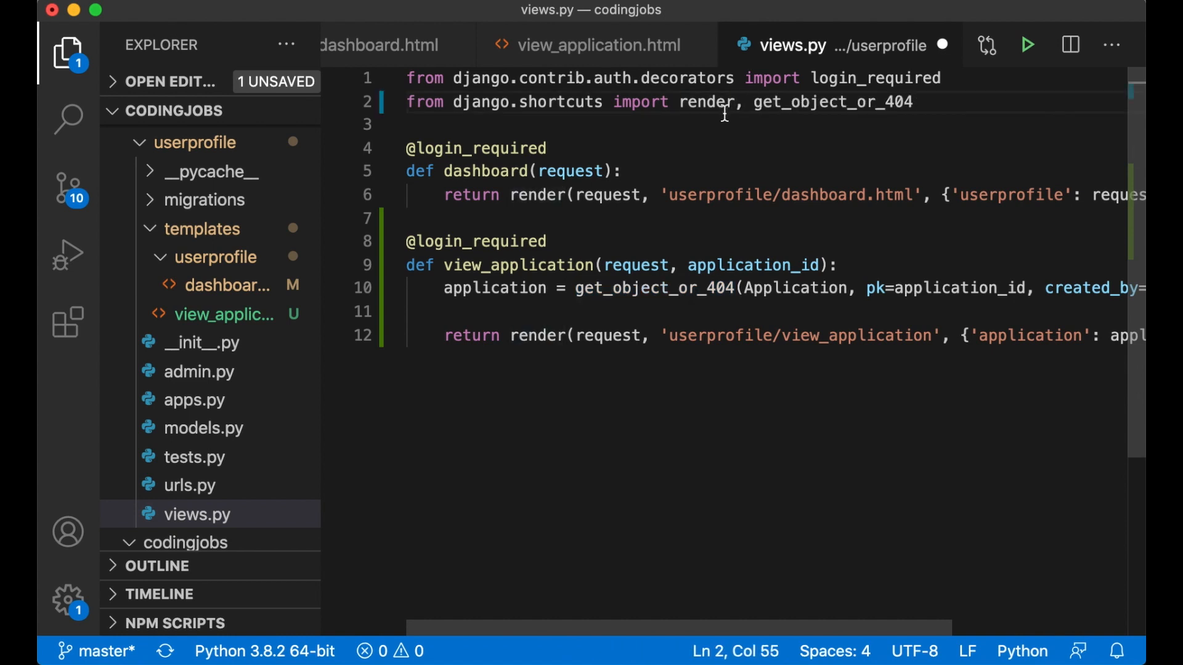
key("enter")
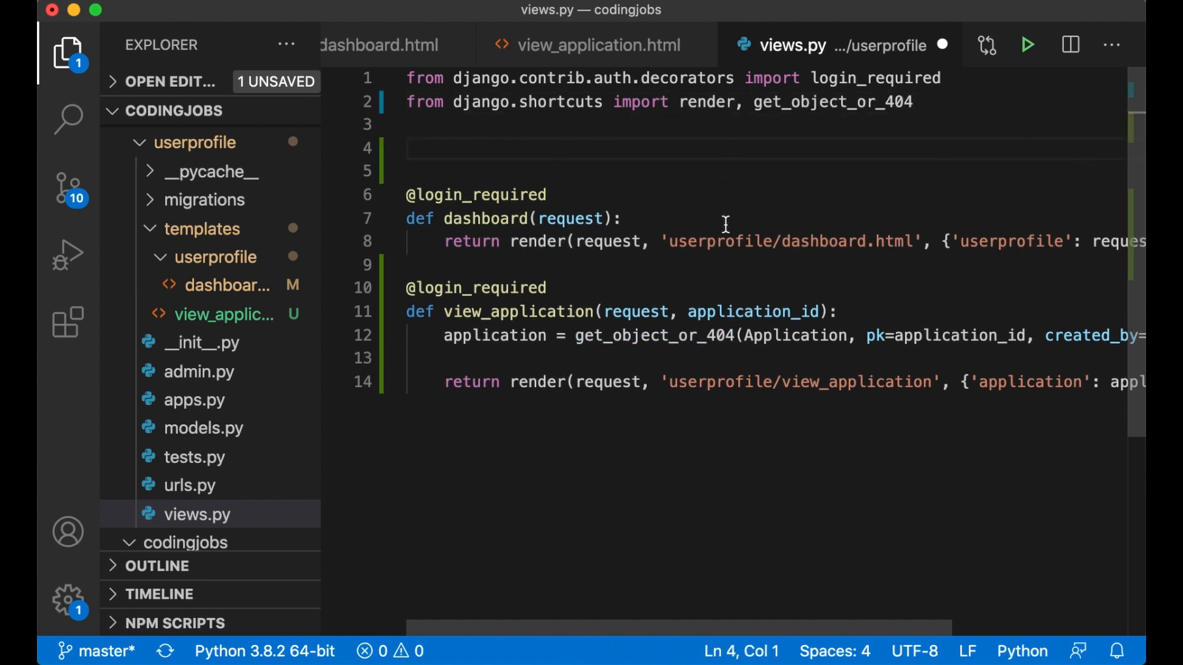
left_click(498, 149)
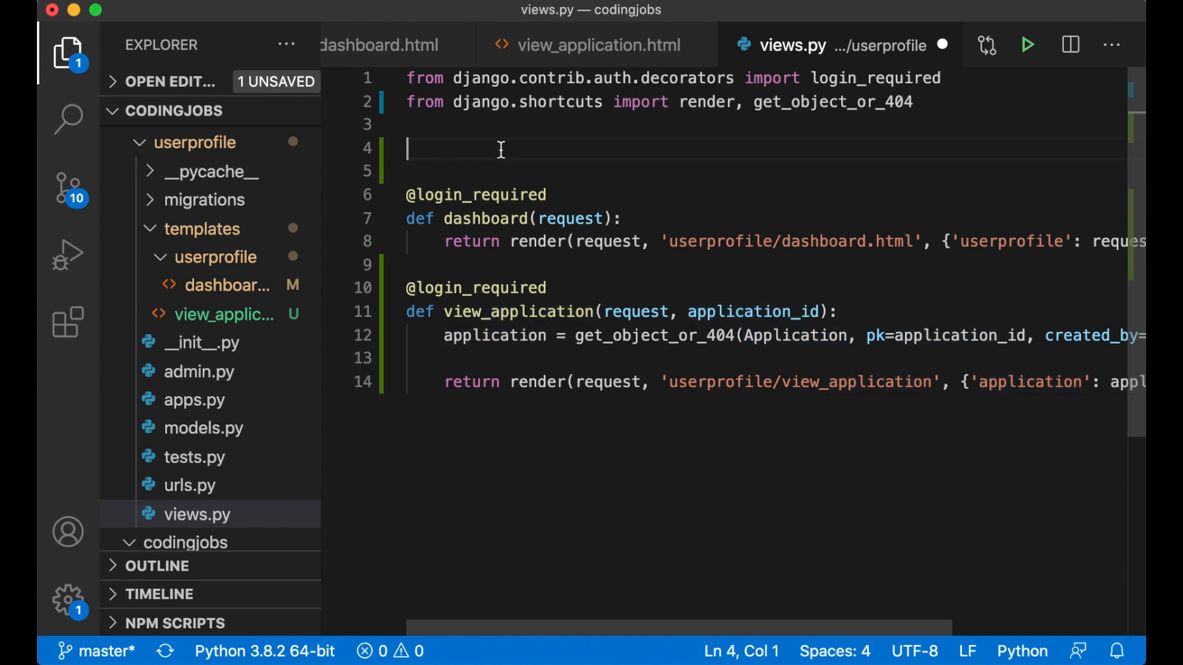
type("from apps.job.models")
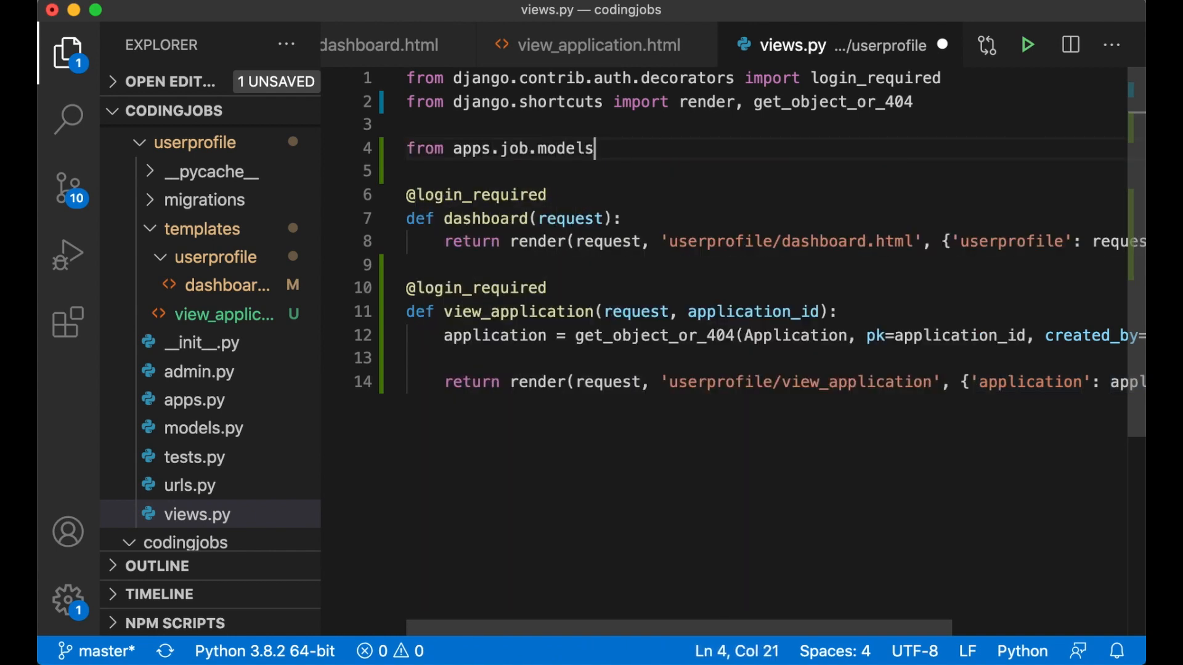
type("import Application")
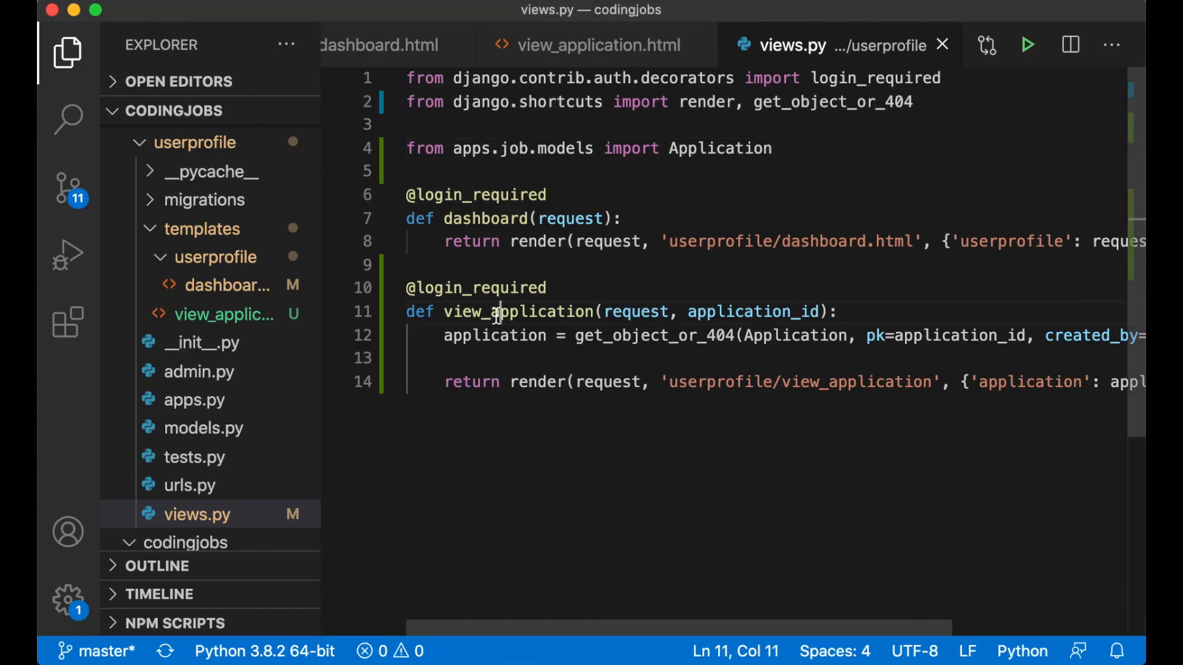
Step: In userprofile urls.py, add path('application/<int:application_id>/', view_application, name='view_application')
double_click(518, 312)
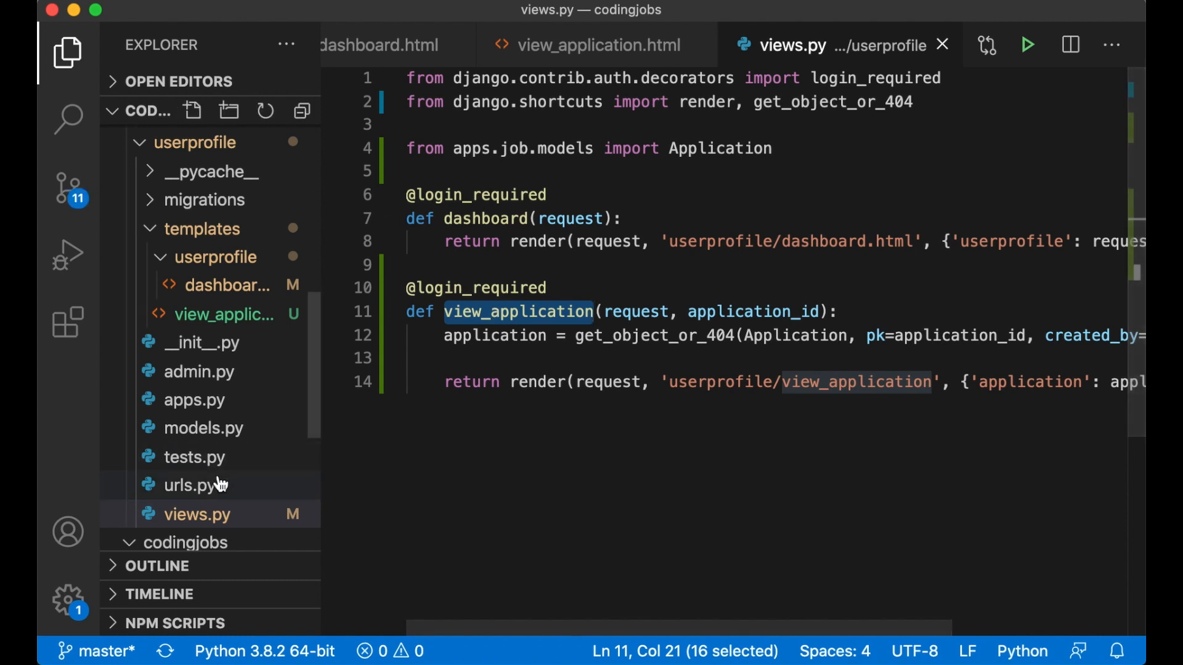
left_click(189, 485)
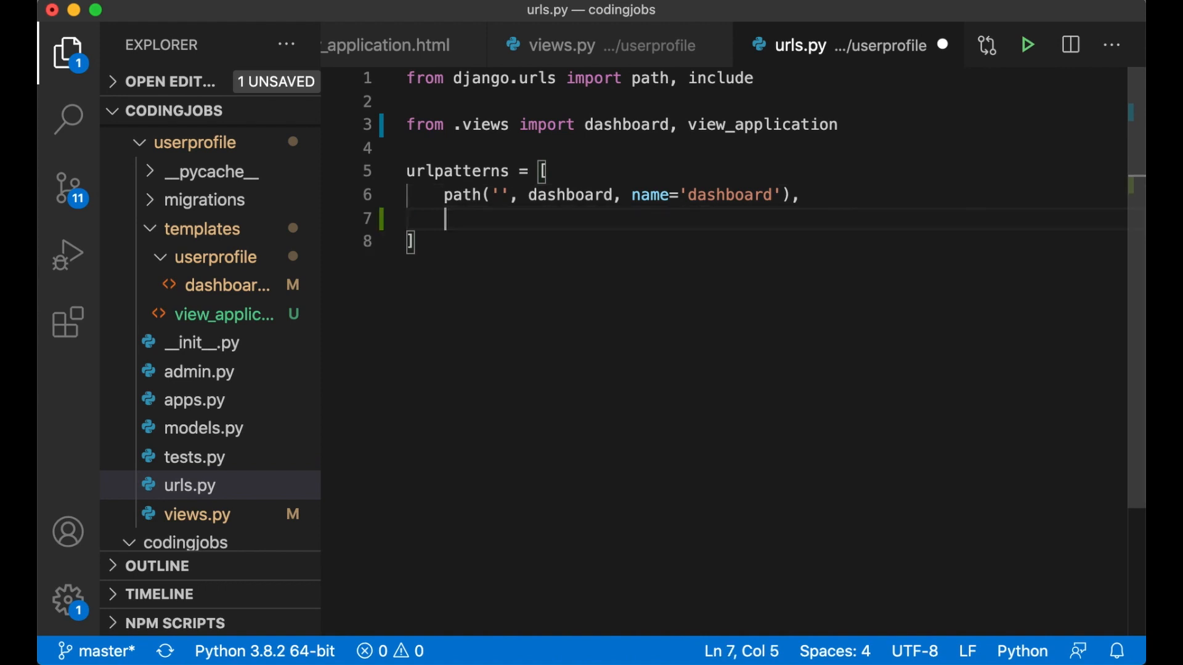
type("path('ap')")
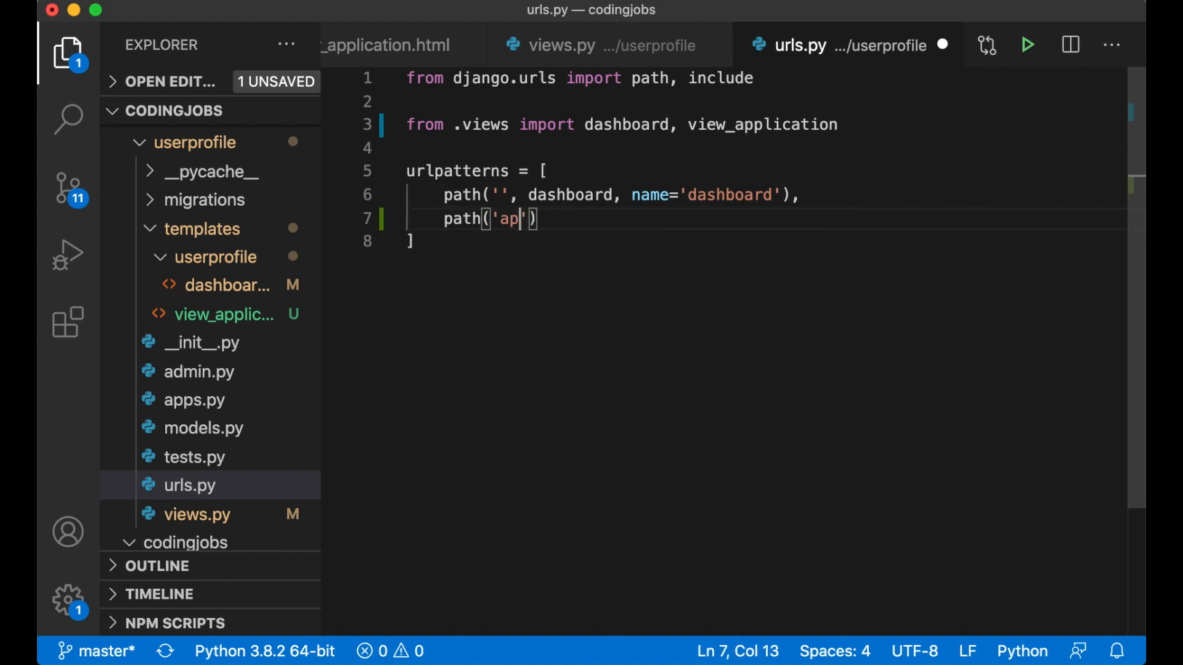
type("plication/<")
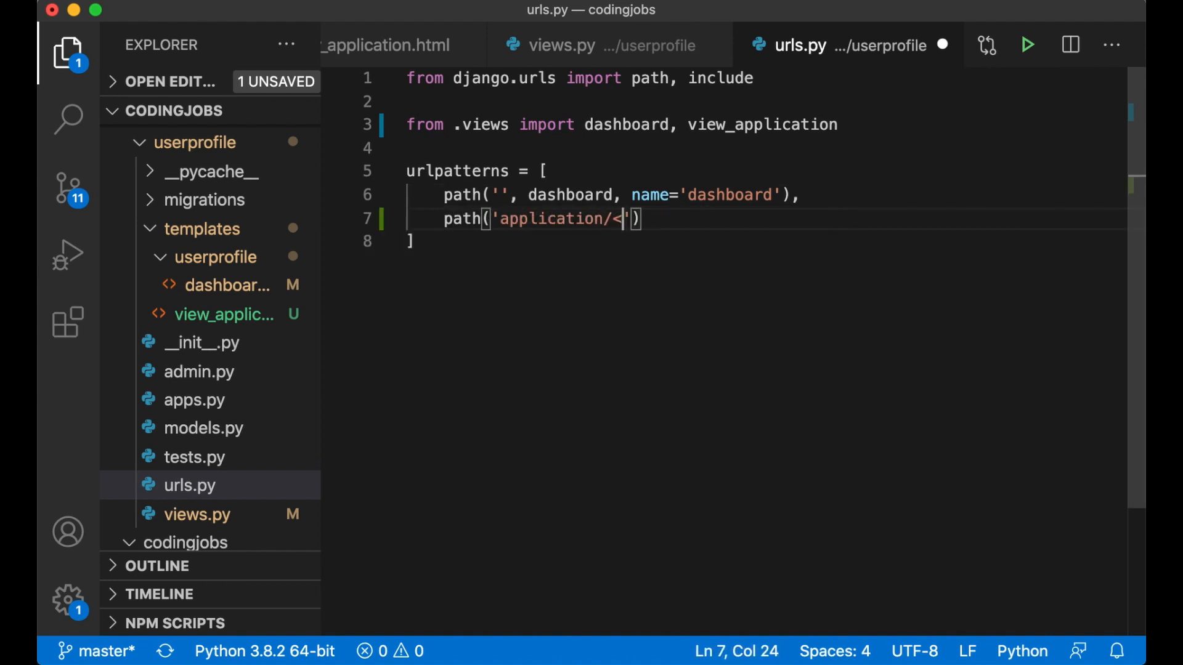
type("int:a")
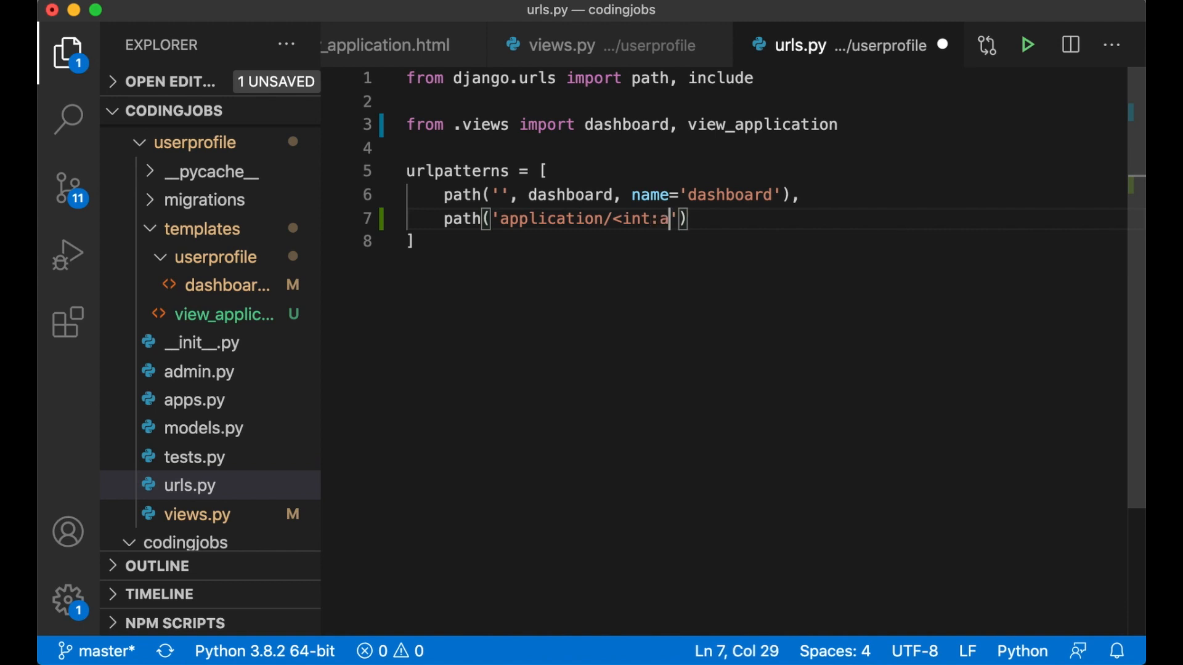
type("pplicat")
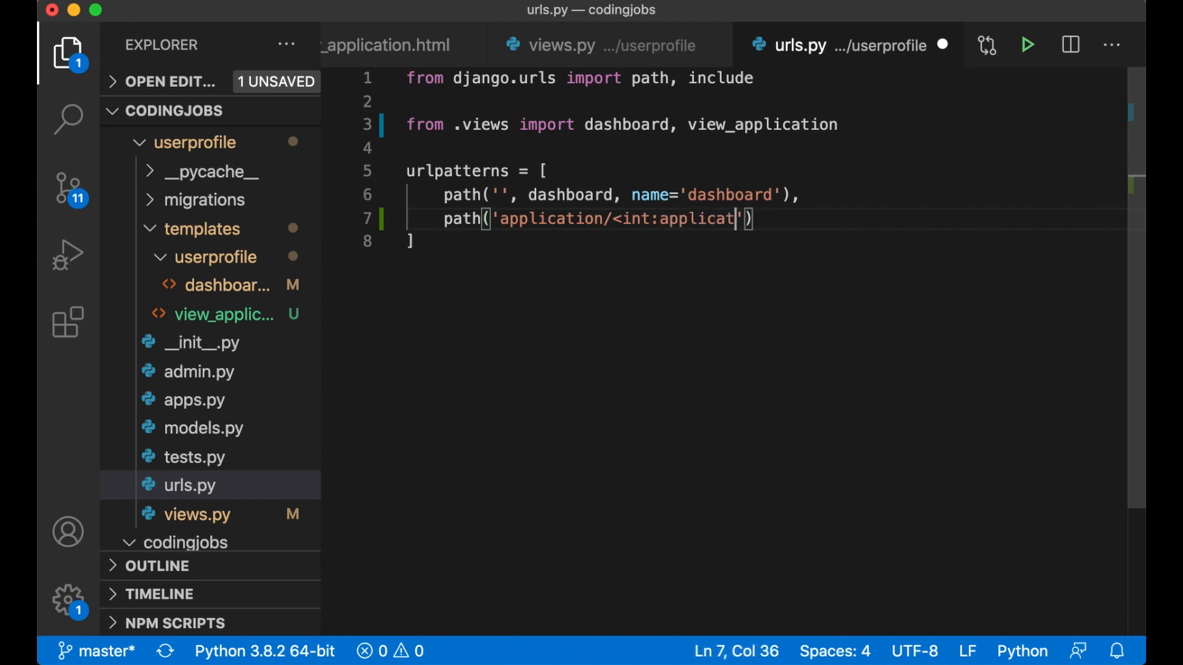
type("ion_id>/")
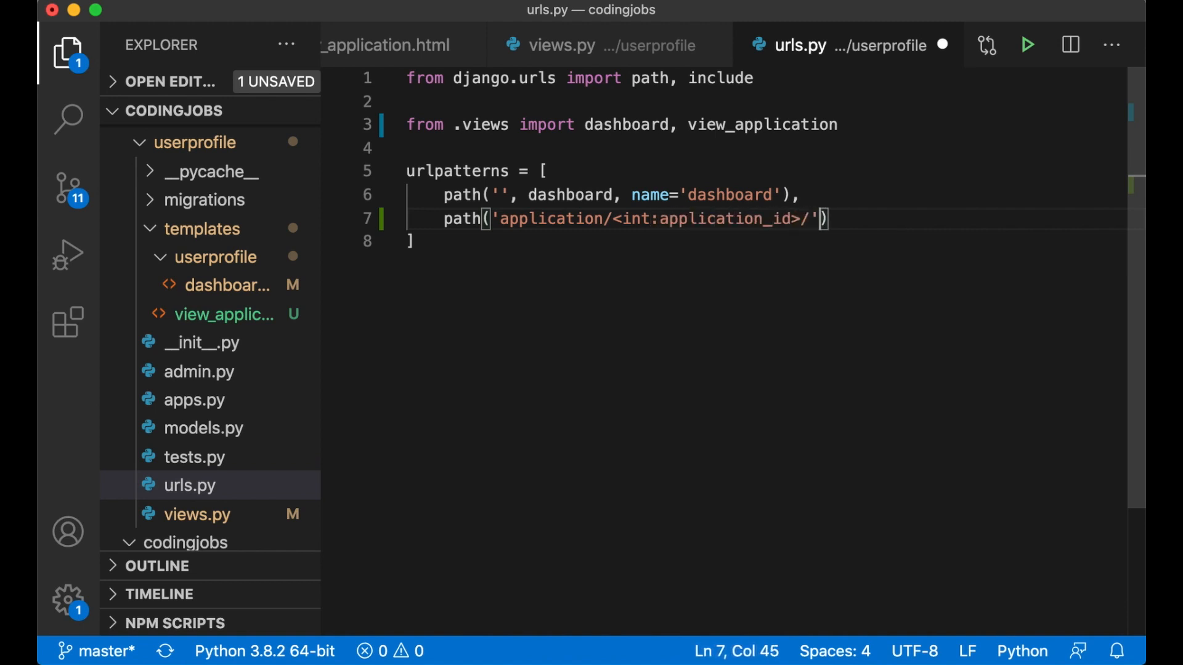
type(", view_application")
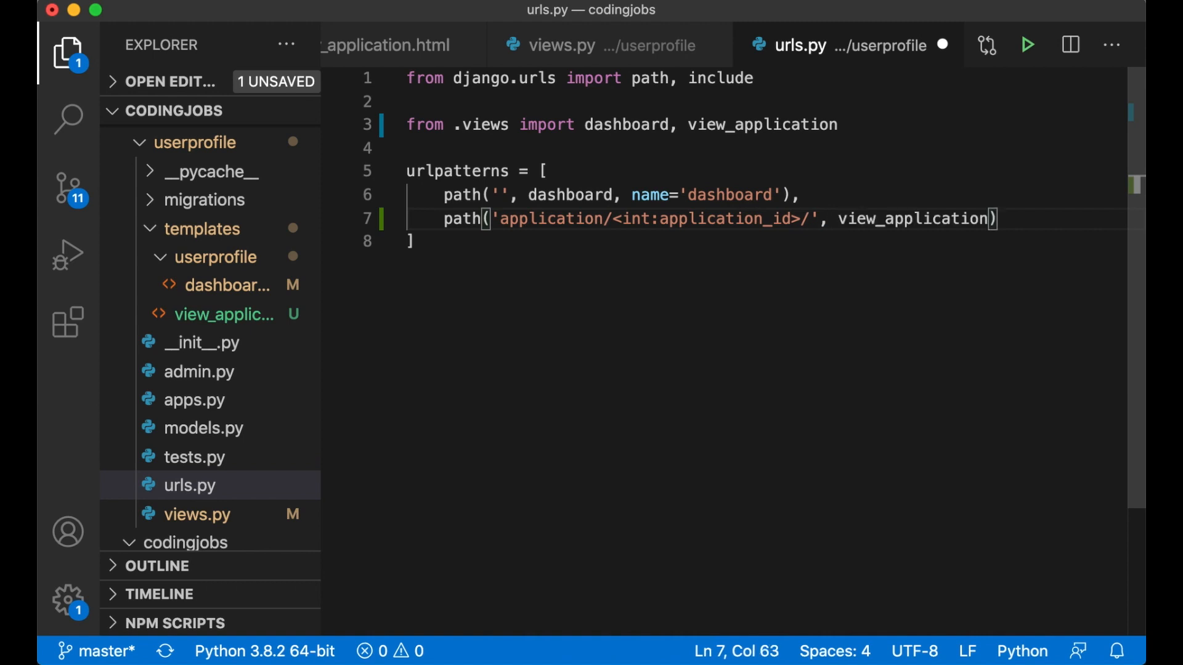
type(", name='view_application'")
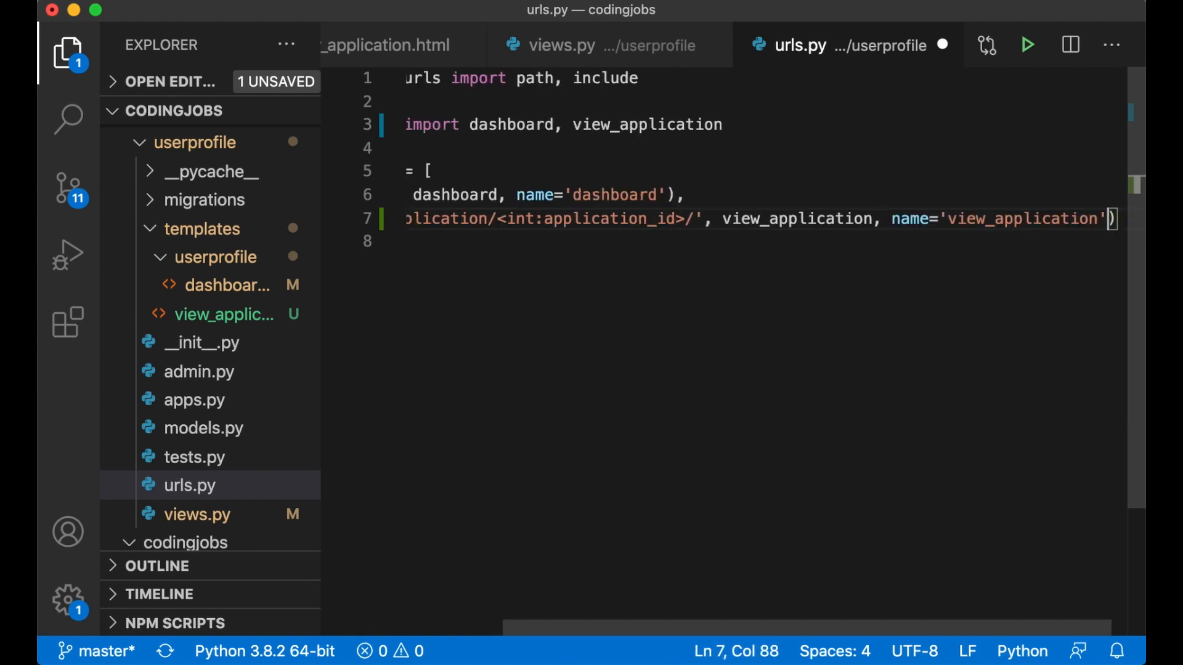
type(",")
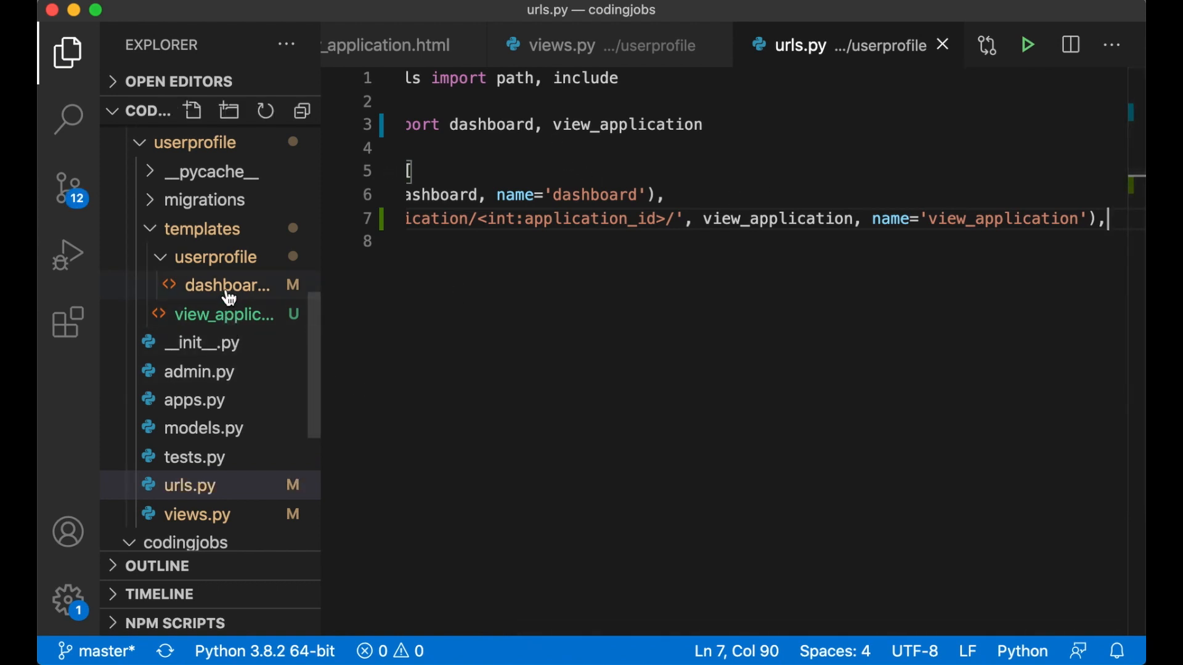
Step: In dashboard.html, wrap the application job title in an <a href="{% url 'view_application' %}"> link
left_click(227, 285)
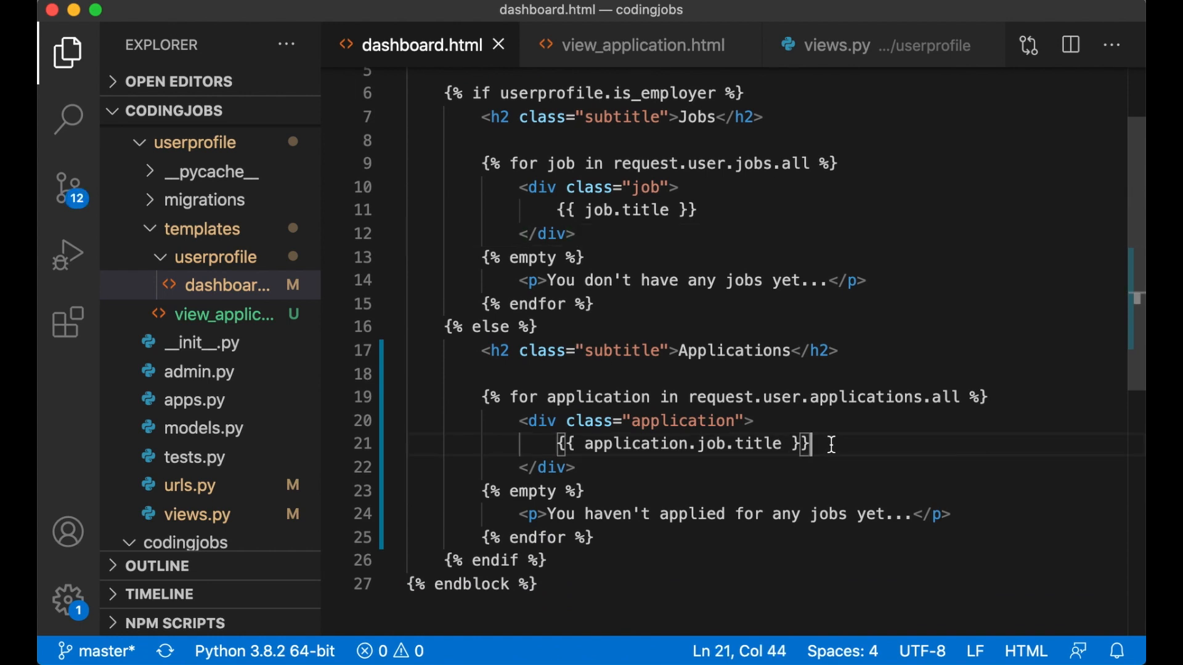
type("<a")
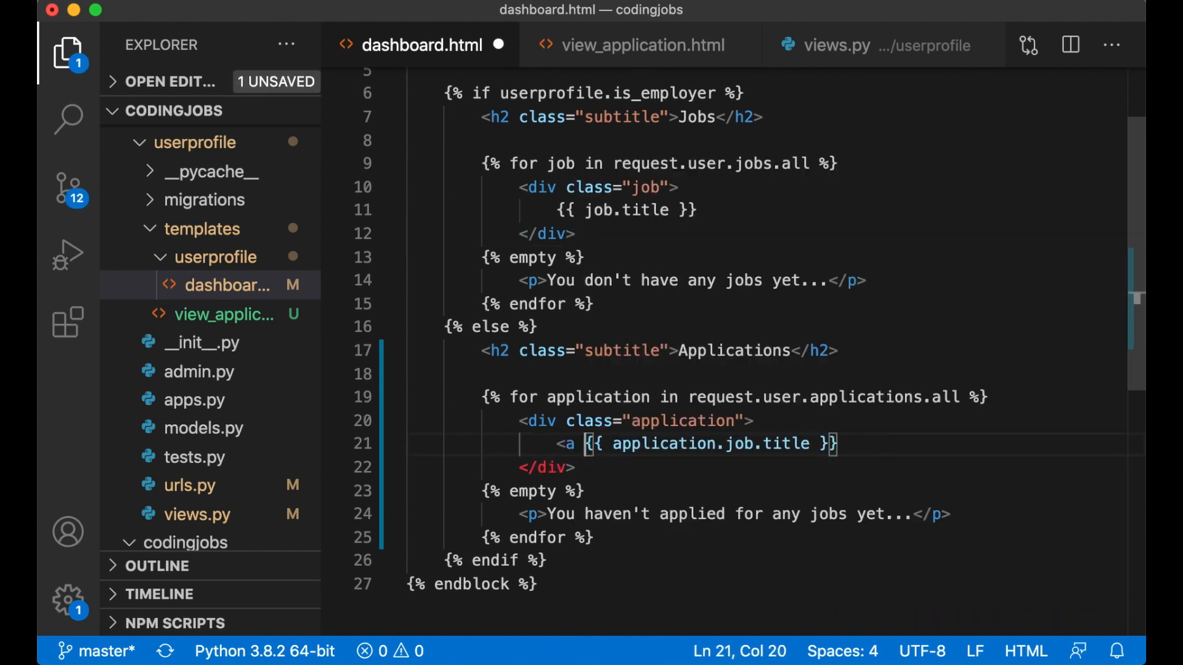
type("href=\"{%")
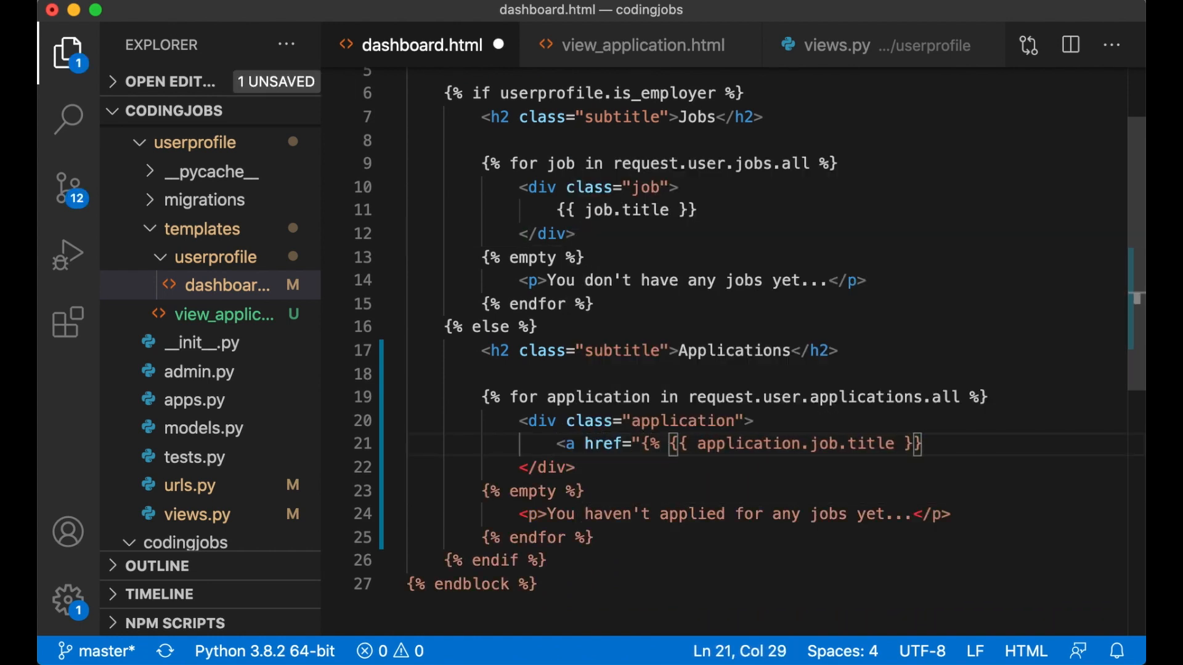
type("url 'view_application'")
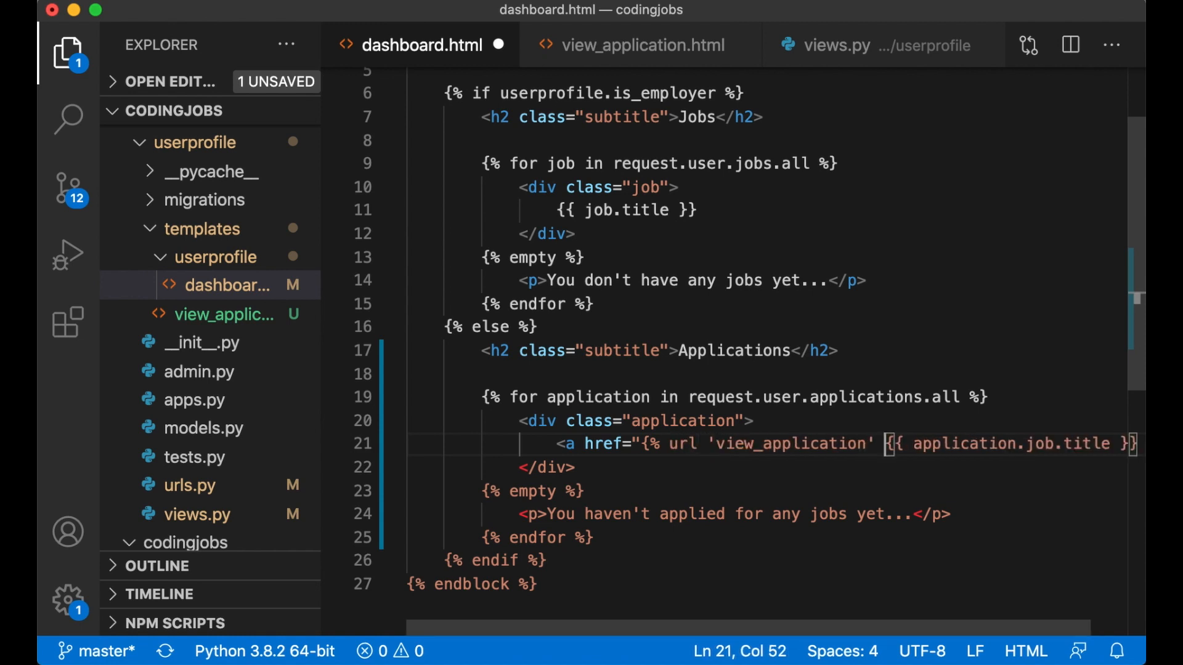
type("a")
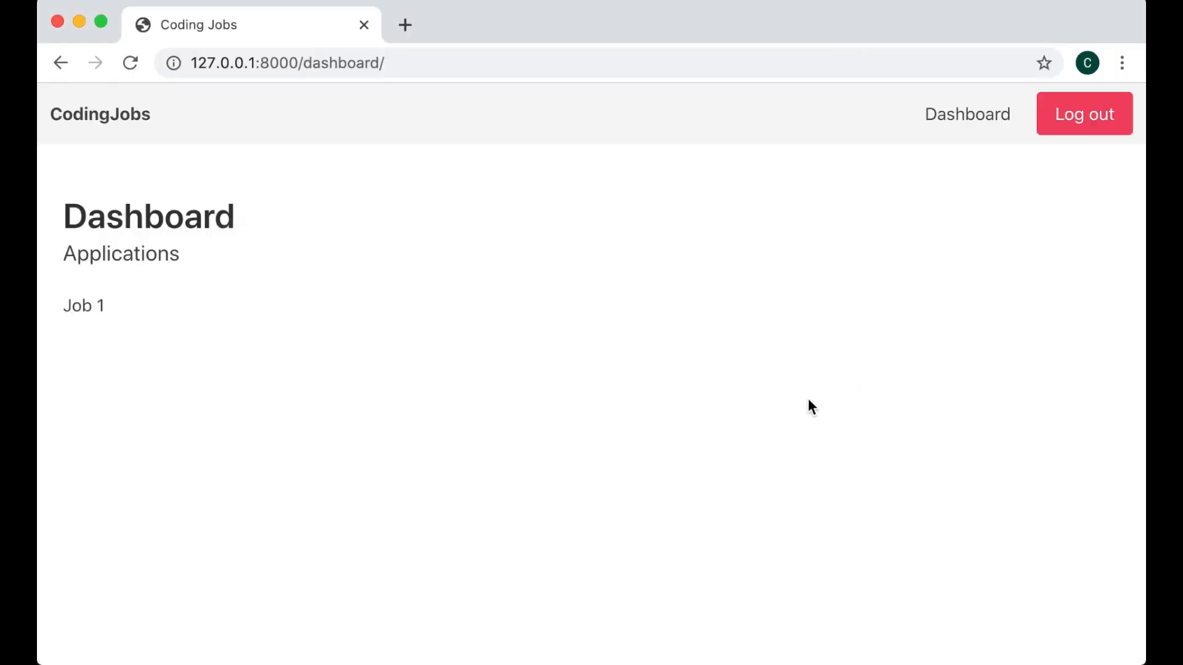
mouse_move(84, 305)
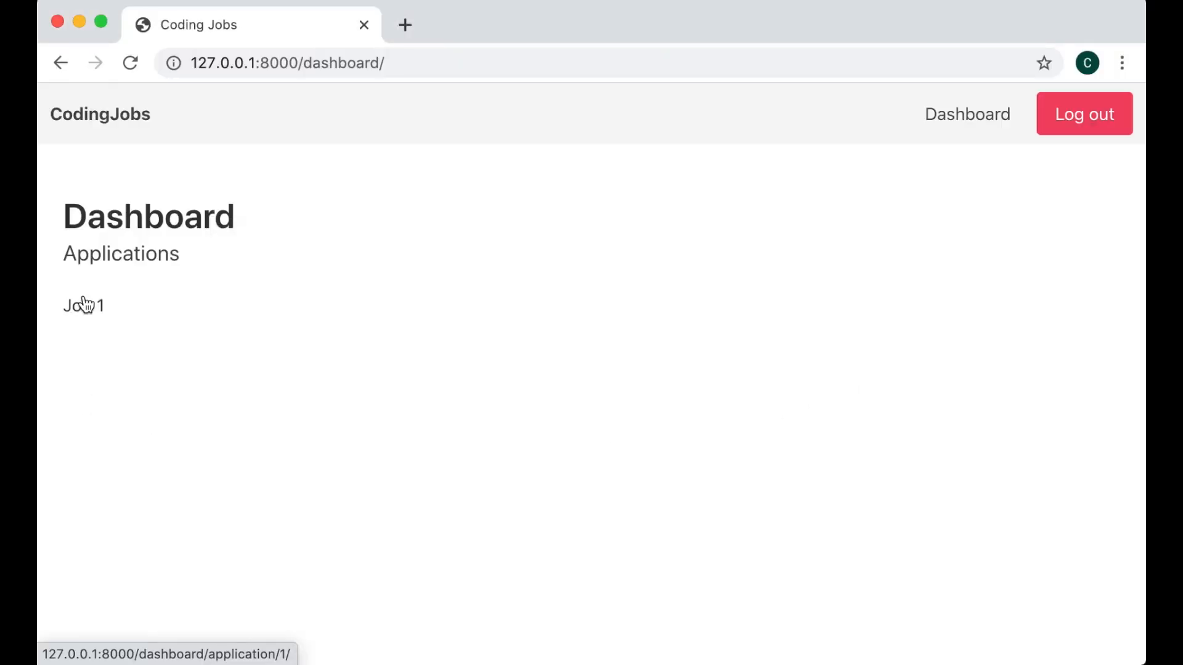
Step: Open the Job 1 application link on the Chrome dashboard, then return to views.py
left_click(83, 306)
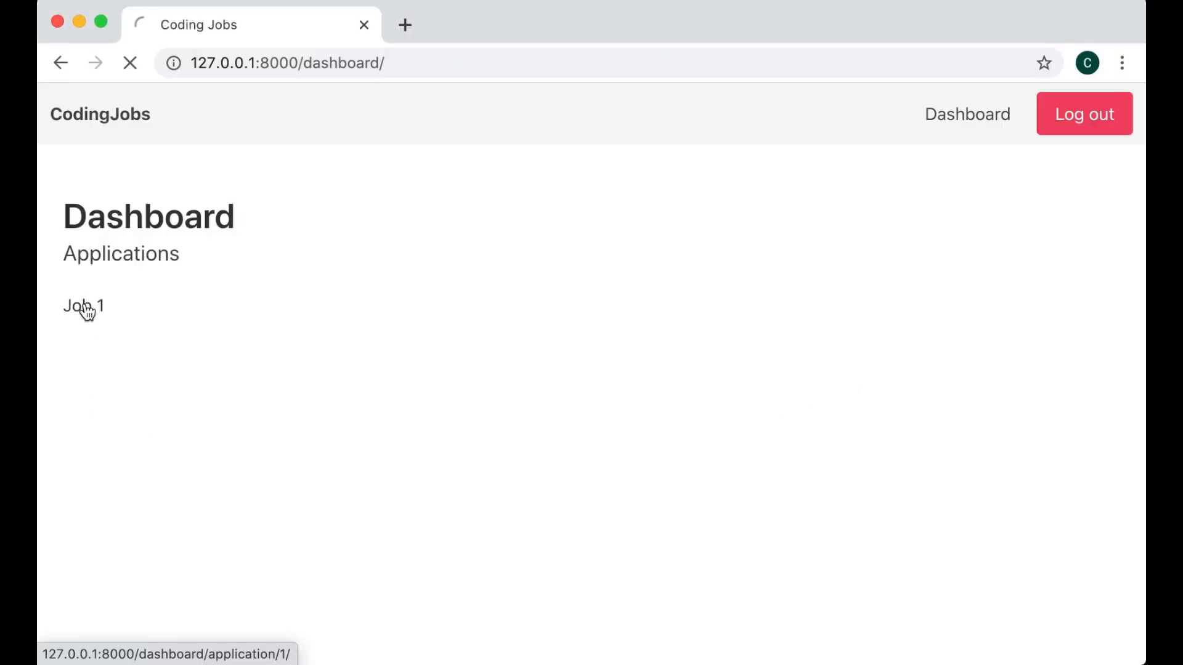
left_click(83, 307)
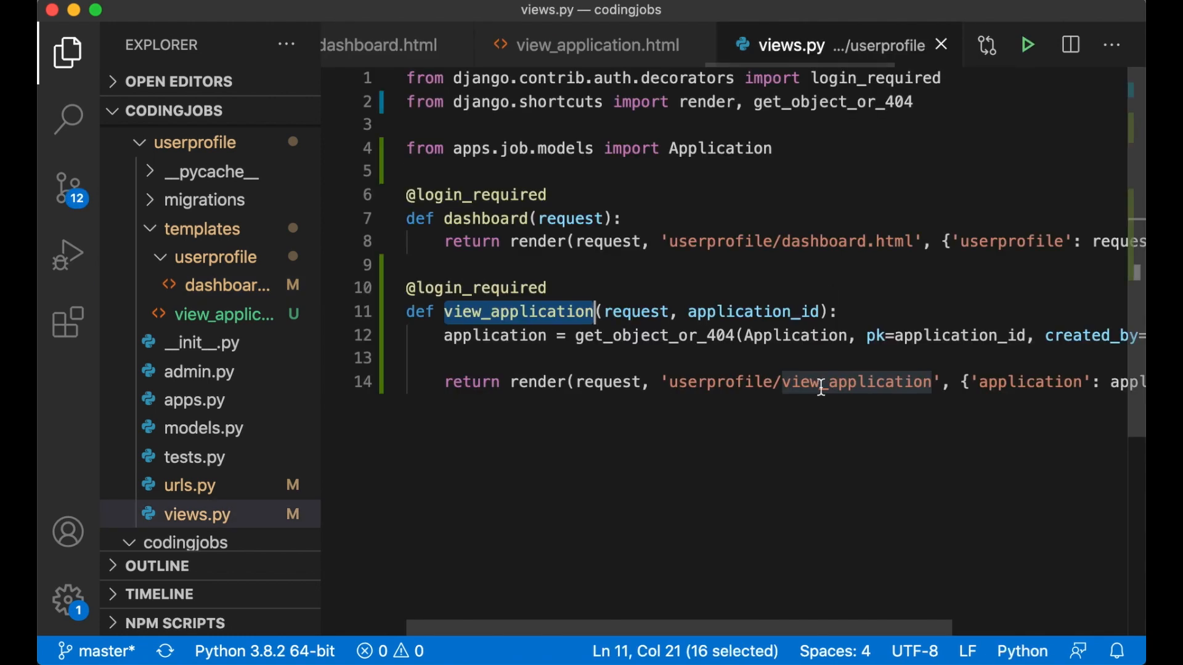
Step: Change the view's template name to view_application.html, then reopen that template to add the details
type(".html")
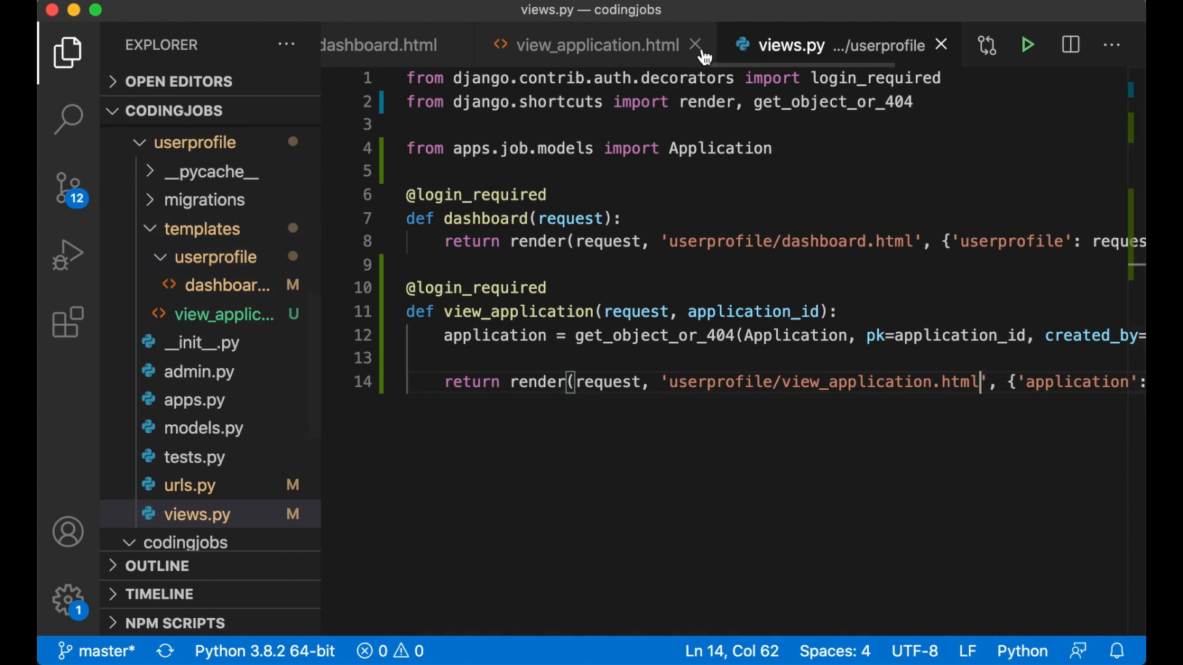
left_click(695, 45)
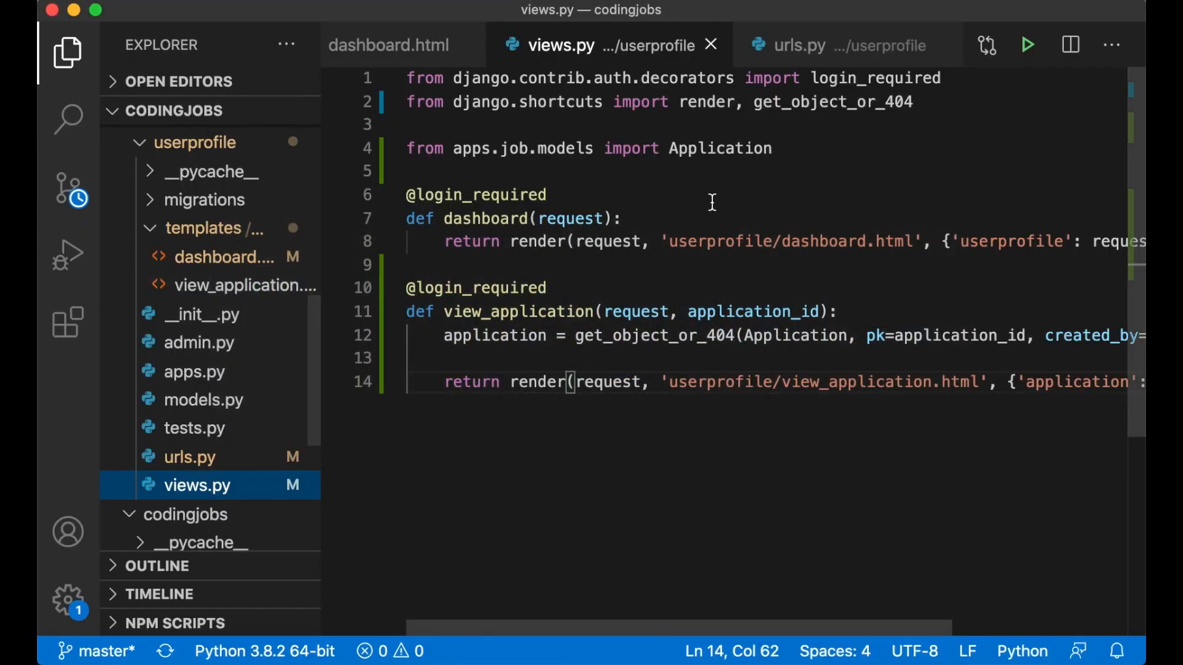
mouse_move(242, 285)
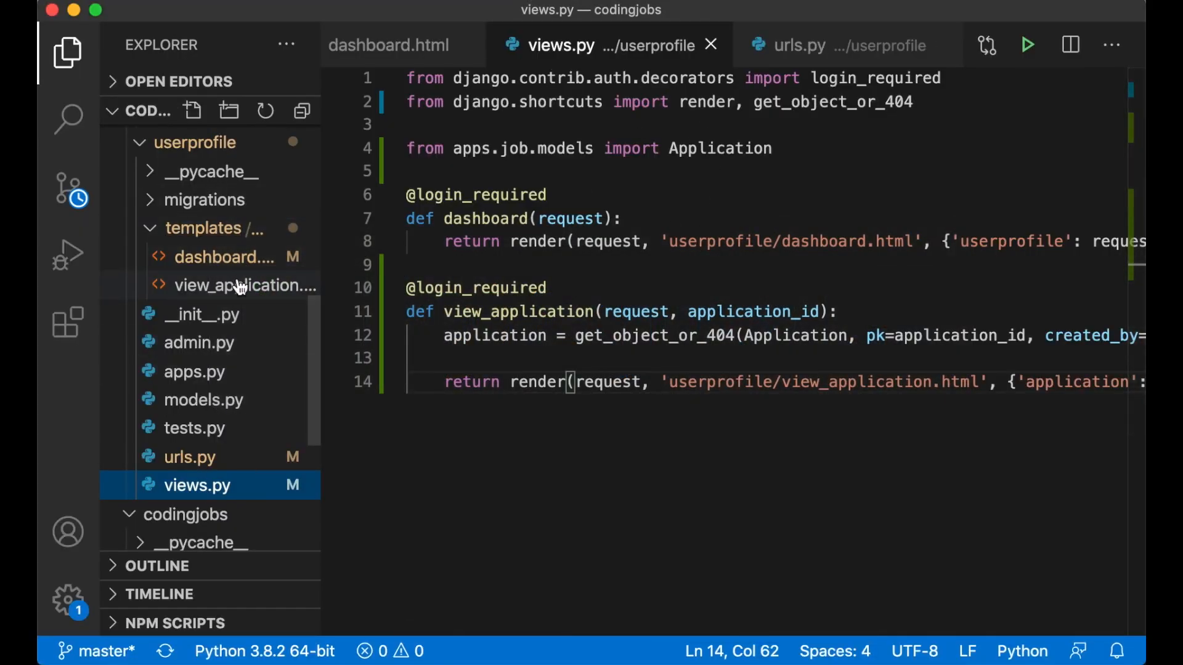
left_click(244, 285)
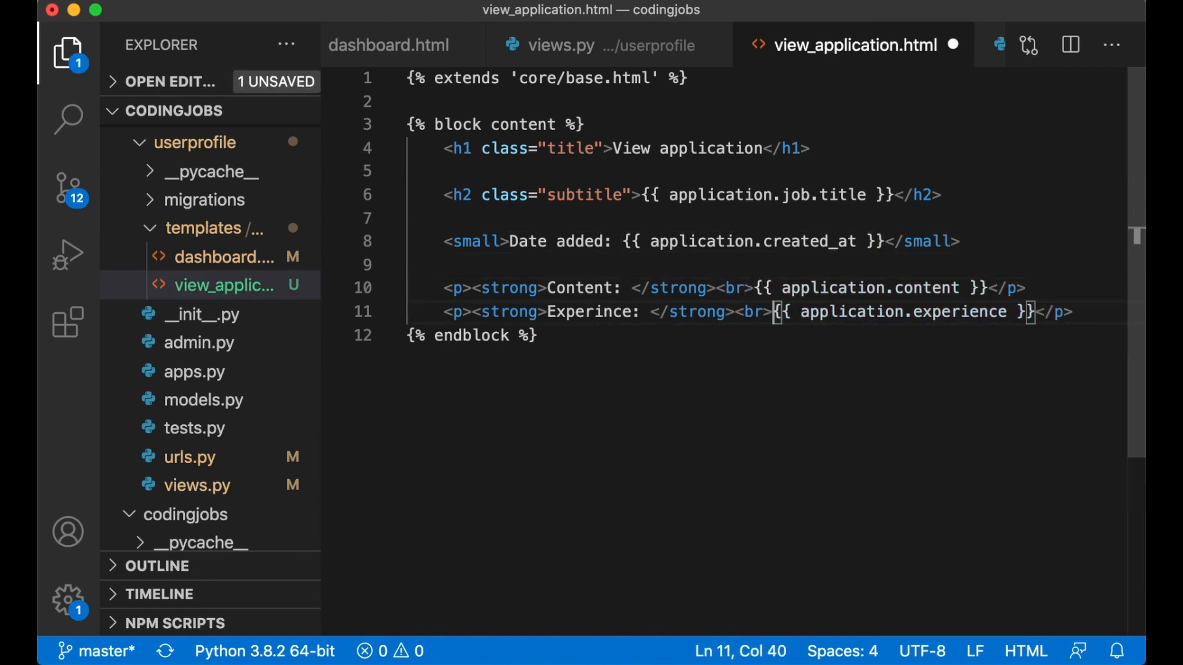
left_click(590, 317)
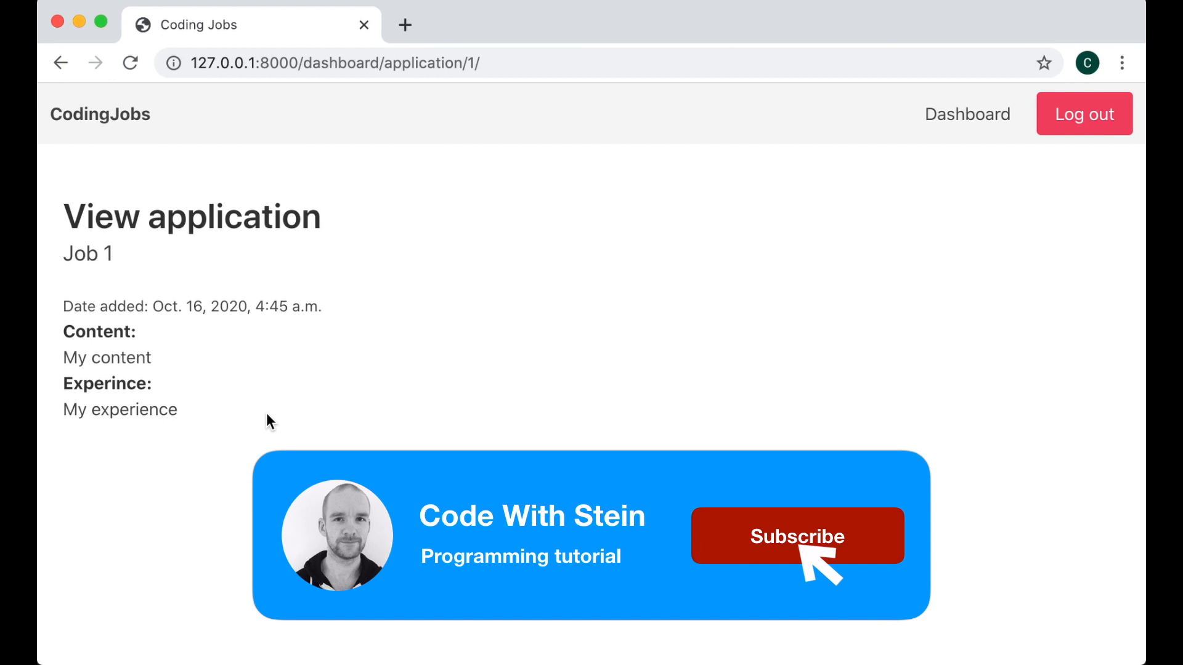
Step: Check the Job 1 page at /dashboard/application/1/ in Chrome for date, content and experience
left_click(797, 537)
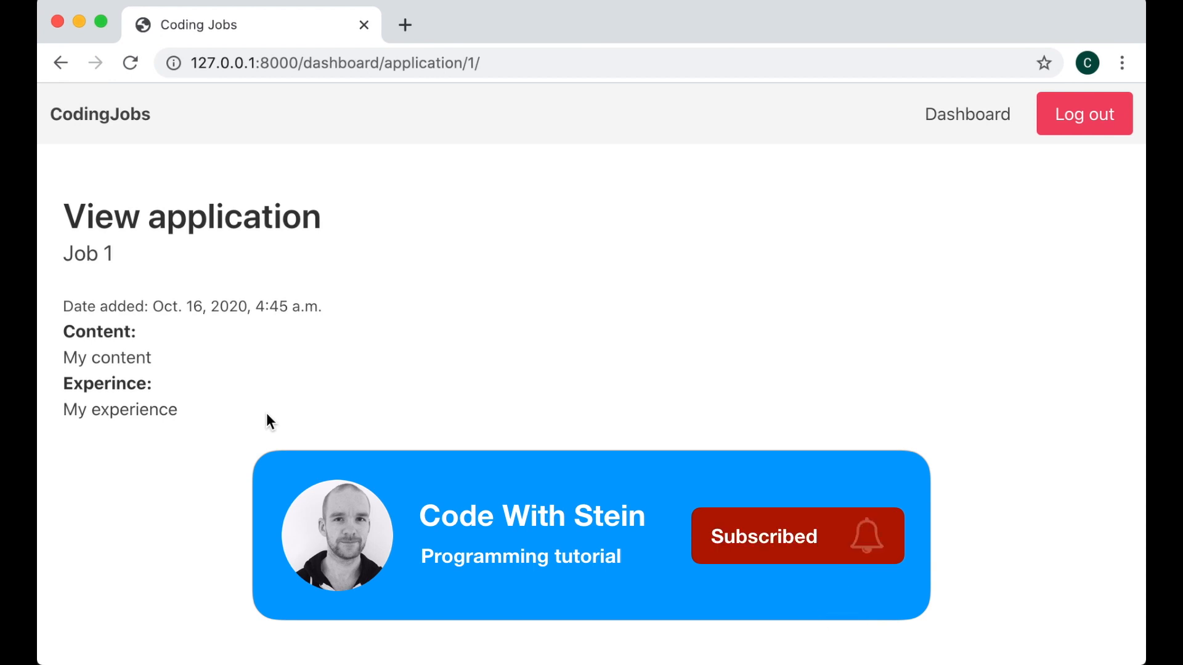
mouse_move(874, 551)
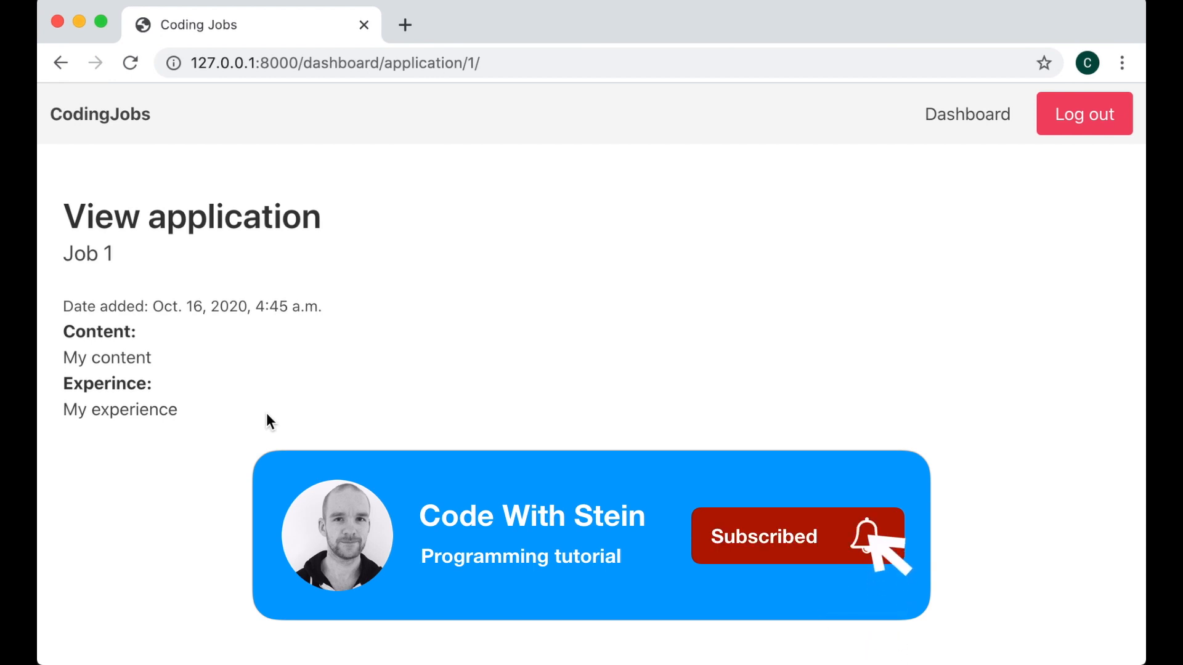